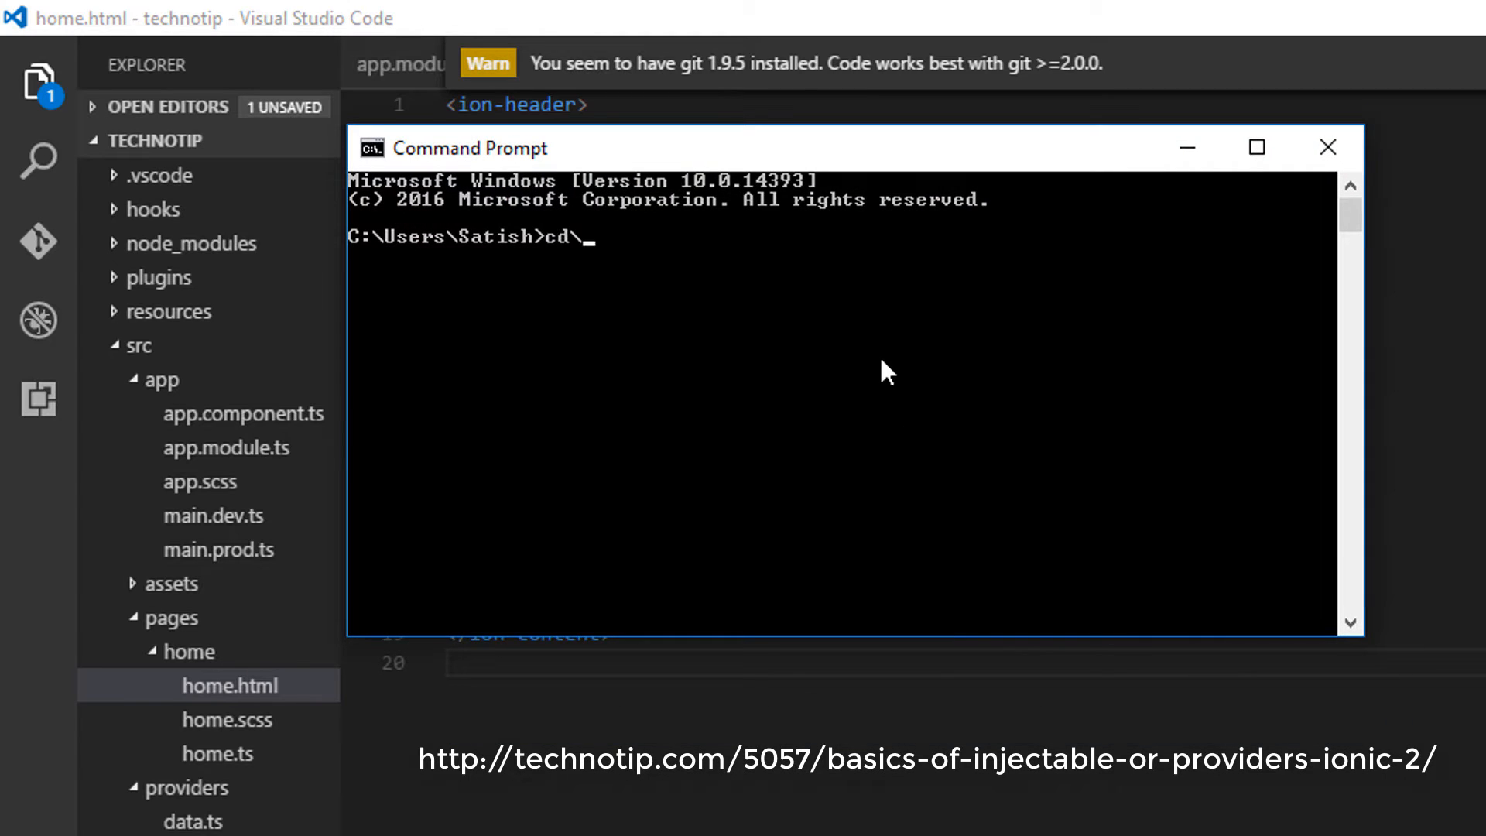
# Step: Change to the ionic2\technotip folder, start ionic serve -l -c, and minimize the command window
pyautogui.write('cd ionic2')
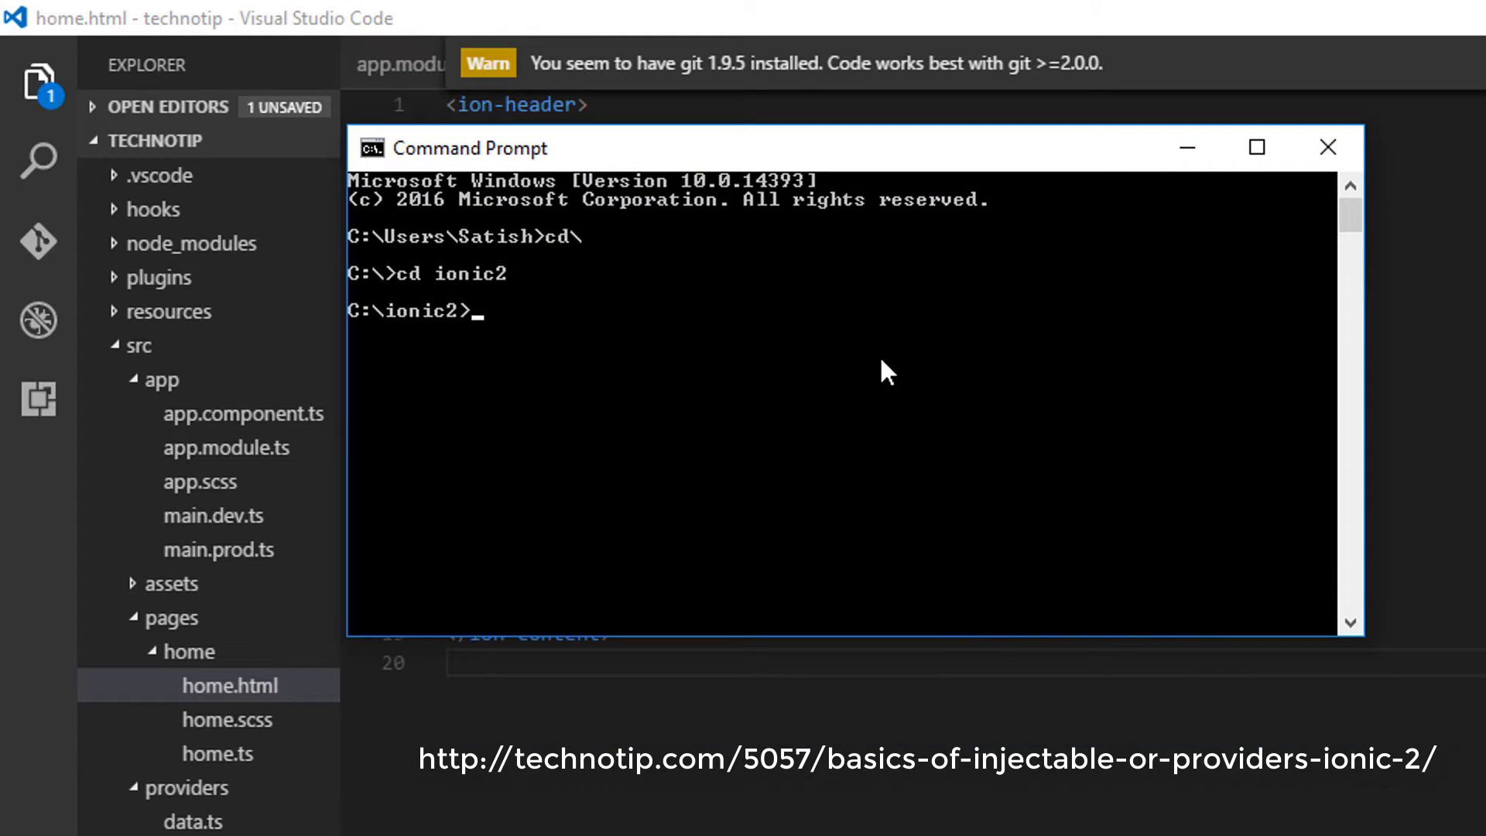
pyautogui.write('cd technotip')
pyautogui.write('ionic serve')
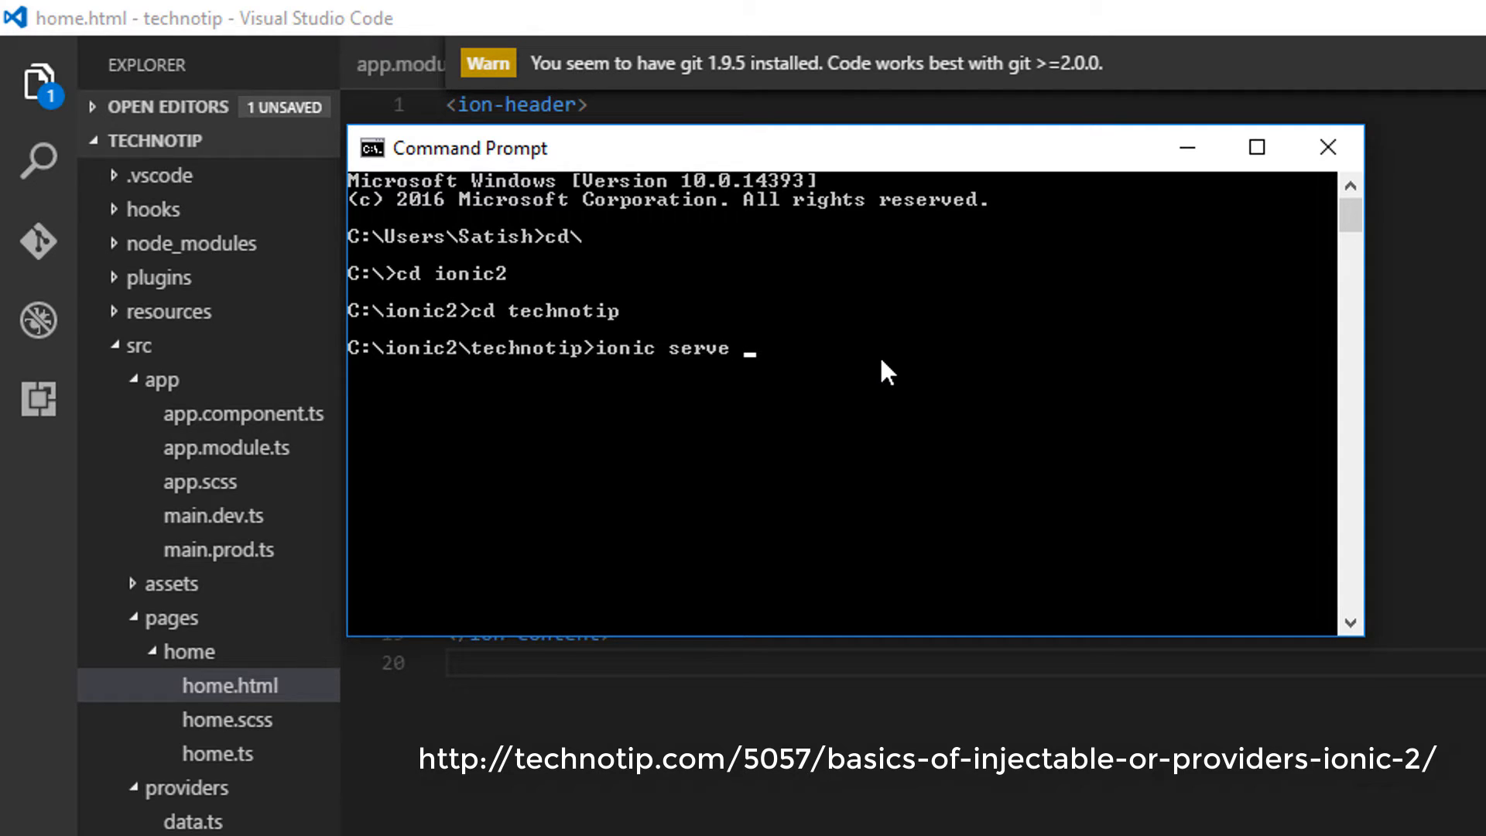
pyautogui.write('-l -c')
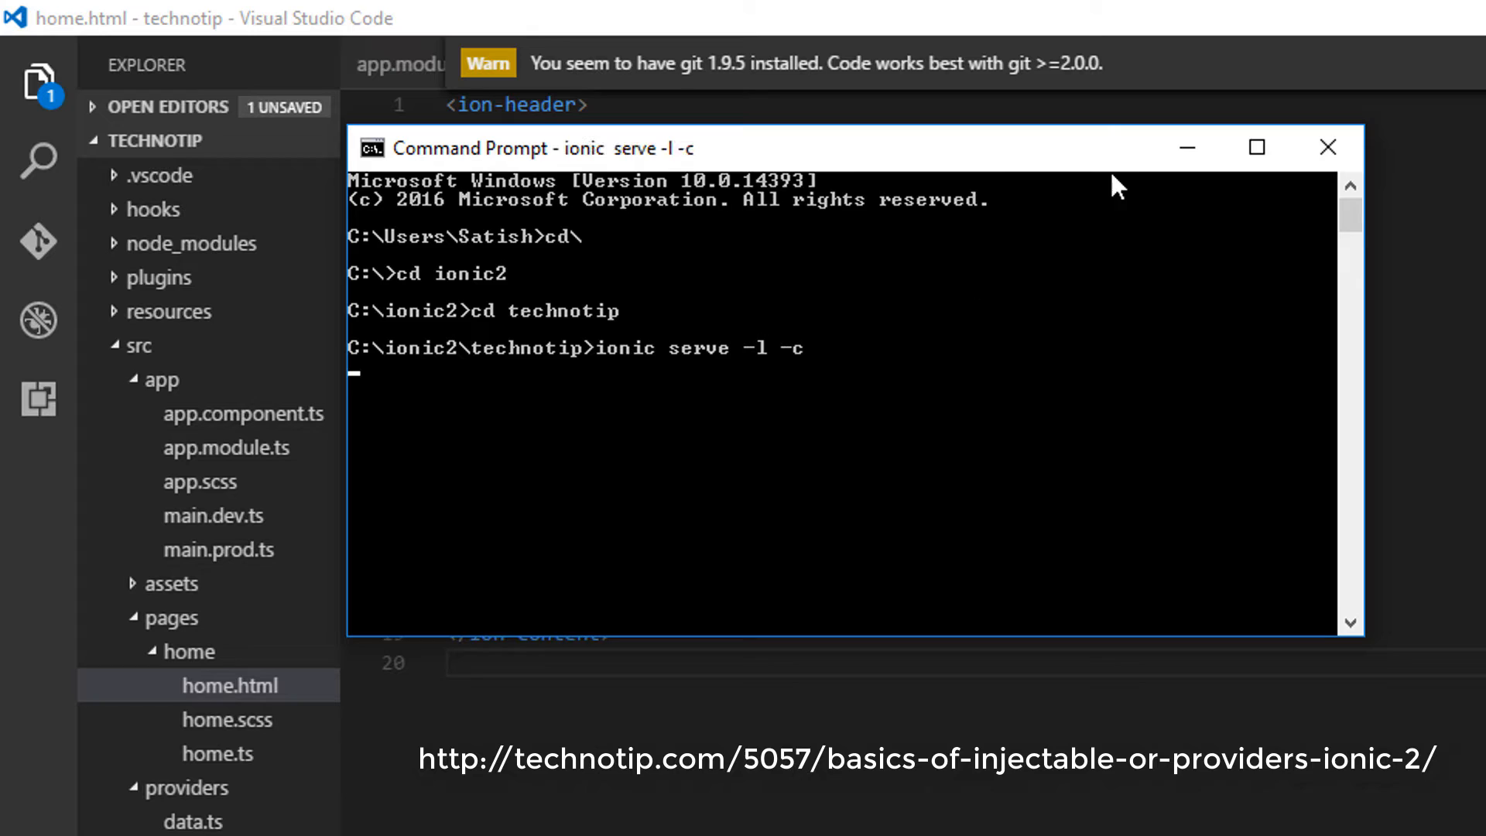
pyautogui.click(1327, 147)
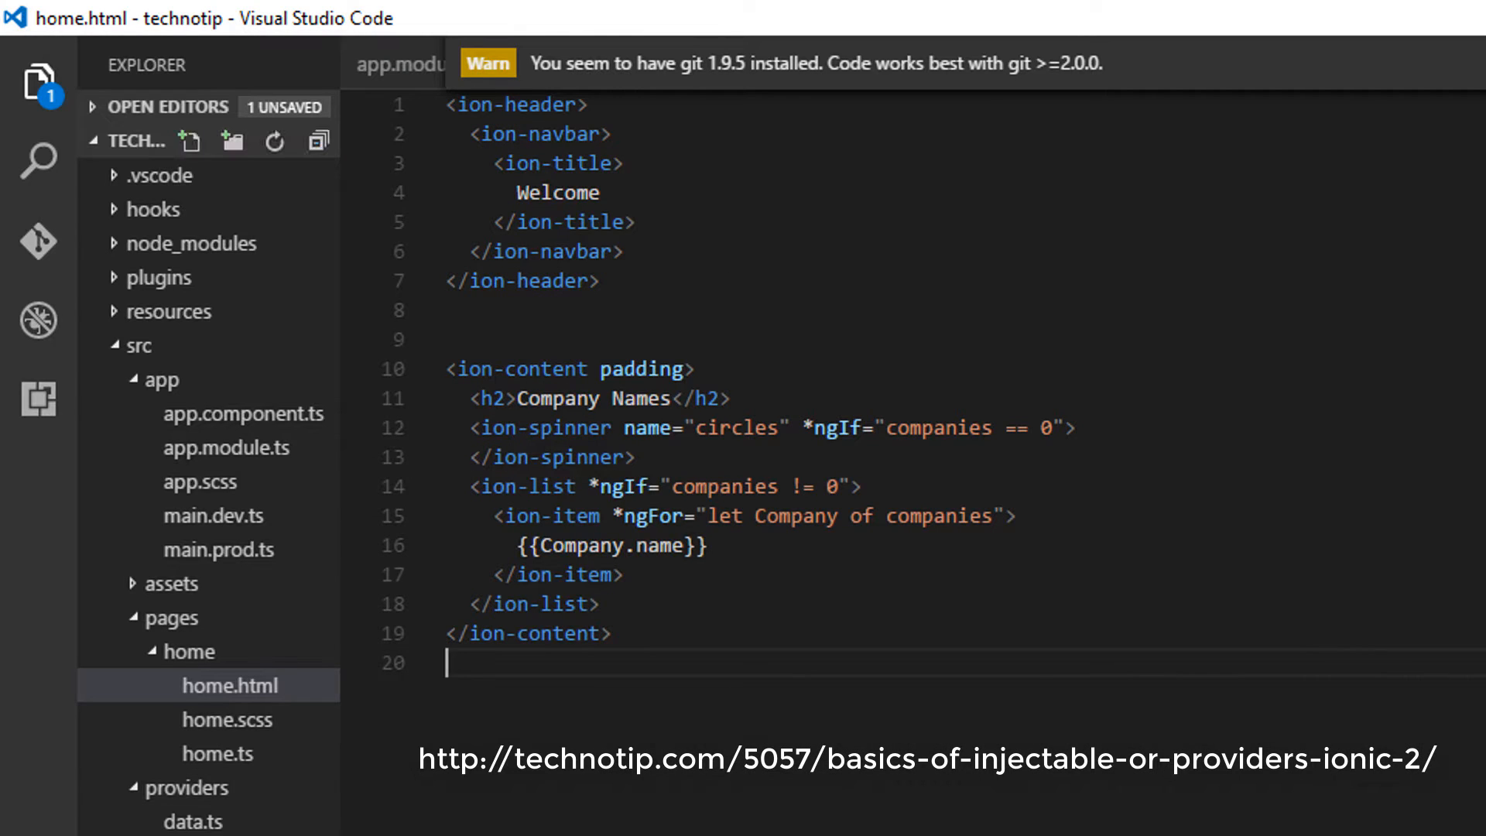
pyautogui.click(194, 820)
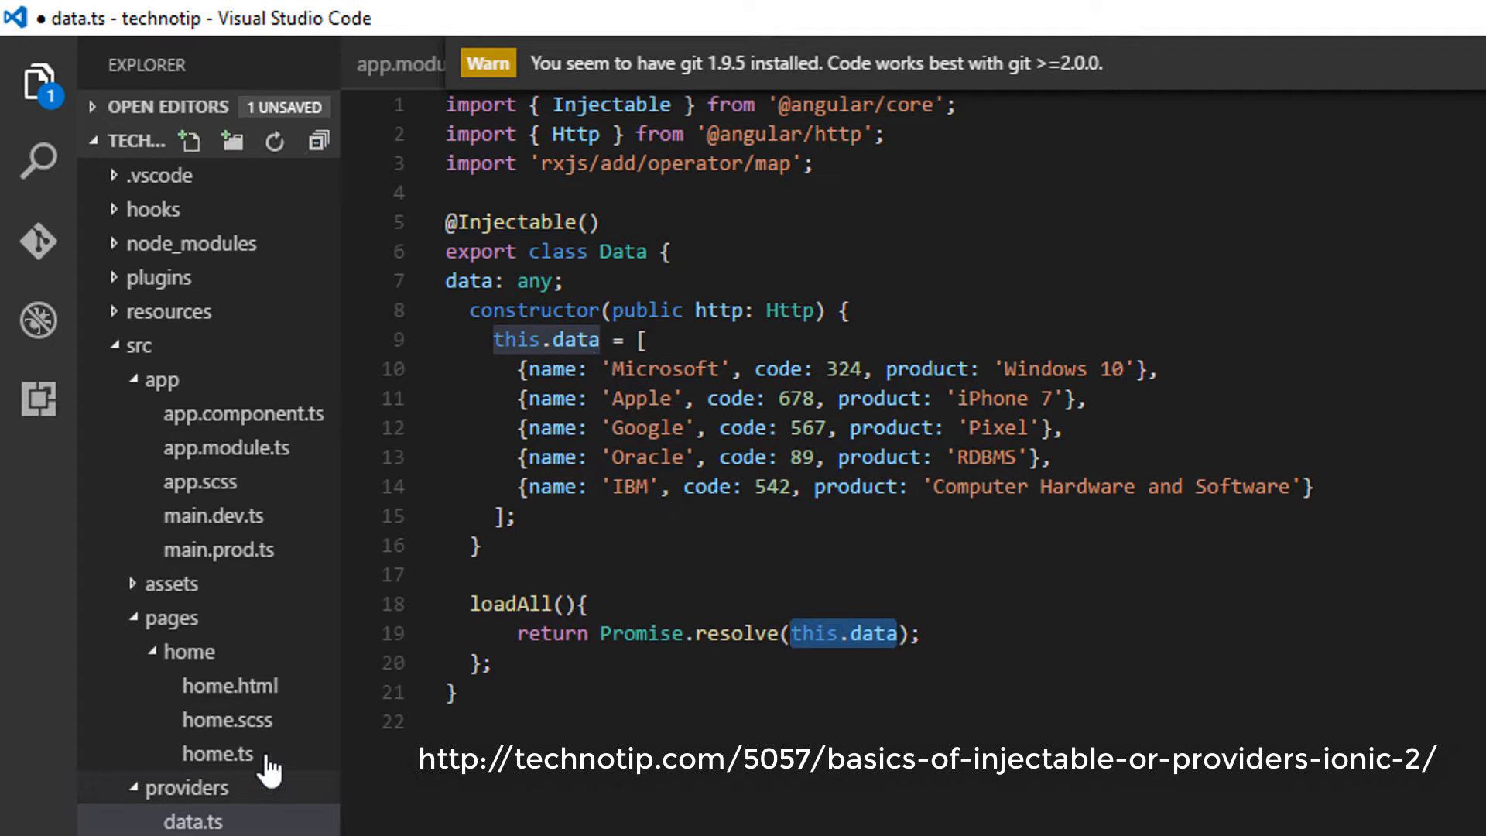
pyautogui.click(217, 754)
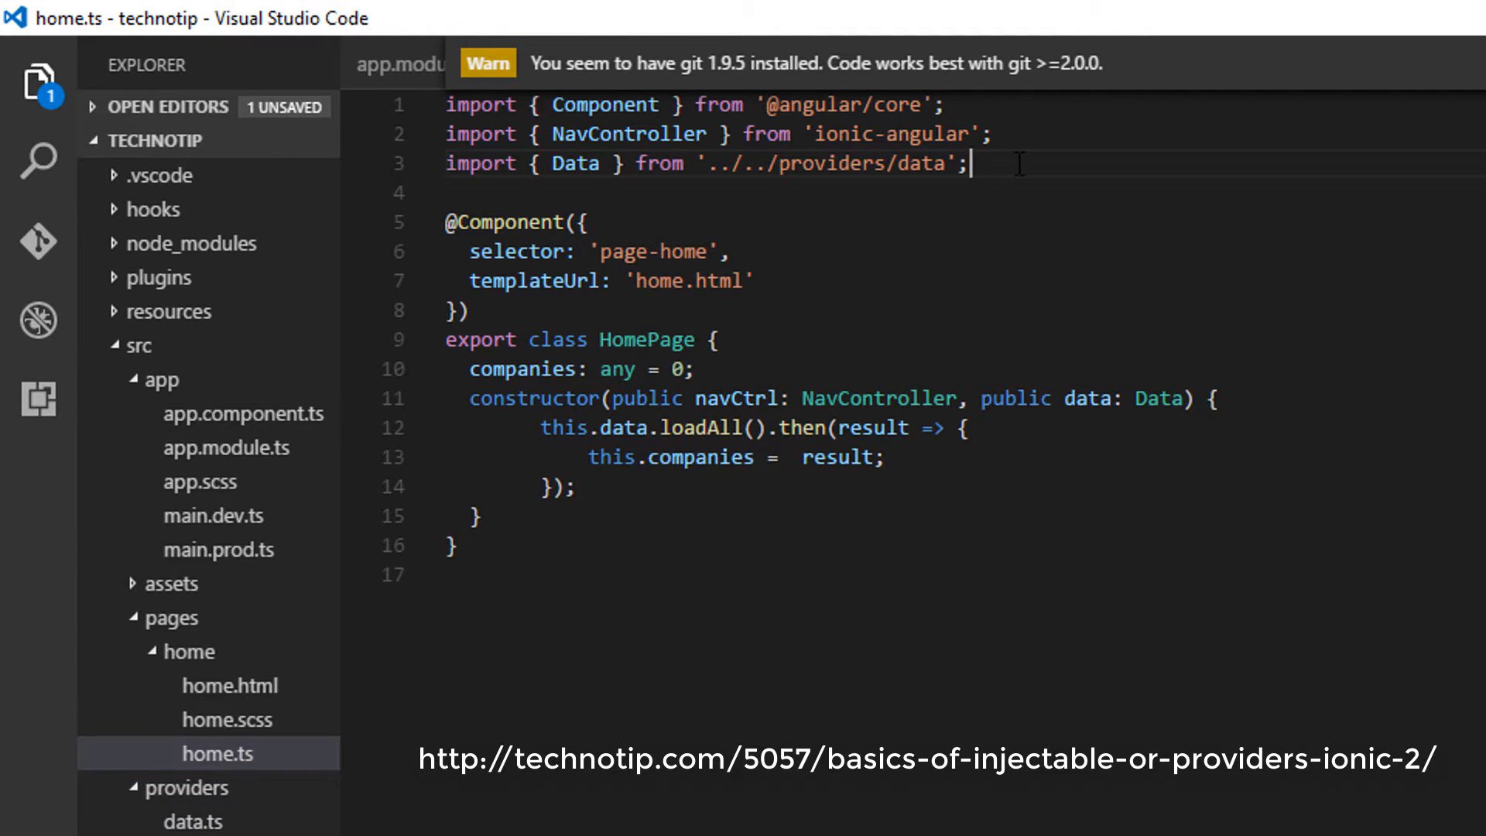
pyautogui.tripleClick(706, 162)
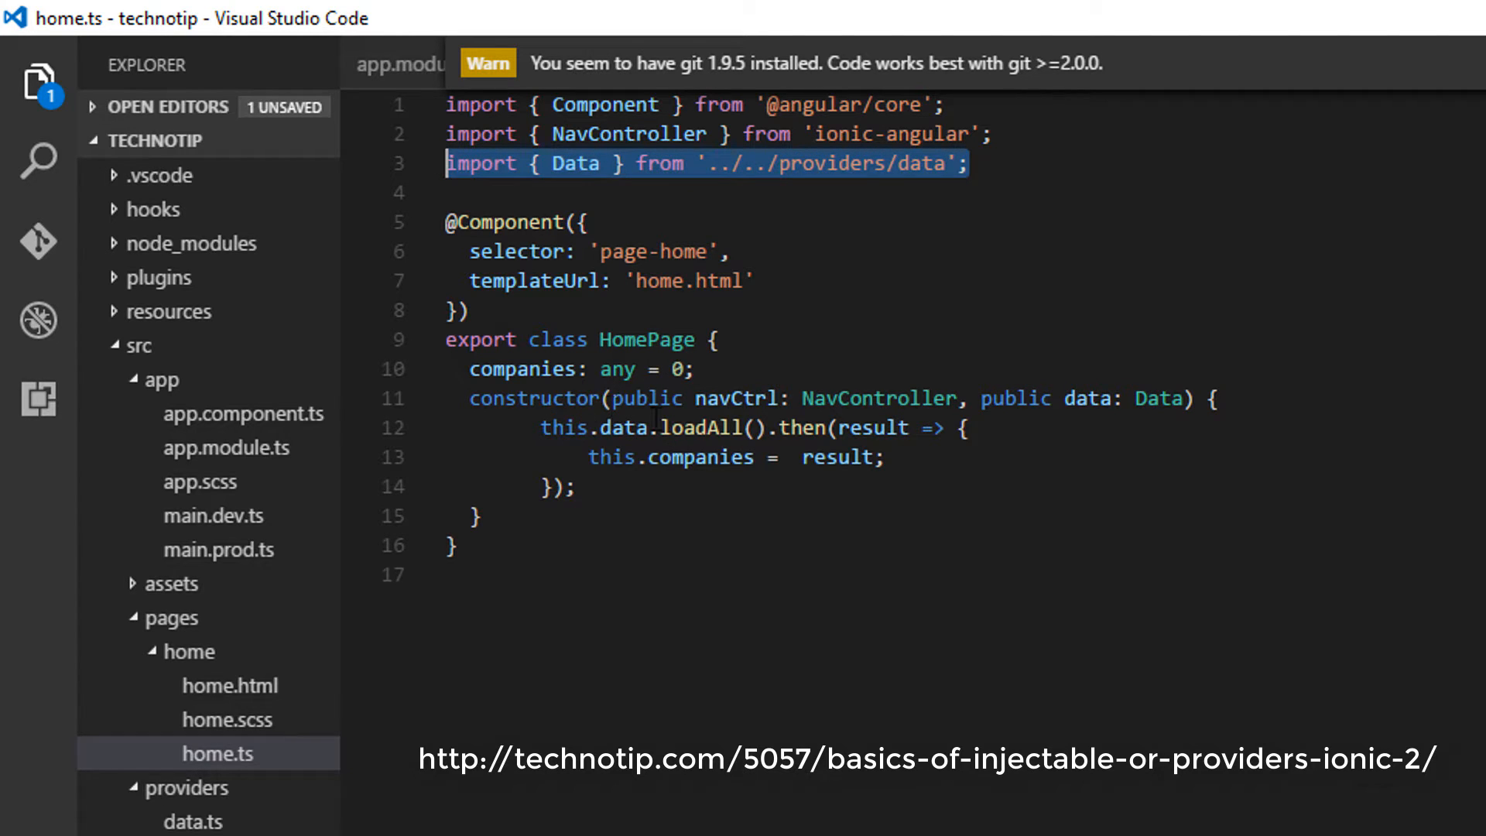
pyautogui.moveTo(804, 428)
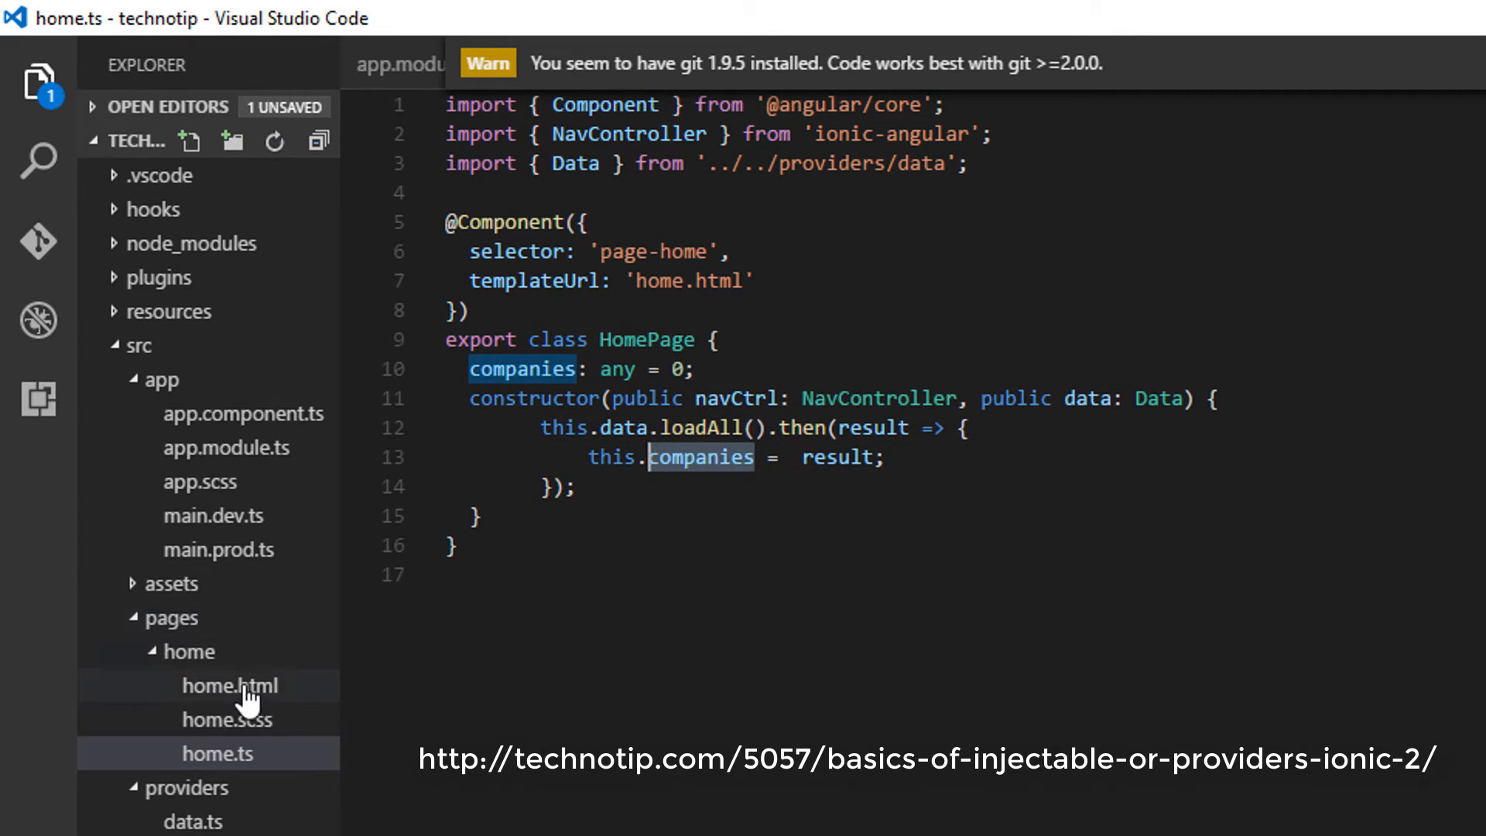
pyautogui.click(227, 685)
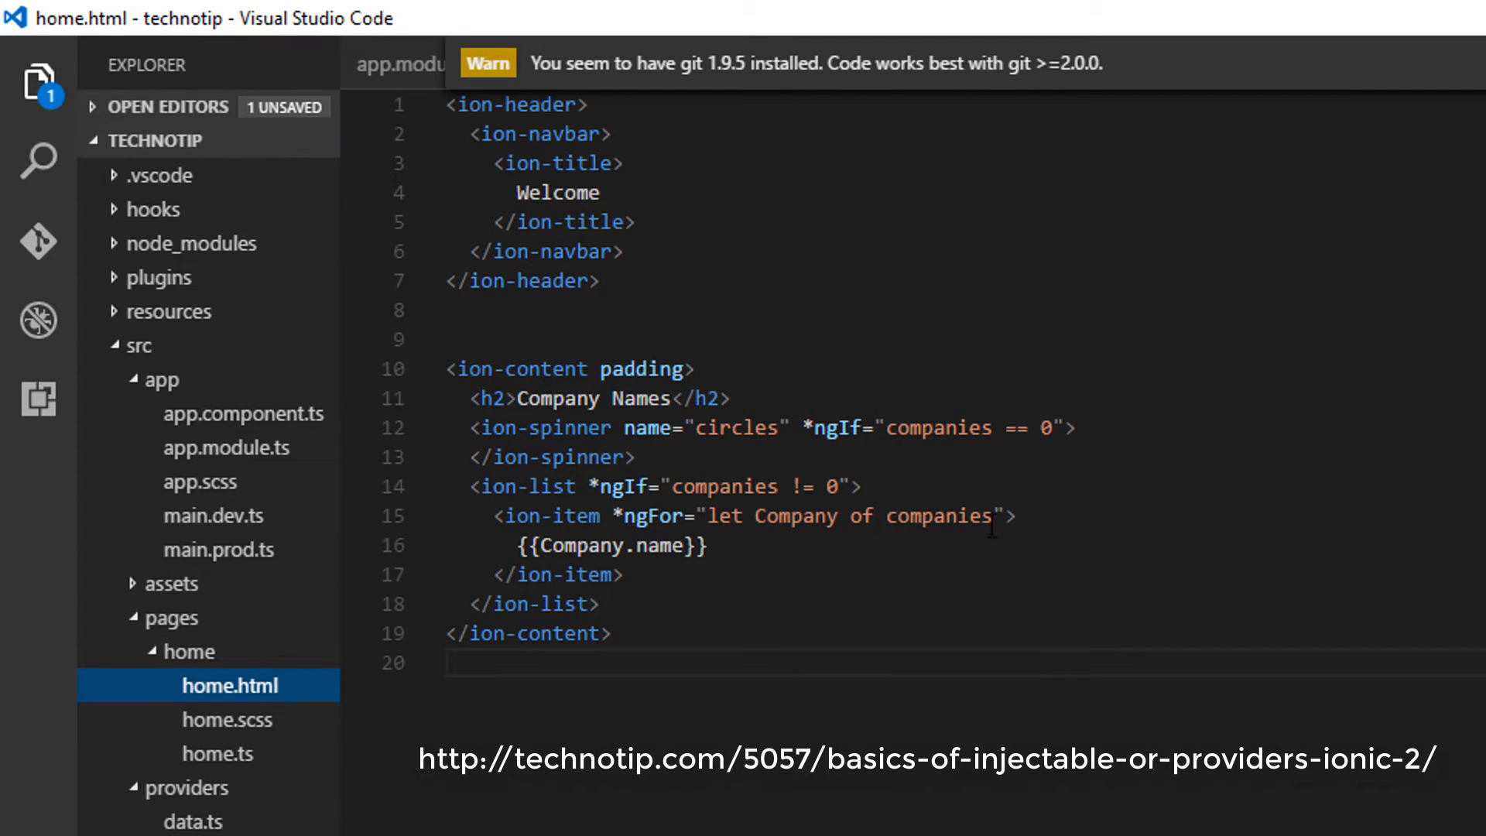
pyautogui.click(763, 515)
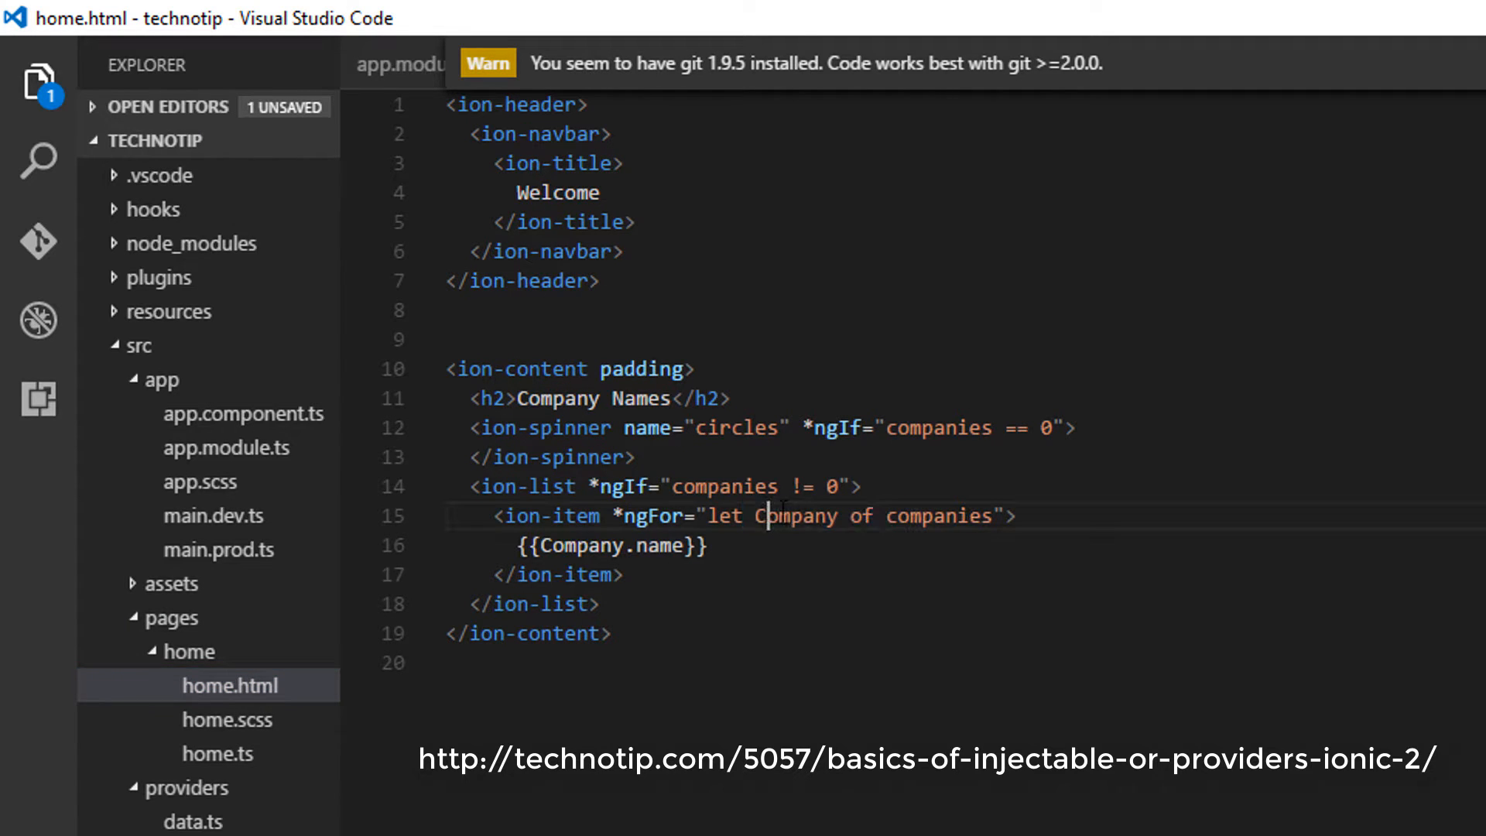
pyautogui.click(218, 753)
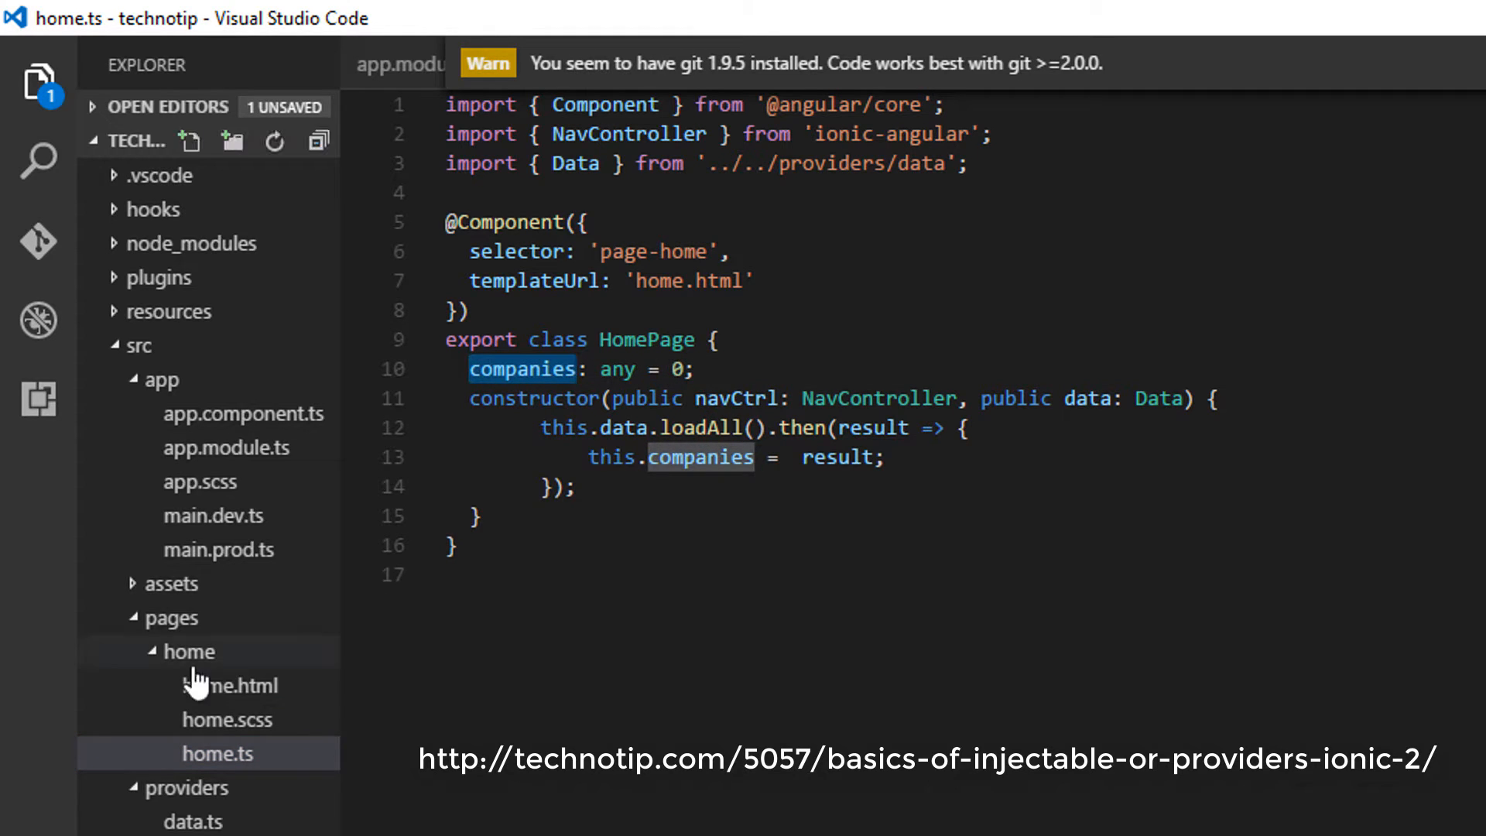
pyautogui.click(230, 686)
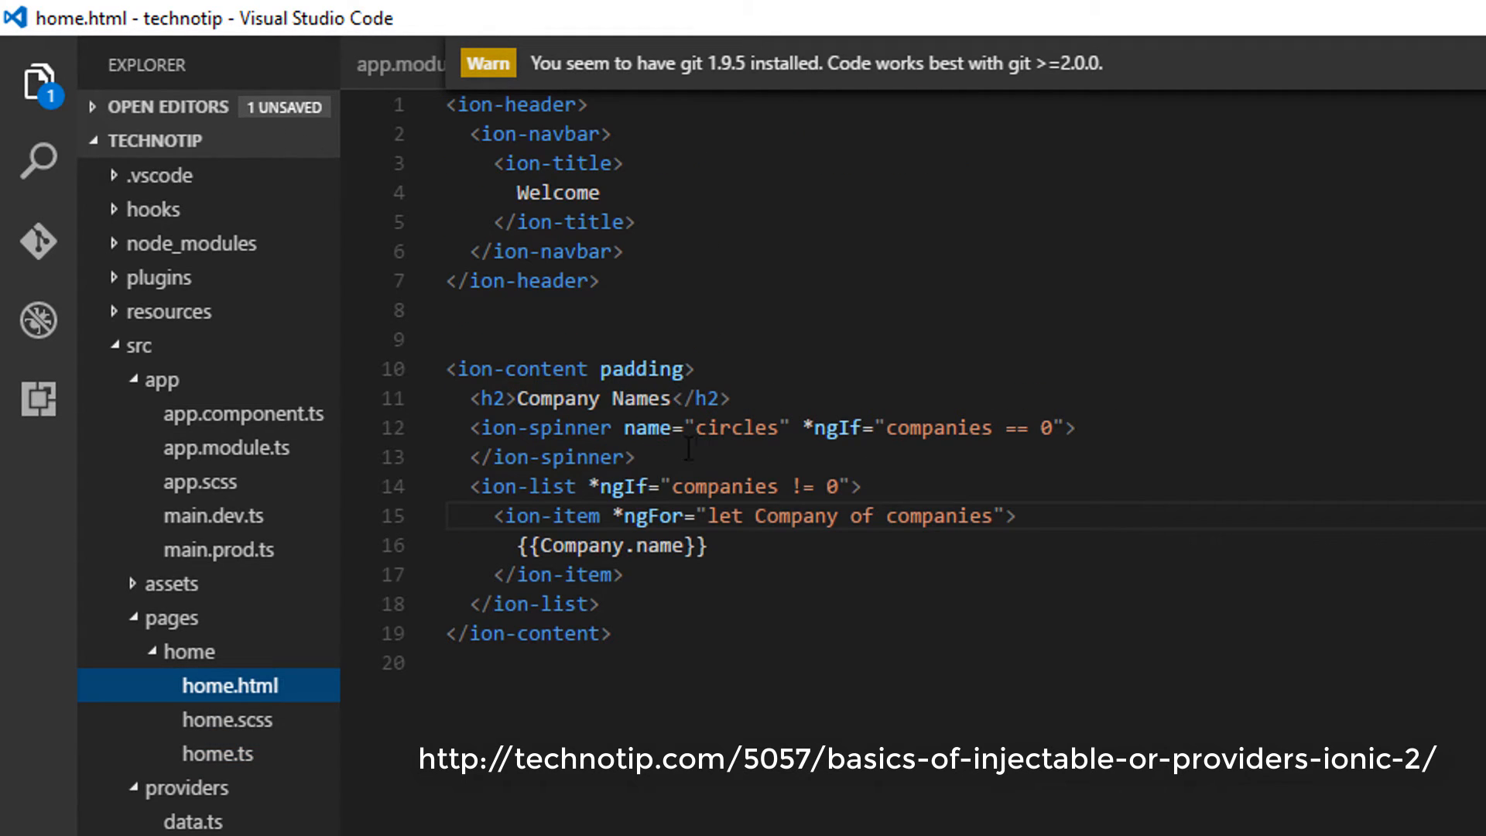
pyautogui.moveTo(469, 427); pyautogui.dragTo(635, 455)
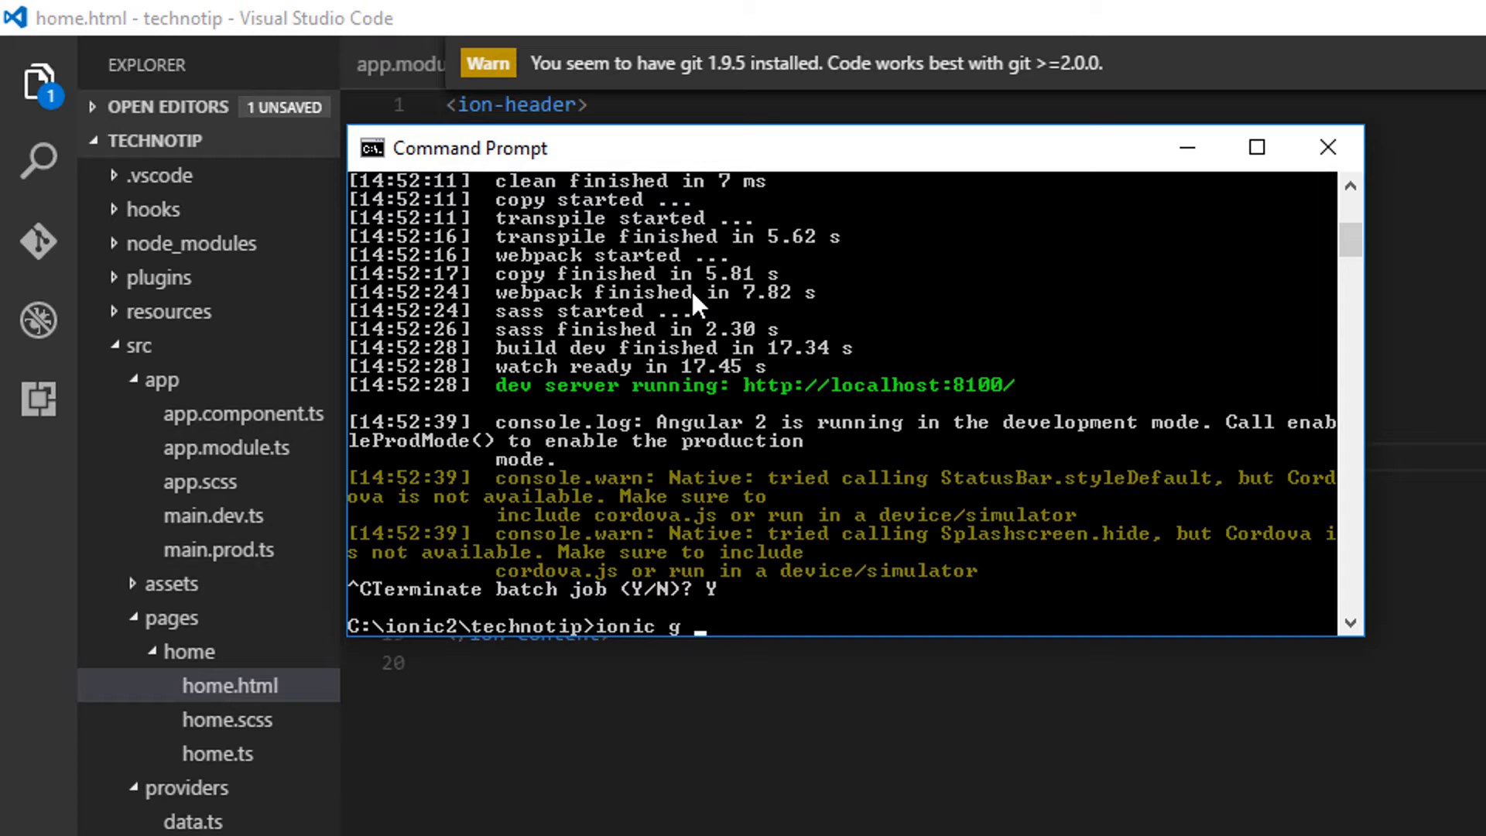
# Step: Generate a new page named Second with ionic g page Second, then recall ionic serve -l -c
pyautogui.write('page S')
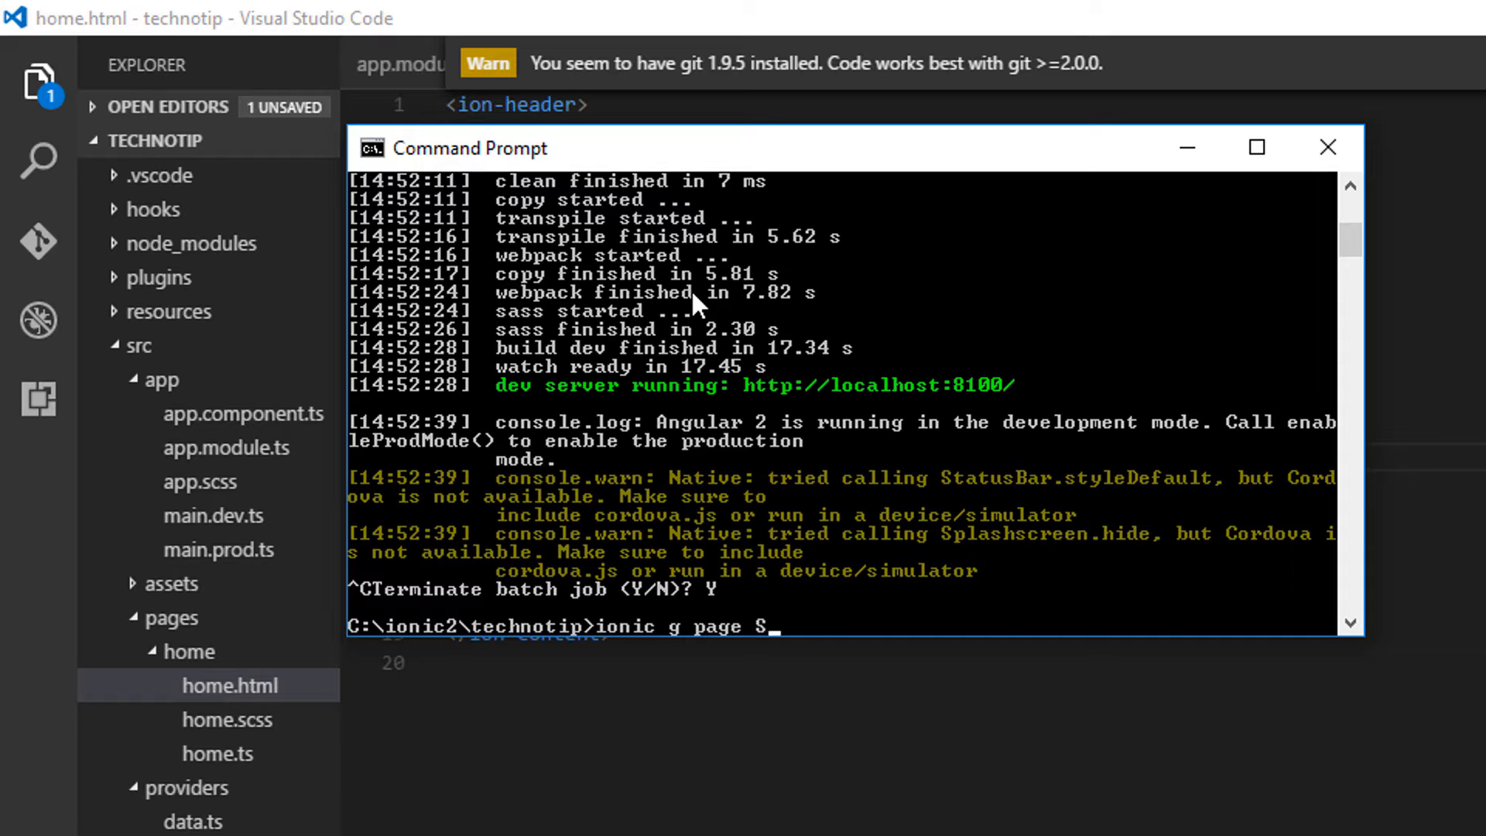
pyautogui.write('econd')
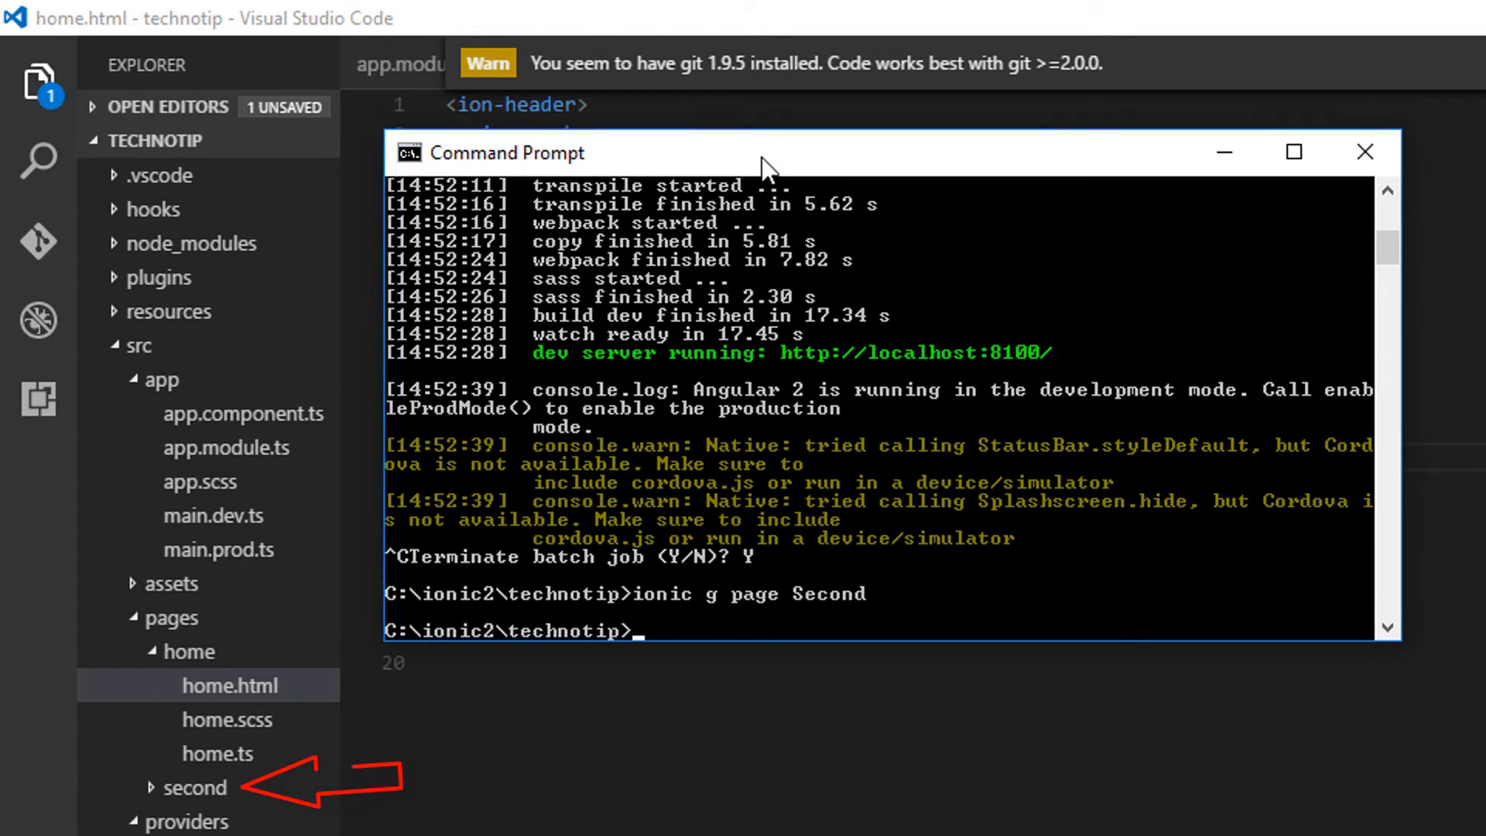
pyautogui.write('ionic g page Second')
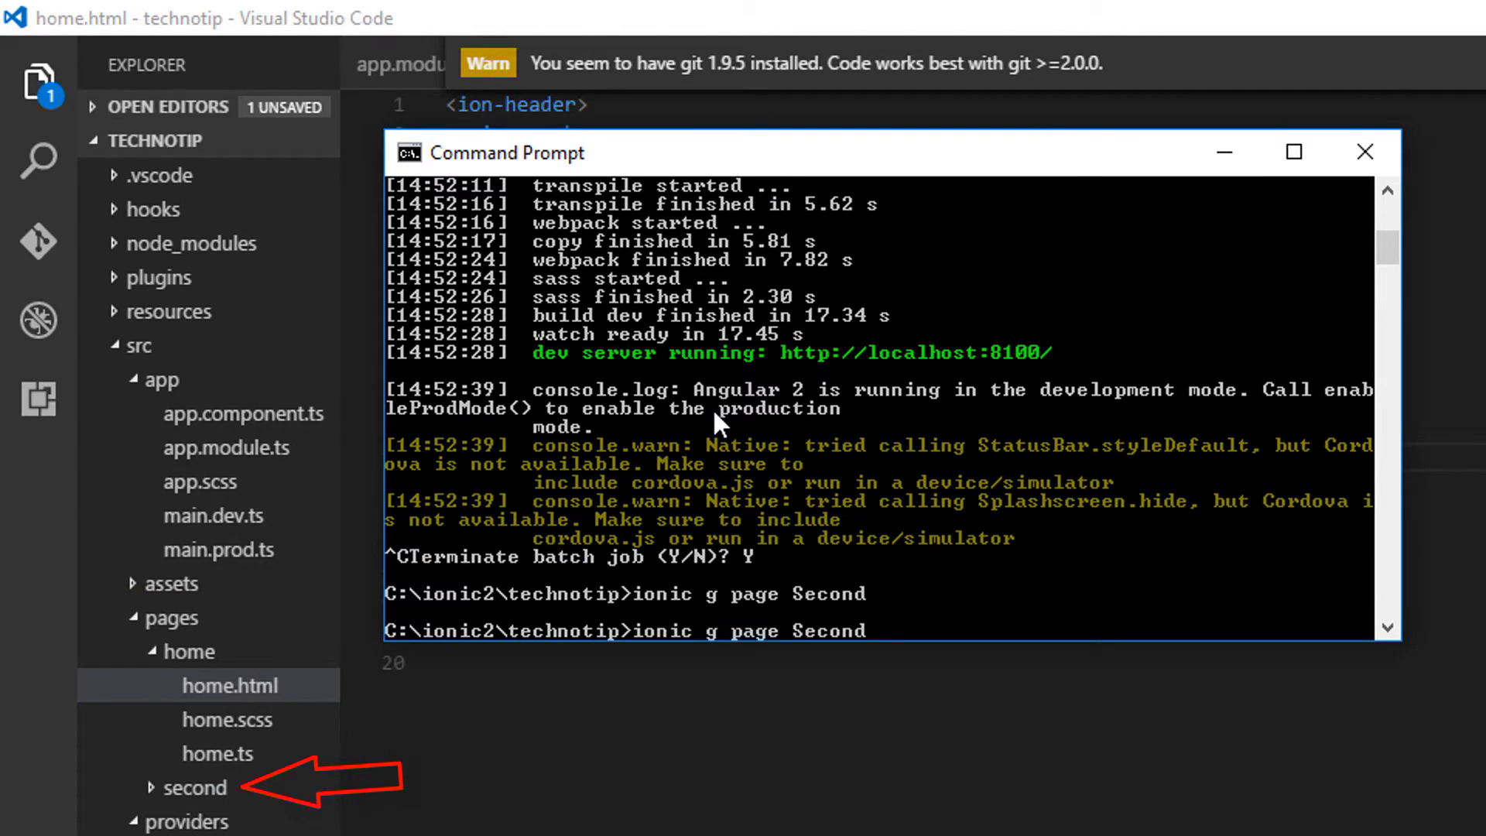
pyautogui.write('ionic serve -l -c')
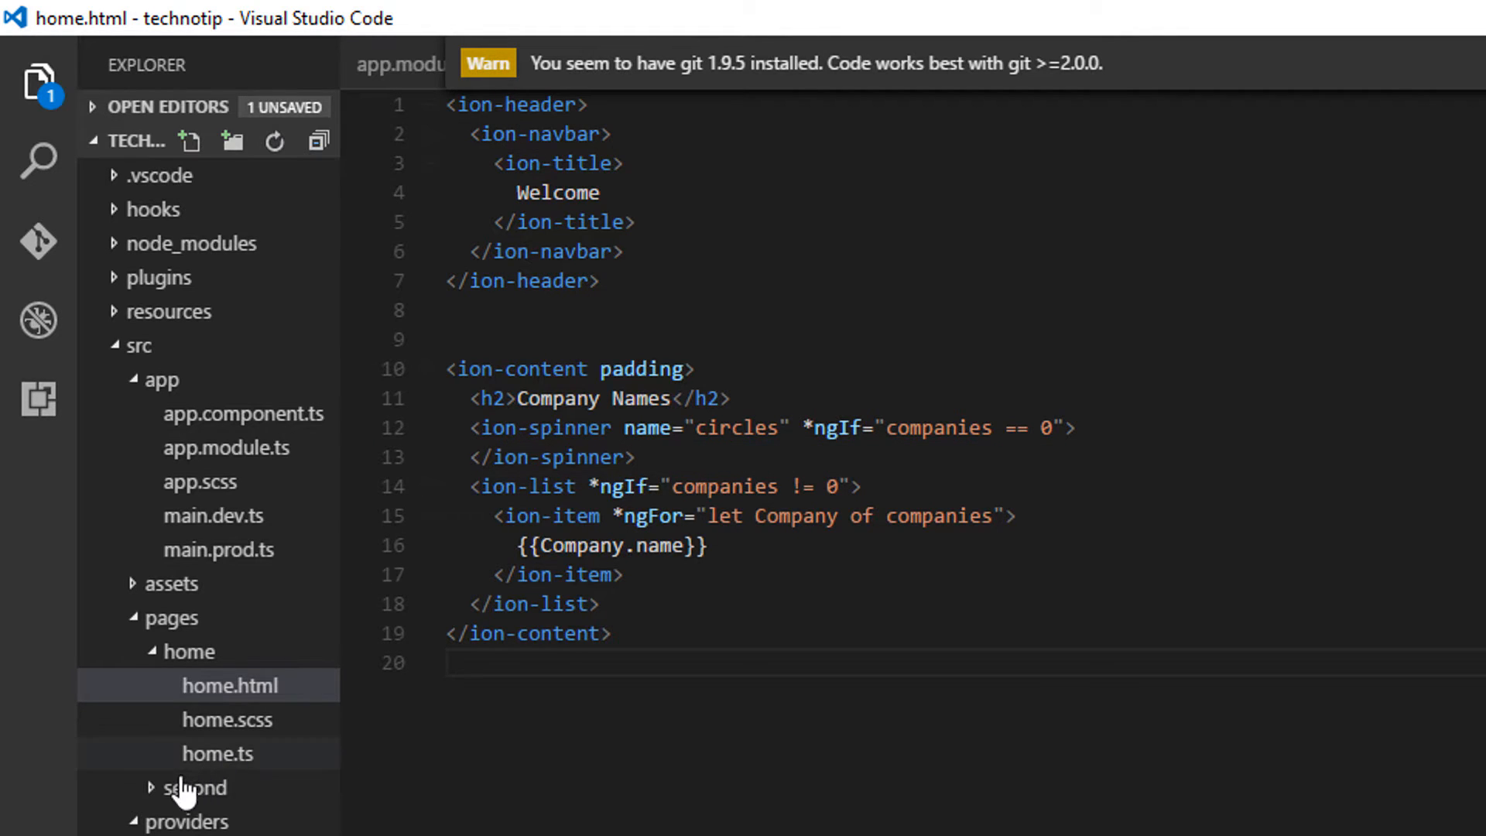
# Step: Remove the generated ionViewDidLoad method from second.ts and return to home.ts
pyautogui.click(189, 762)
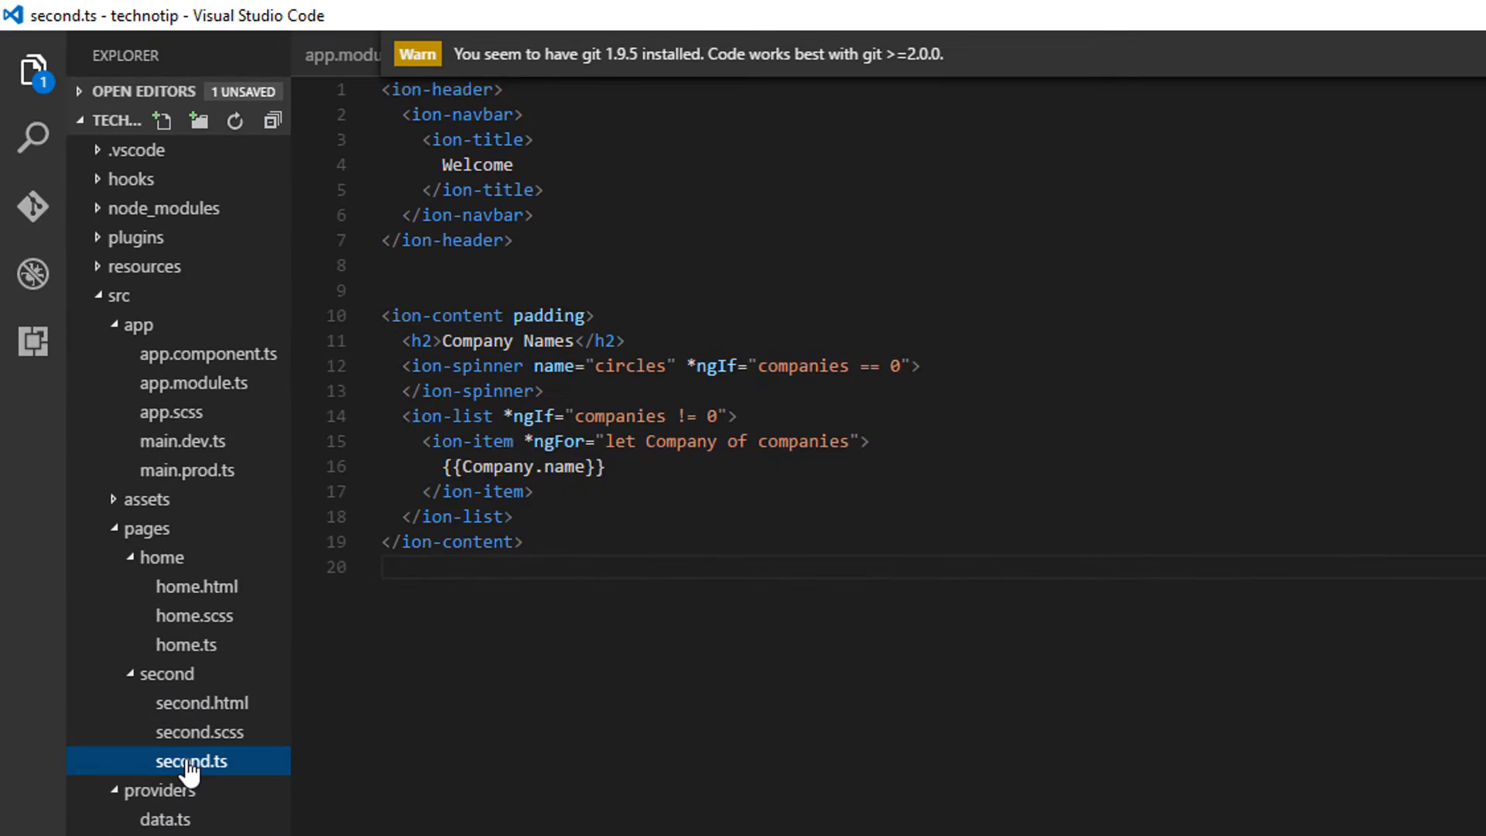
pyautogui.click(188, 761)
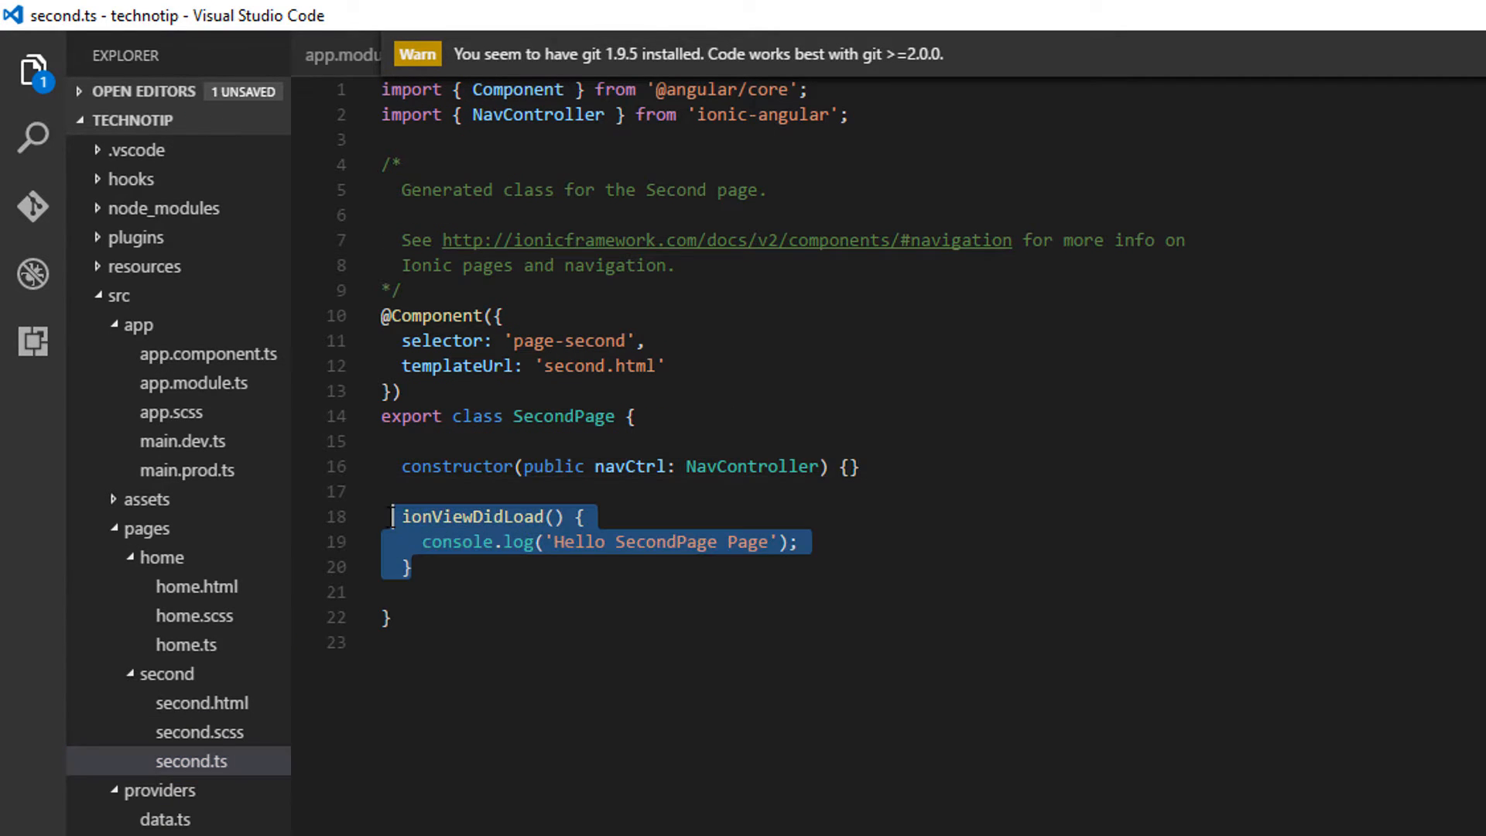
pyautogui.press('Delete')
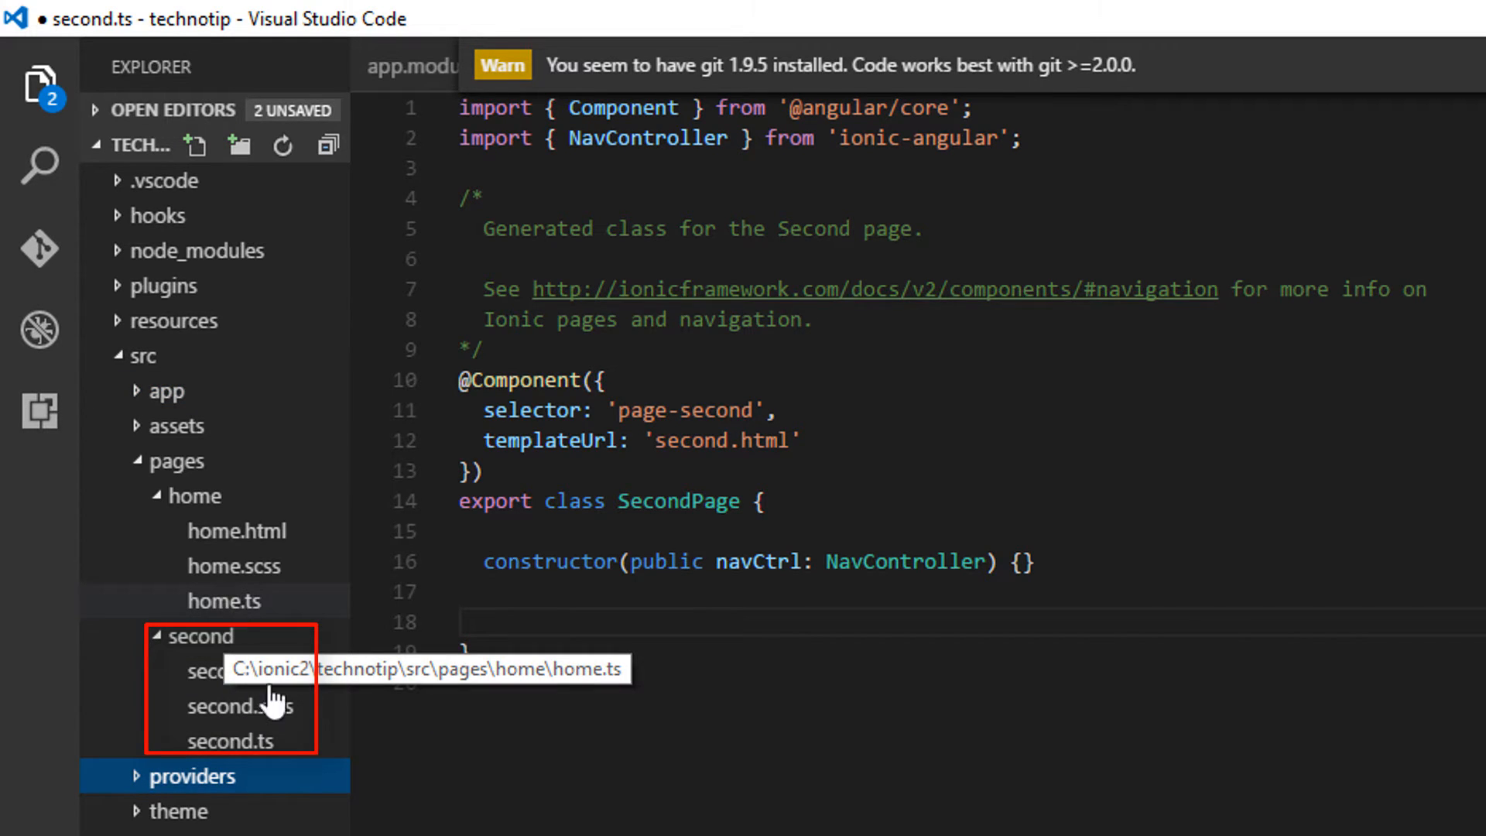
pyautogui.click(218, 601)
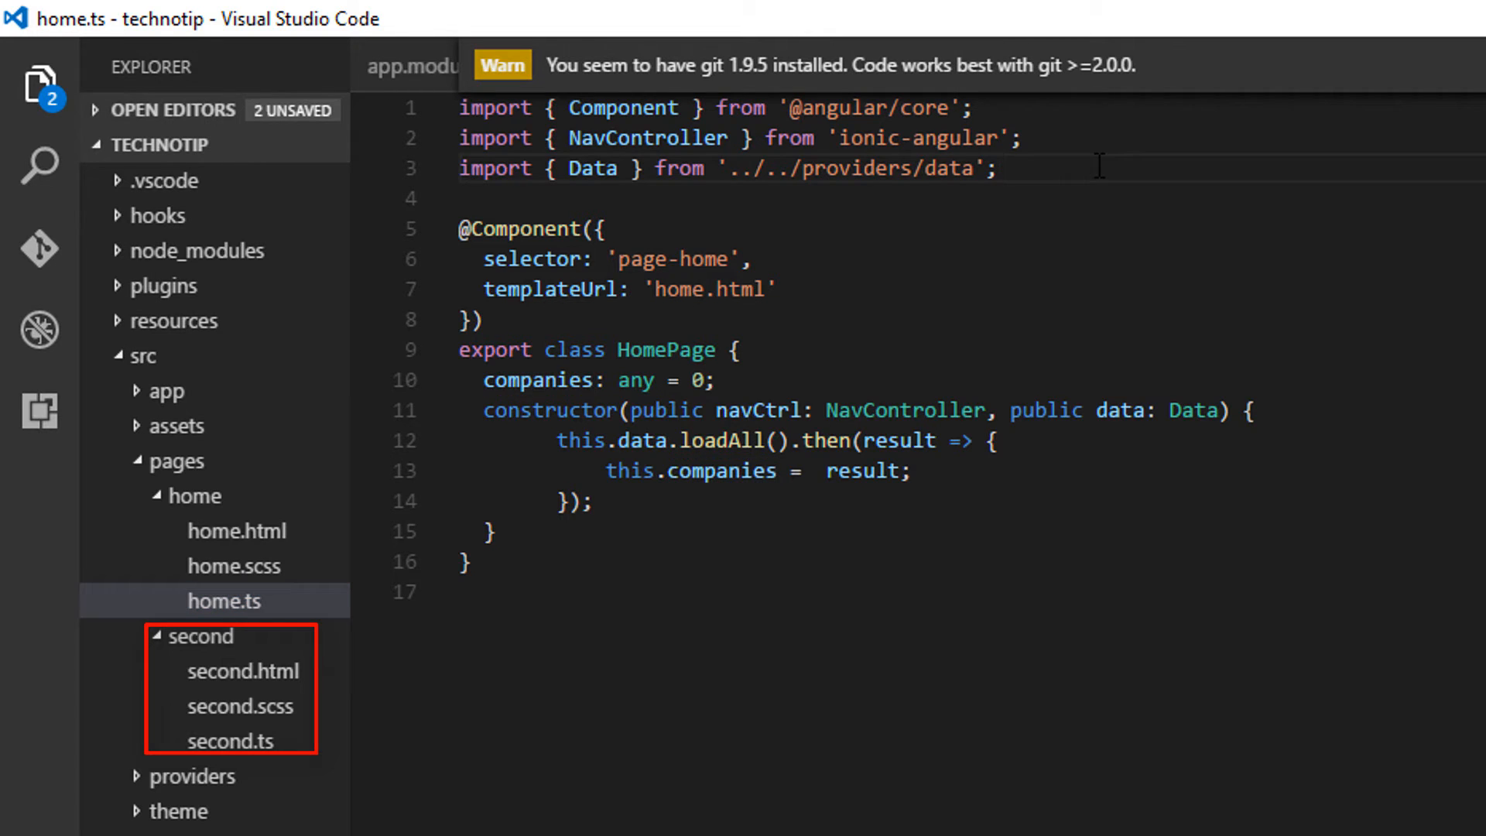
# Step: Add an import statement from '../second/second' at the top of home.ts
pyautogui.write('im')
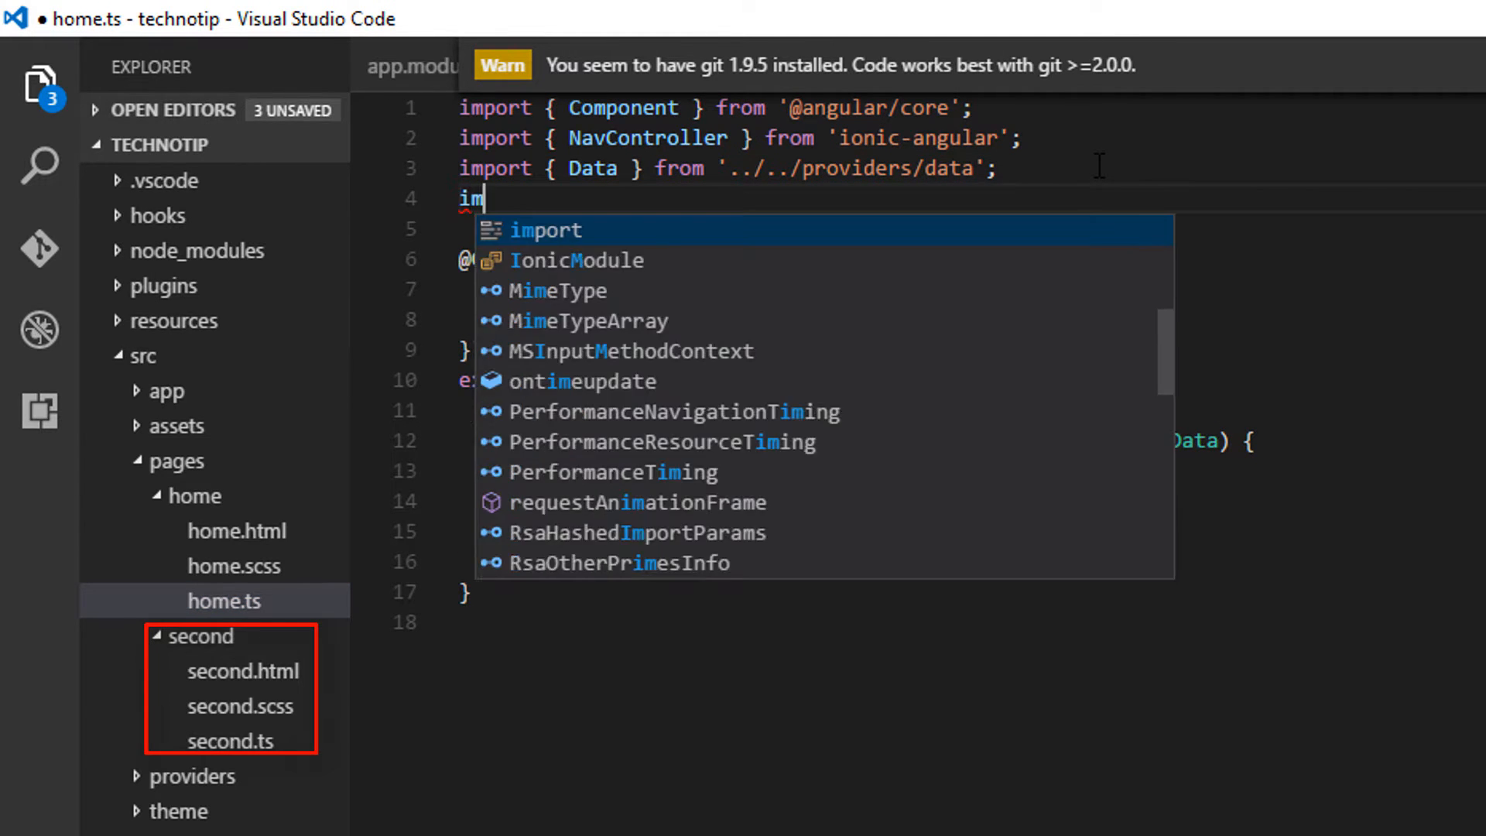
pyautogui.write('port')
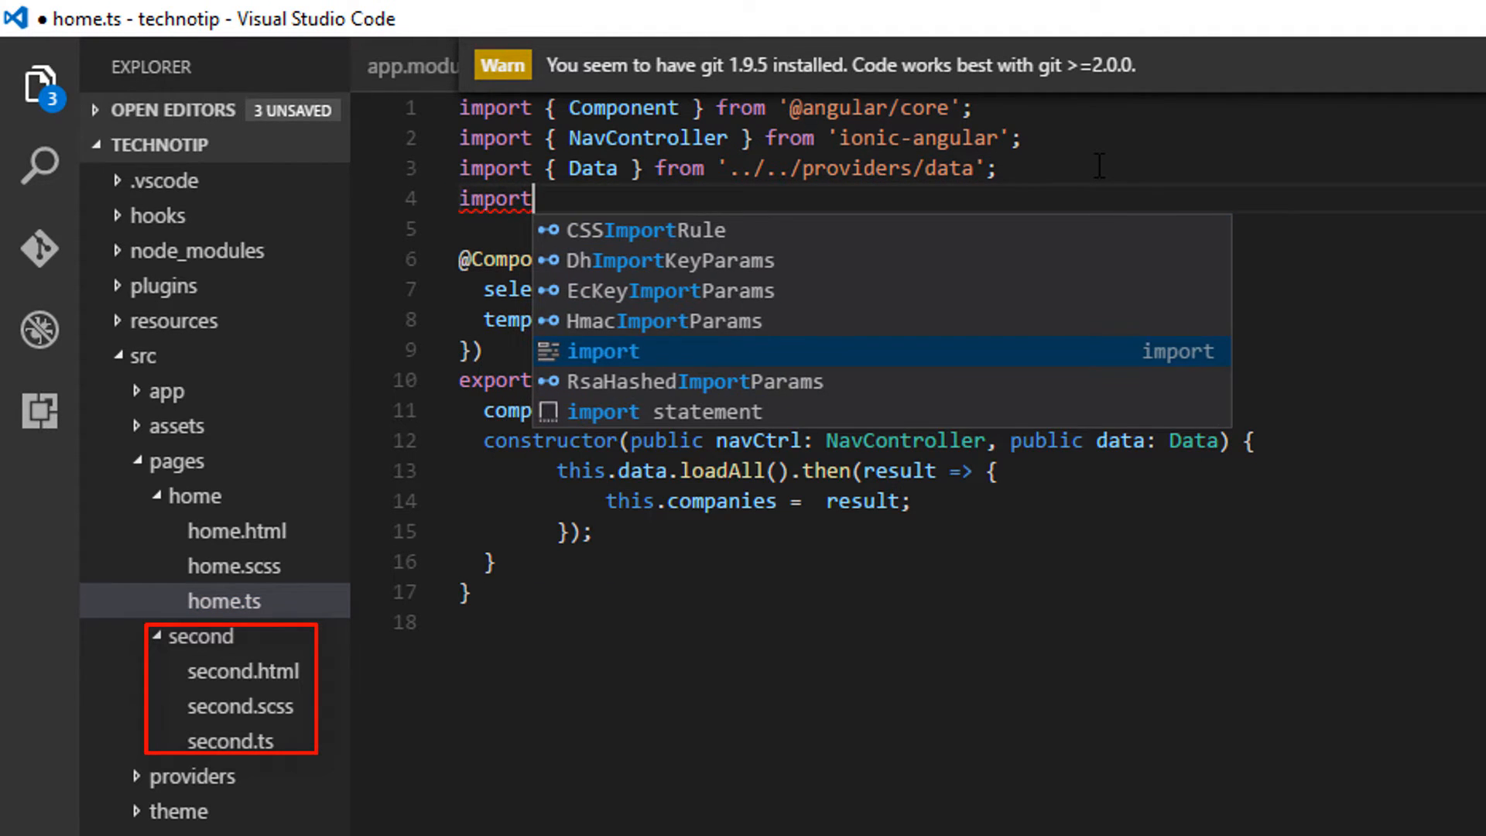
pyautogui.write("{} from '';")
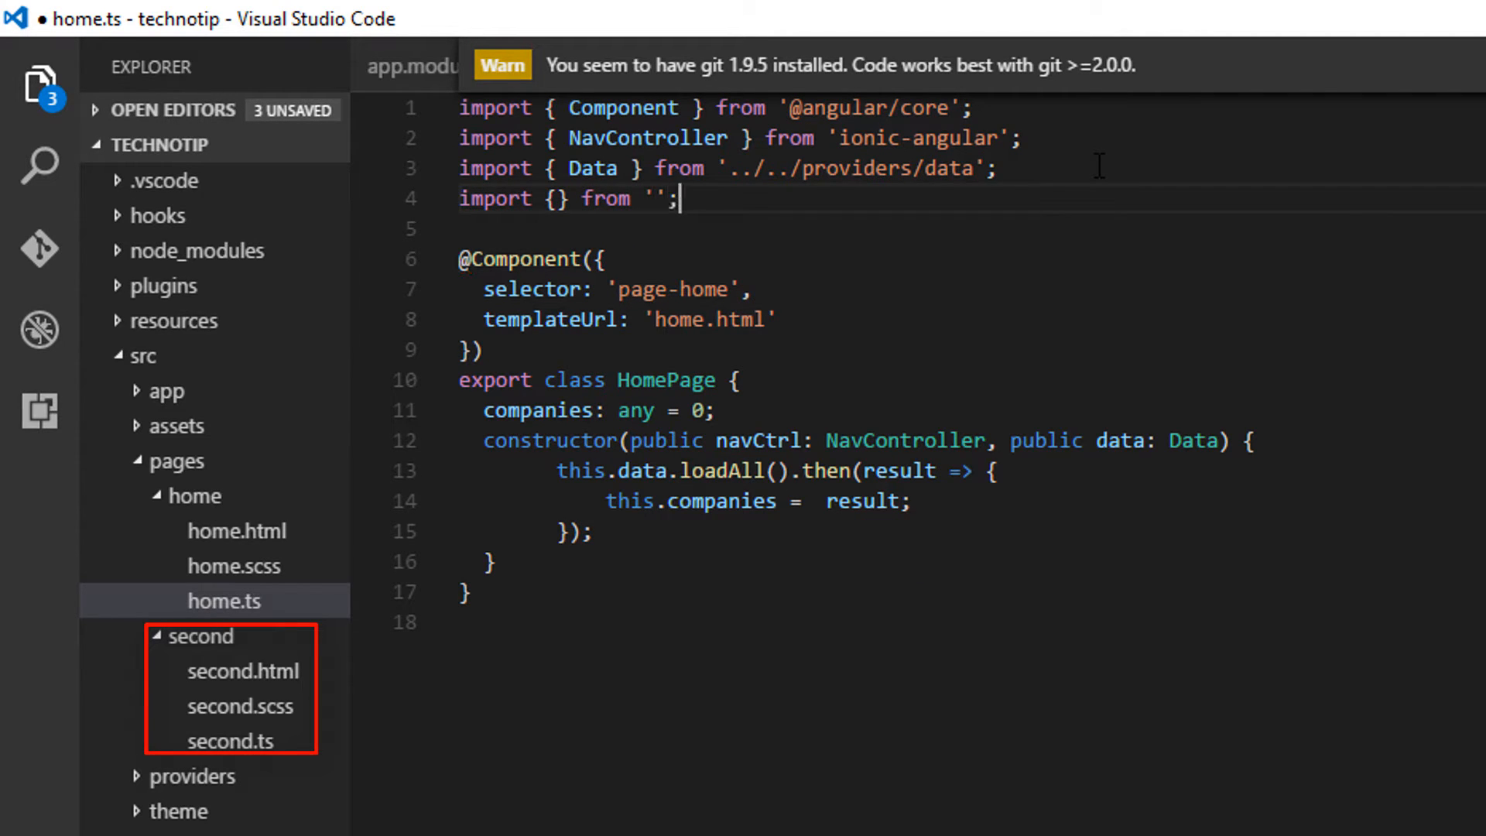
pyautogui.write('.')
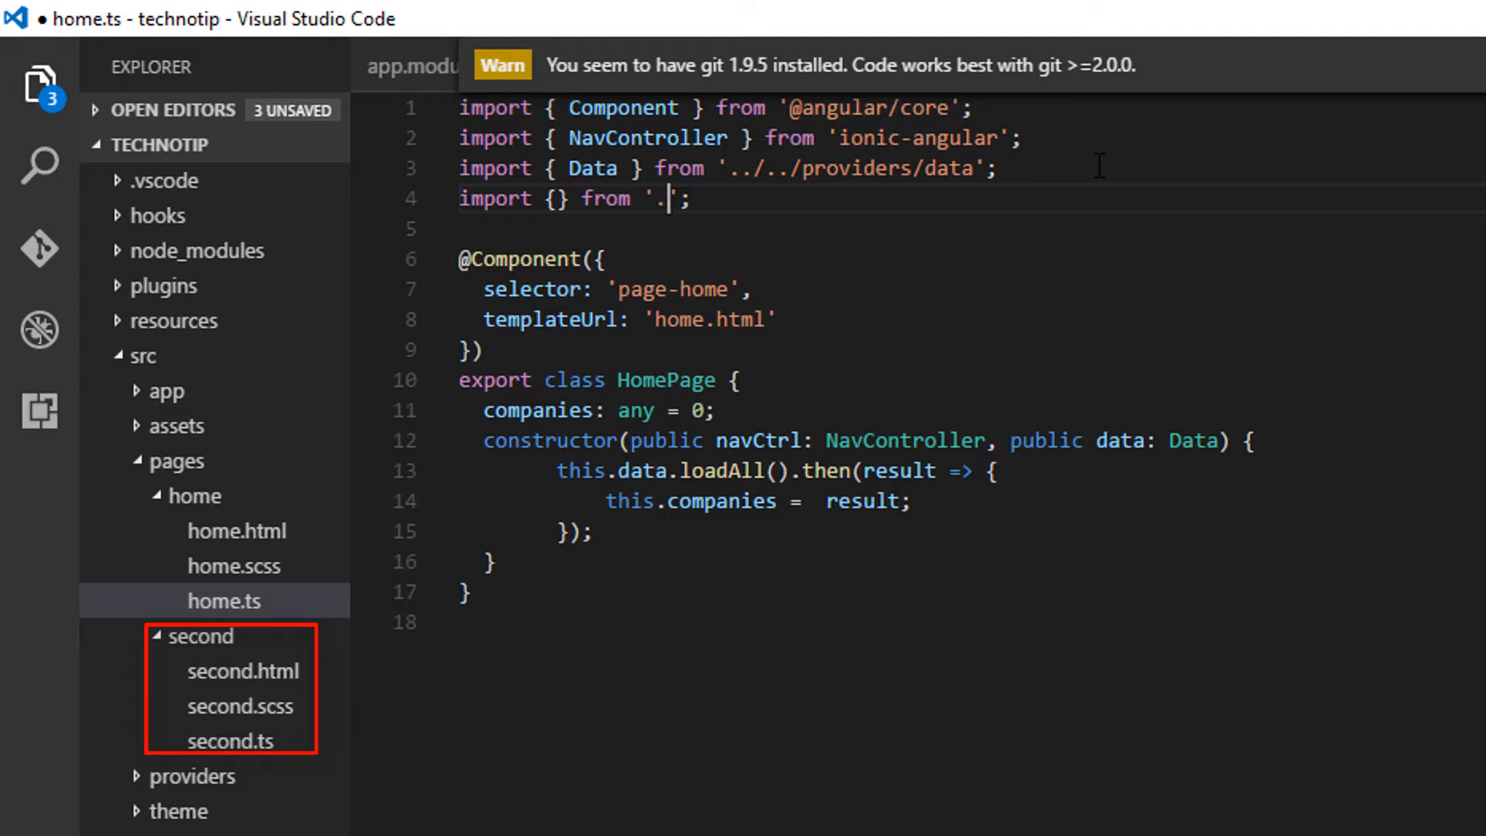
pyautogui.write('./')
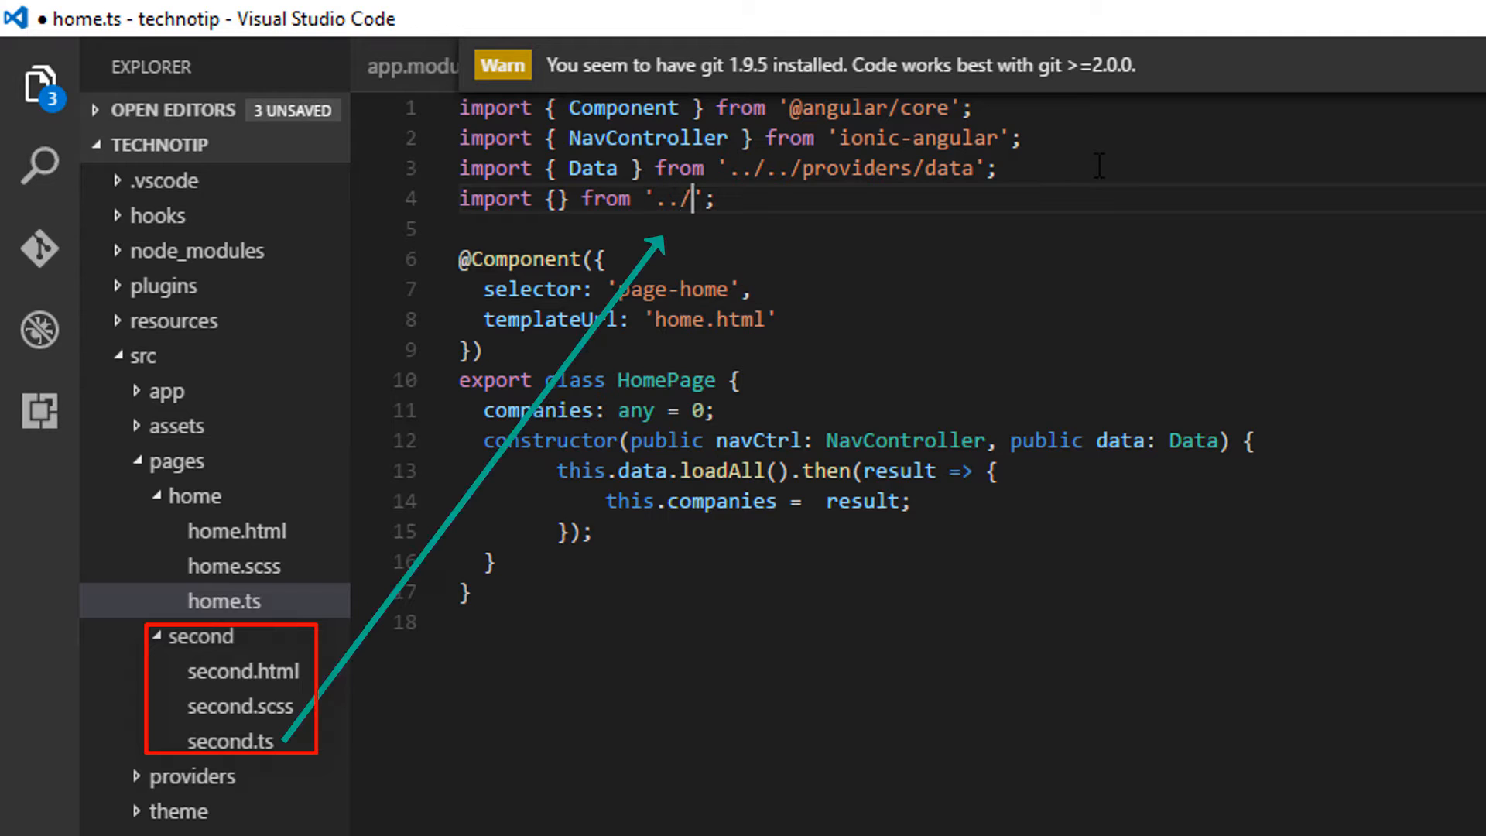
pyautogui.write('second')
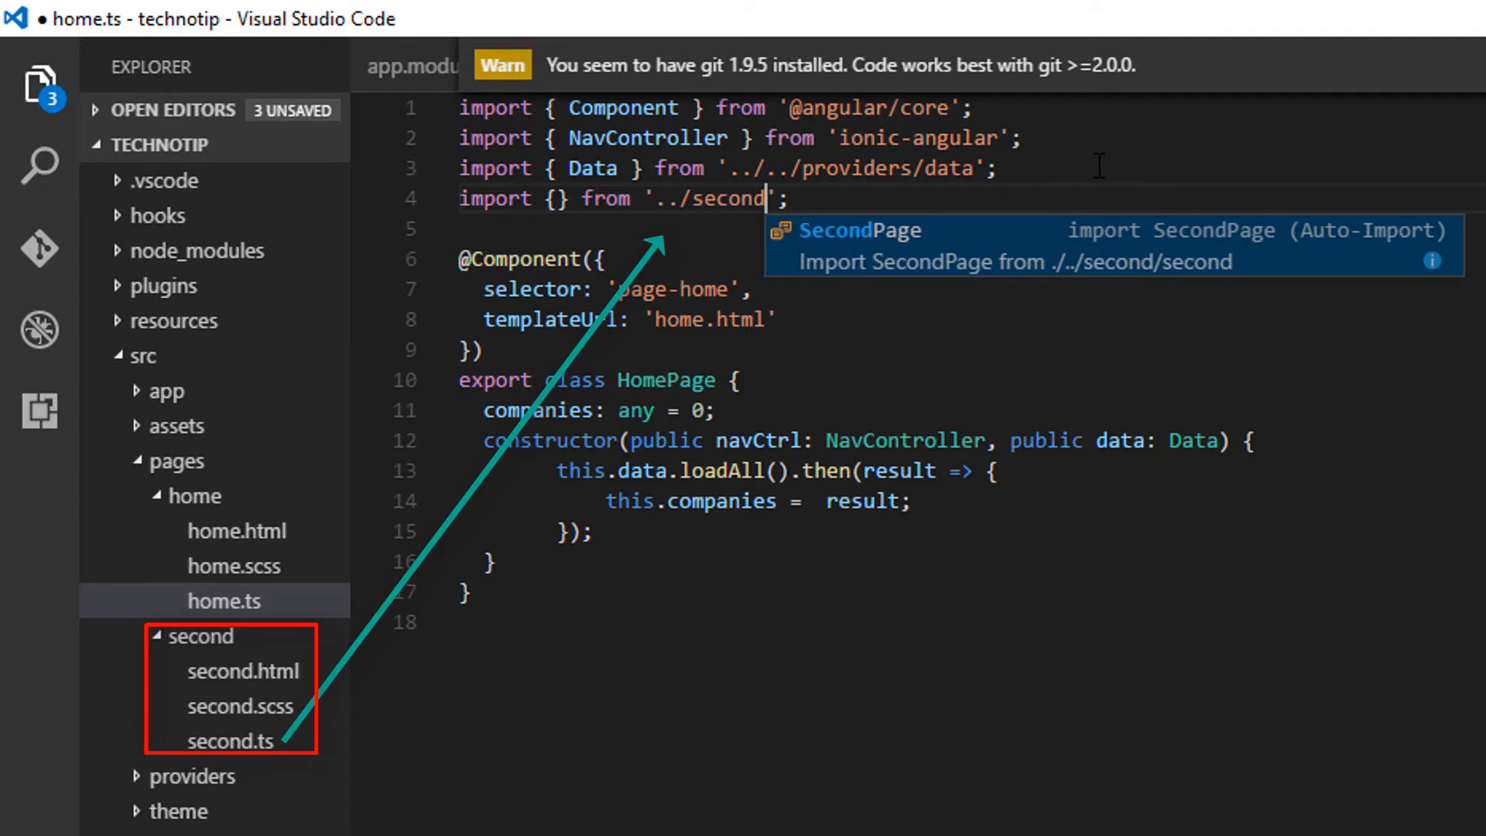
pyautogui.write('/se')
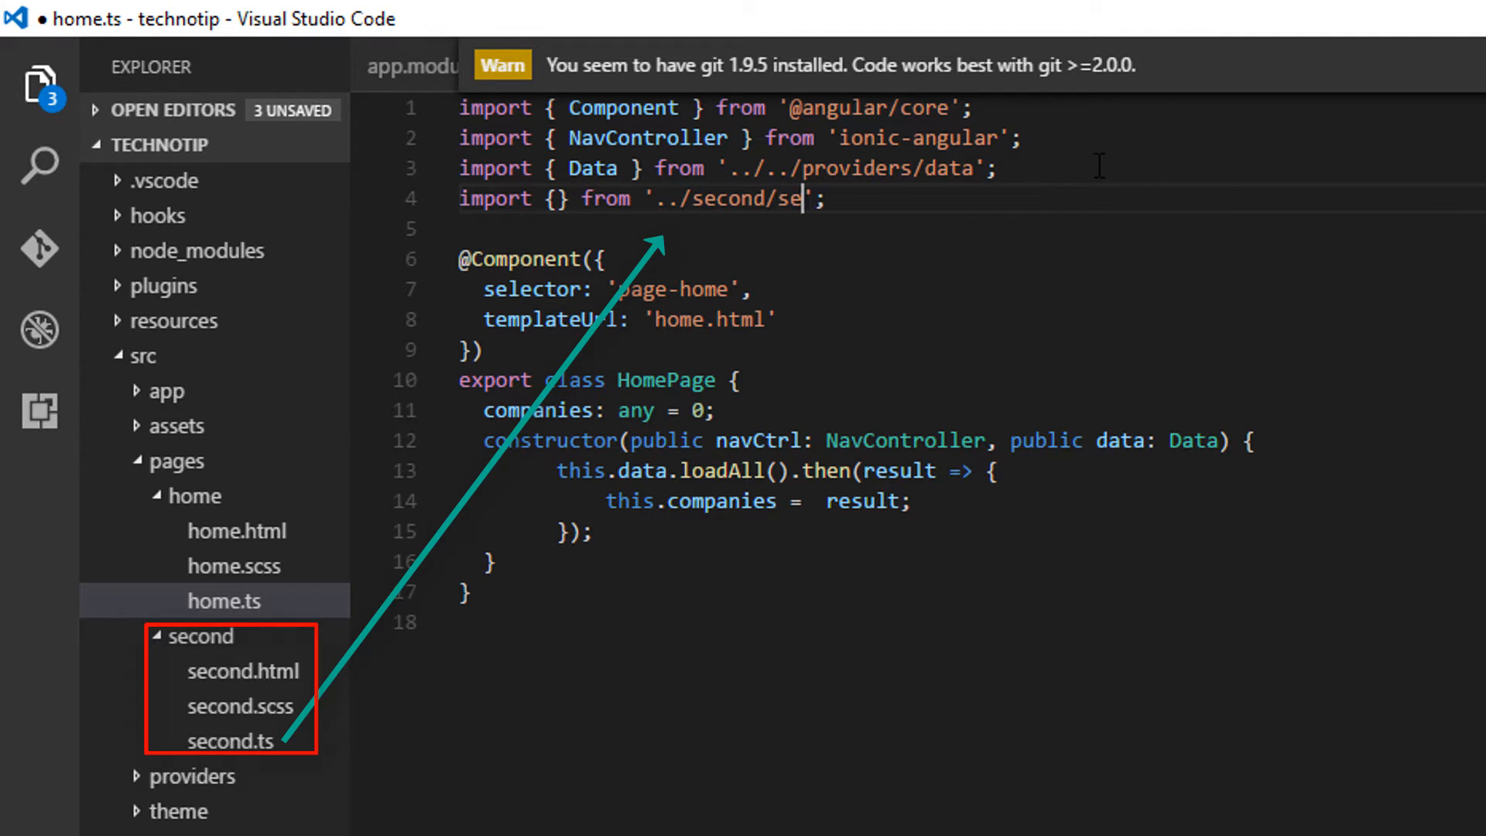
pyautogui.write('cond')
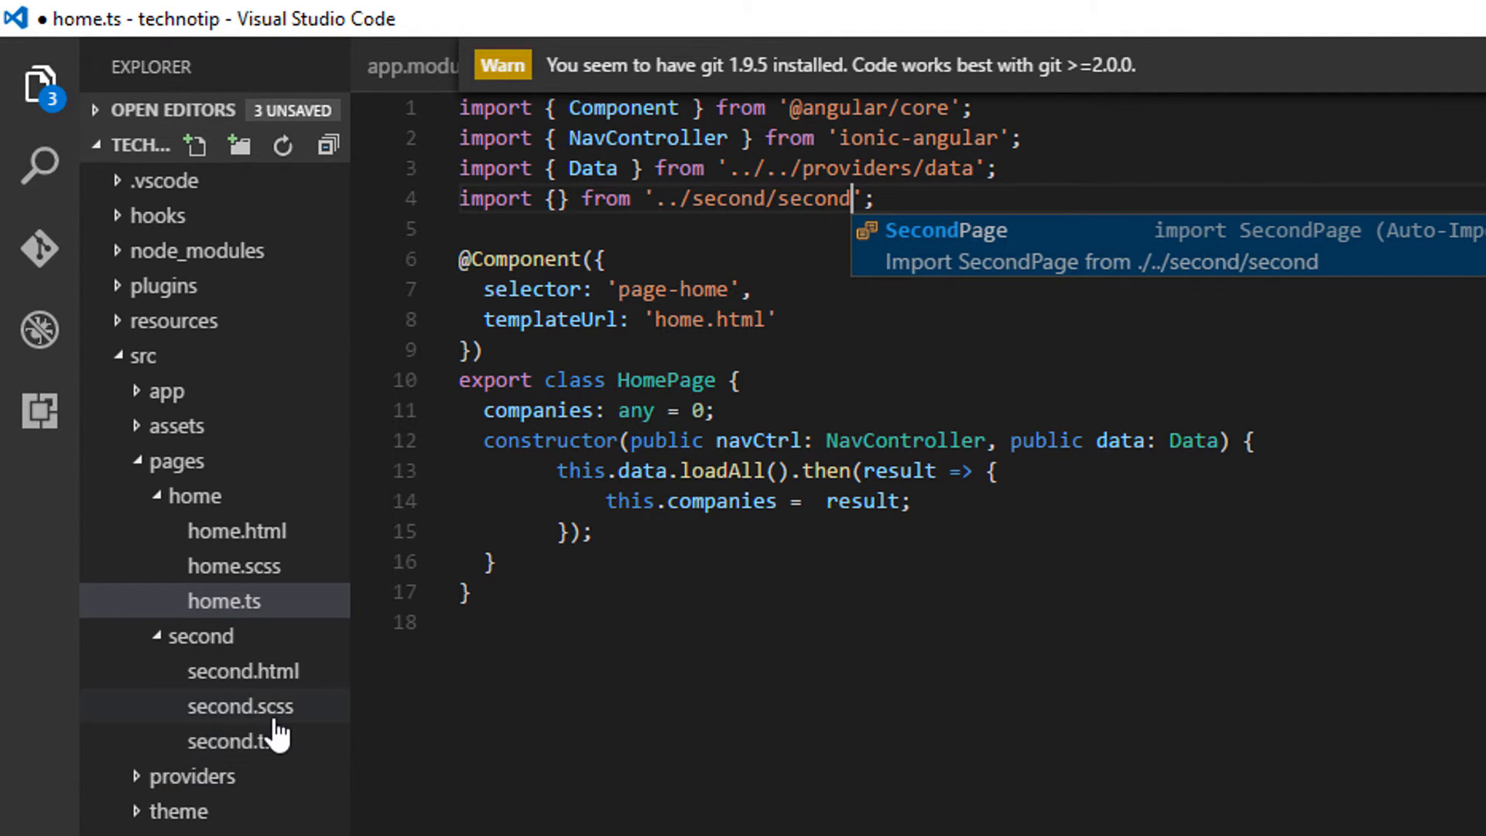
# Step: Delete the generated comment block in second.ts, then name SecondPage in the home.ts import braces
pyautogui.click(229, 740)
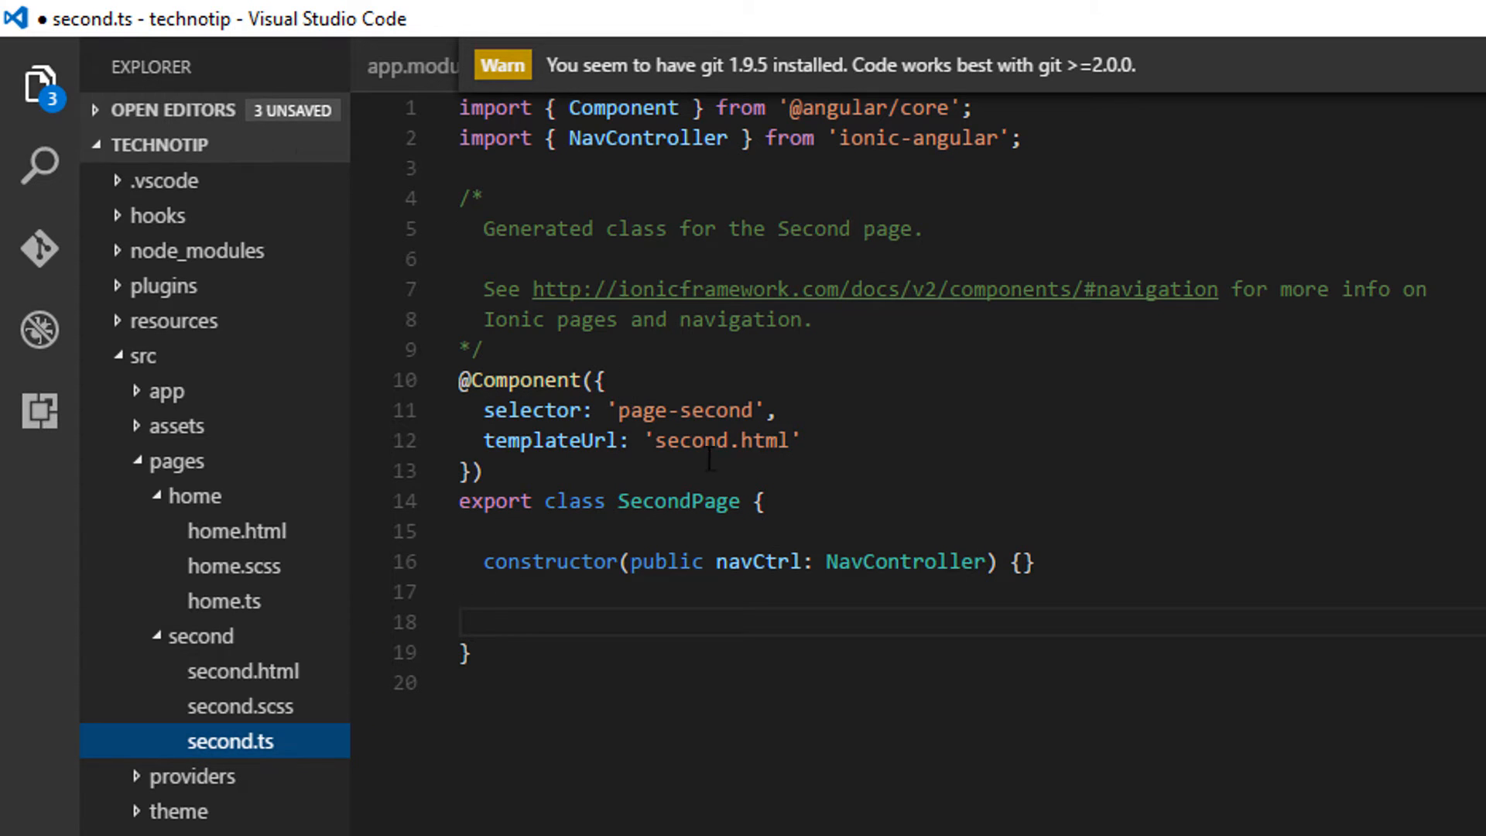
pyautogui.doubleClick(673, 500)
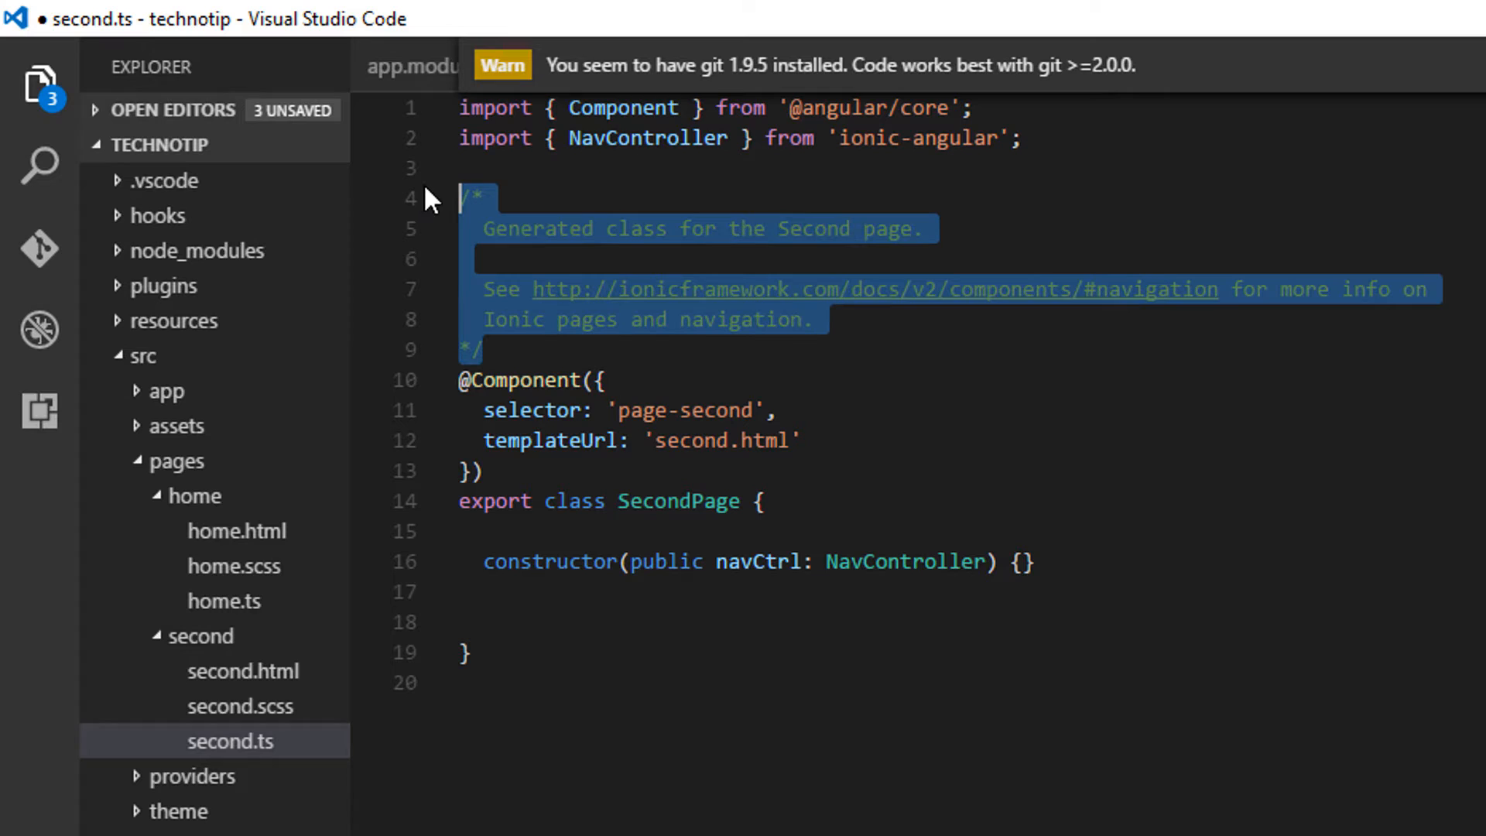
pyautogui.press('Delete')
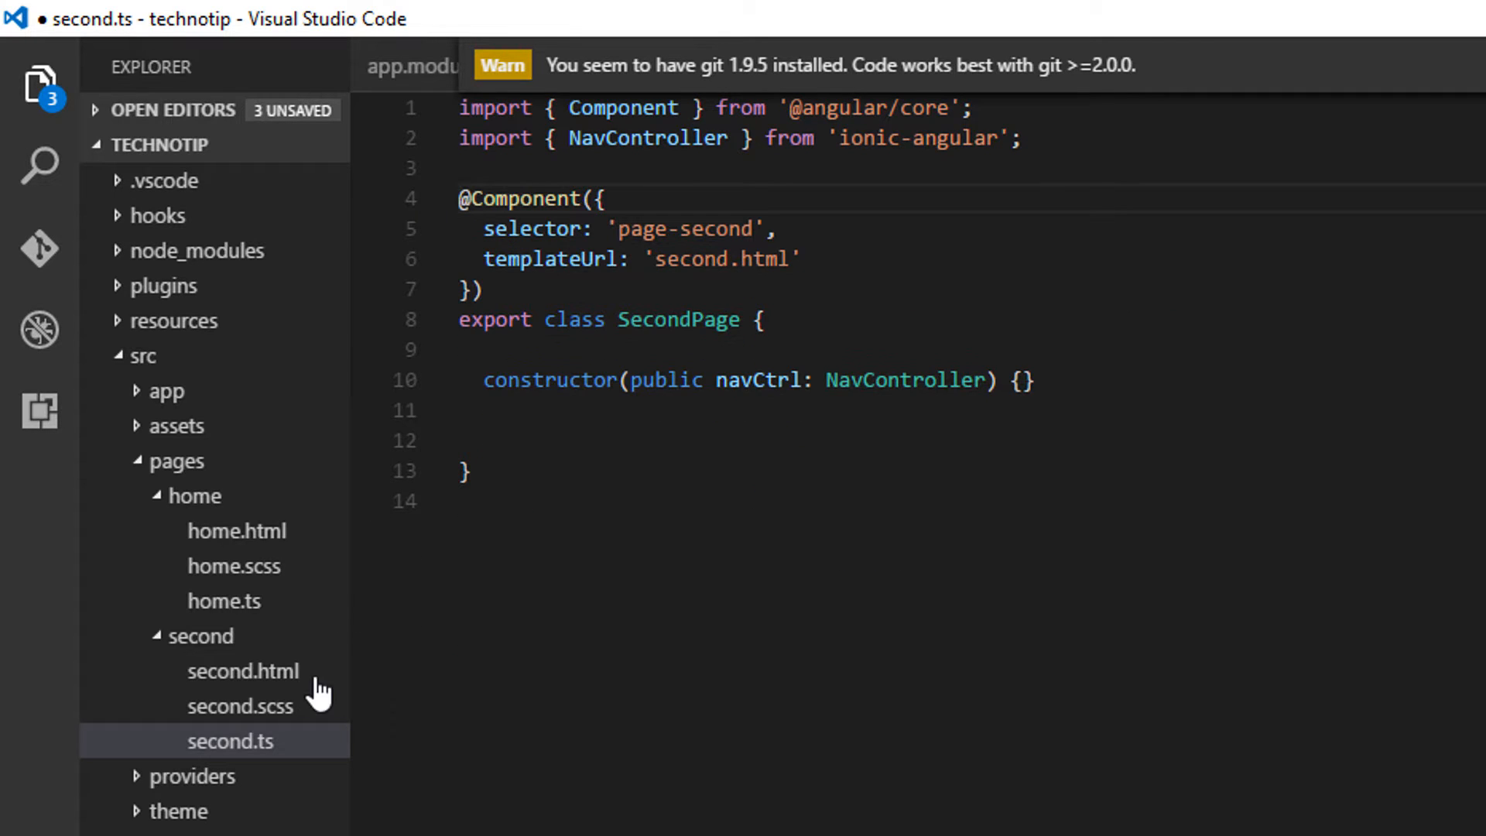
pyautogui.click(223, 601)
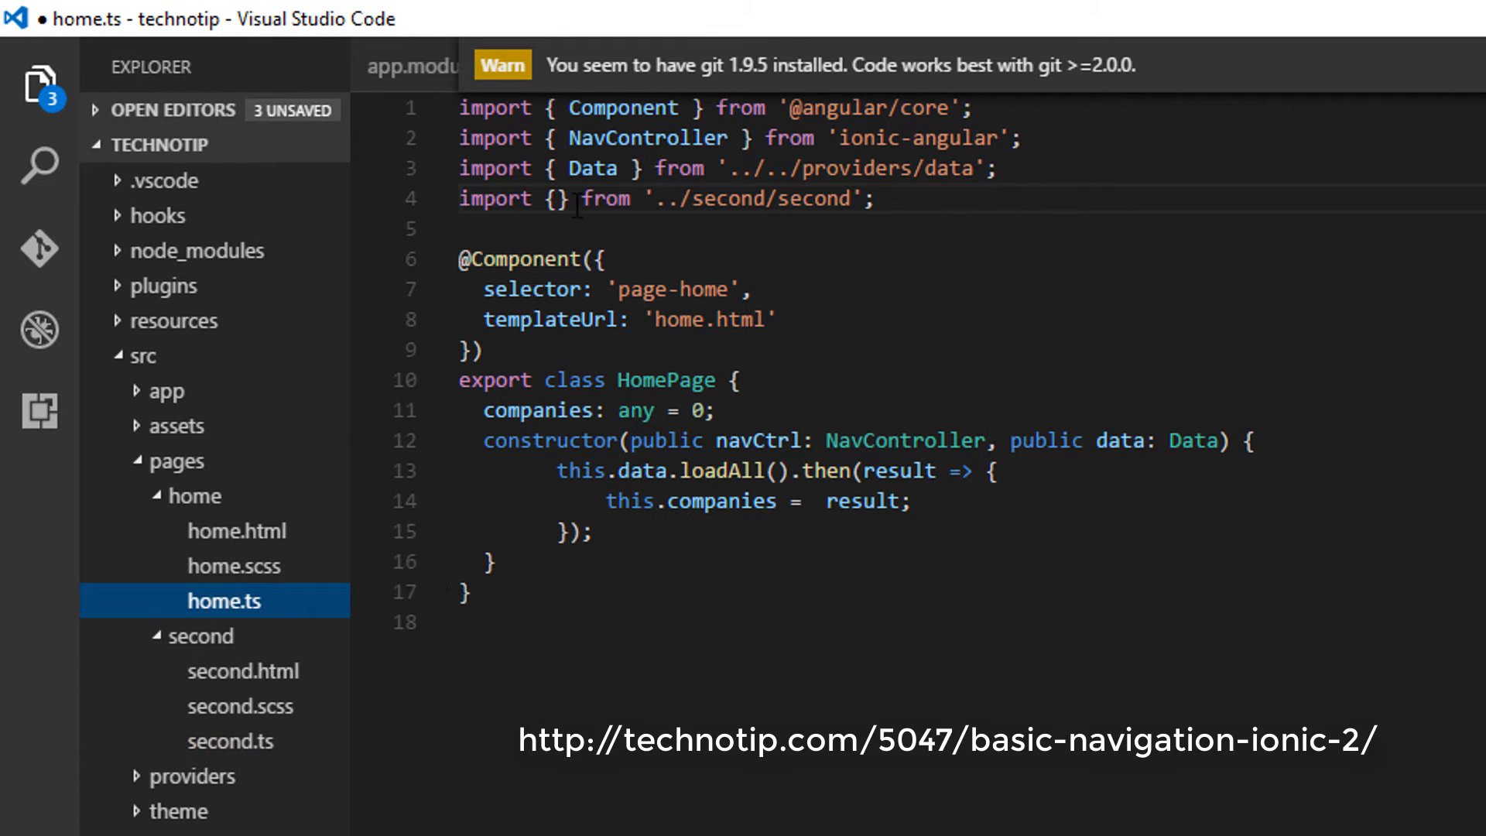
pyautogui.write('SecondPage')
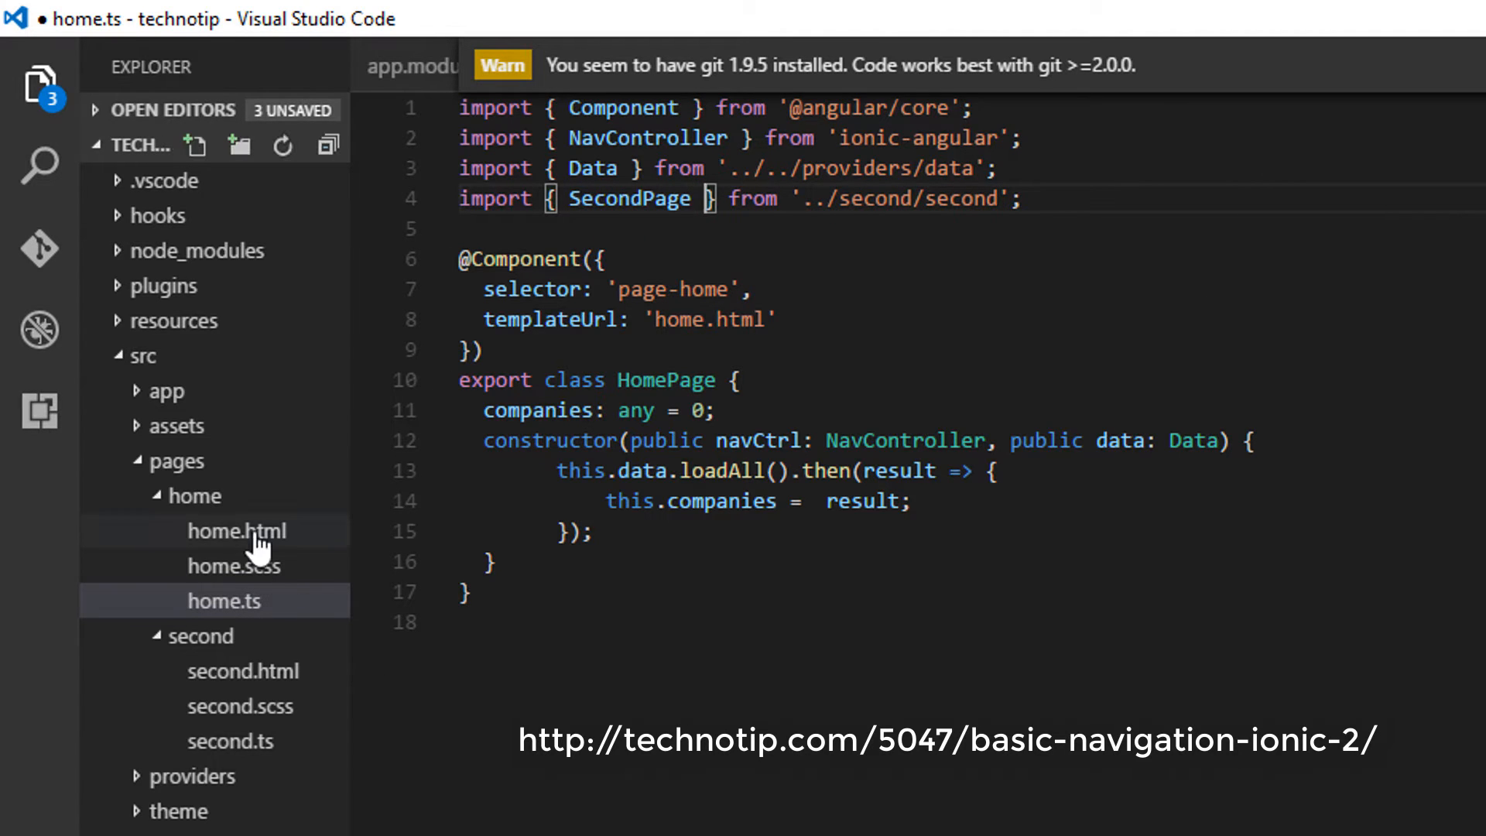
pyautogui.click(236, 530)
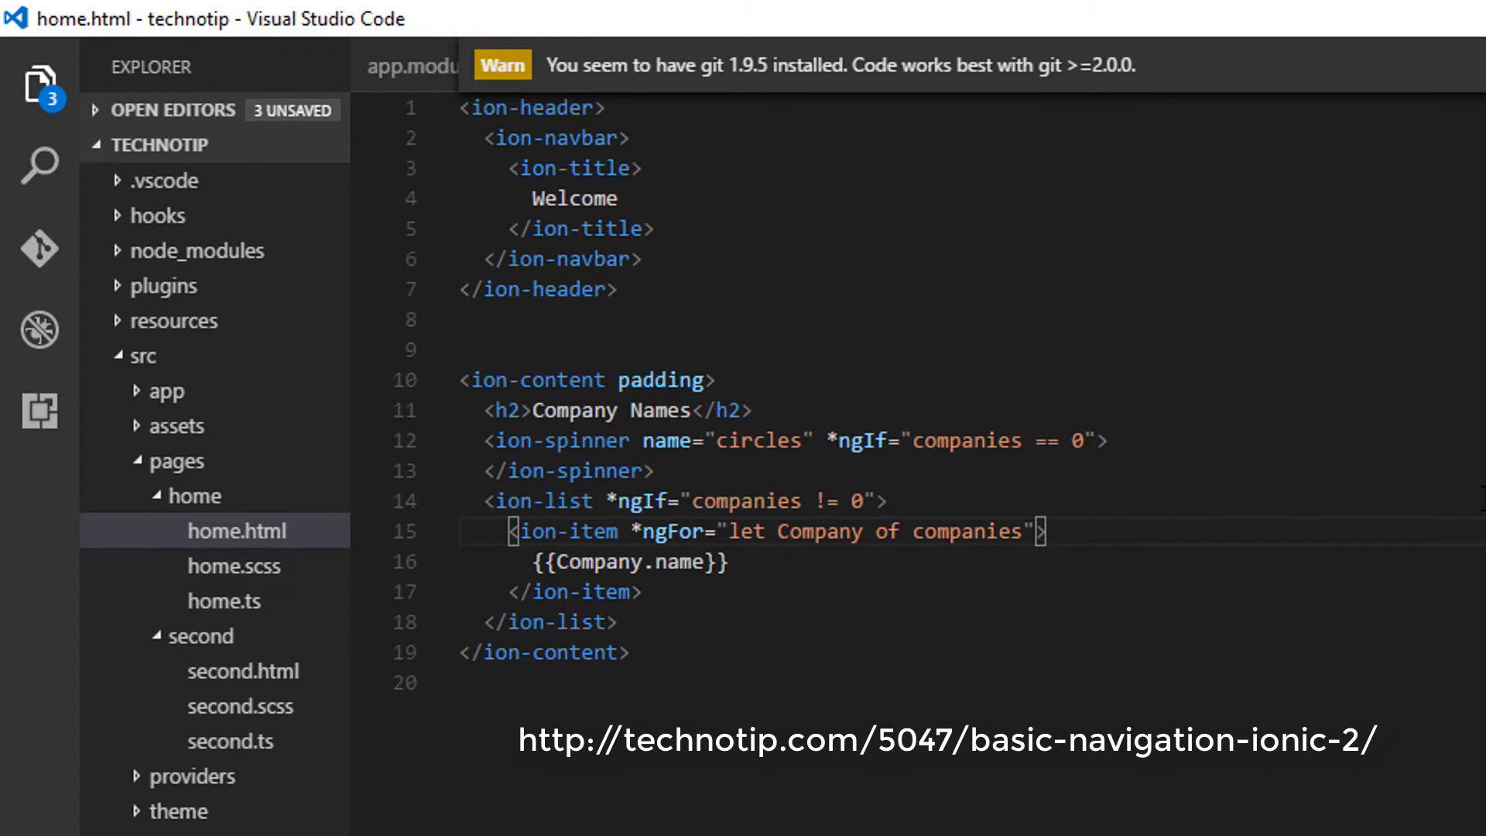
# Step: Start a (click) binding on ion-item calling detailsPage() with the Company object
pyautogui.write('()=""')
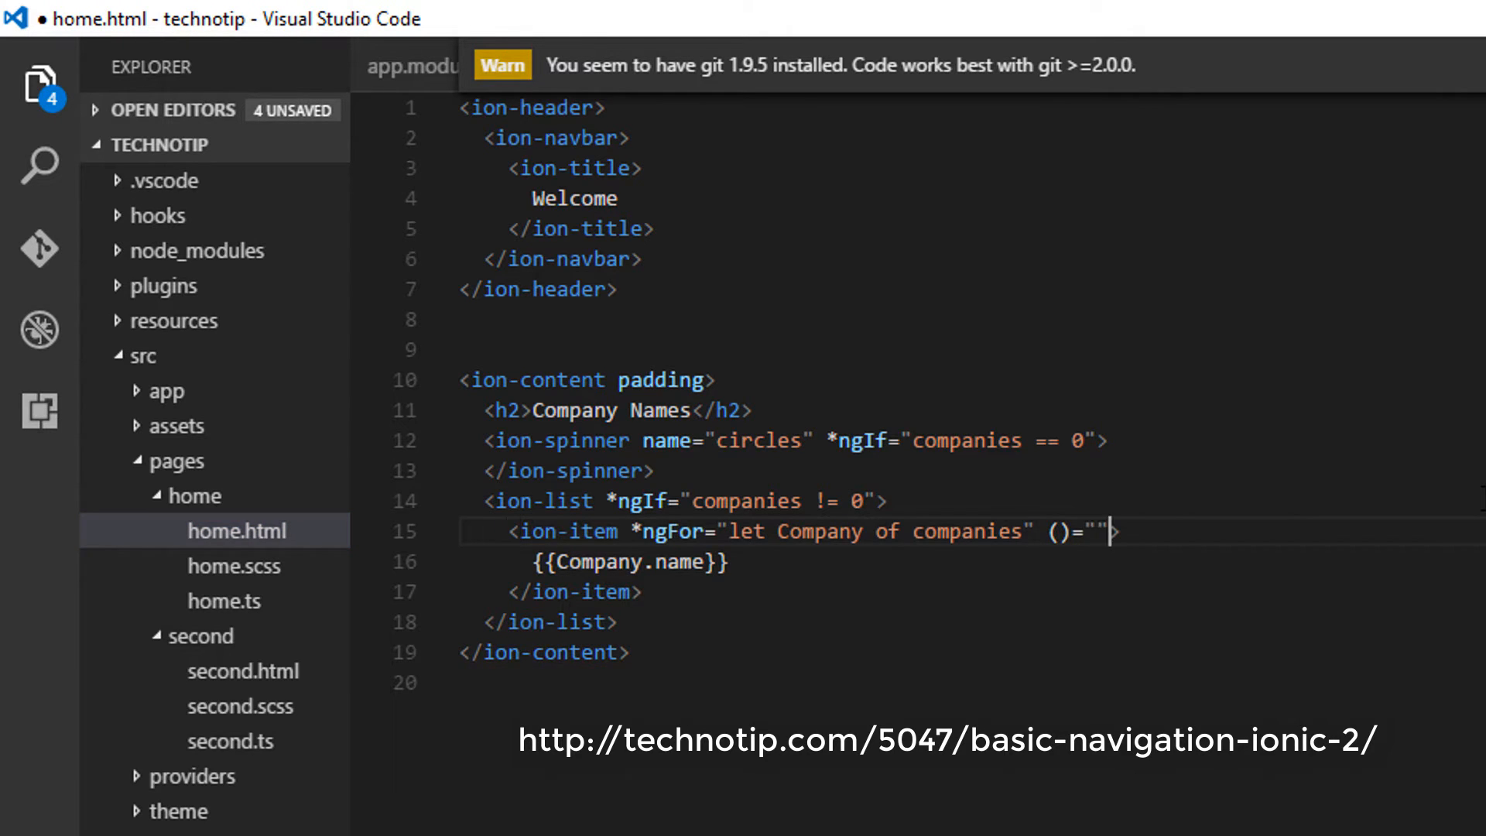
pyautogui.write('next')
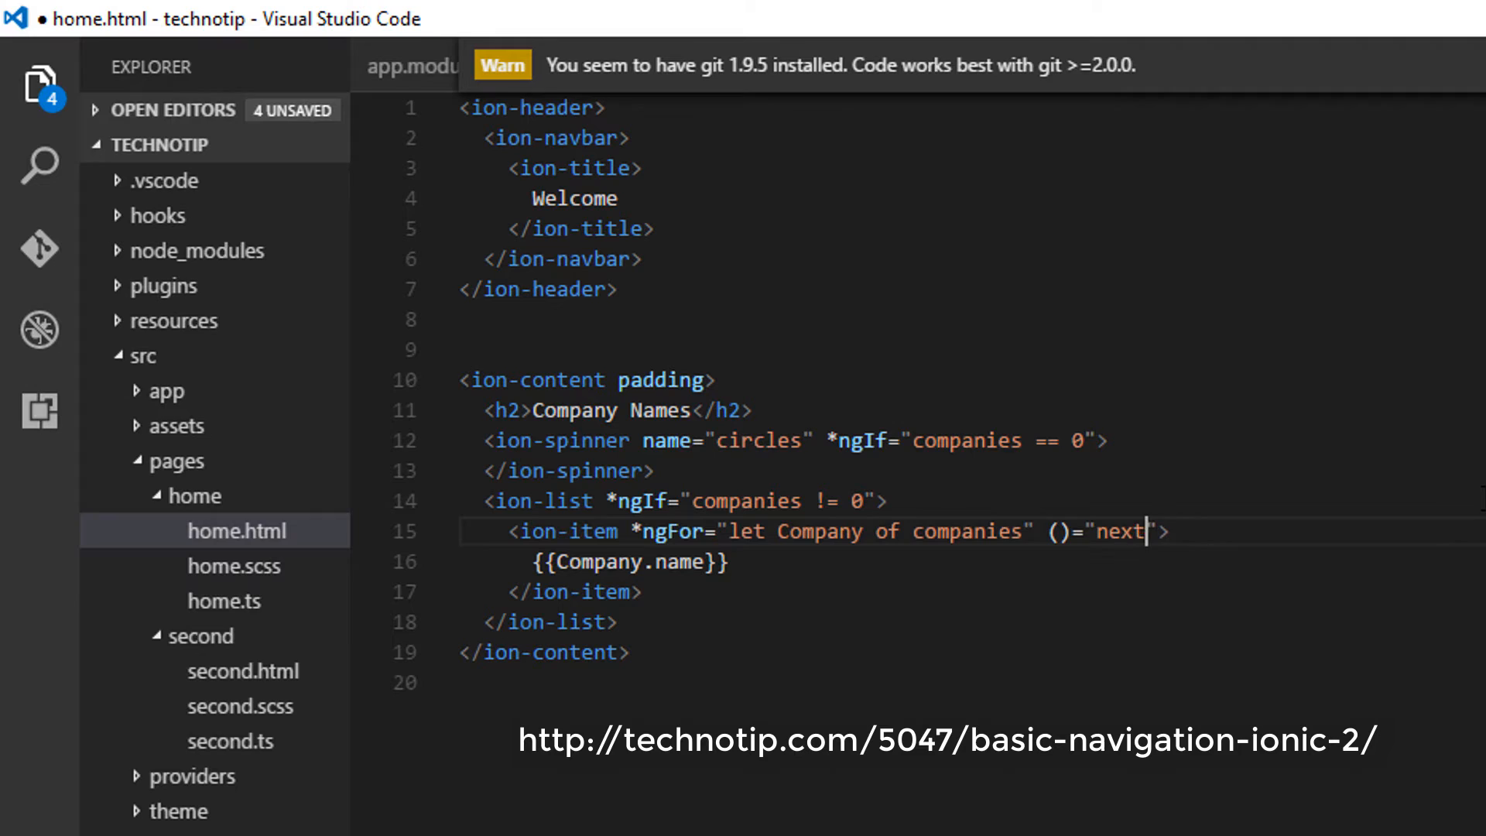
pyautogui.write('detail')
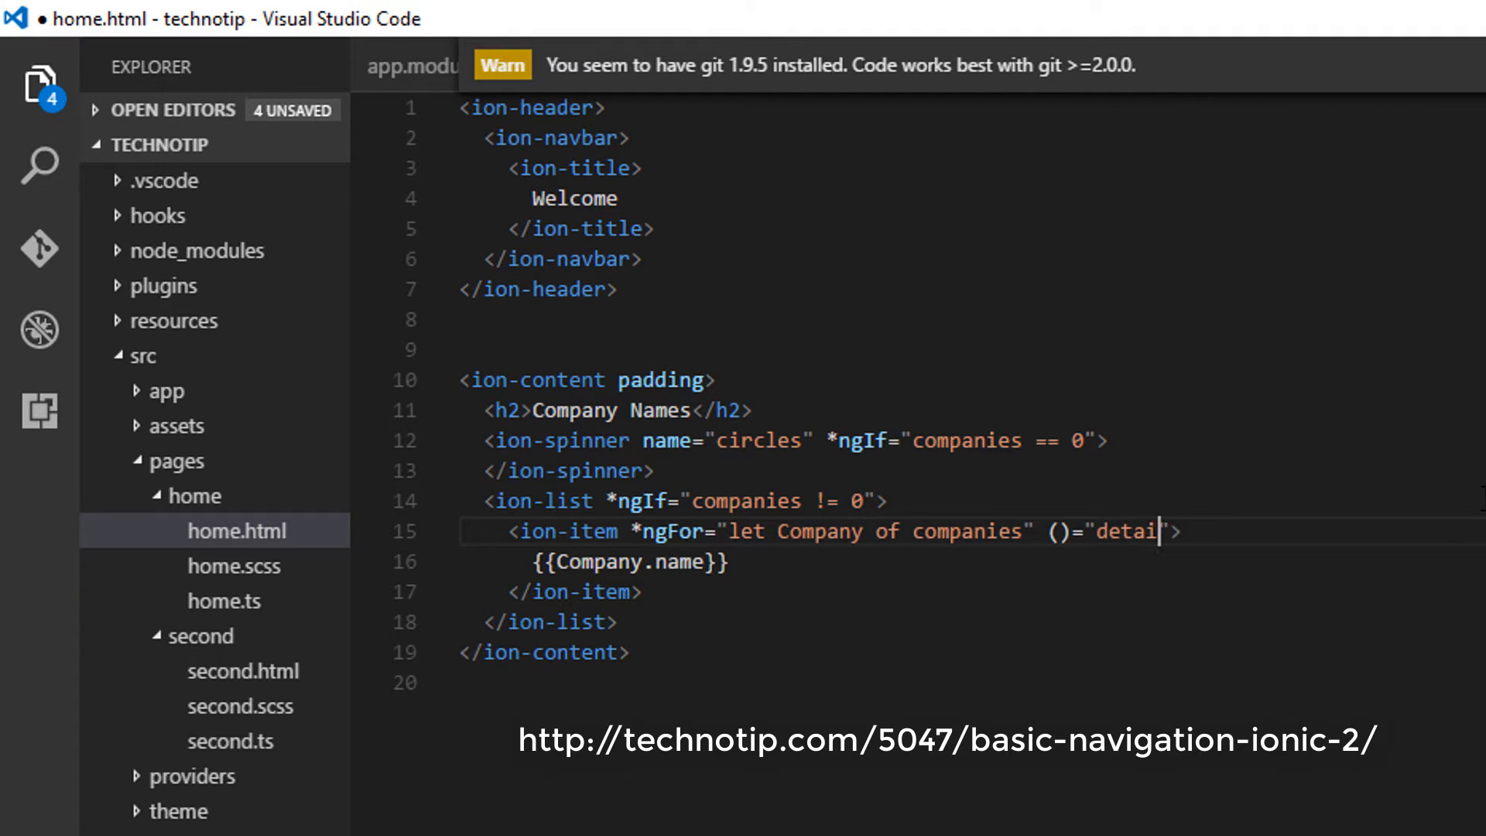
pyautogui.write('lsPage()')
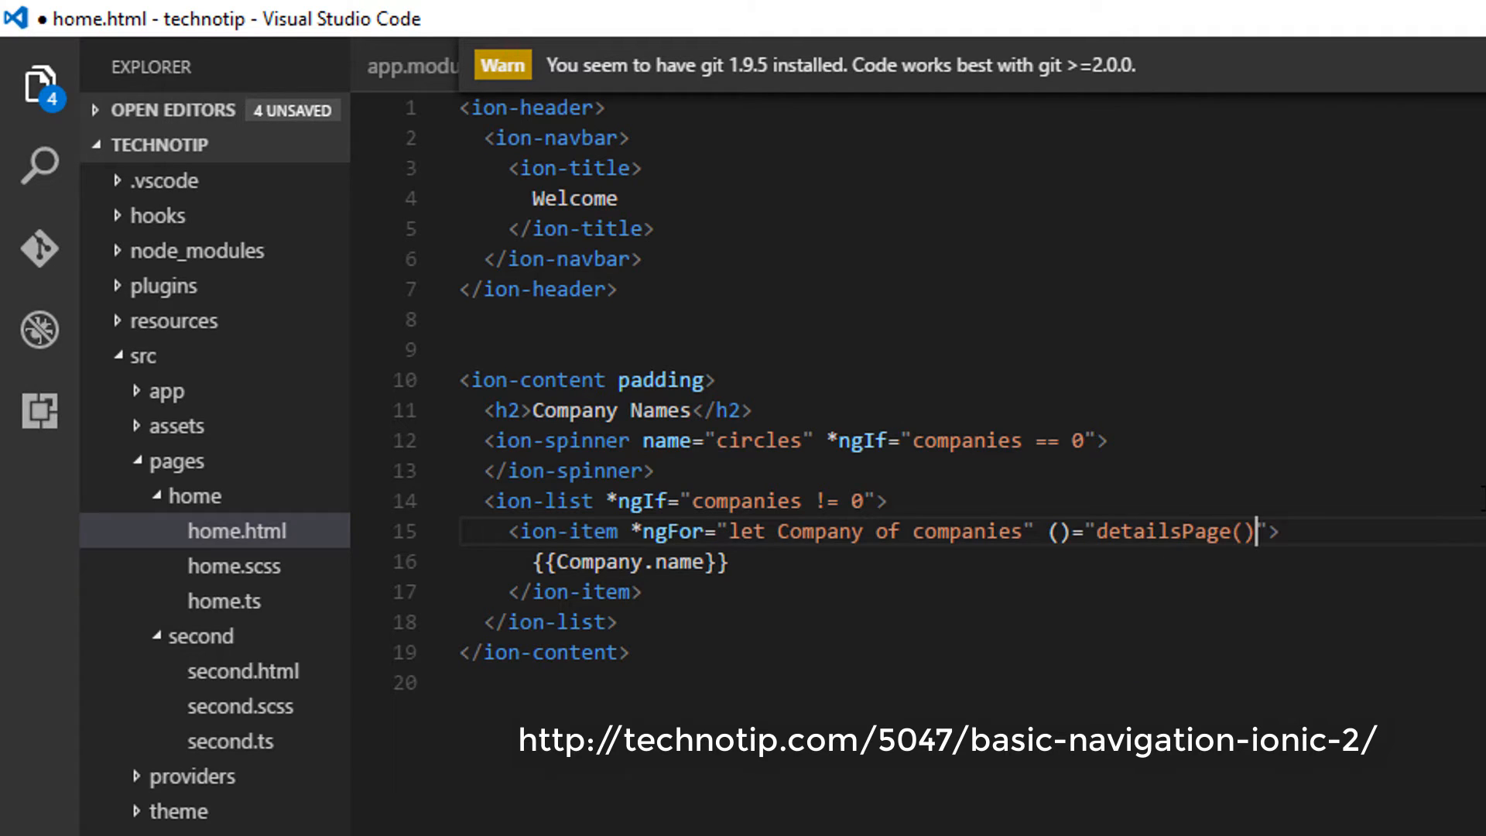
pyautogui.write(';')
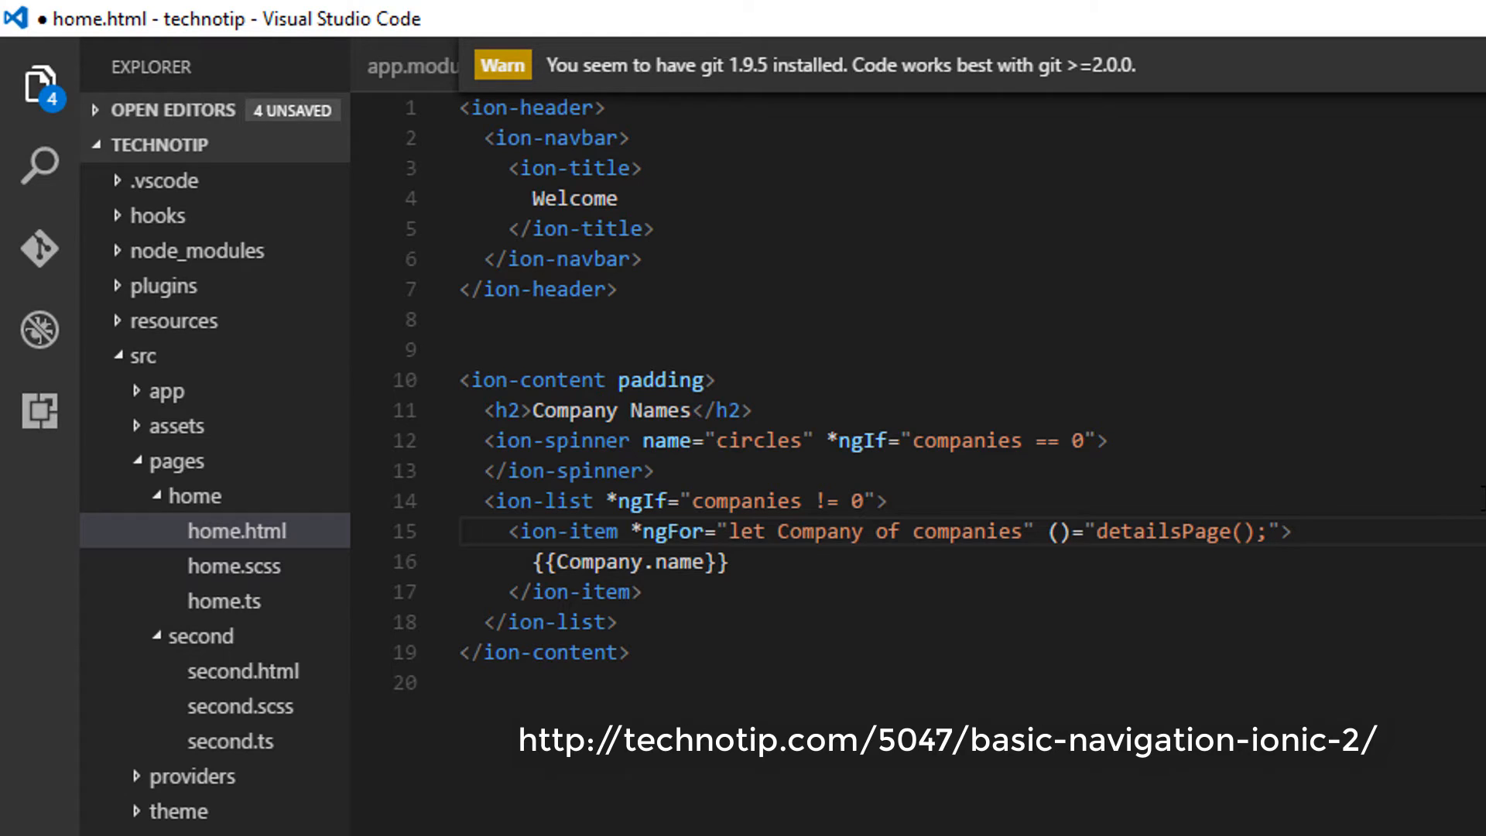
pyautogui.write('Comap')
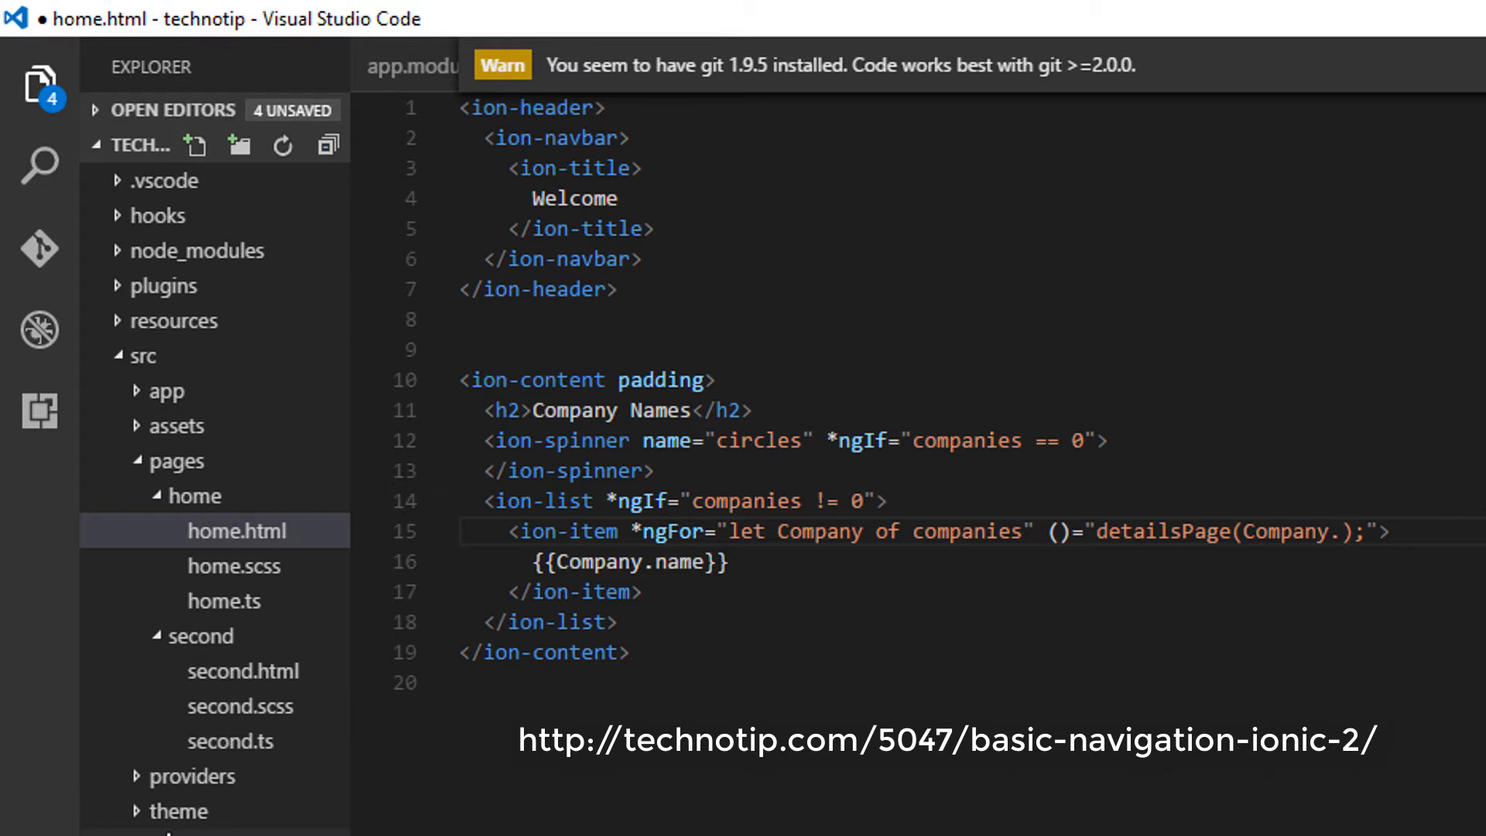
# Step: Check the code field name in data.ts and finish the binding as (click)="detailsPage(Company.code);"
pyautogui.click(198, 810)
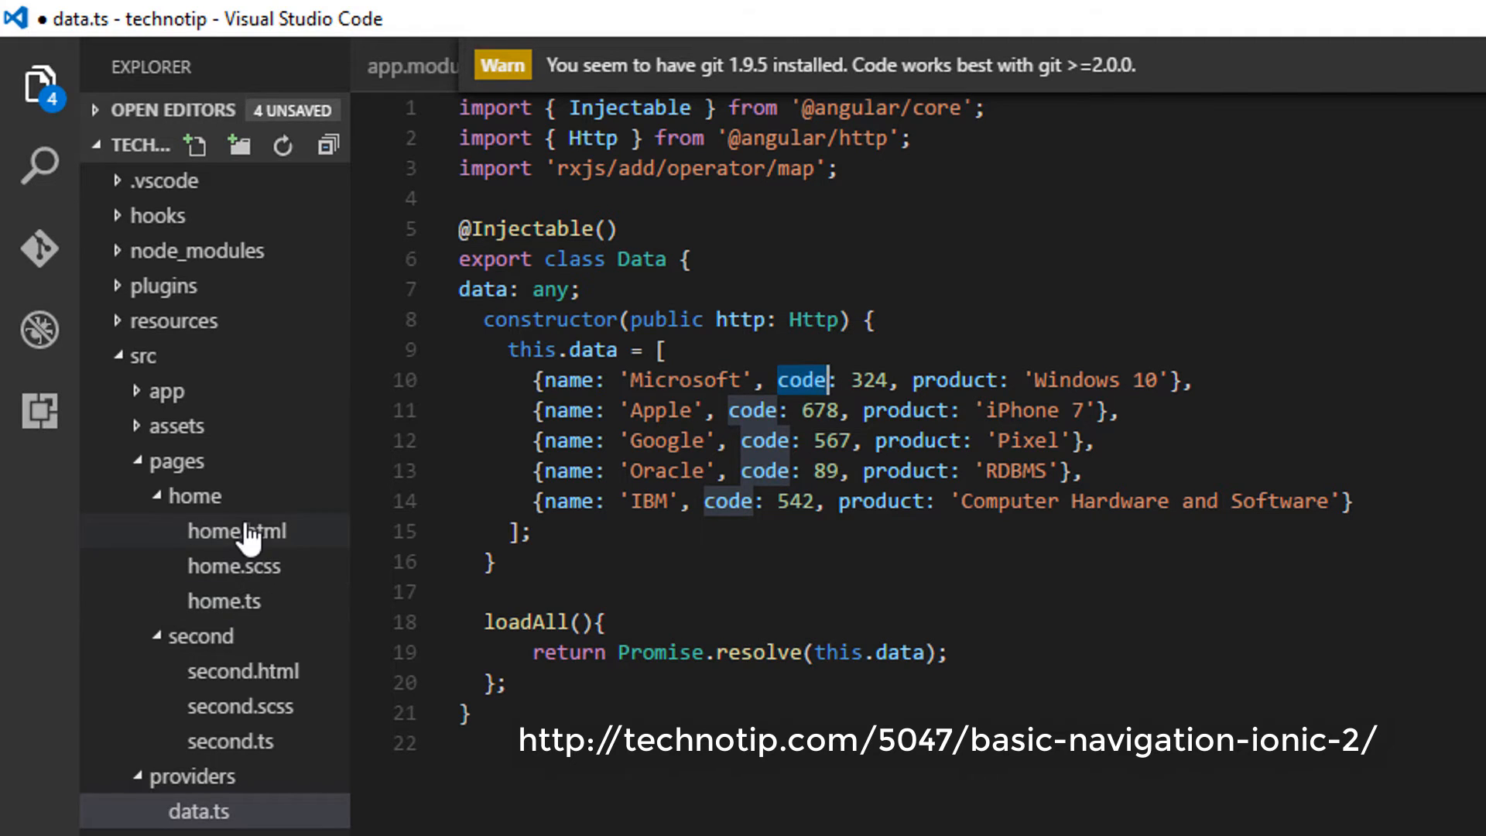
pyautogui.click(235, 530)
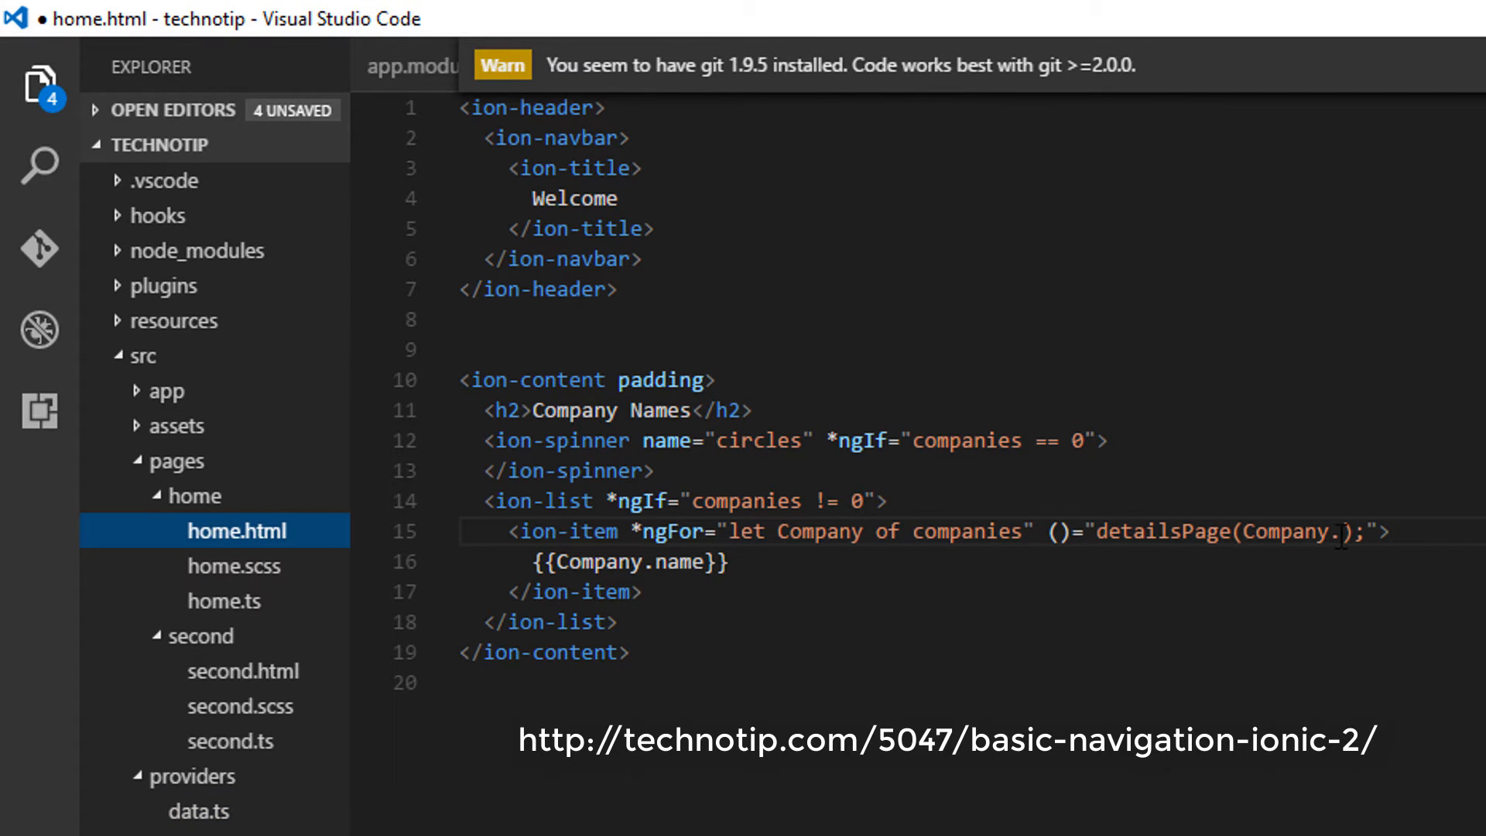
pyautogui.write('code')
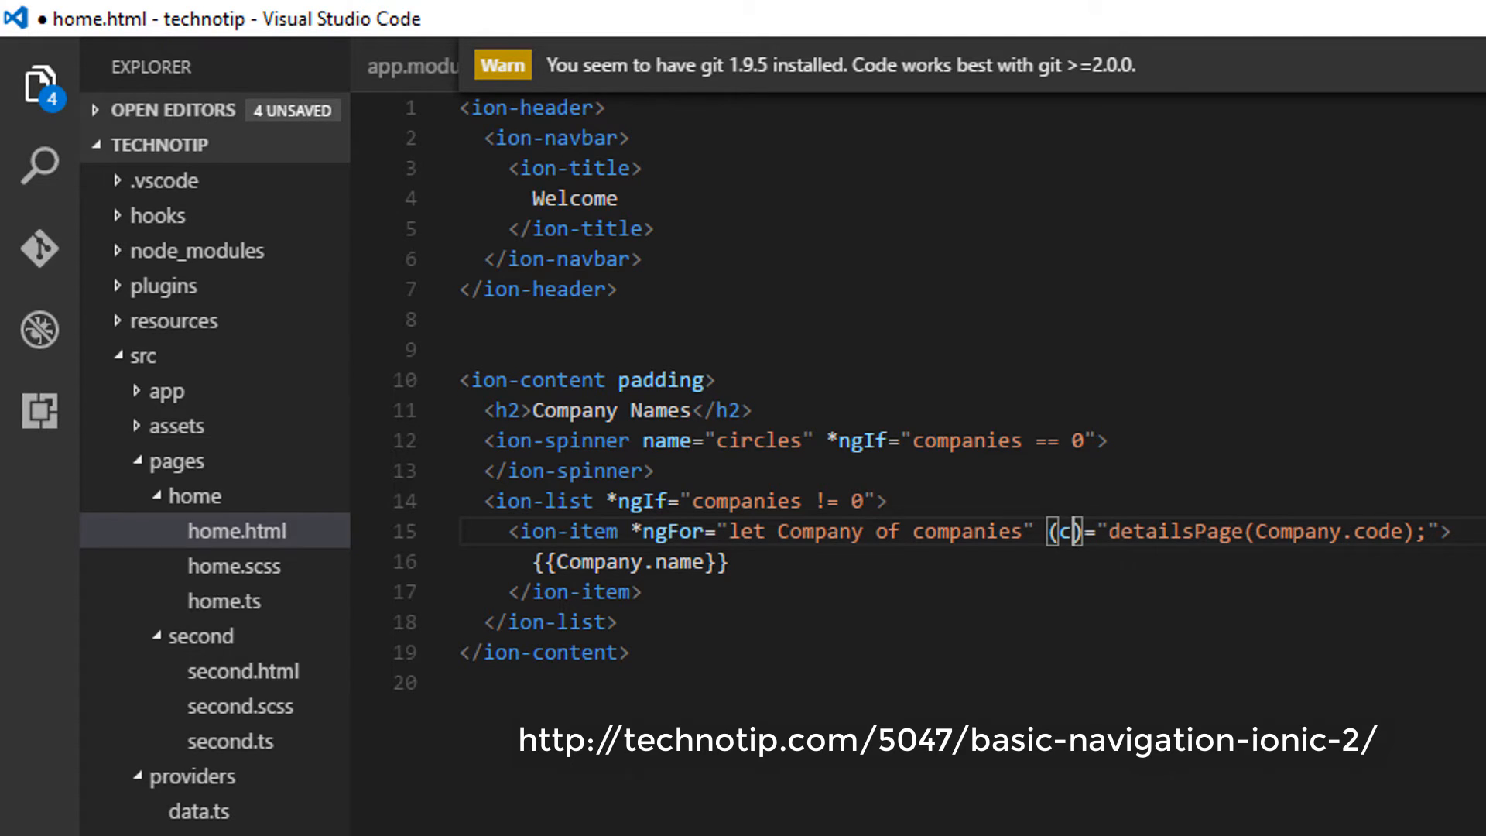
pyautogui.write('lick')
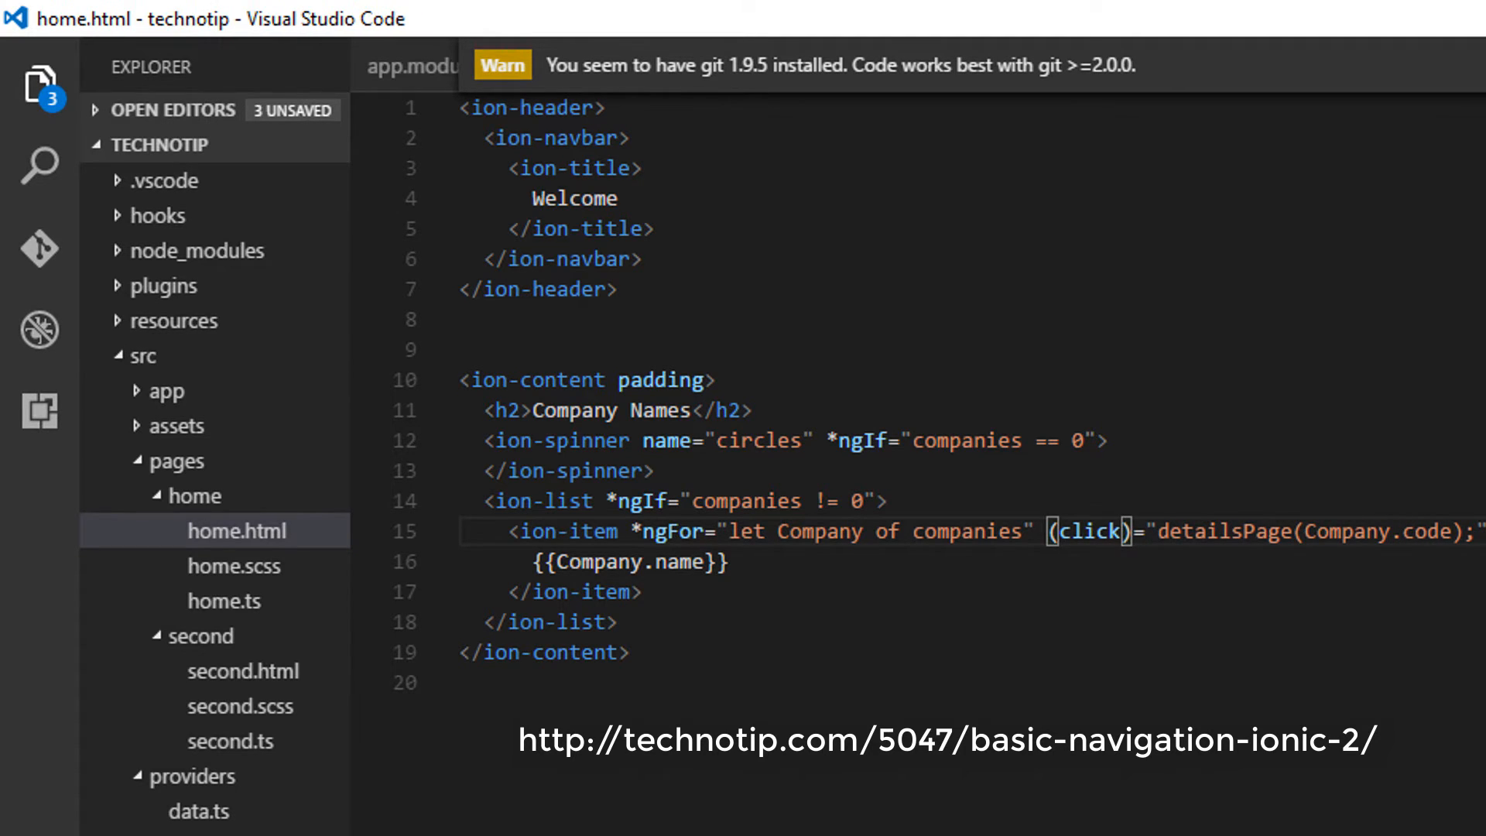
pyautogui.doubleClick(1221, 531)
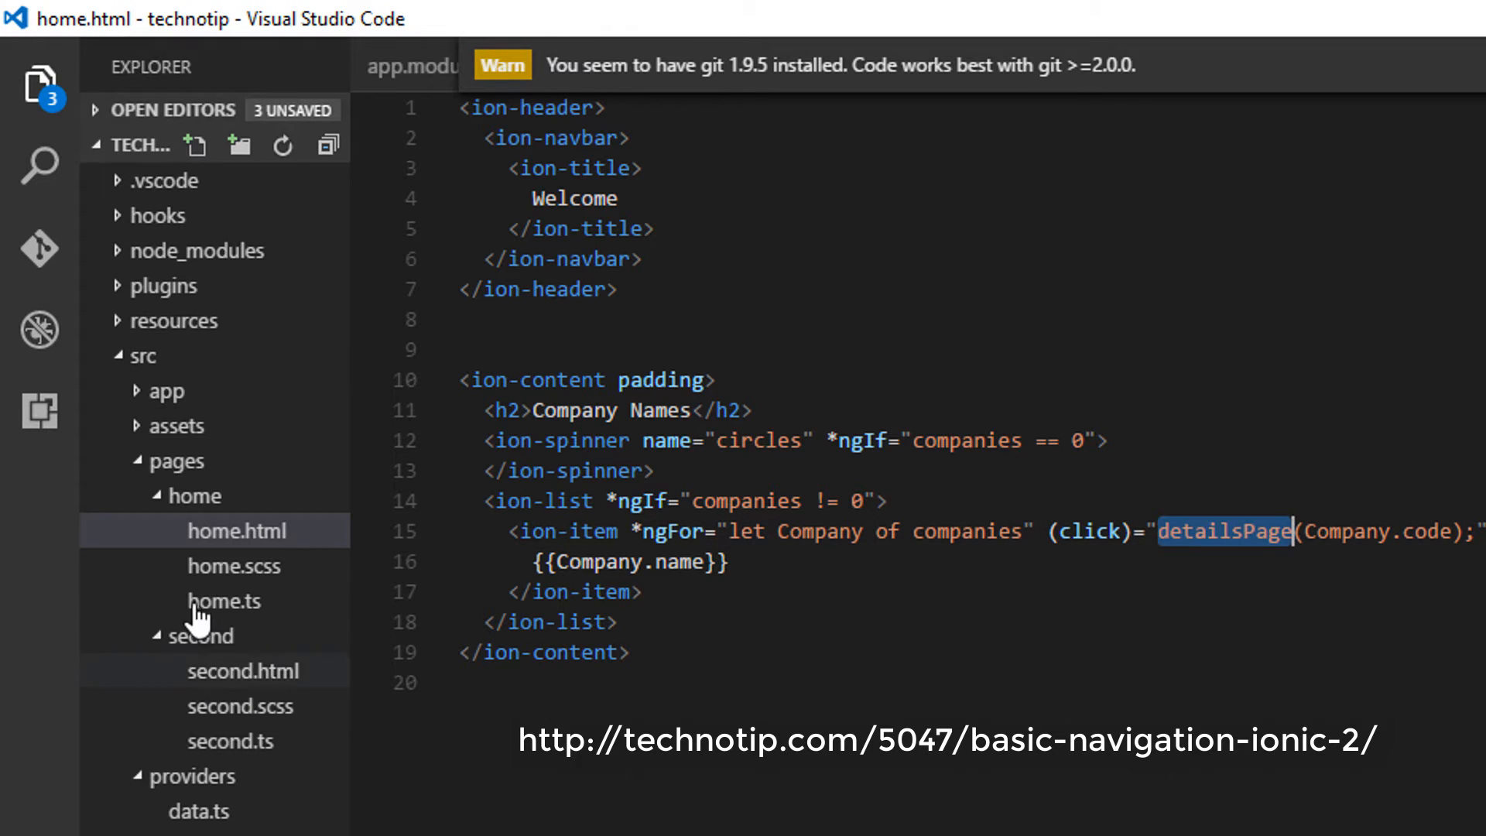
# Step: Add a detailsPage(id) method after the HomePage constructor and check the NavController type
pyautogui.click(223, 600)
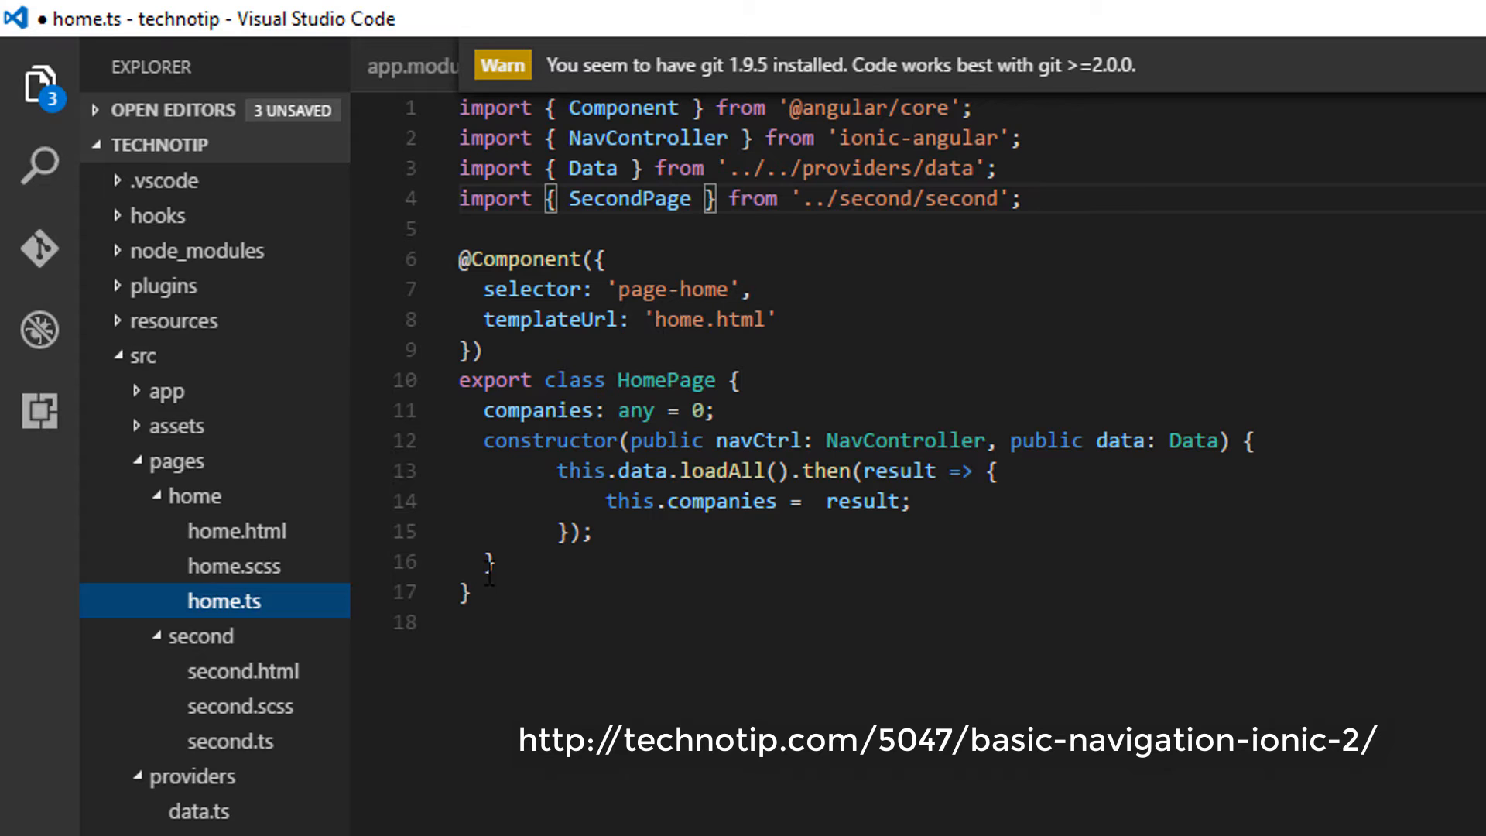
pyautogui.press('Enter')
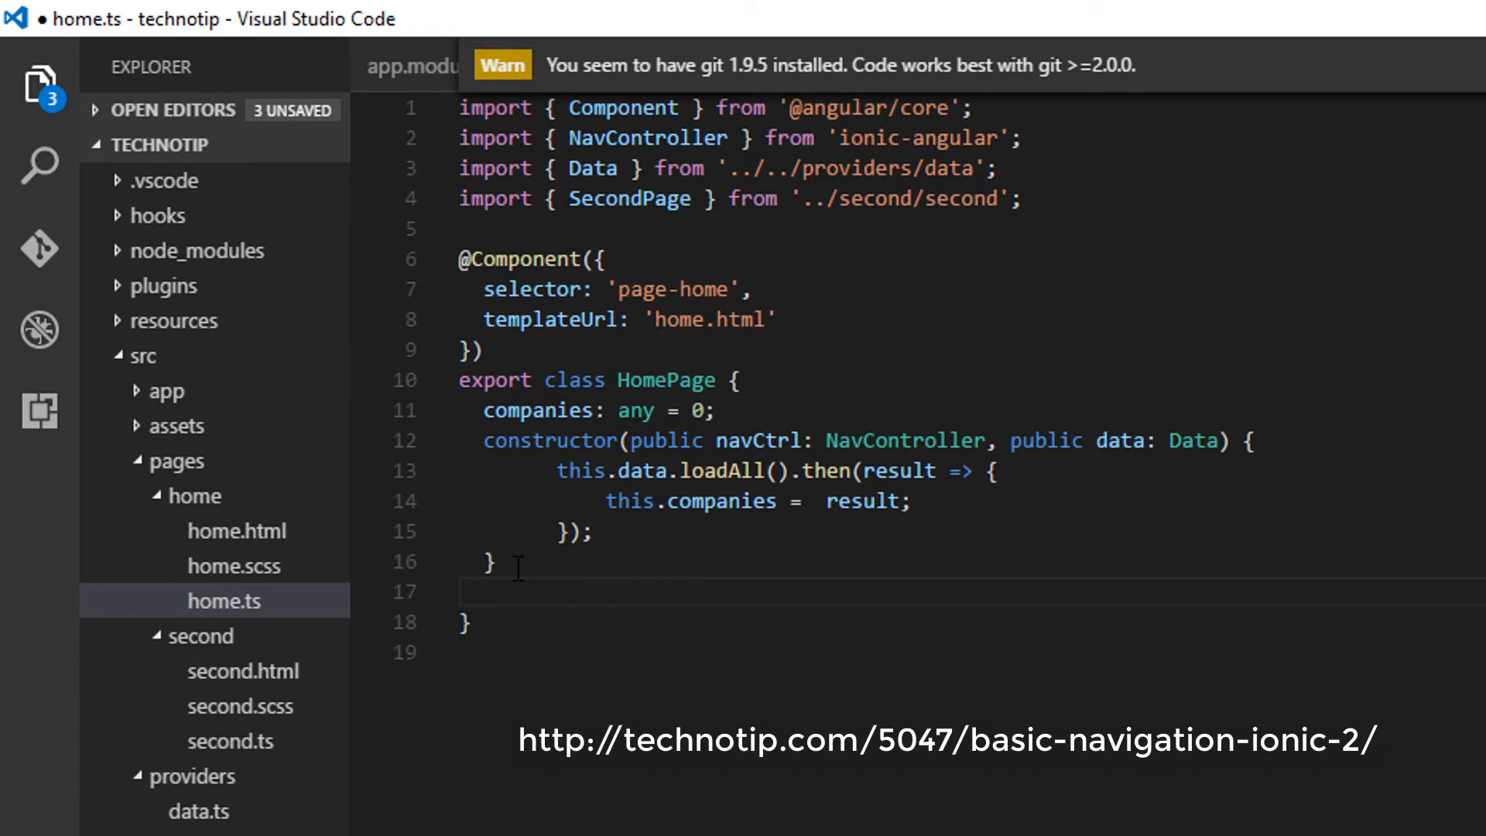
pyautogui.write('detailsPage(){}')
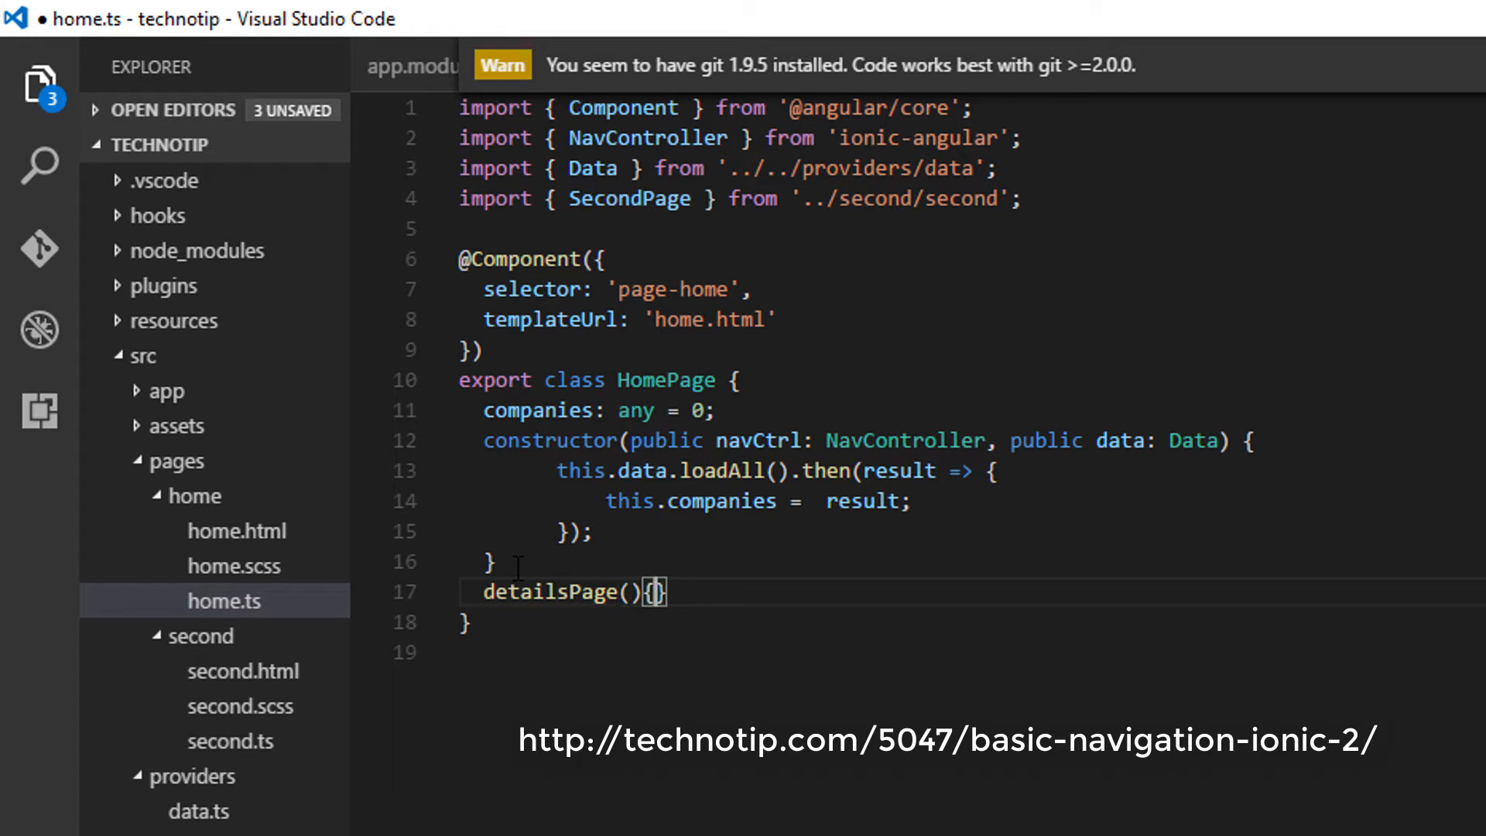
pyautogui.press('Enter')
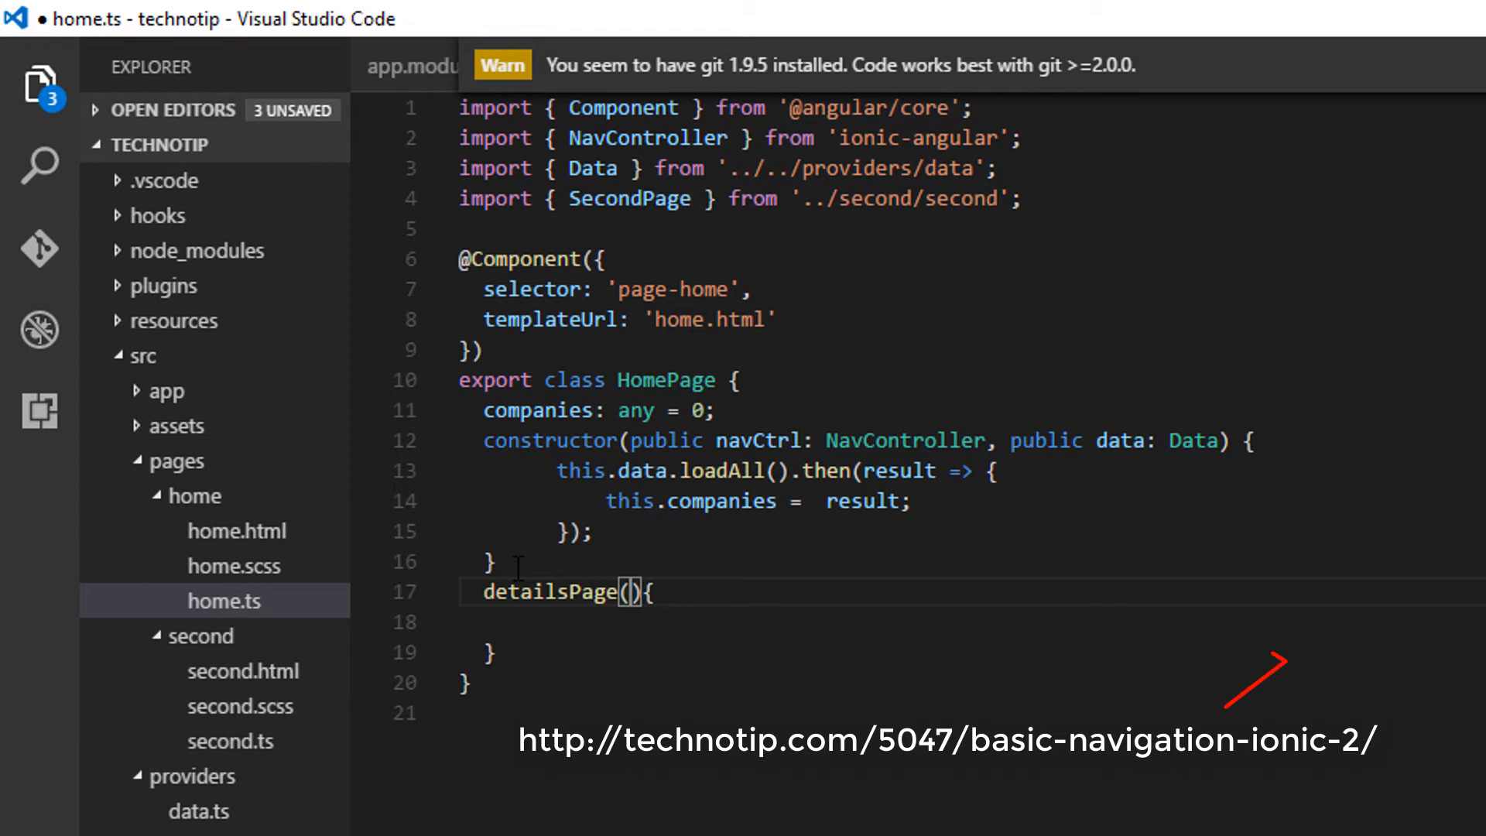
pyautogui.write('id')
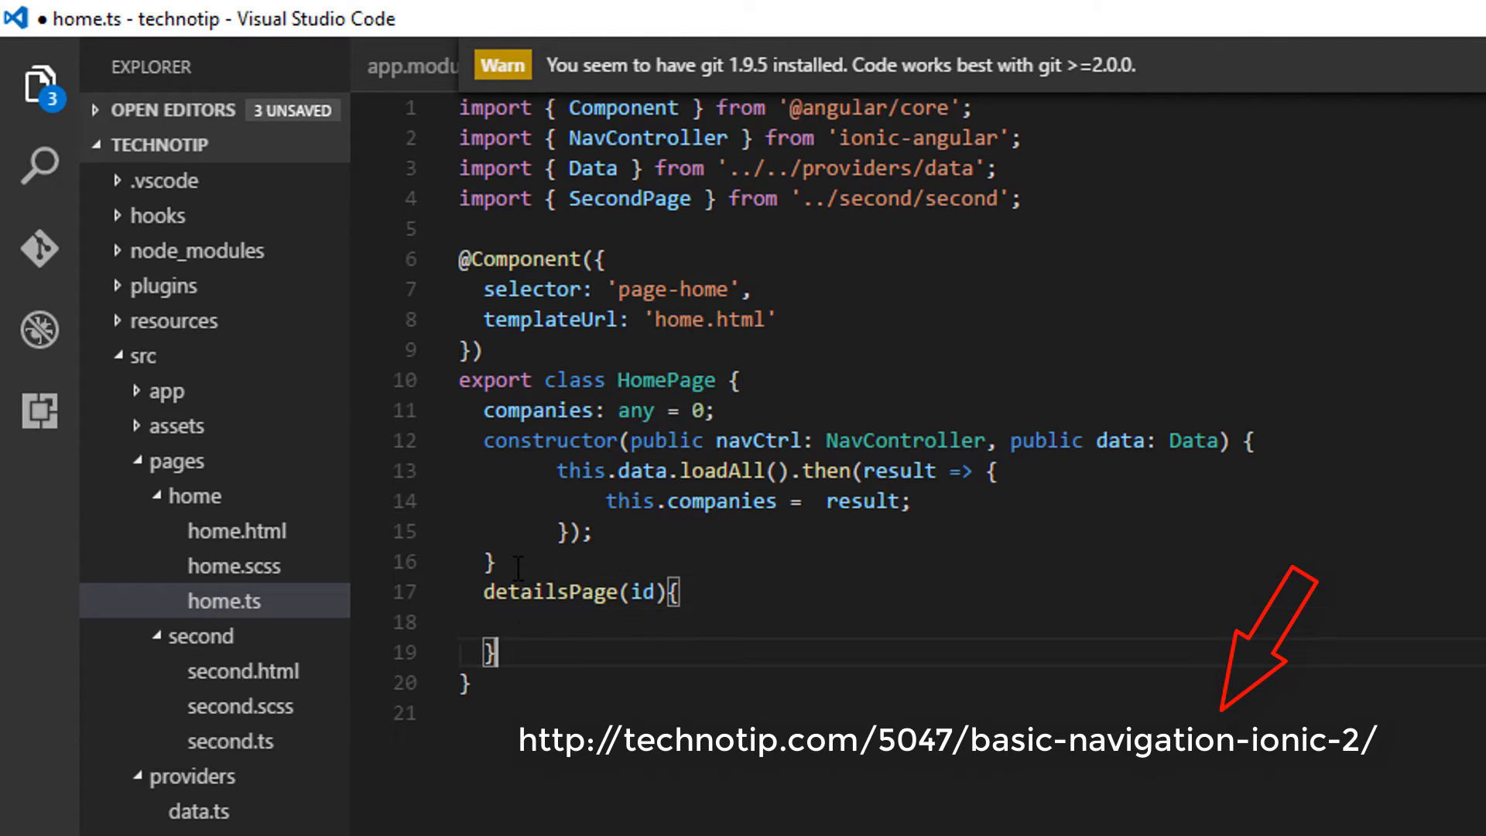
pyautogui.write(';')
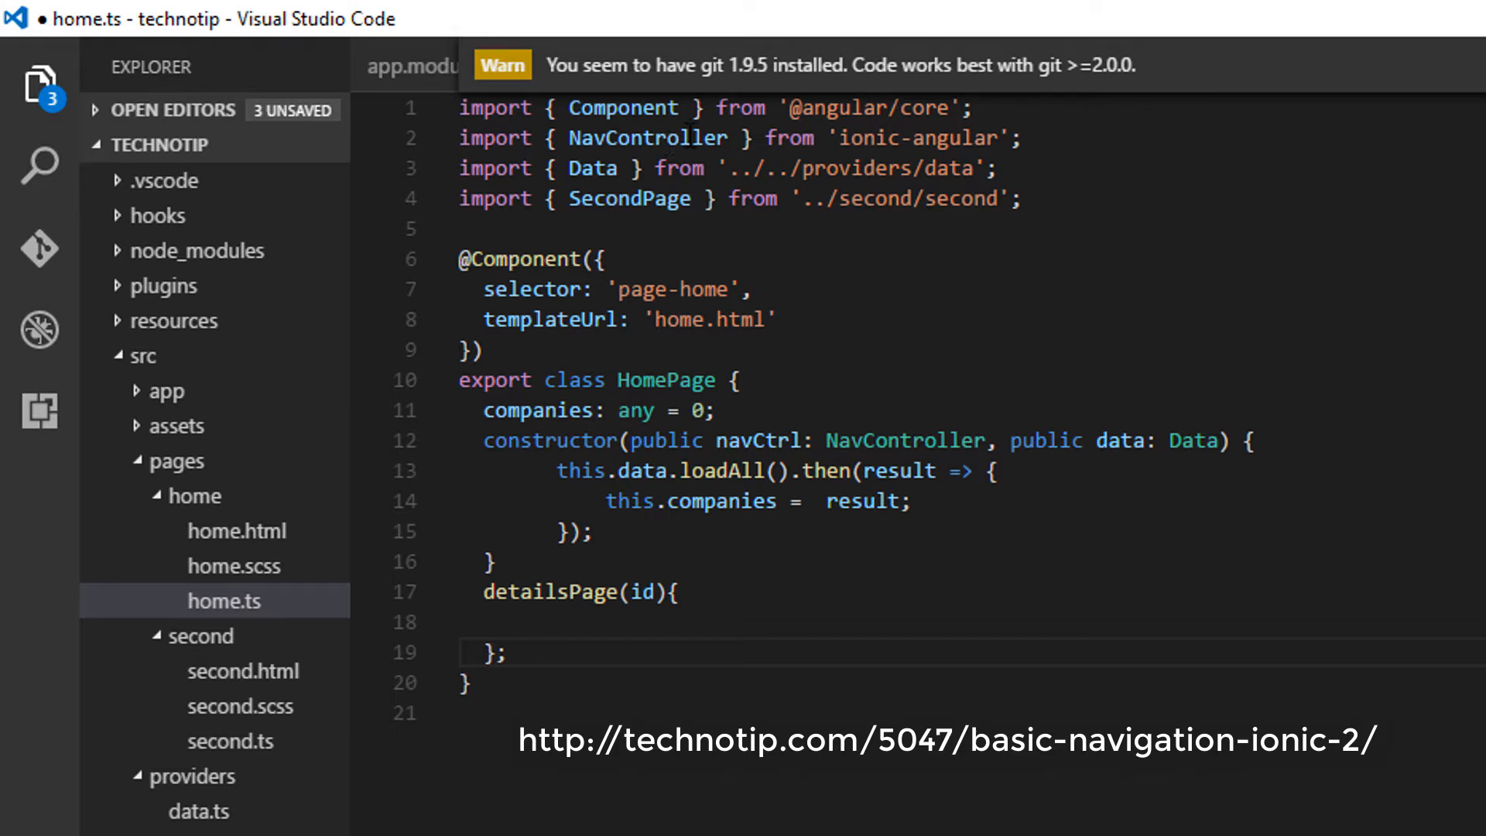
pyautogui.doubleClick(904, 441)
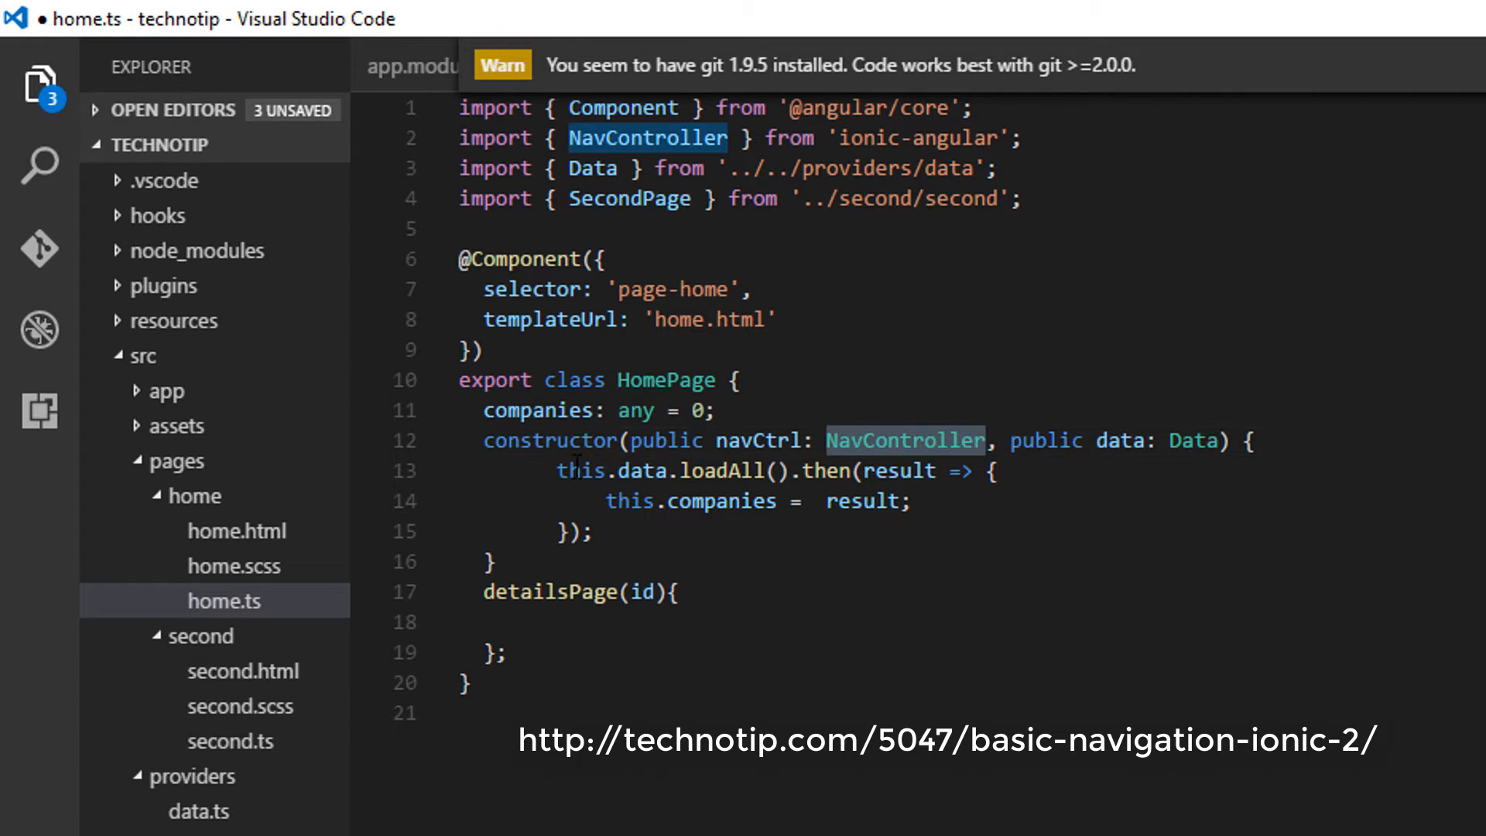
pyautogui.doubleClick(757, 439)
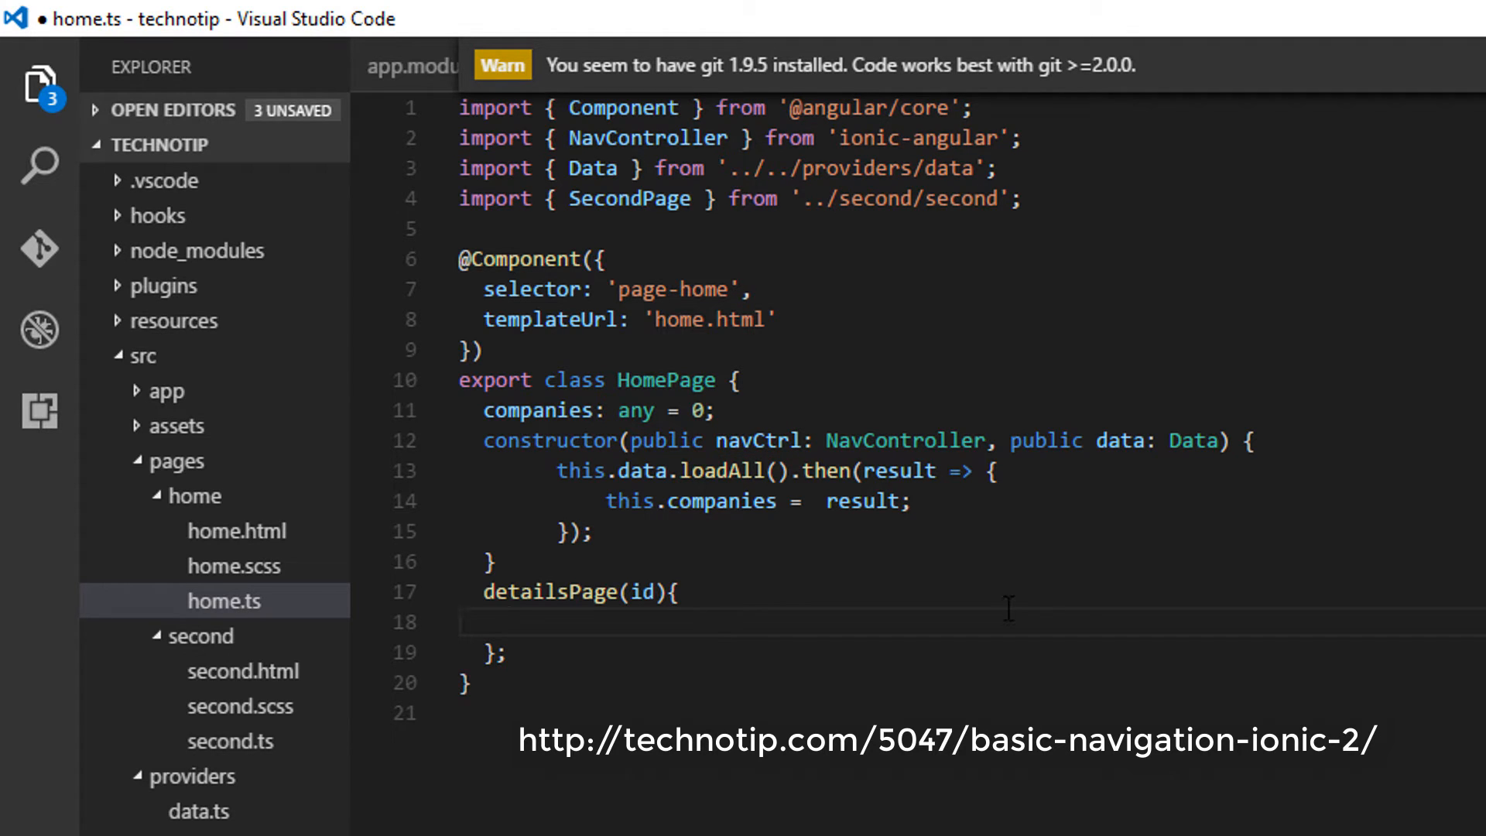
# Step: Make detailsPage call this.navCtrl.push(SecondPage, {code: id}) and save home.ts
pyautogui.write('this.navCtrl')
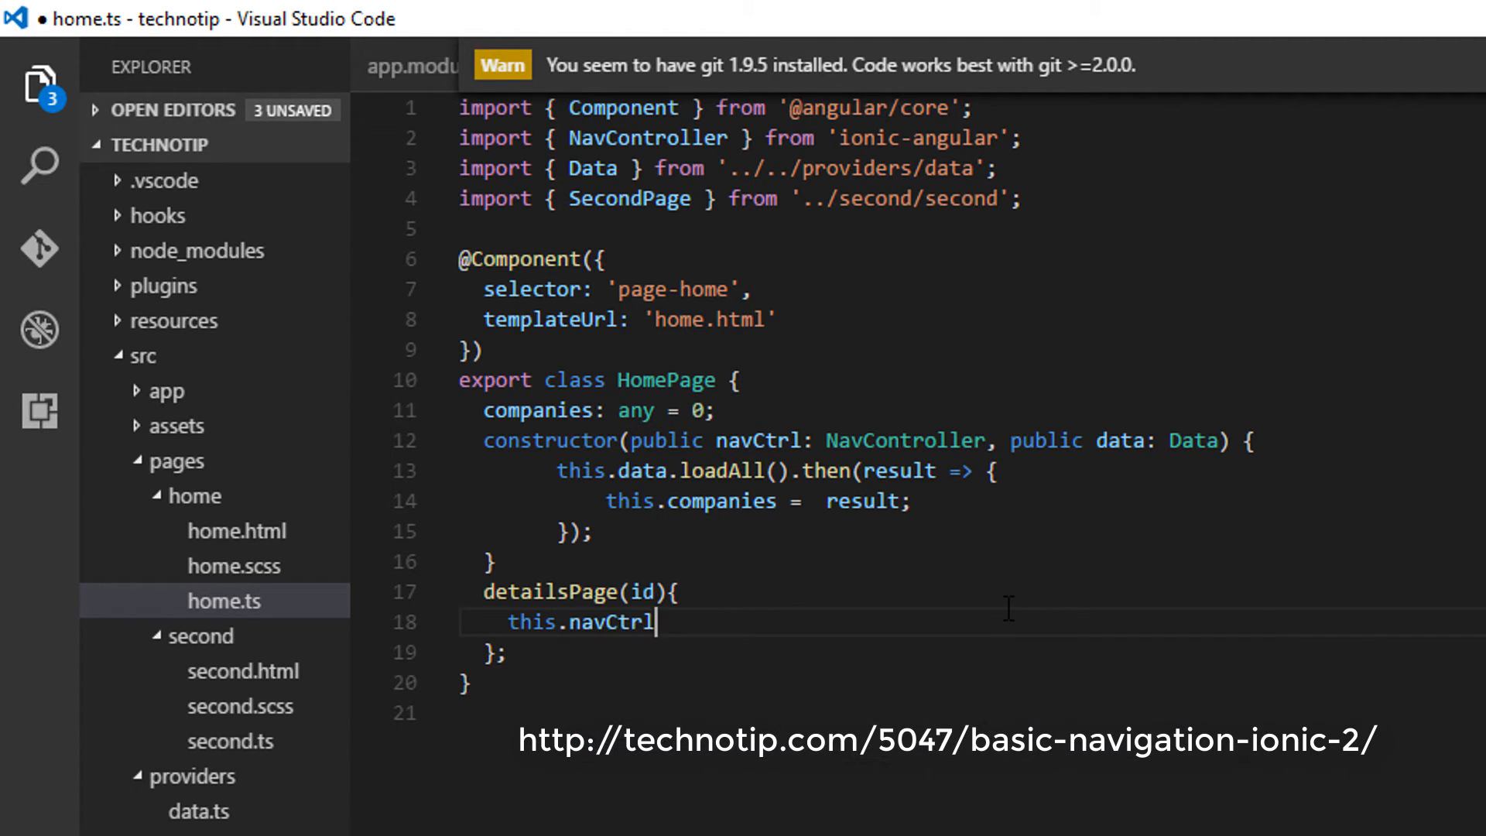
pyautogui.write('.push')
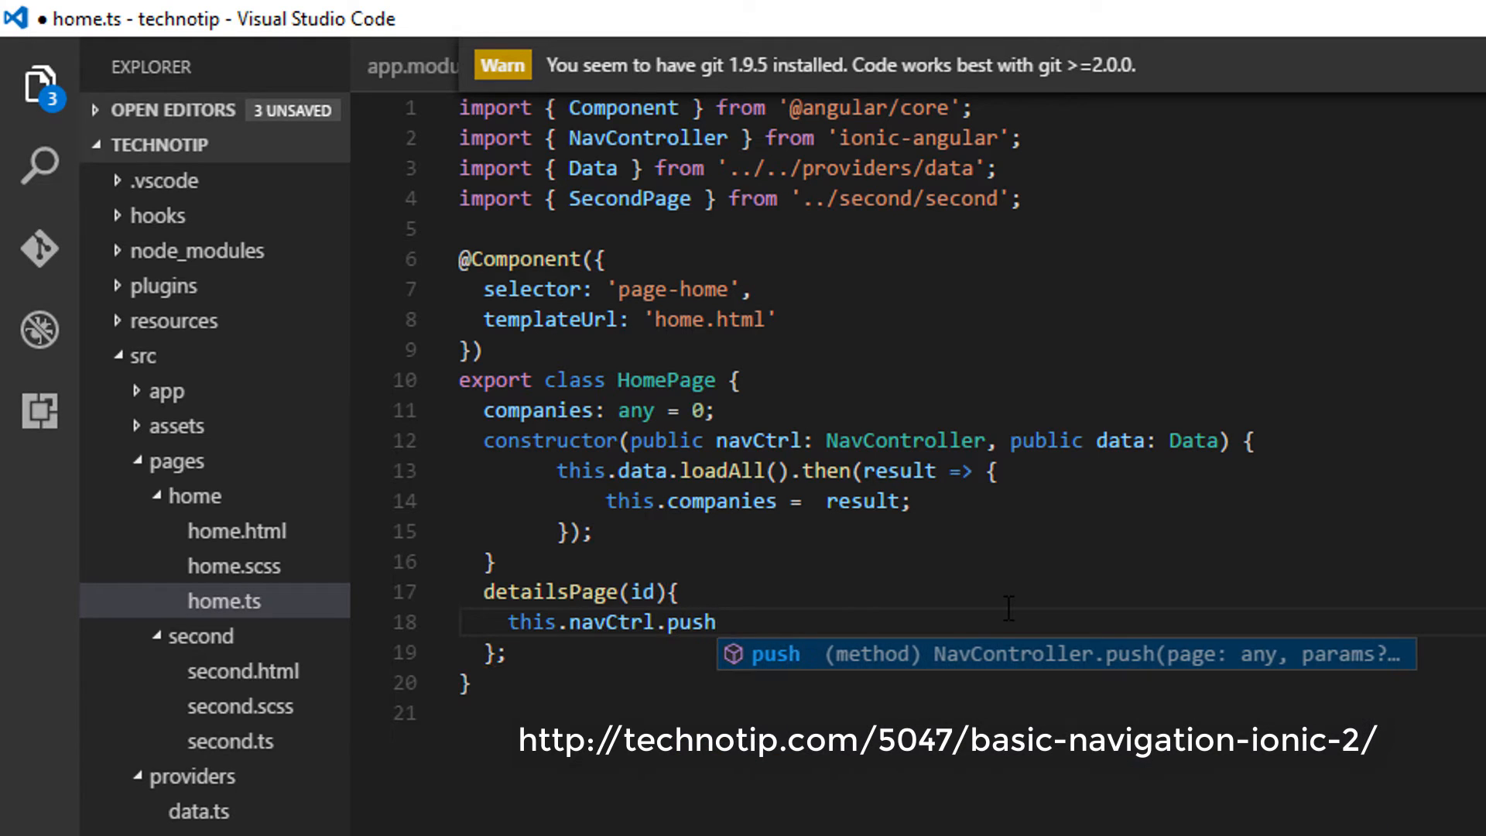
pyautogui.write('()')
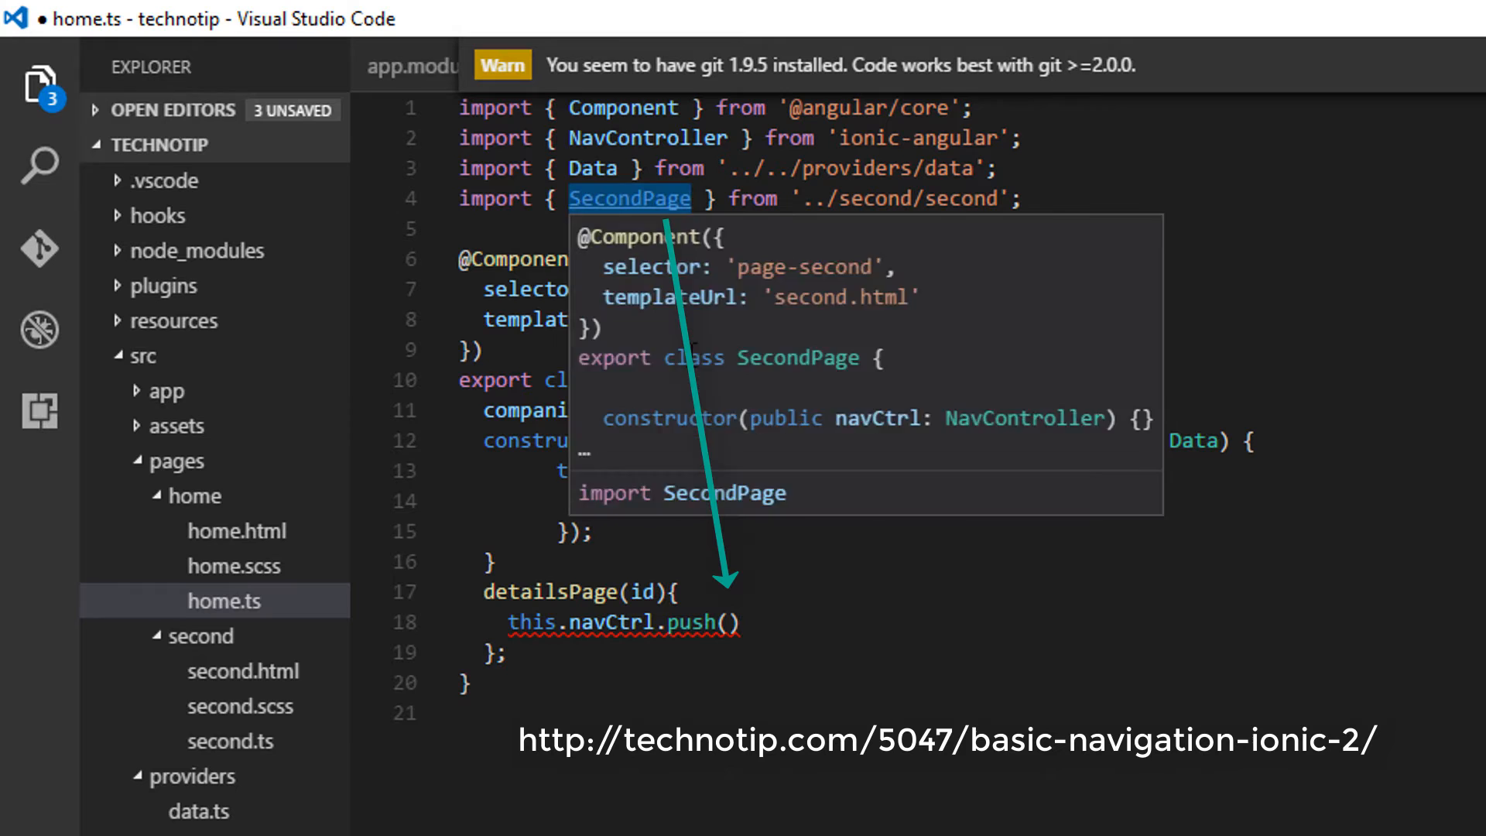
pyautogui.write('SecondPage')
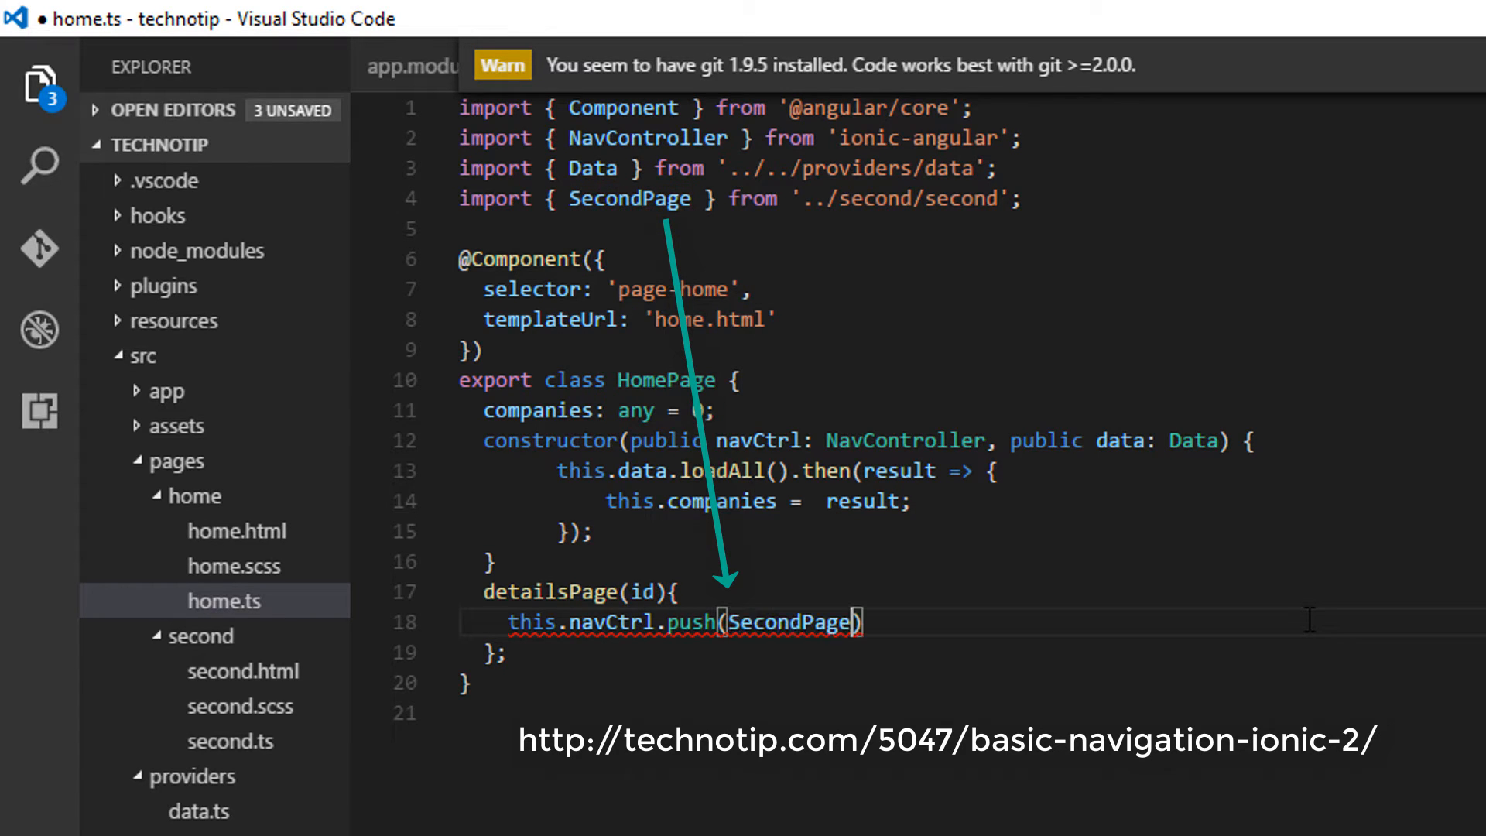
pyautogui.write(', {}')
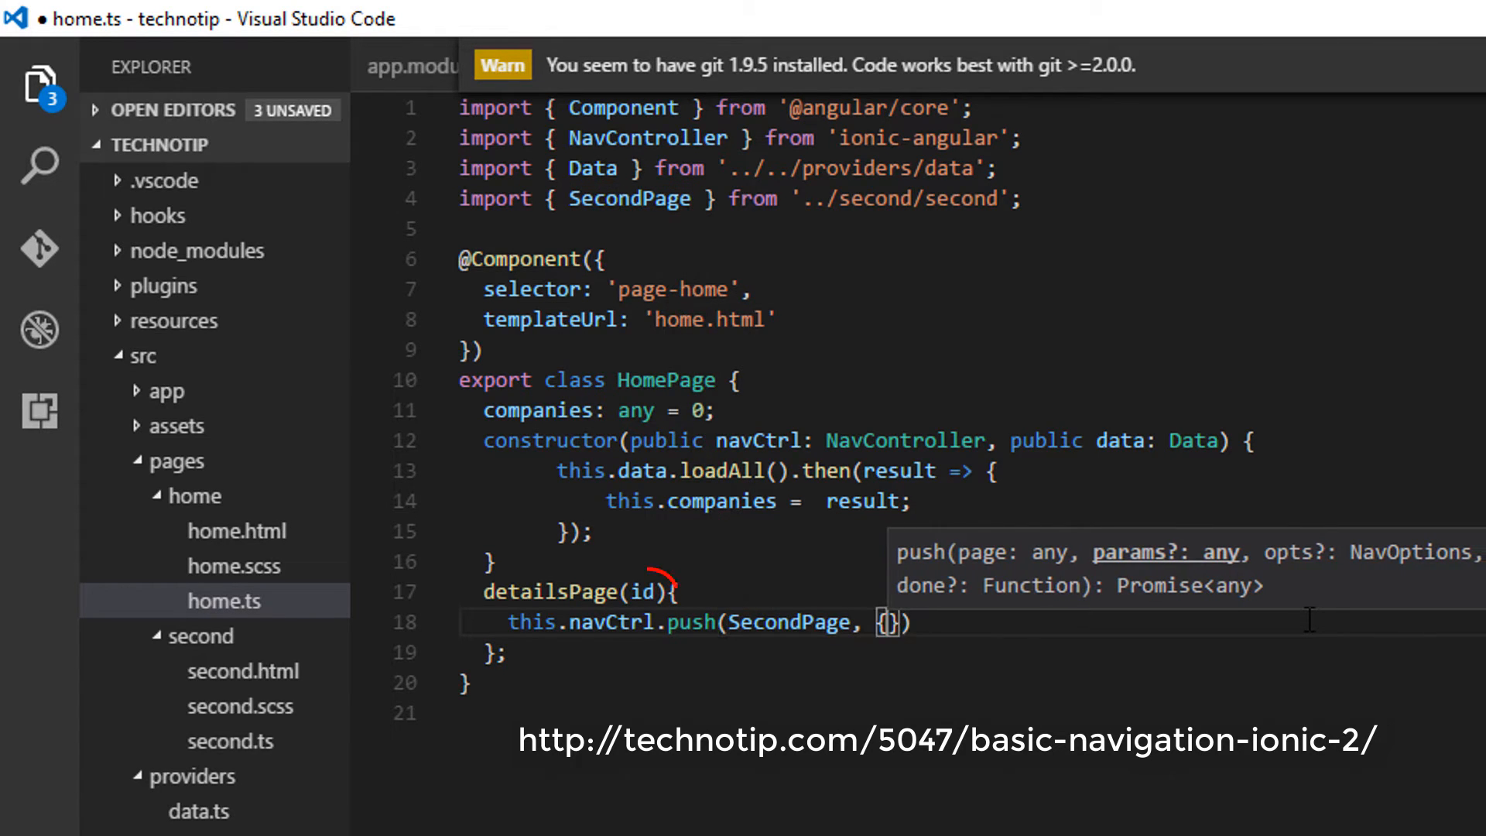
pyautogui.write('code:')
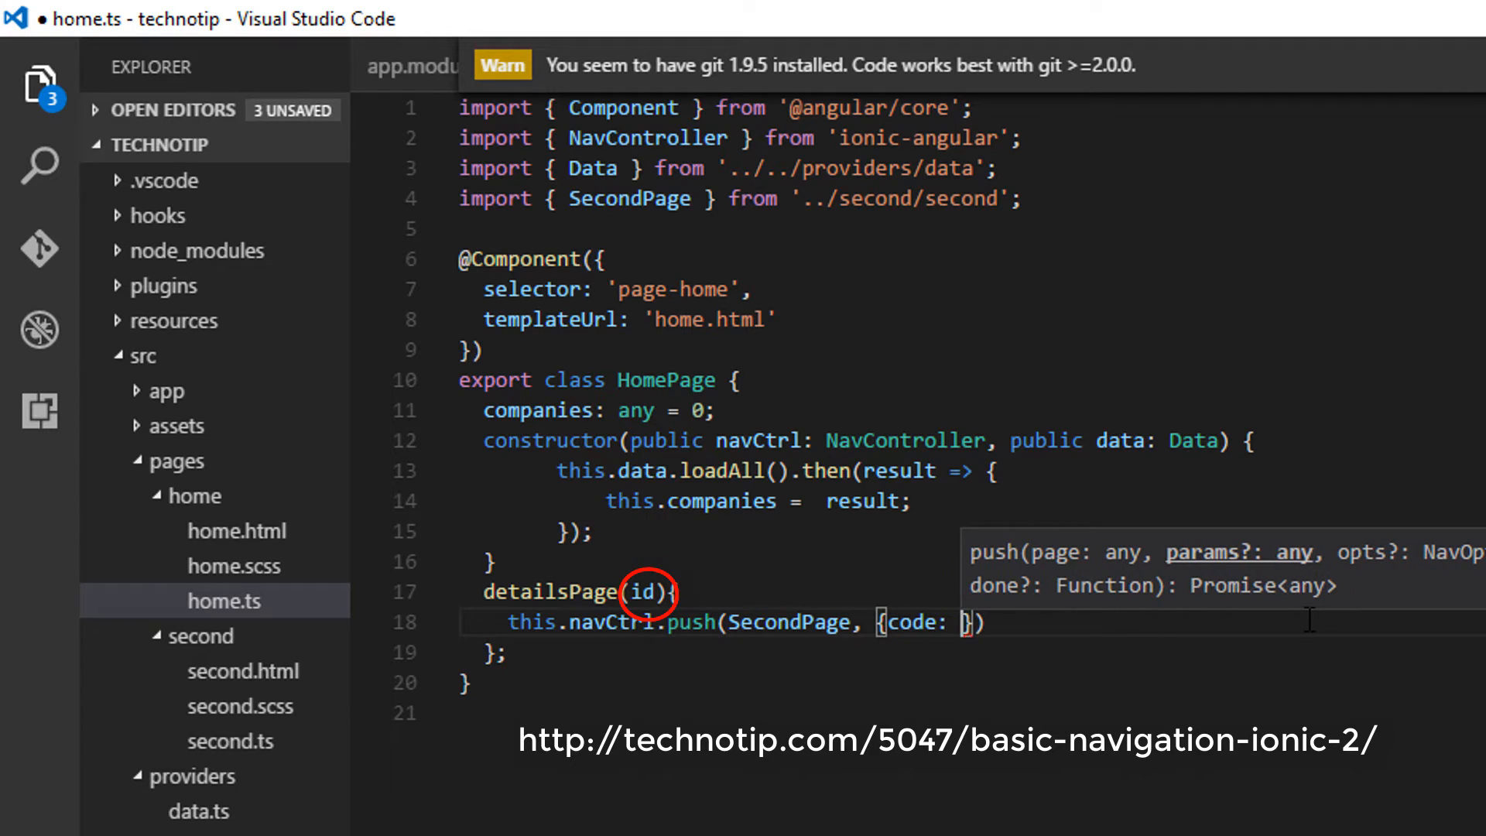
pyautogui.write('id')
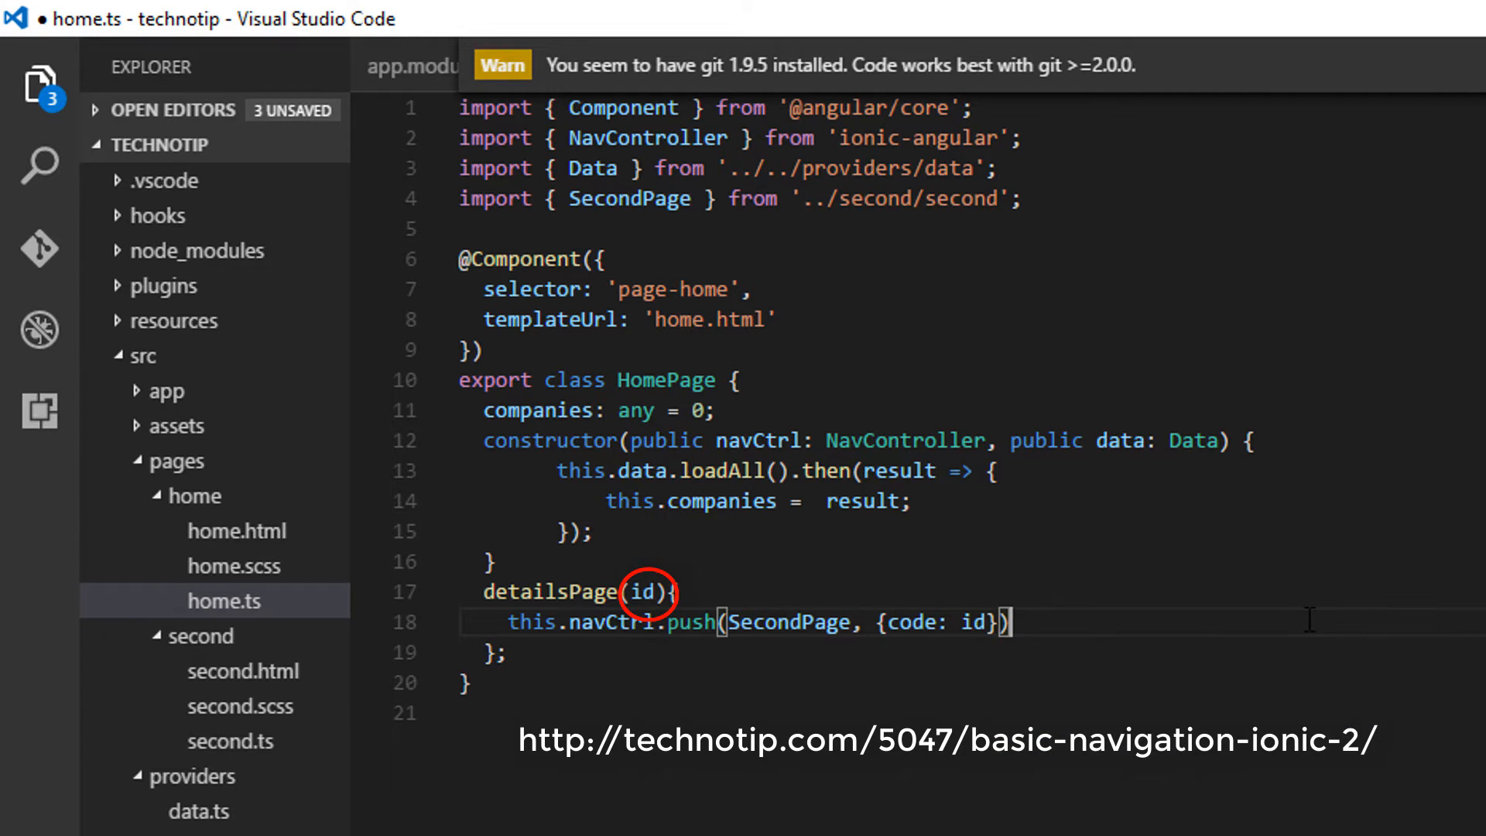
pyautogui.press('ctrl+s')
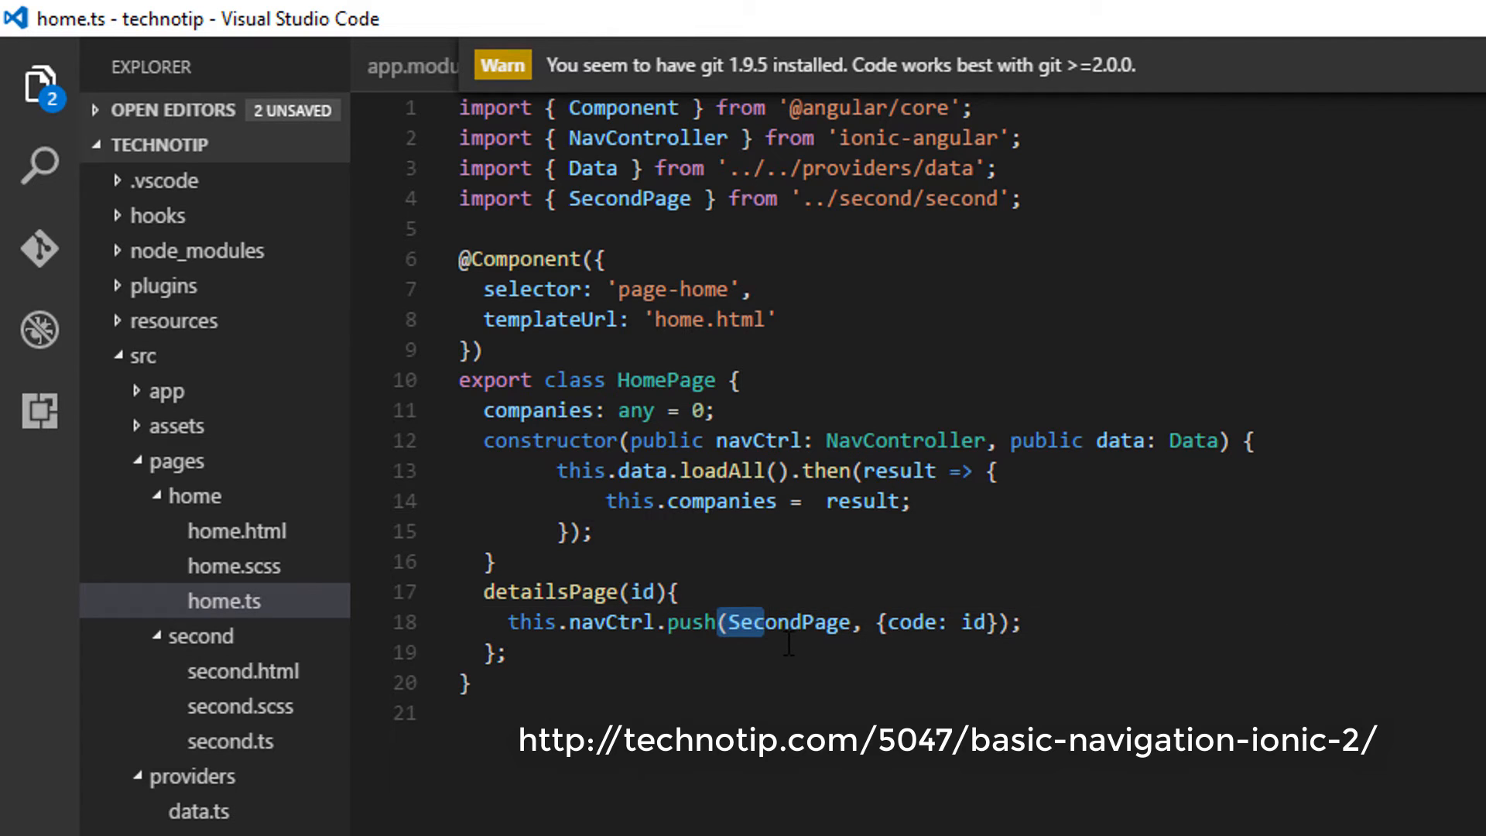
pyautogui.doubleClick(789, 623)
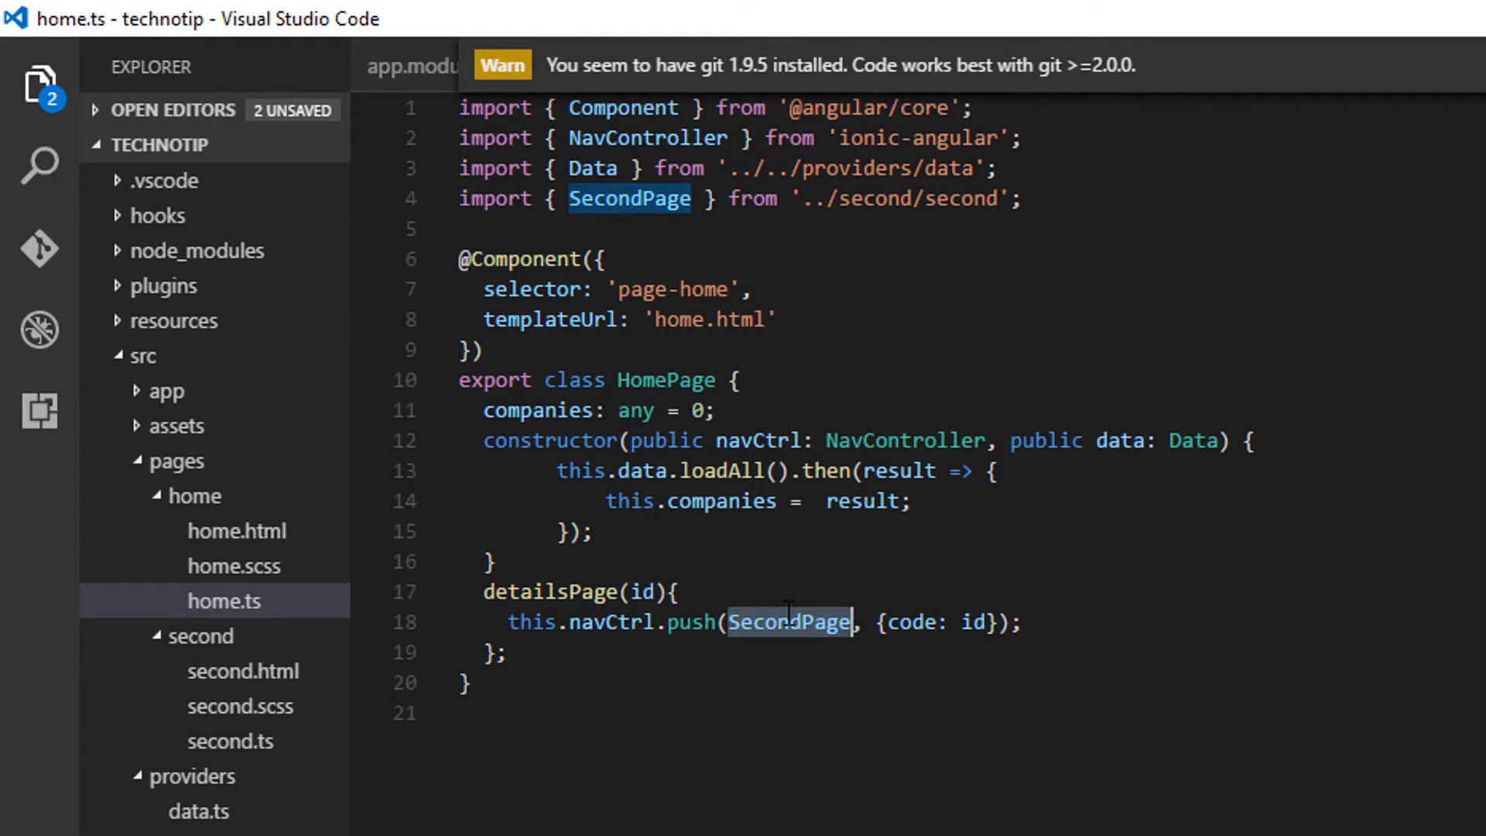
pyautogui.moveTo(230, 742)
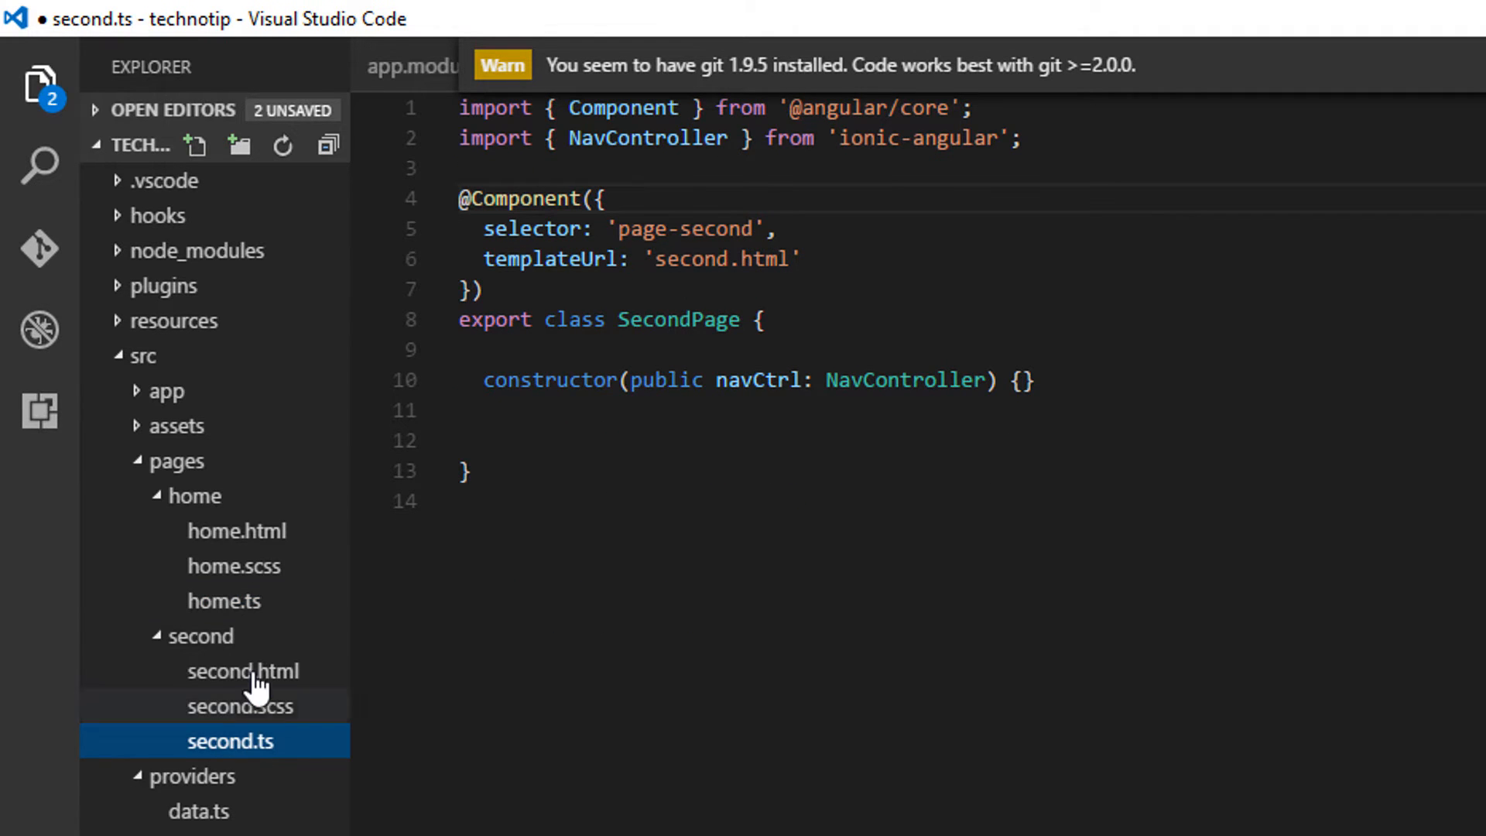
# Step: Add import { Data } from '../../providers/data' and NavParams to second.ts imports
pyautogui.click(225, 600)
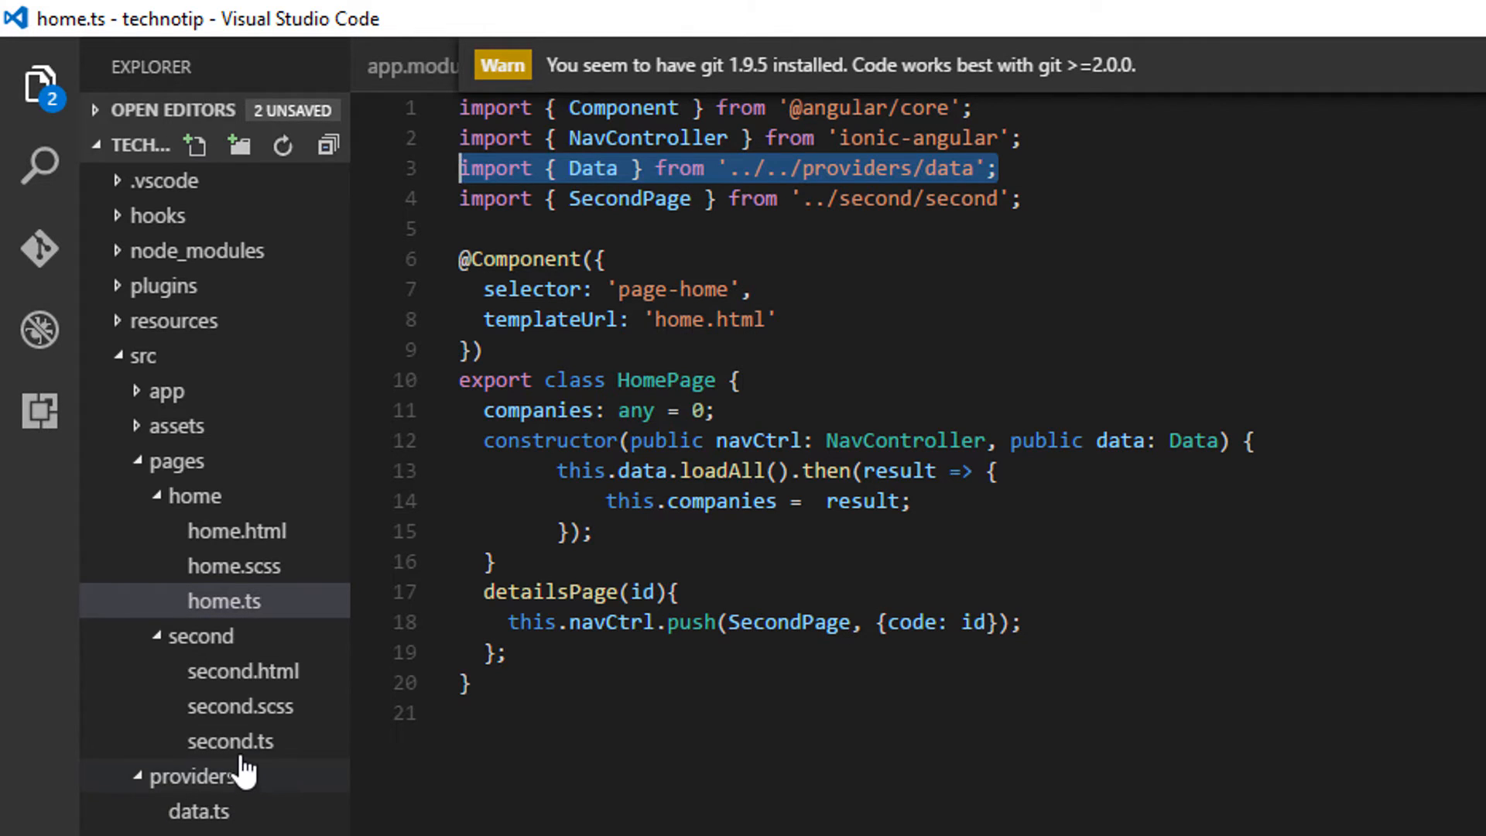
pyautogui.click(229, 740)
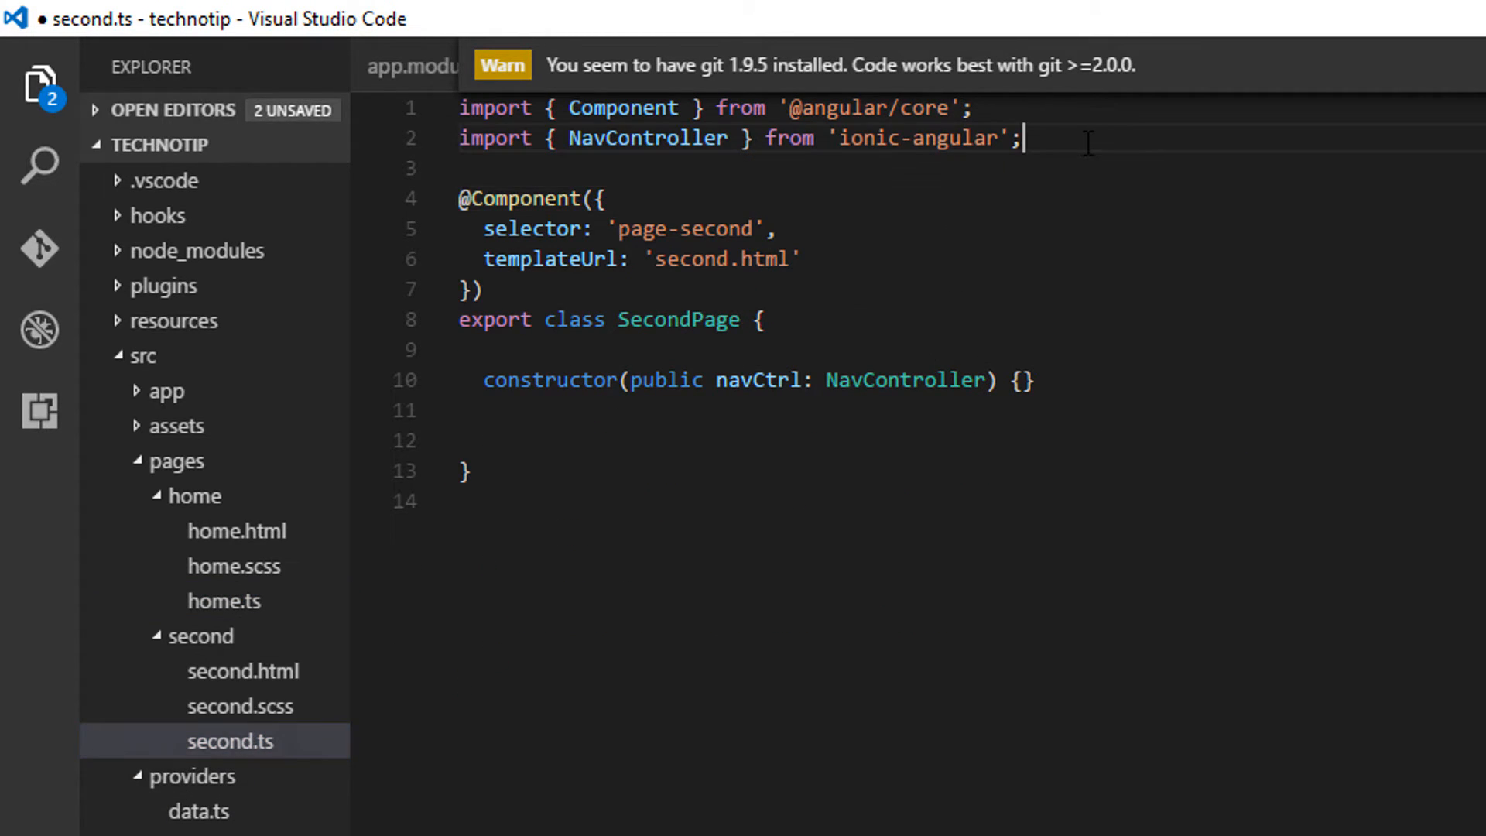
pyautogui.write("import { Data } from '../../providers/data';")
pyautogui.write(', ')
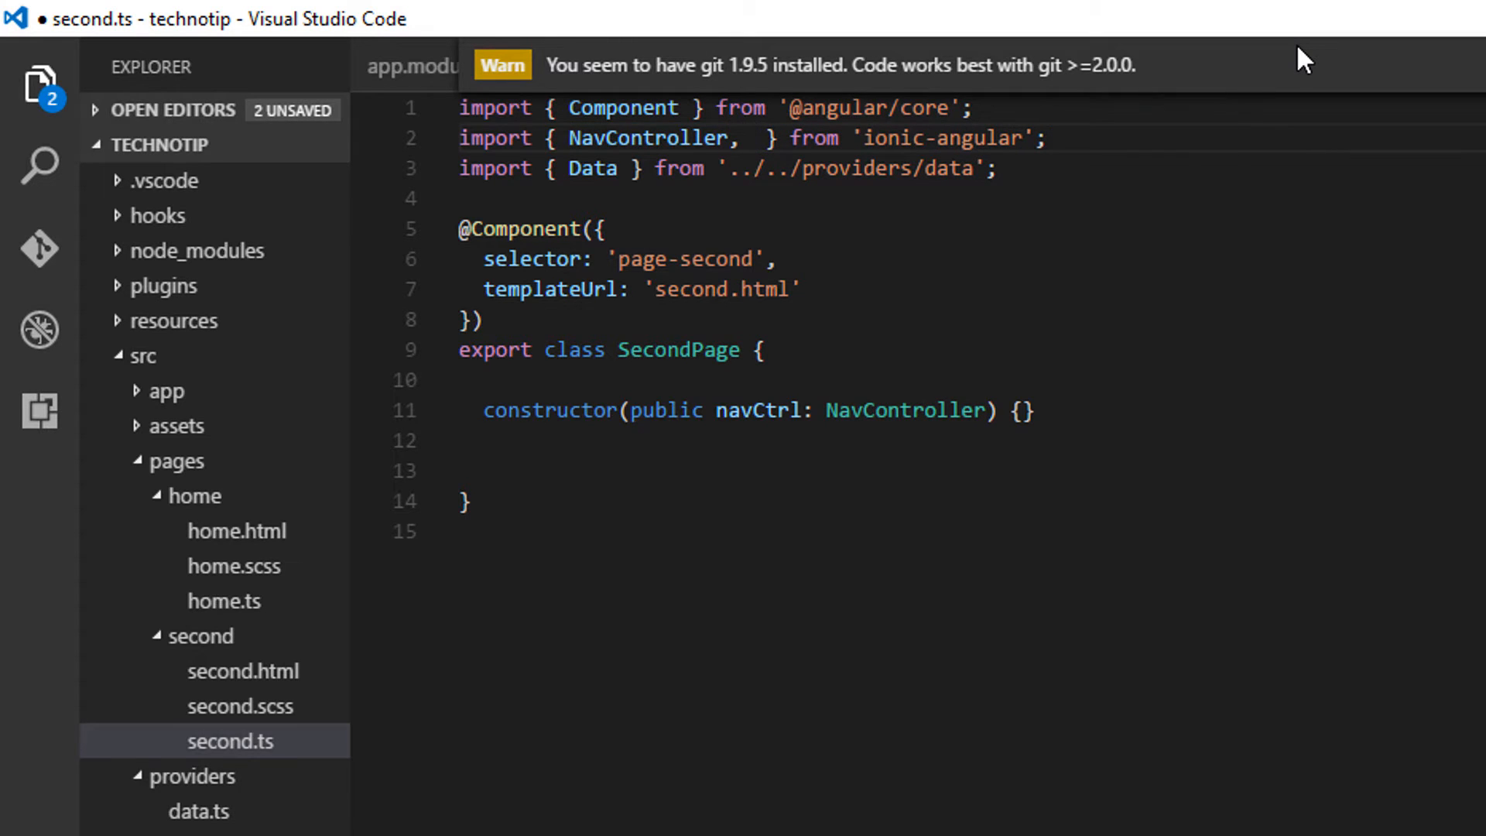
pyautogui.write('NavParams')
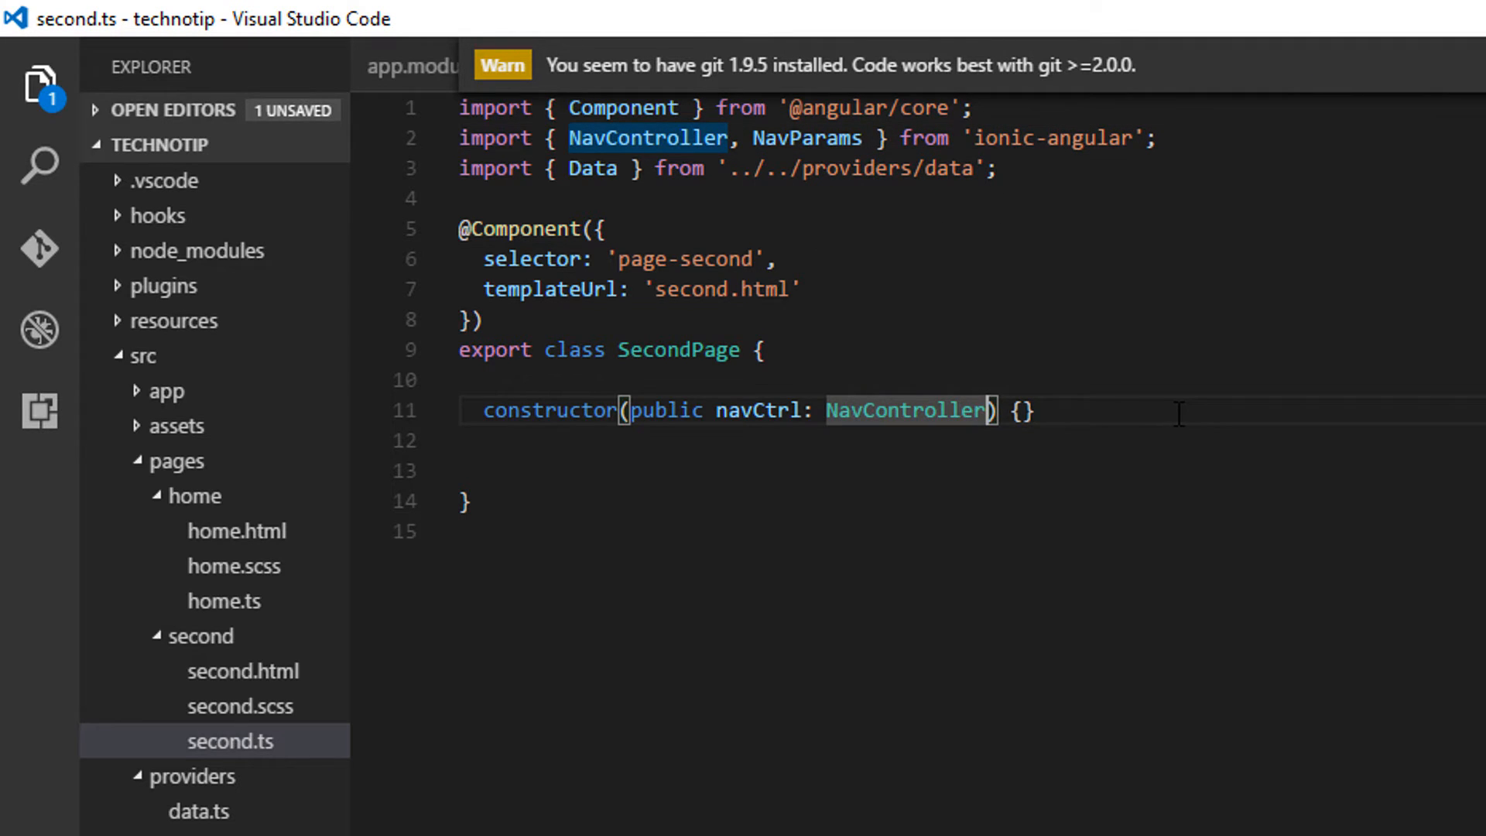
# Step: Extend the SecondPage constructor with public navParams: NavParams and public data: Data
pyautogui.write(', publi')
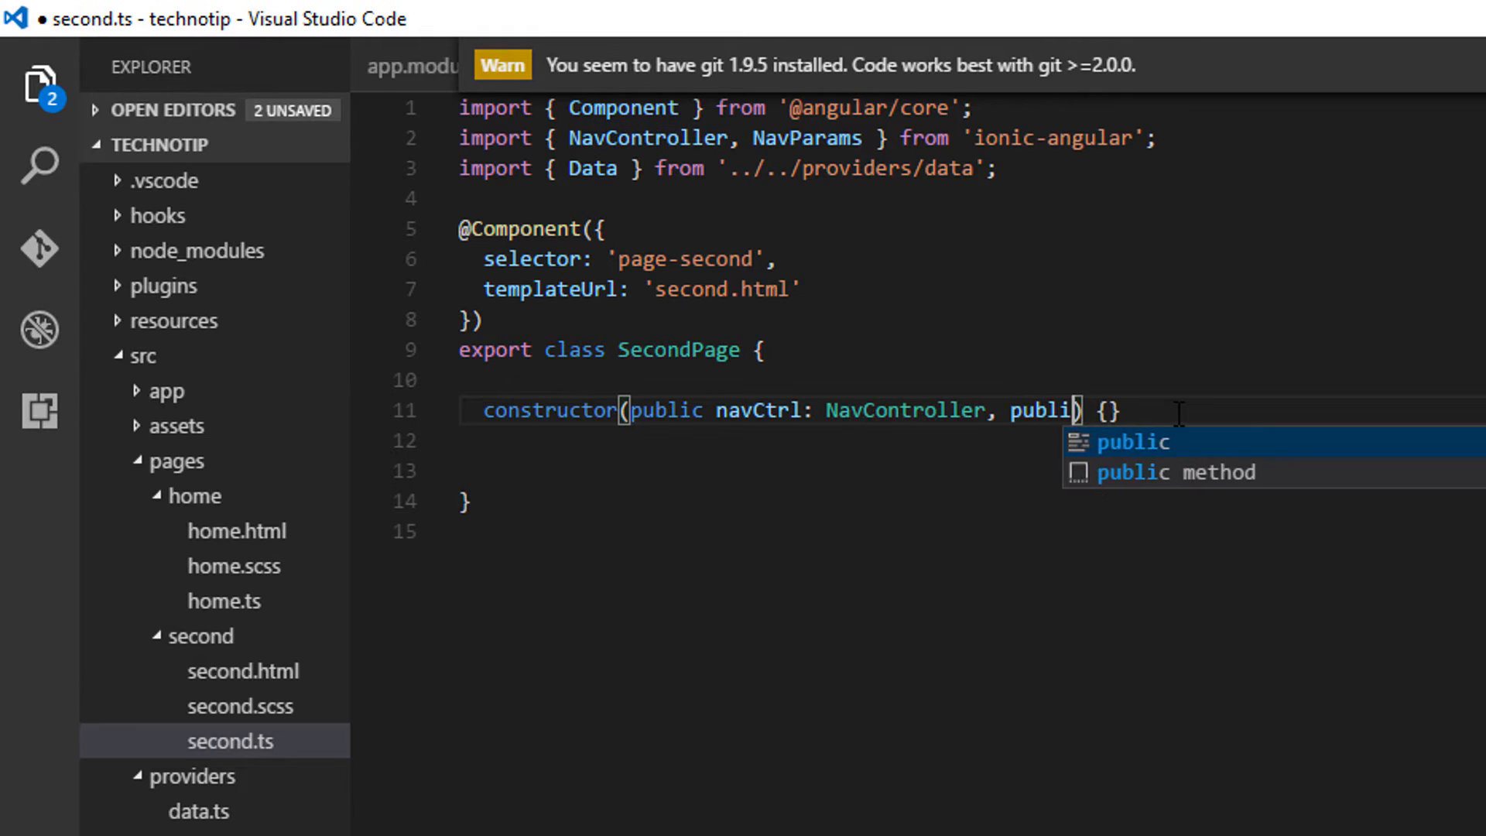
pyautogui.write('navParams:')
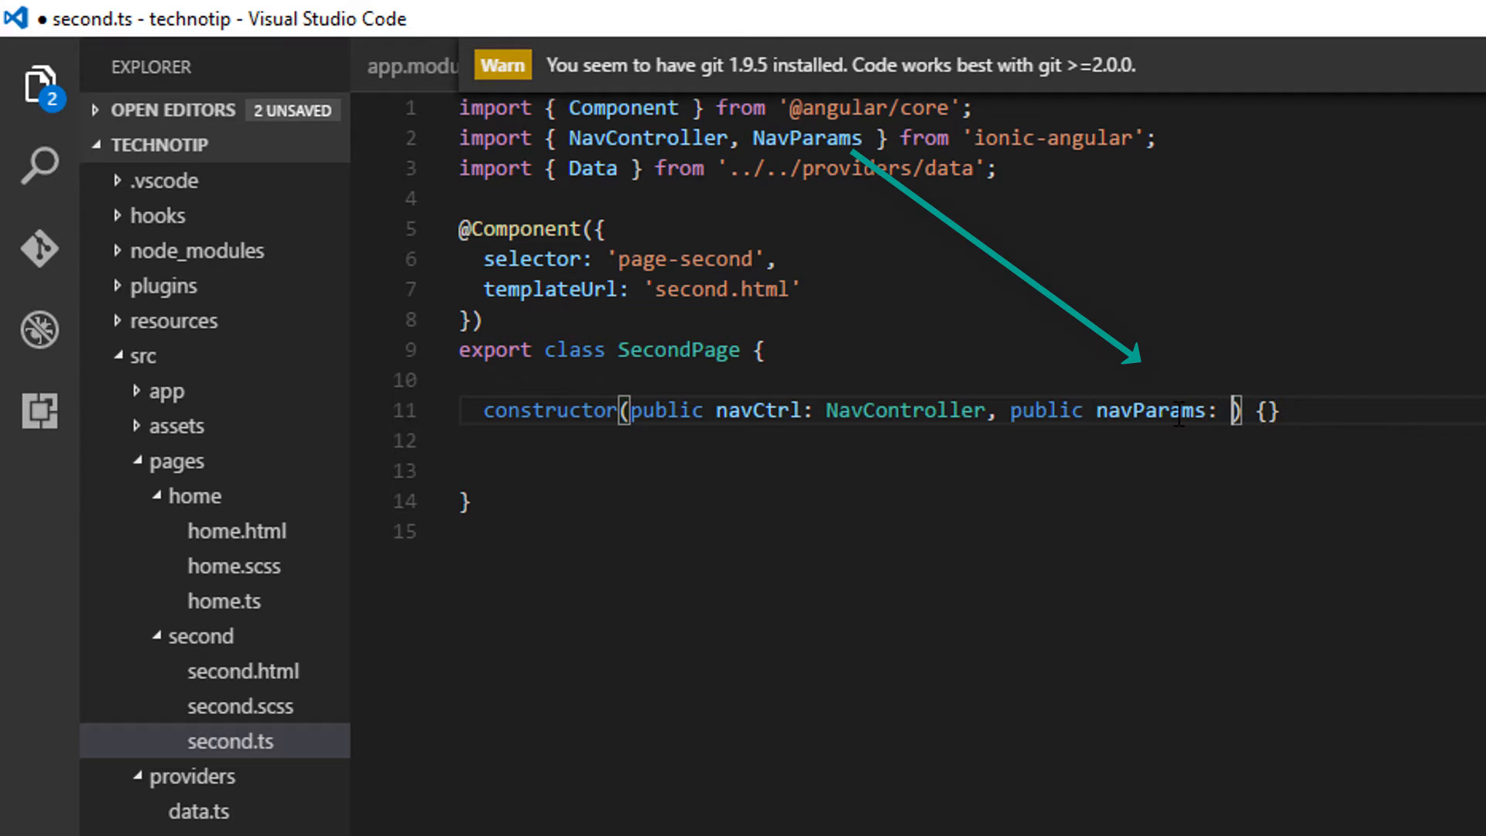
pyautogui.write('Nav')
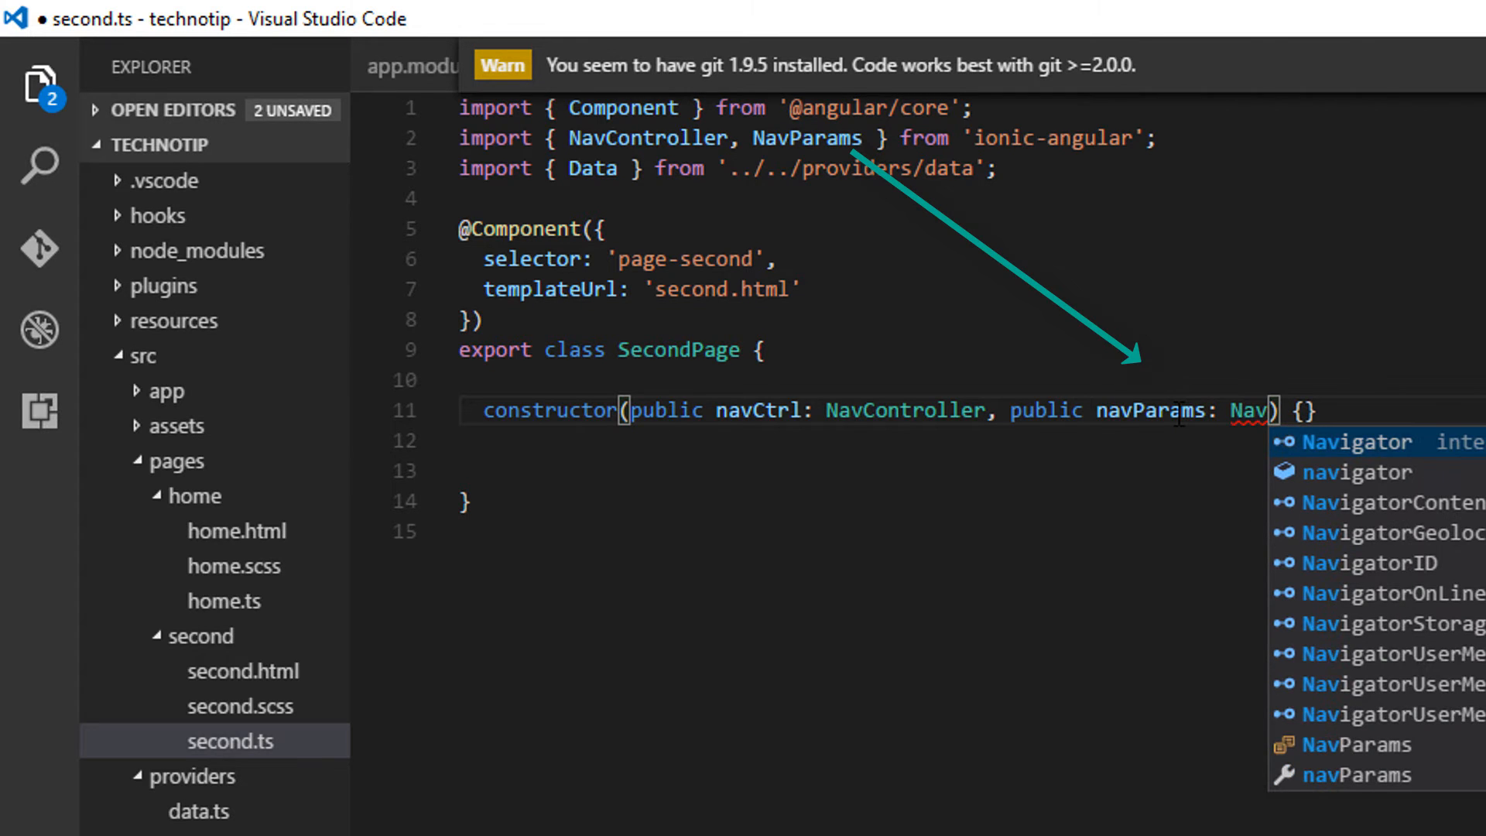
pyautogui.write('Pa')
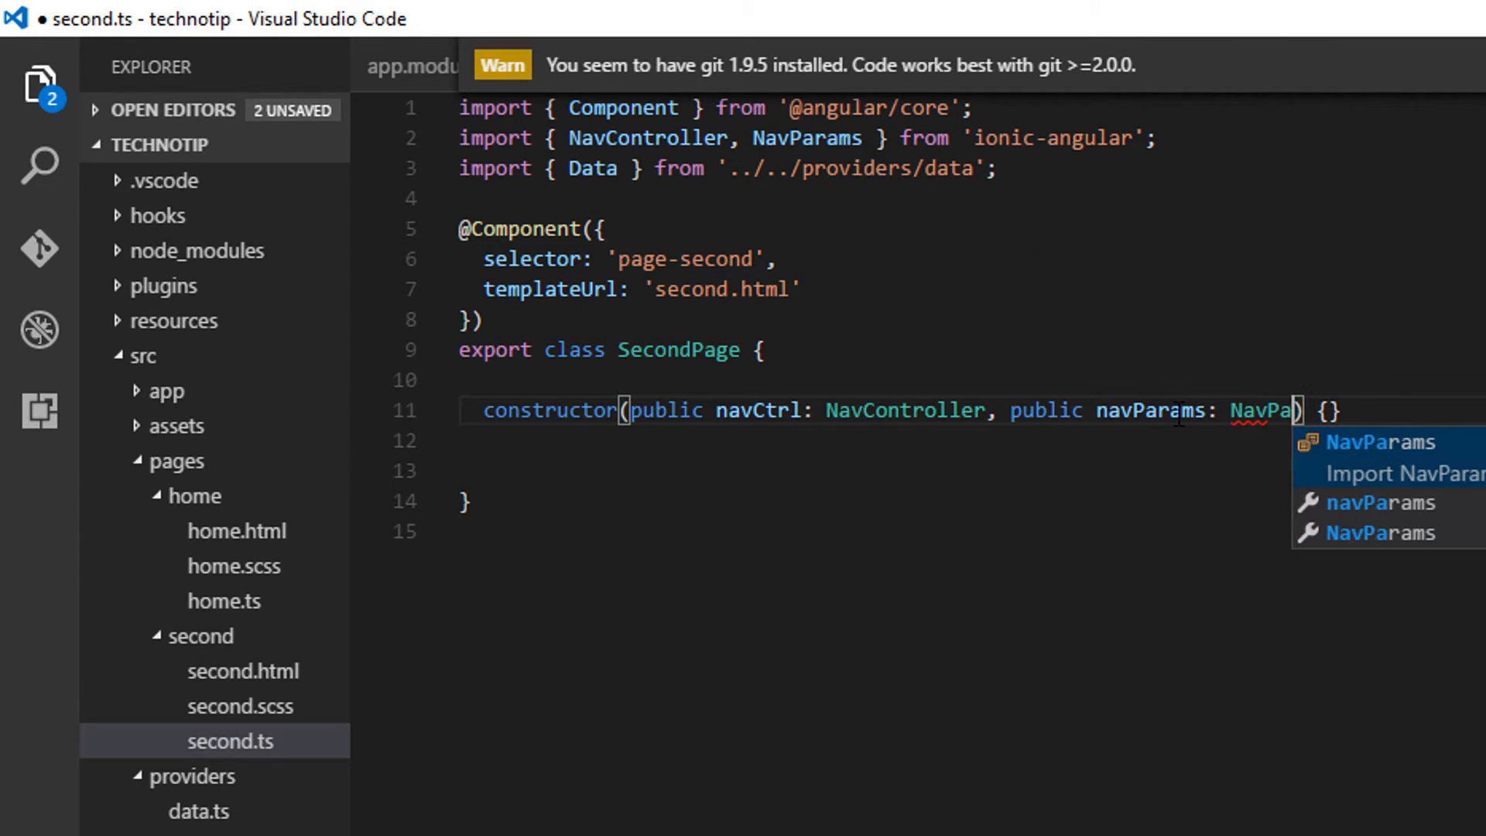
pyautogui.press('Tab')
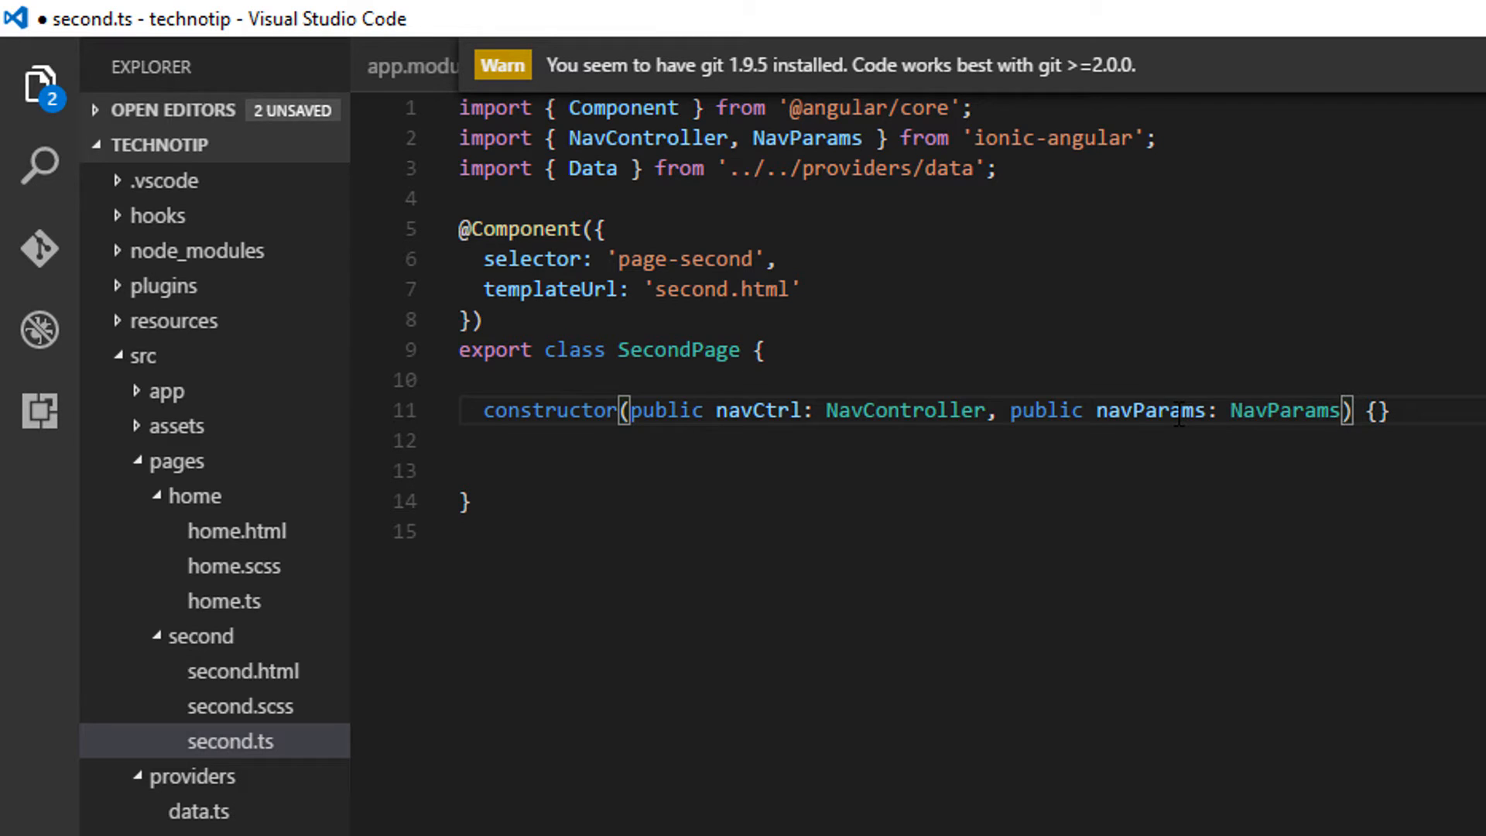
pyautogui.write(', public data')
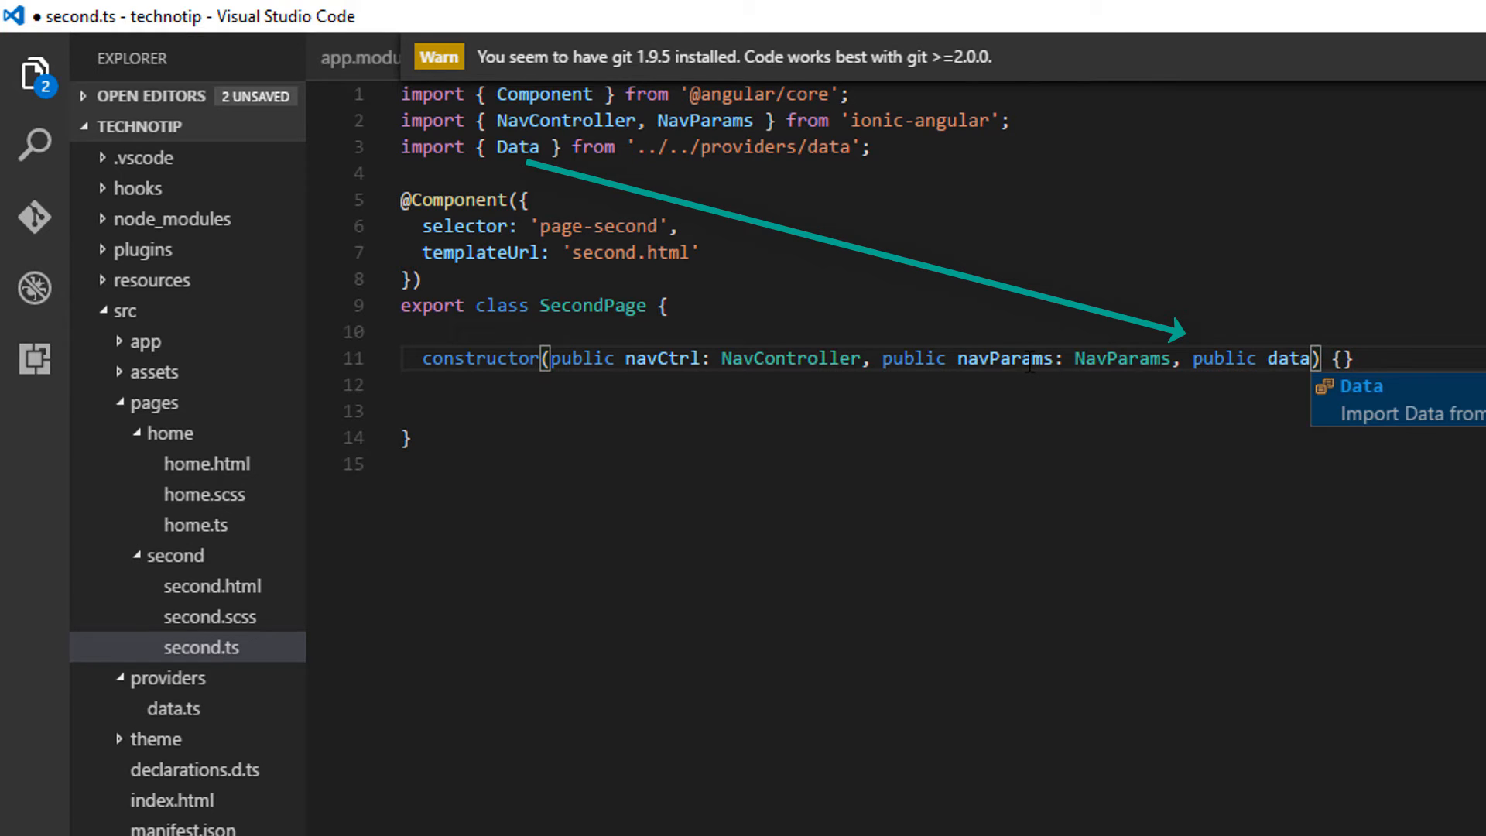
pyautogui.write(': Data')
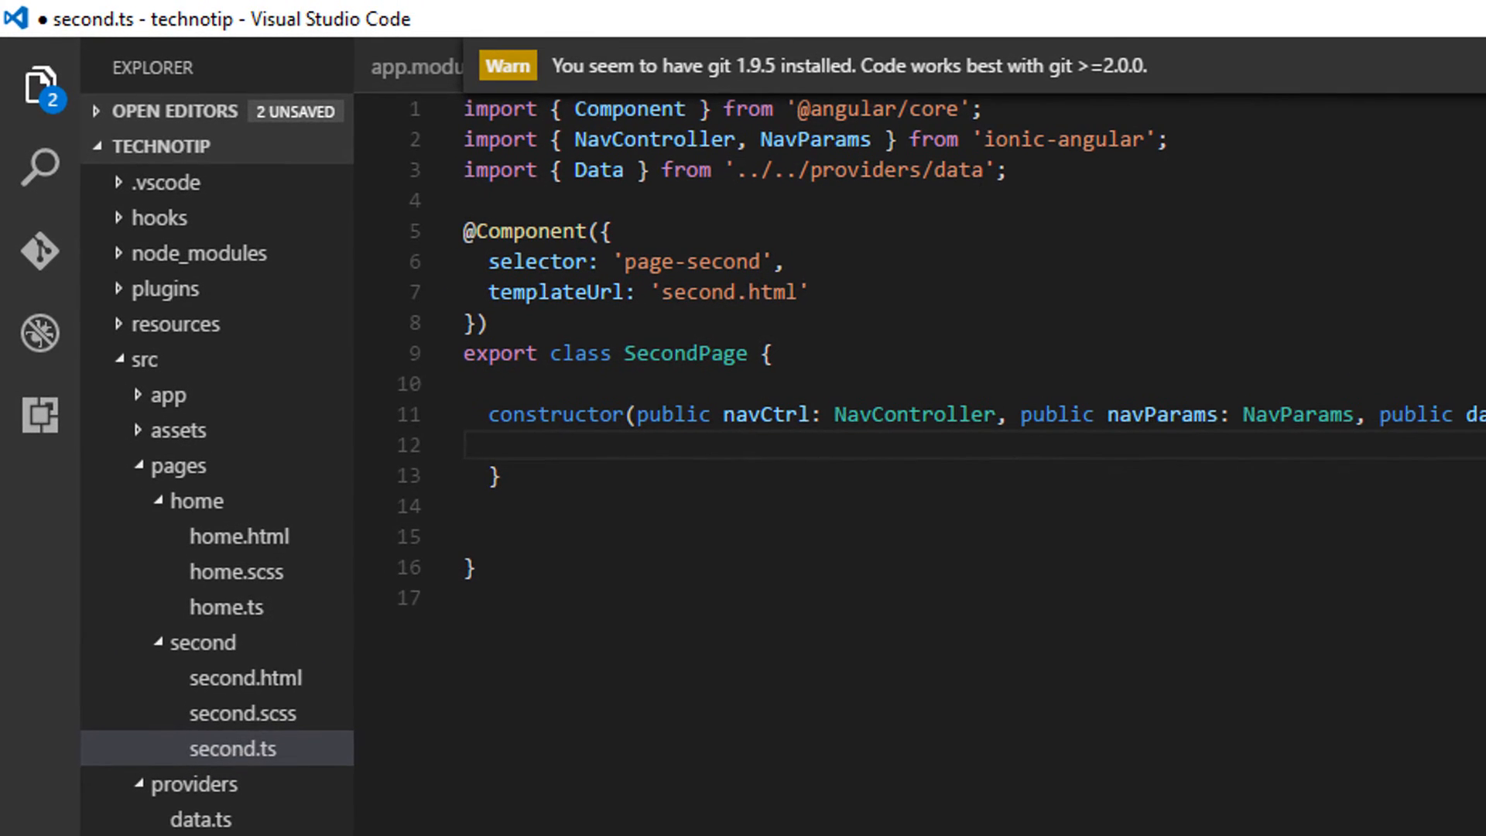
# Step: Call this.data.getByID().then(result => {}) in the SecondPage constructor
pyautogui.write('this.')
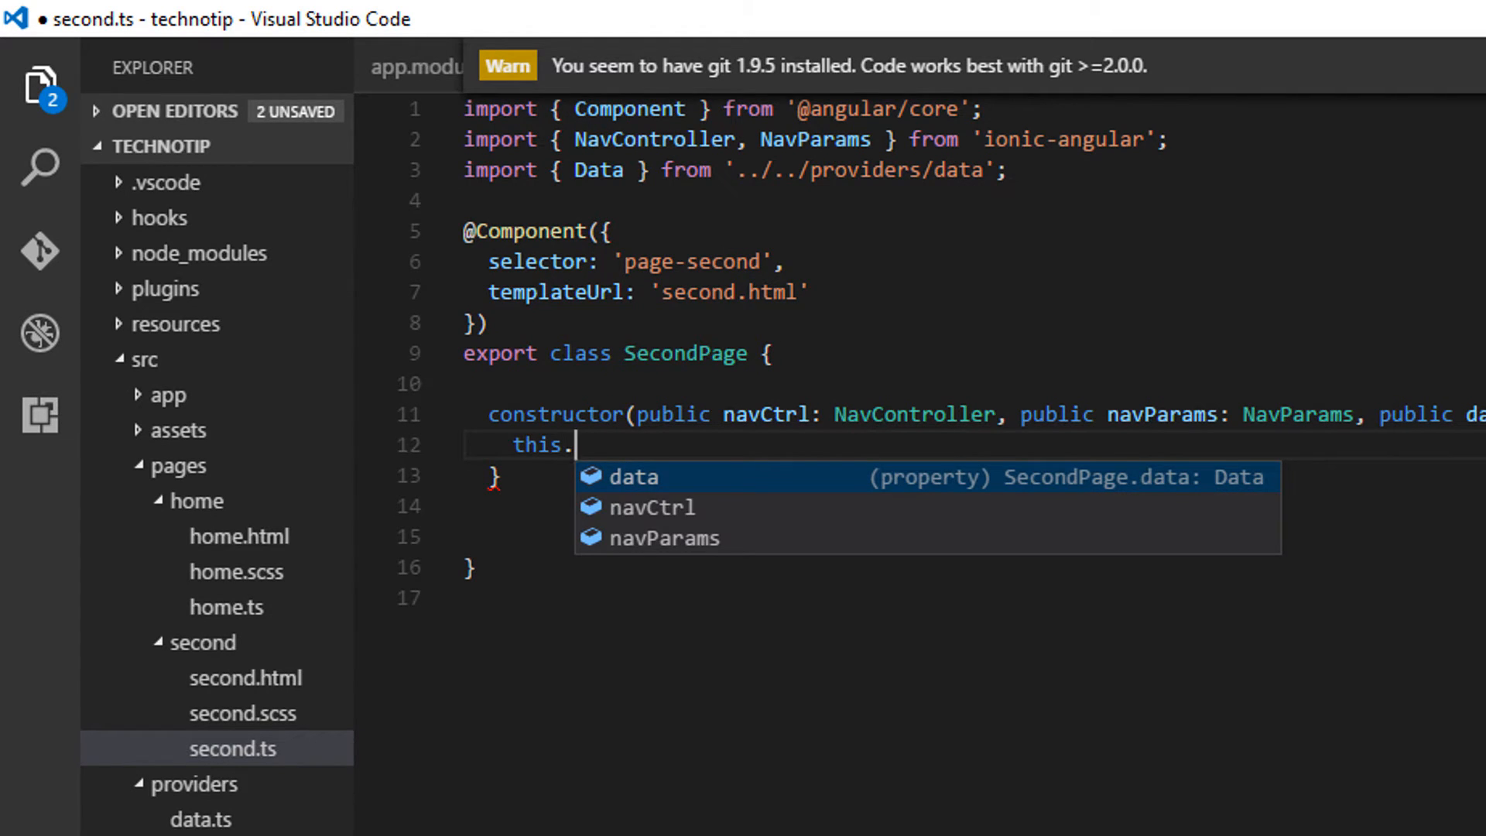
pyautogui.write('data.')
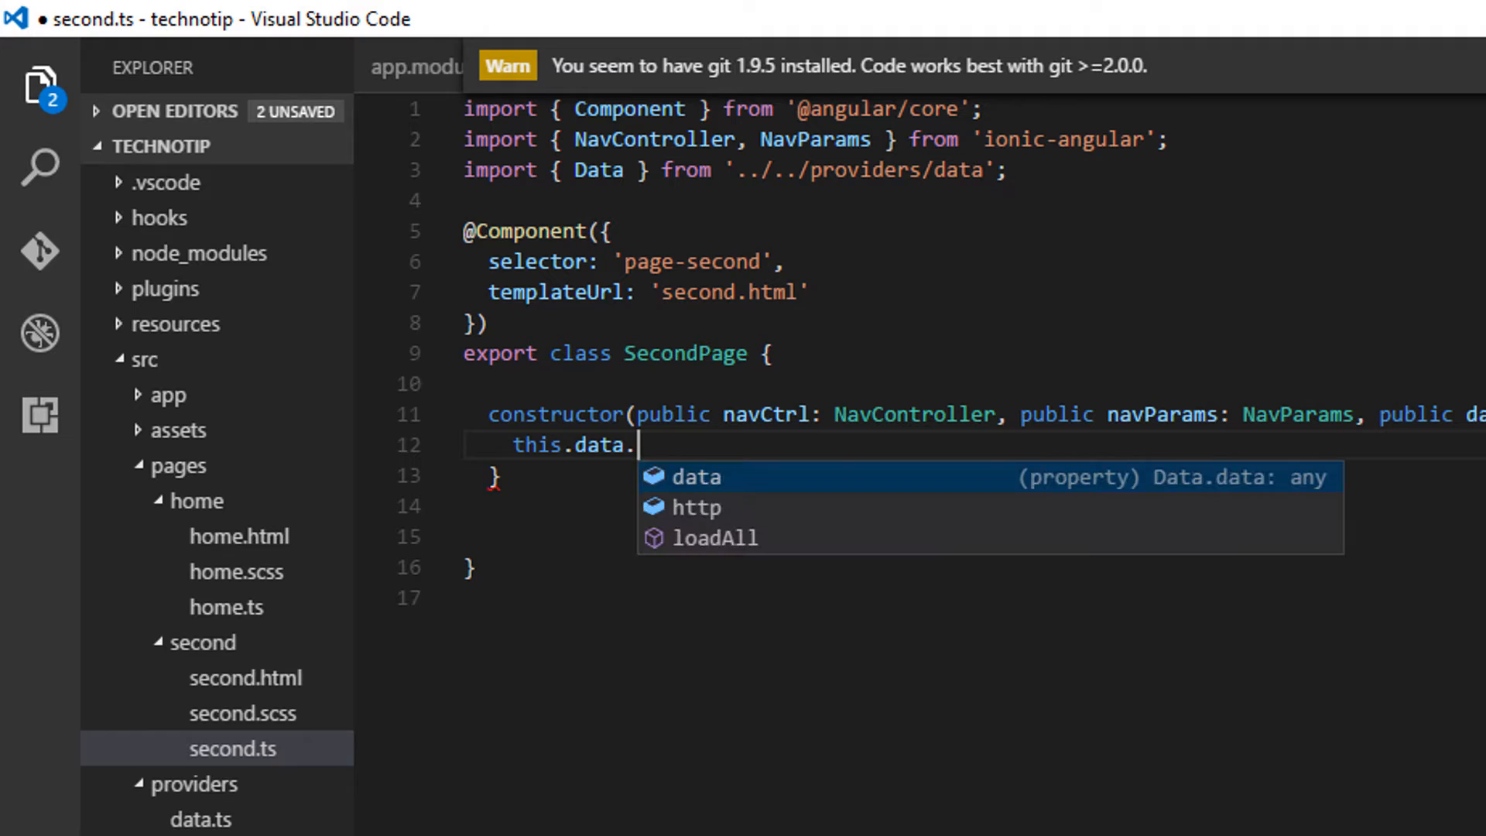
pyautogui.write('get')
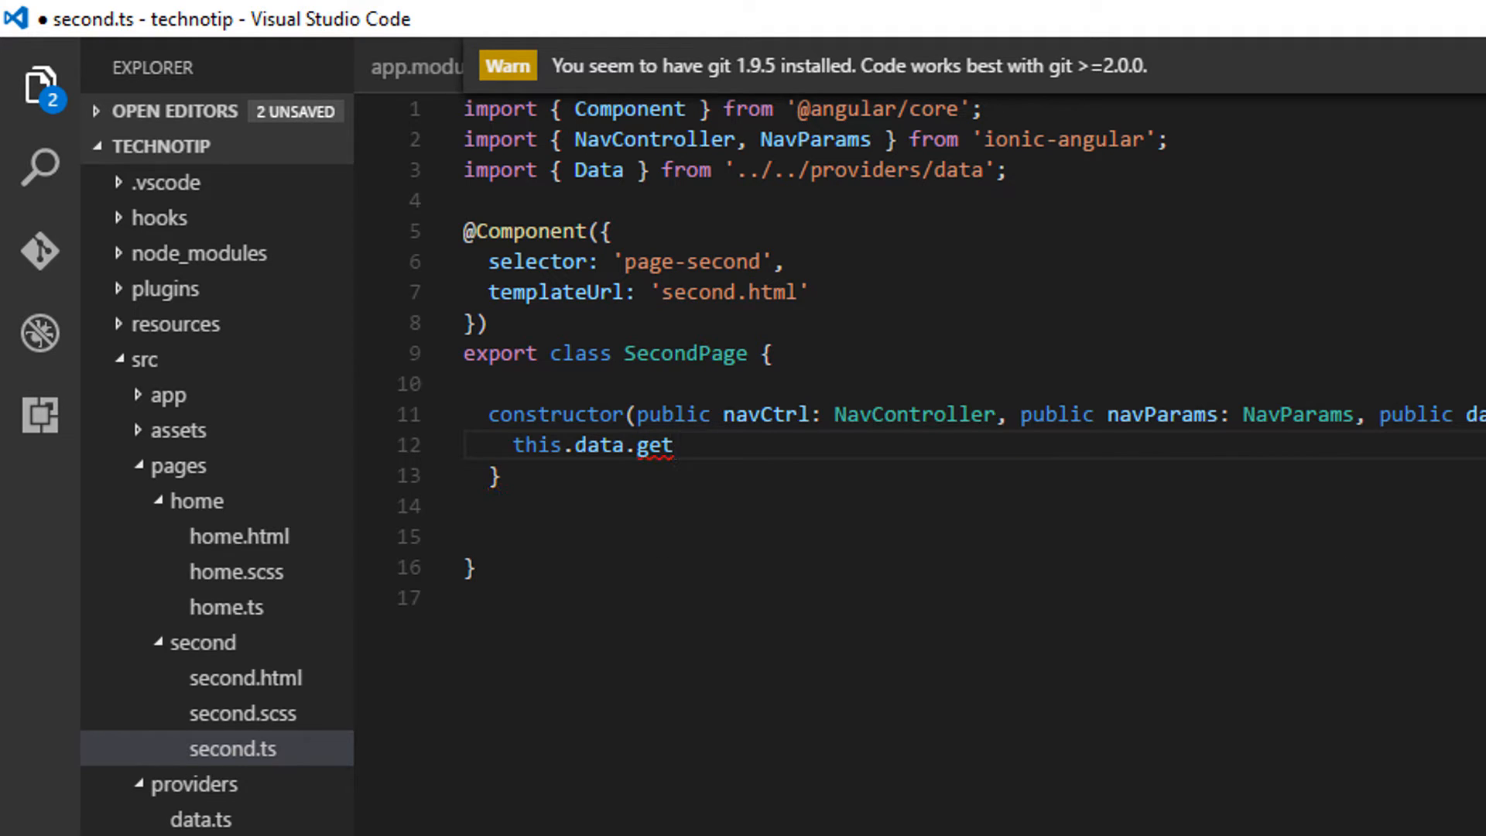
pyautogui.write('ByID')
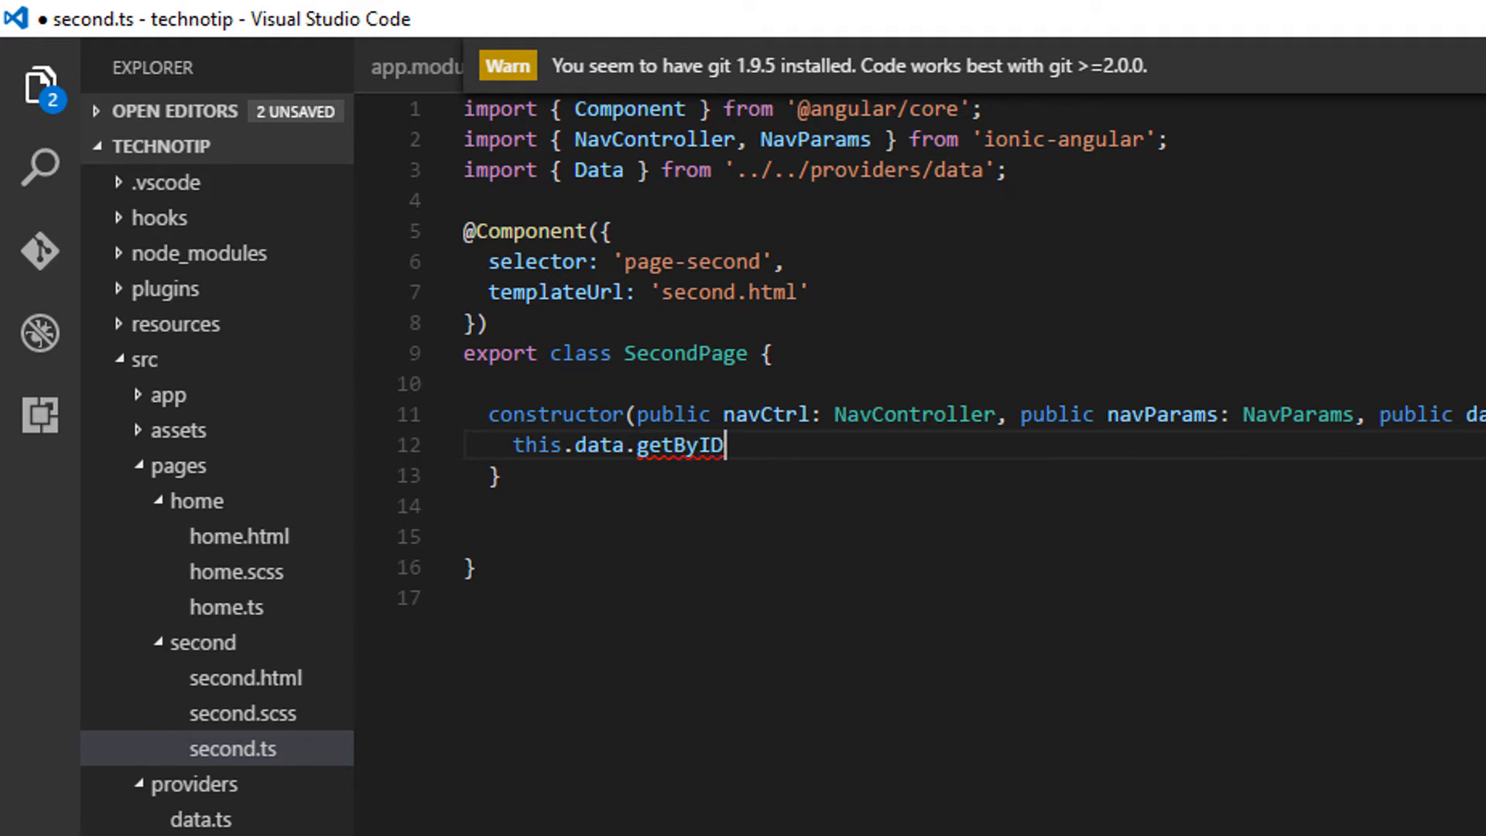
pyautogui.write('()')
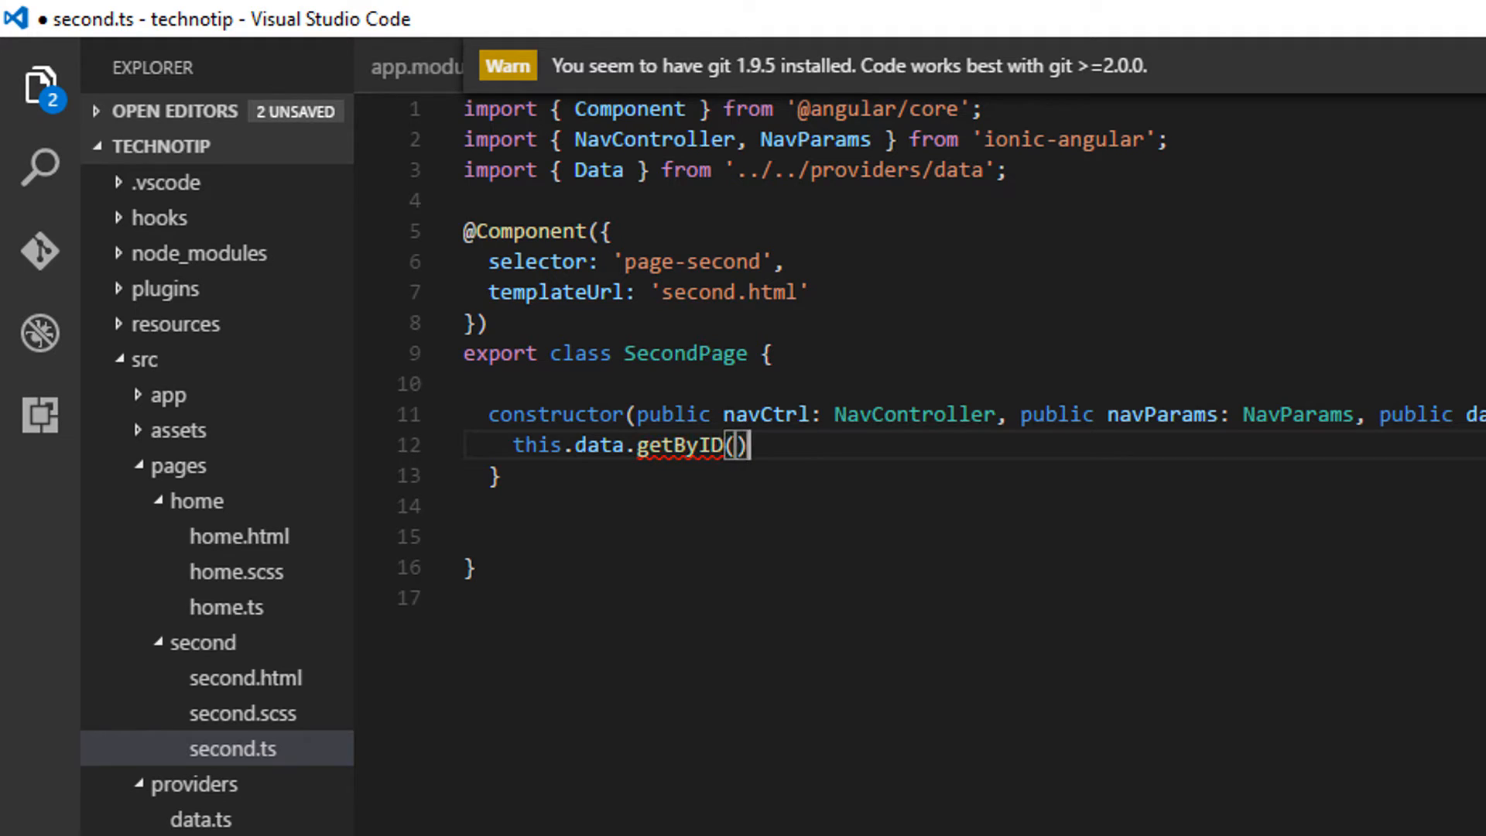
pyautogui.write('.')
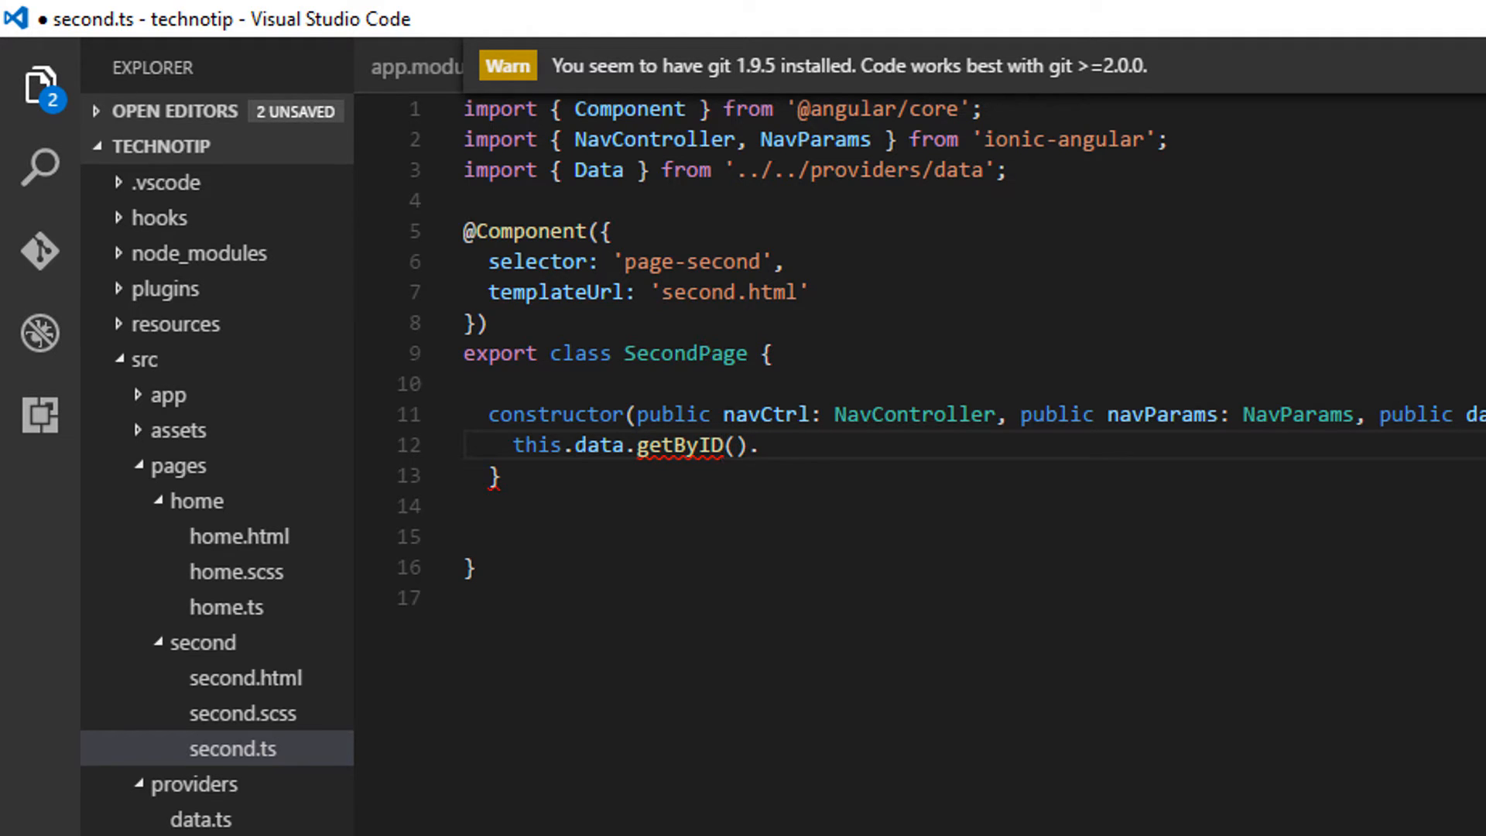
pyautogui.write('.then()')
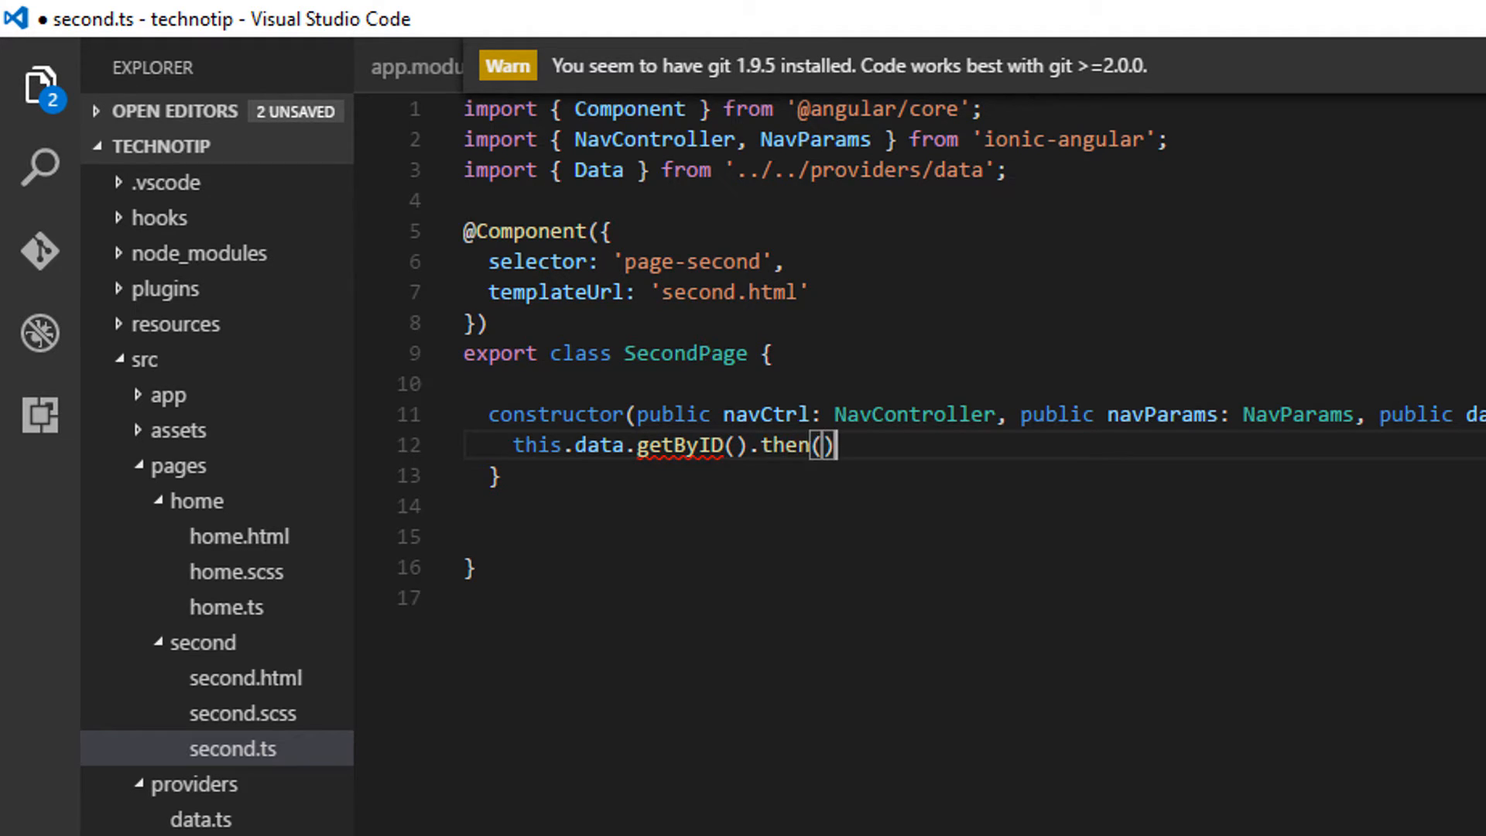
pyautogui.write(';')
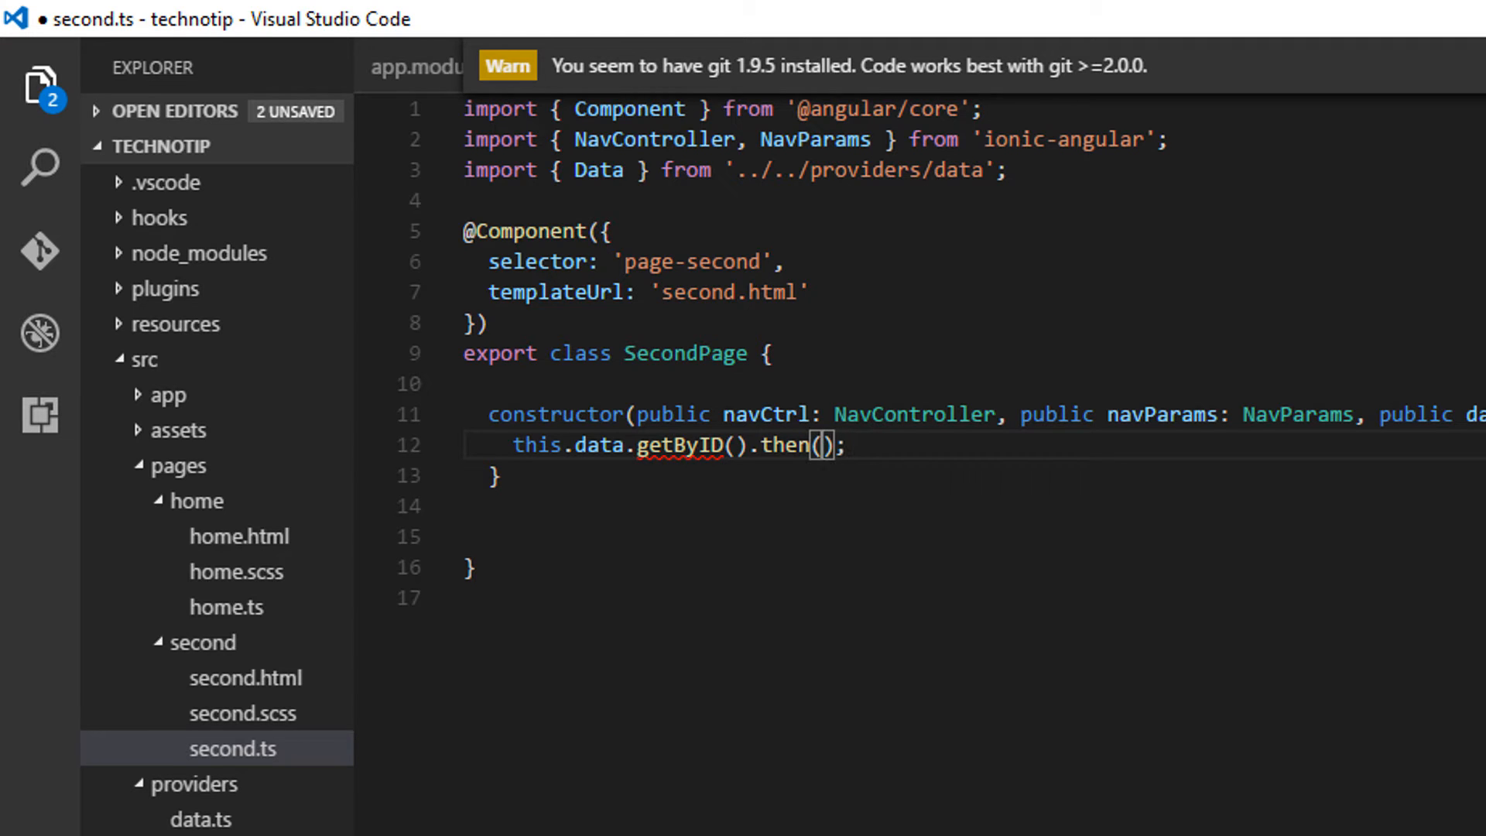
pyautogui.write('result')
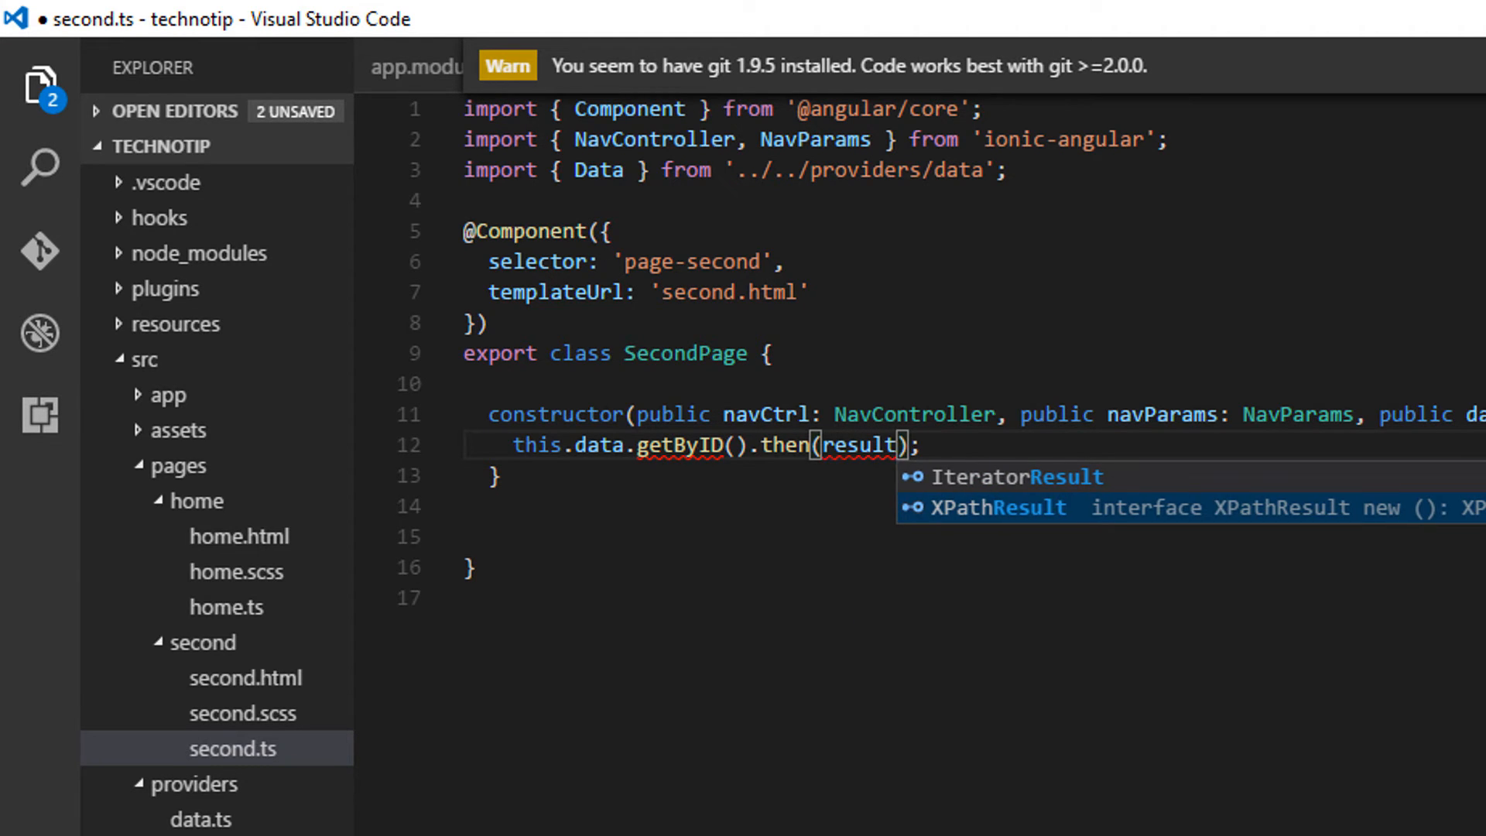
pyautogui.write('=>{}')
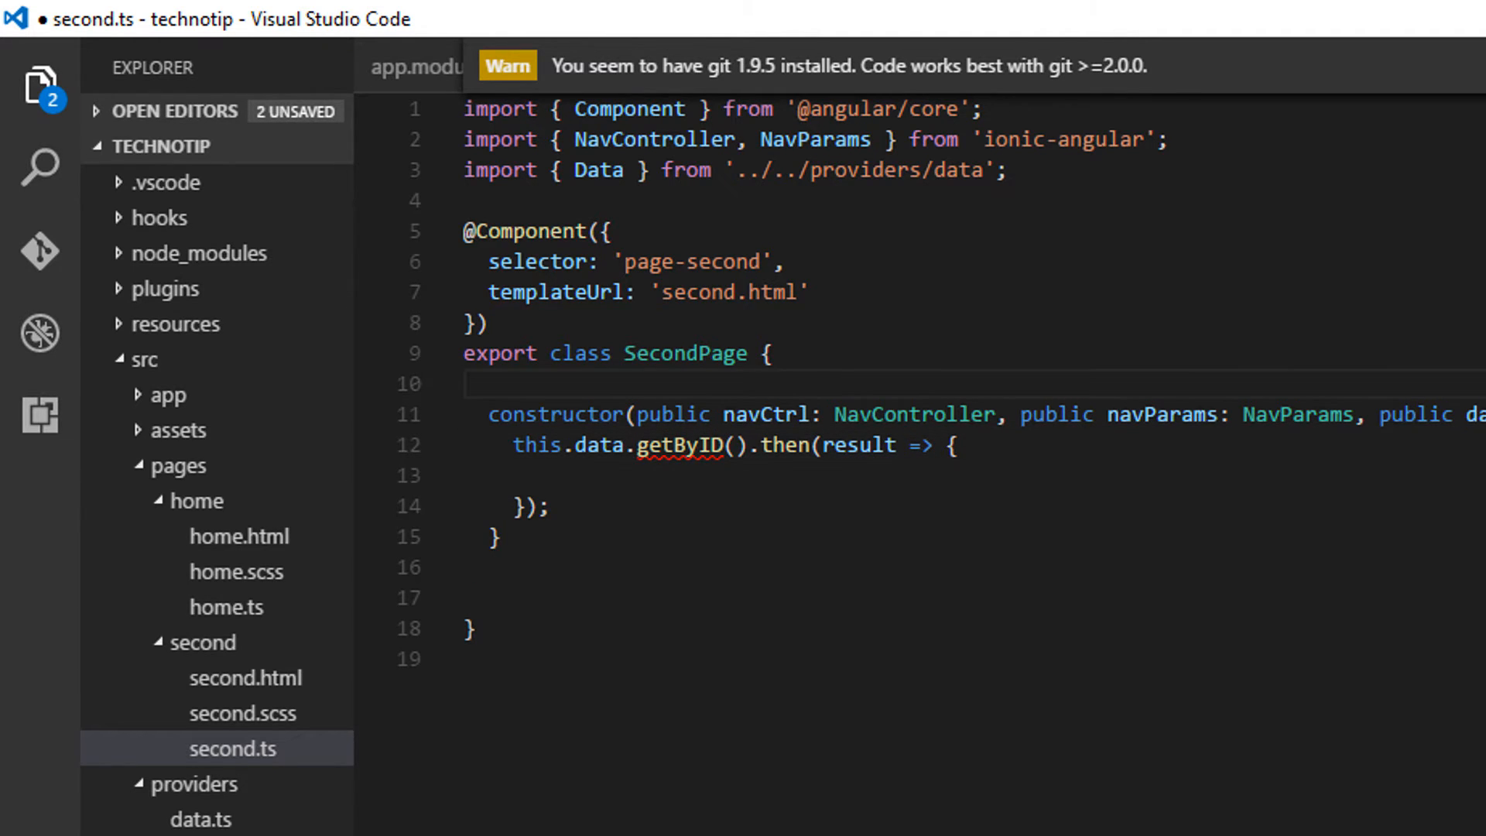
# Step: Declare company: any on SecondPage and assign this.company = result inside the callback
pyautogui.write('c')
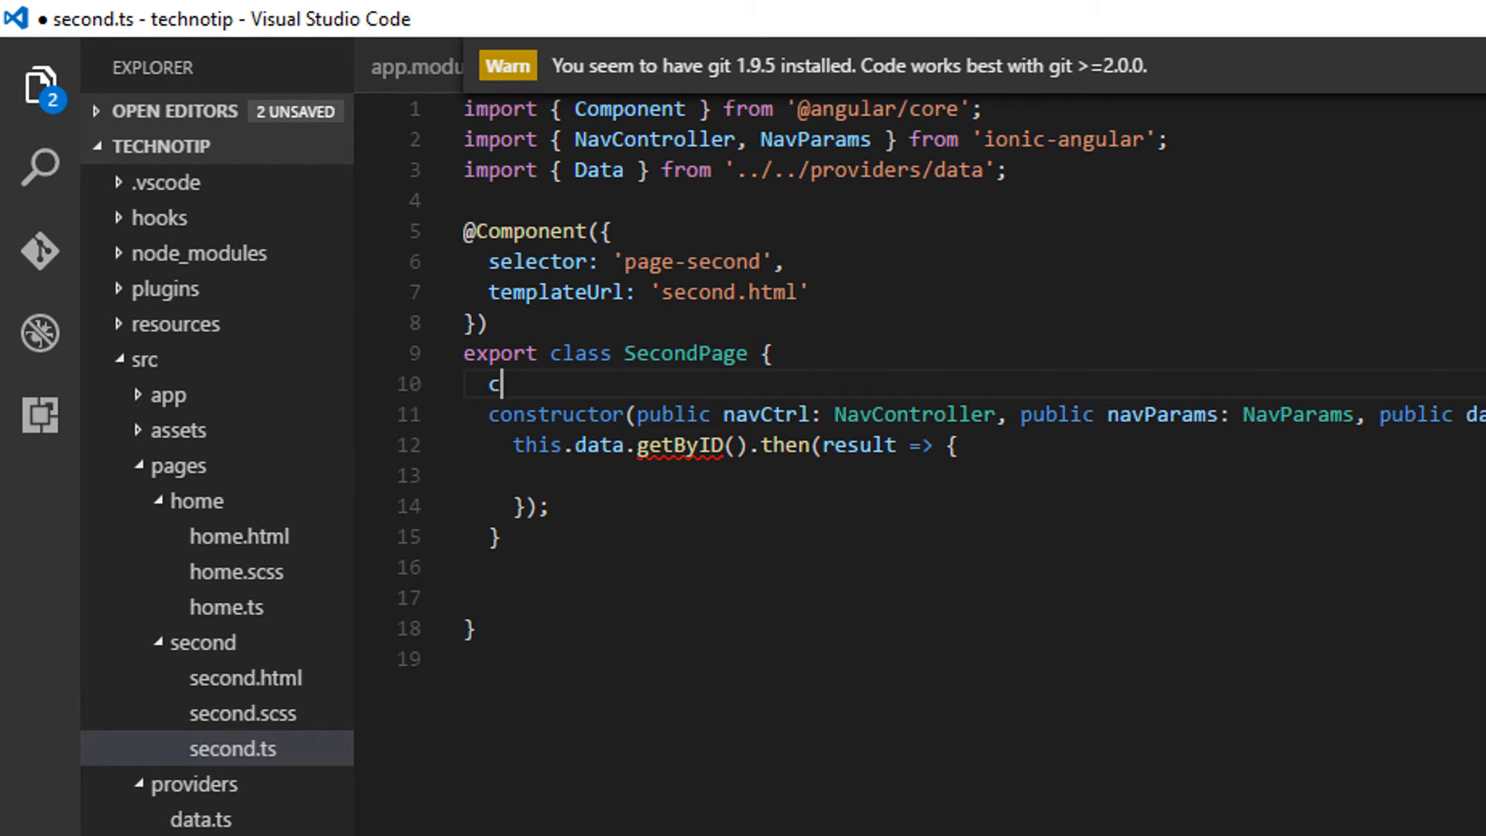
pyautogui.write('ompan')
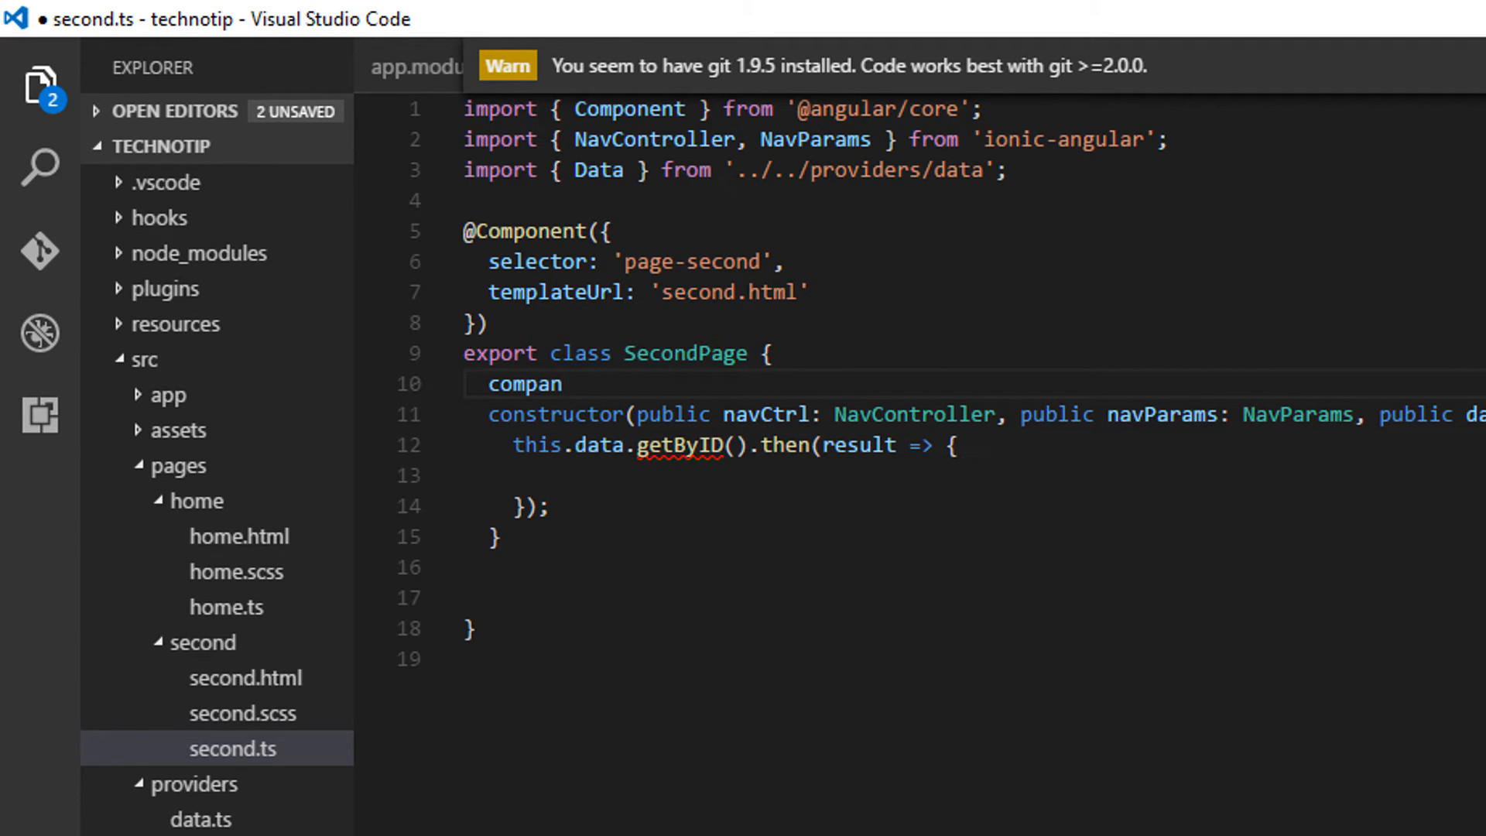
pyautogui.write('y: any;')
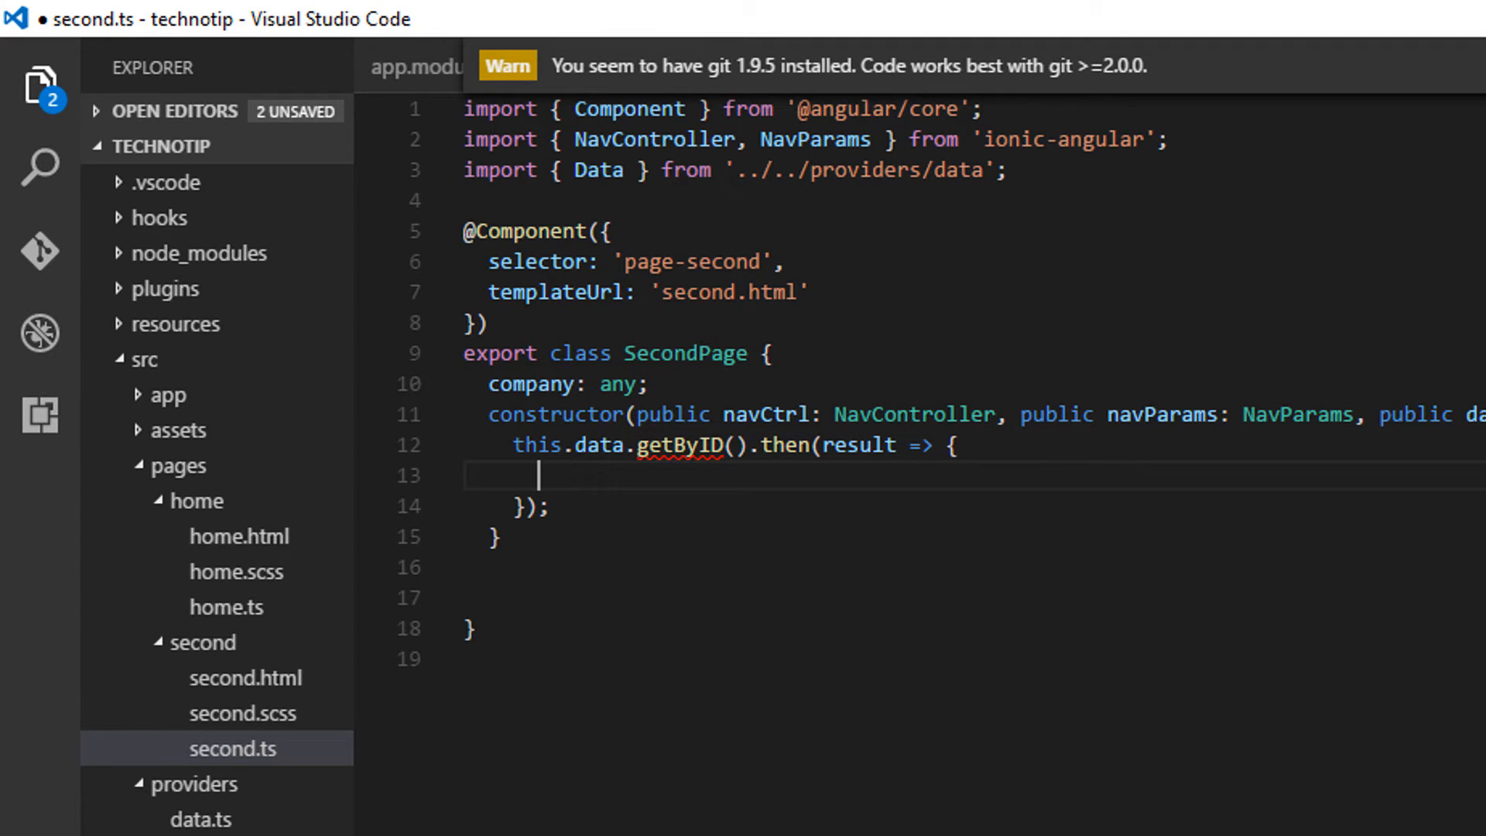
pyautogui.write('this.c')
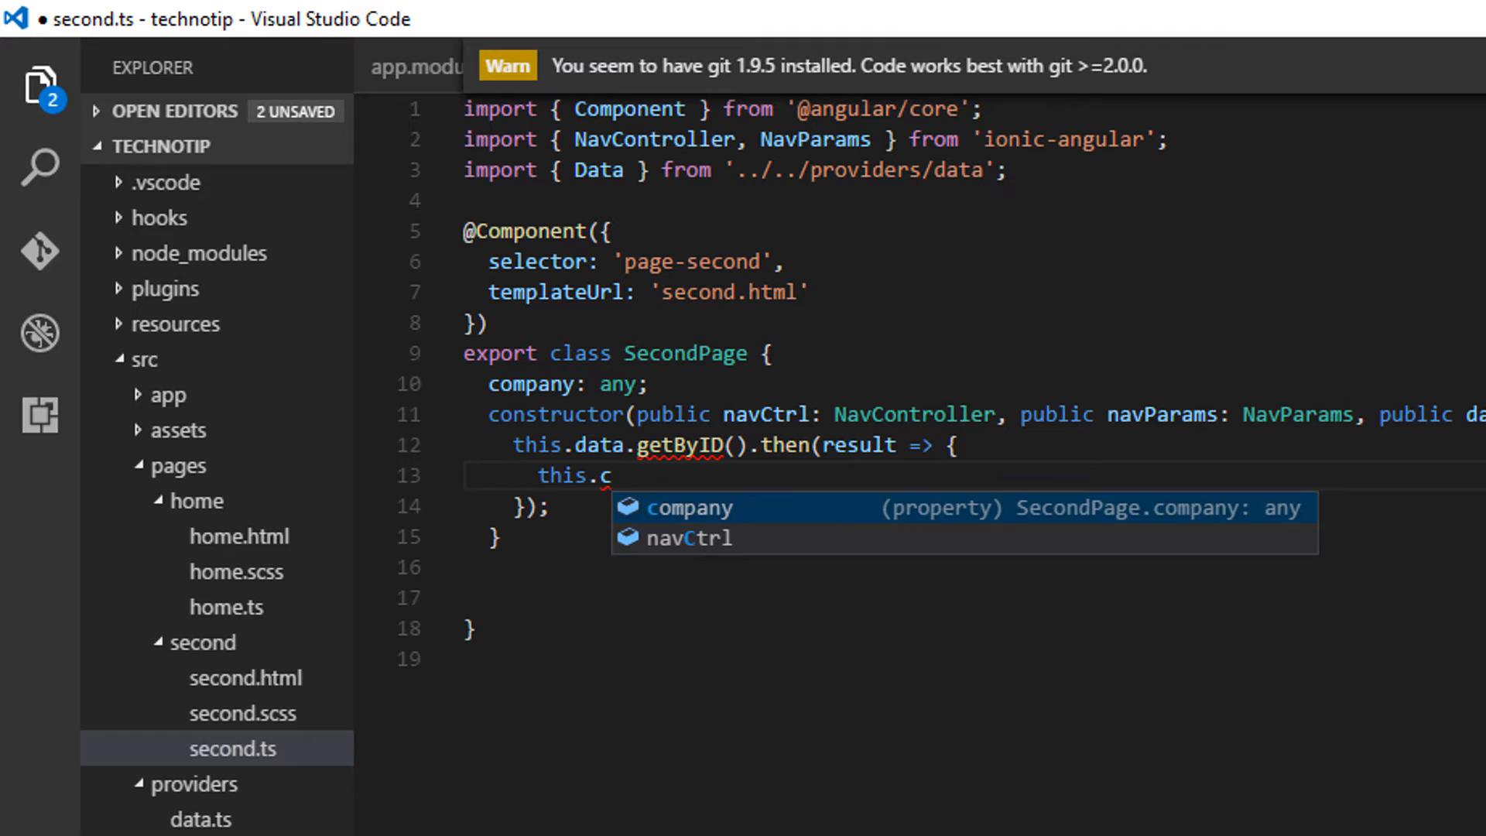
pyautogui.write('ompany = result;')
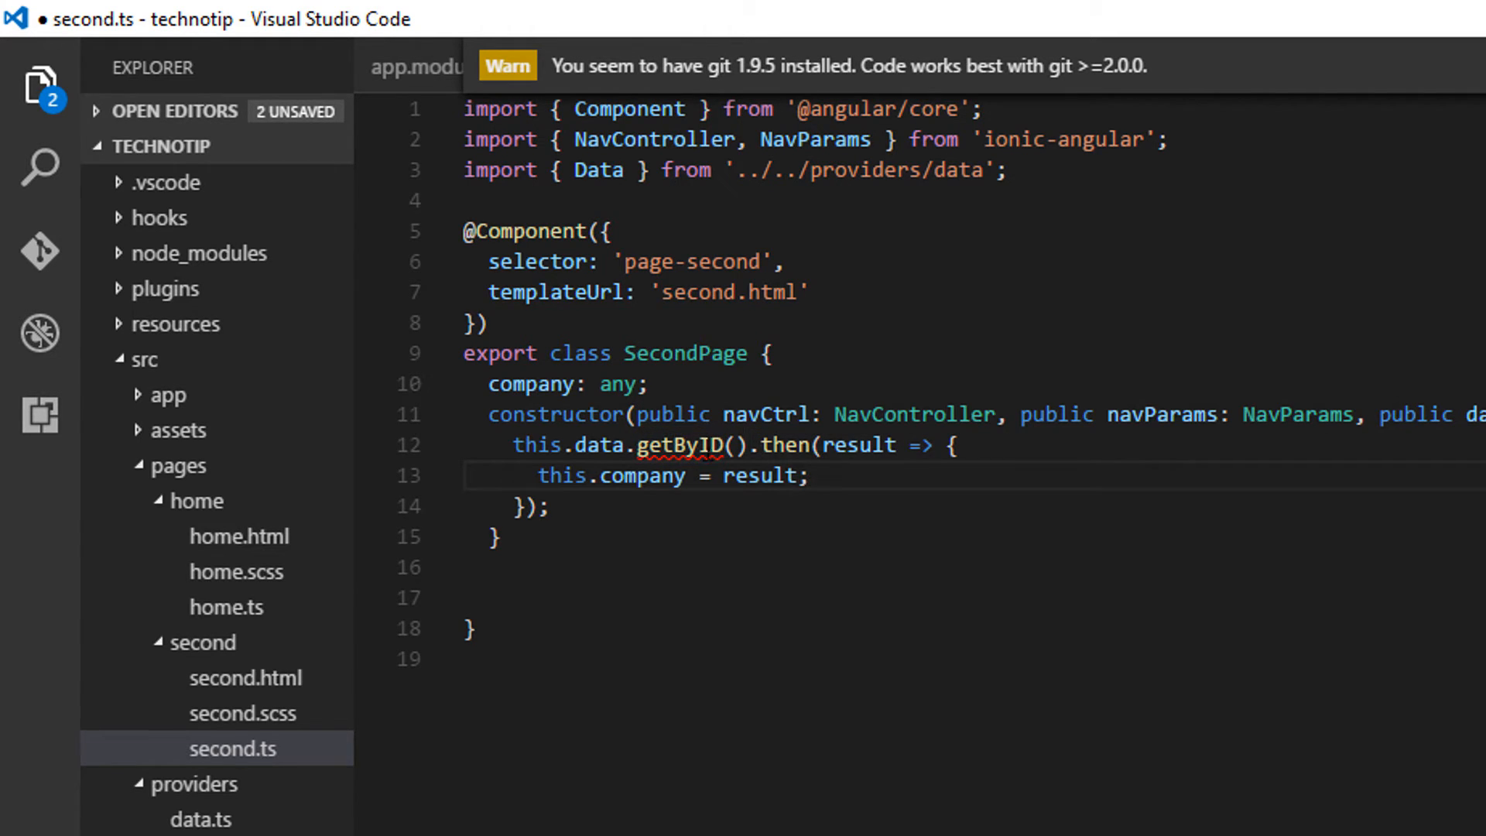
# Step: Add an empty getByID(id) method stub to the Data provider in data.ts
pyautogui.click(199, 817)
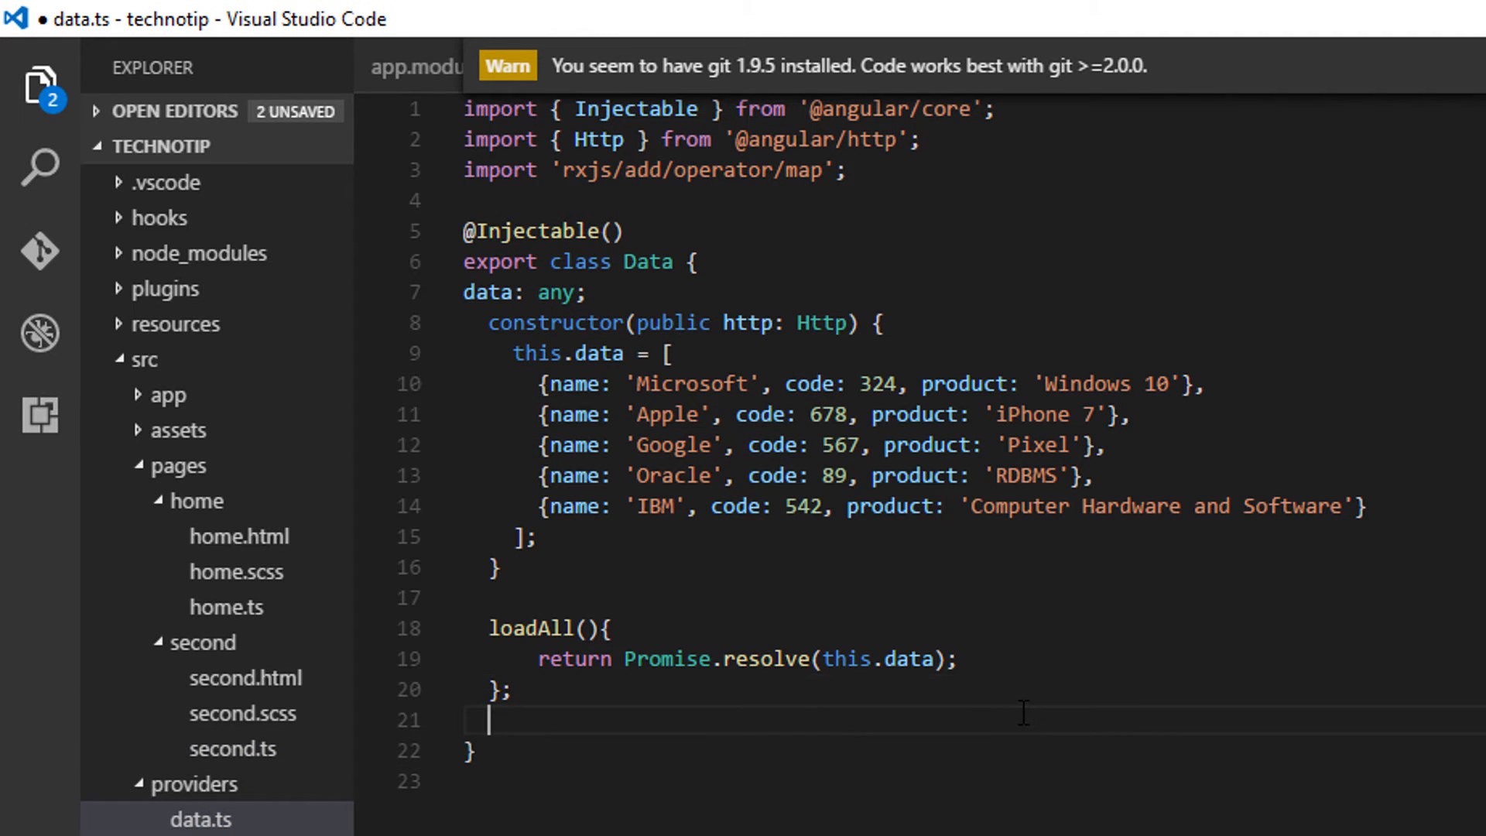
pyautogui.write('getByID(){')
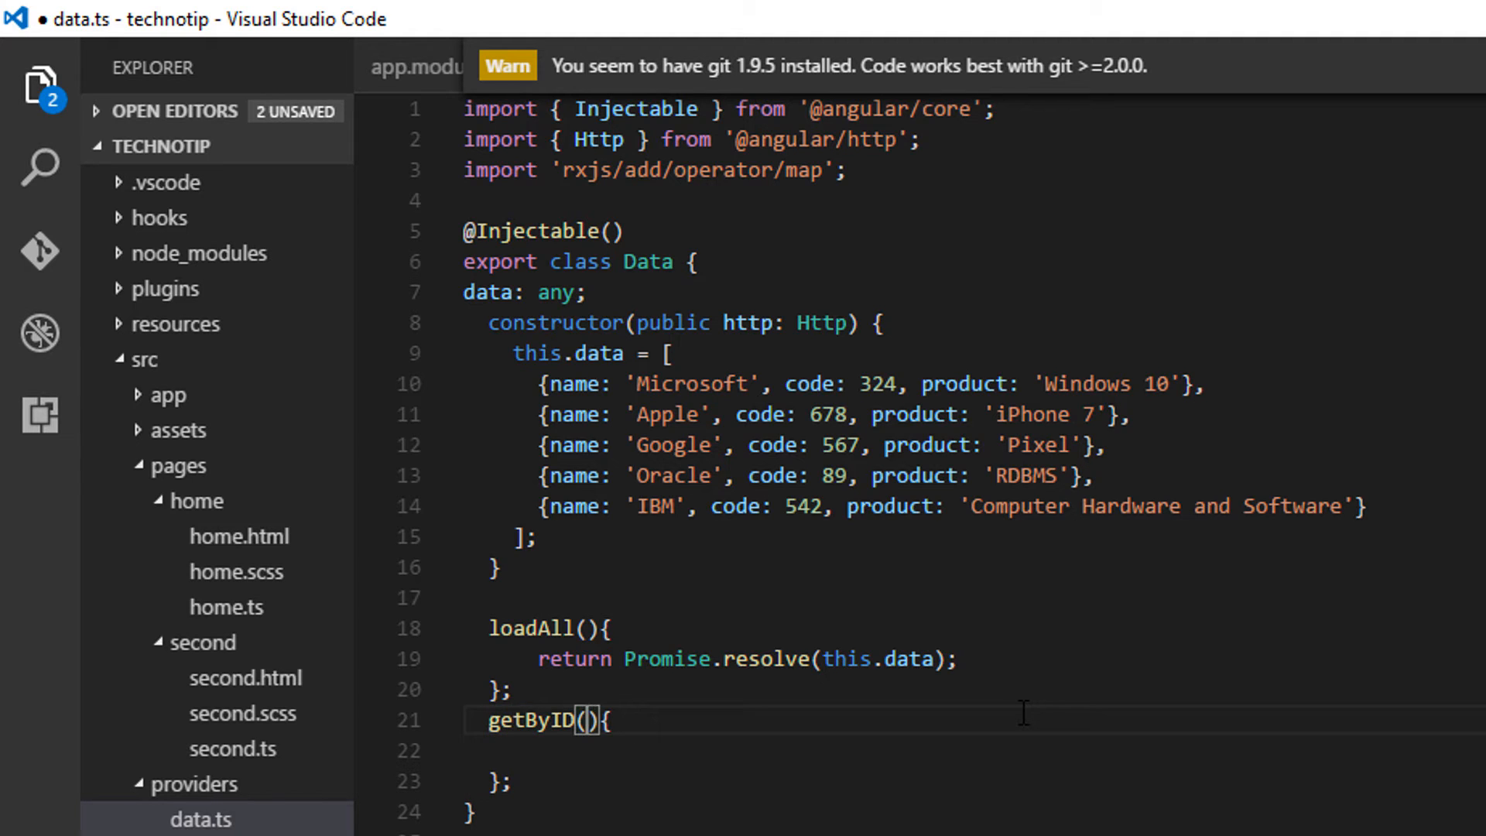
pyautogui.write('id')
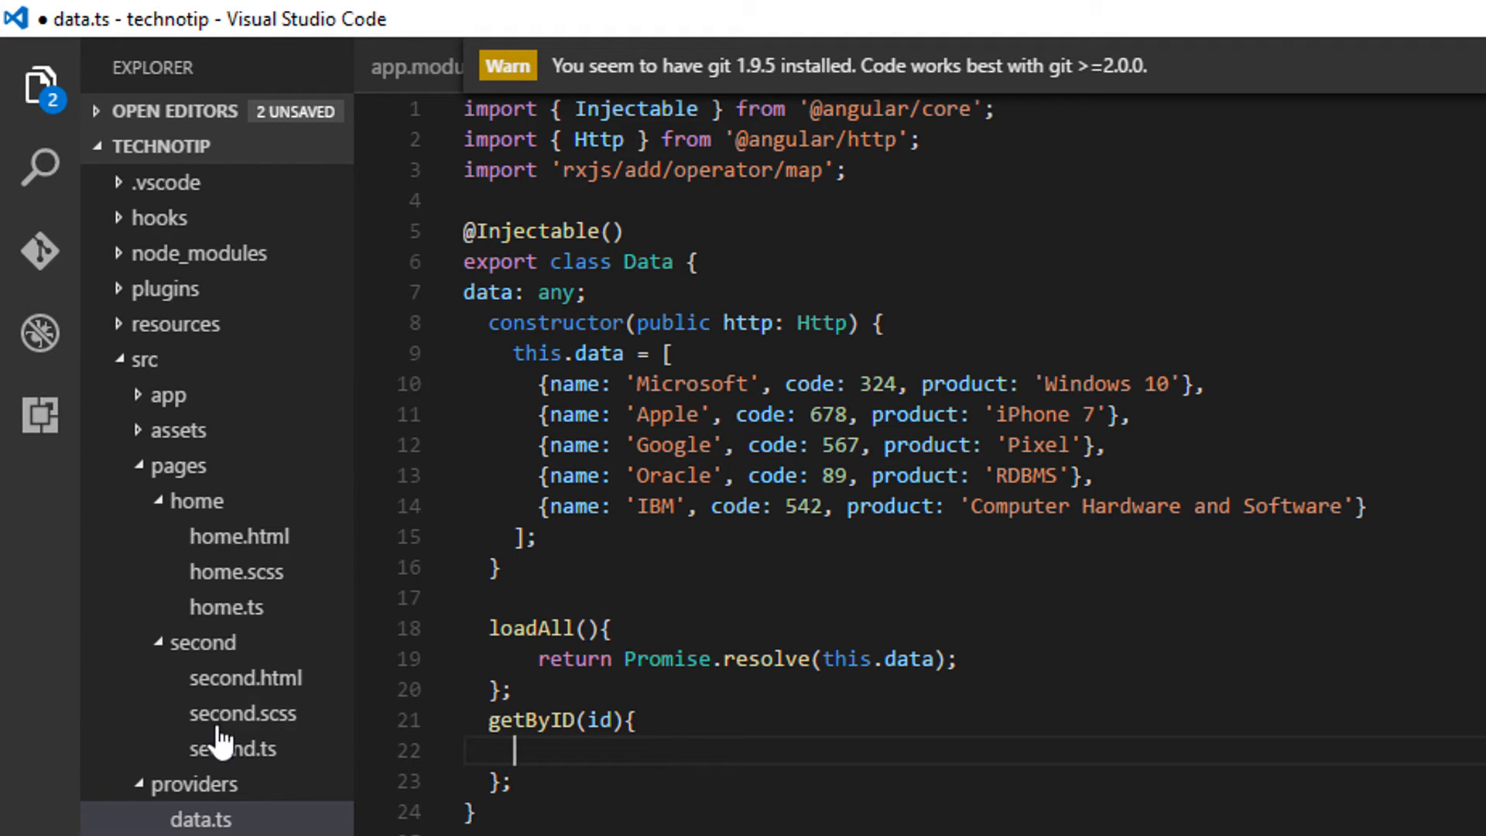
# Step: Pass this.navParams.get(code) to getByID, verifying against home.ts, and save second.ts
pyautogui.click(232, 749)
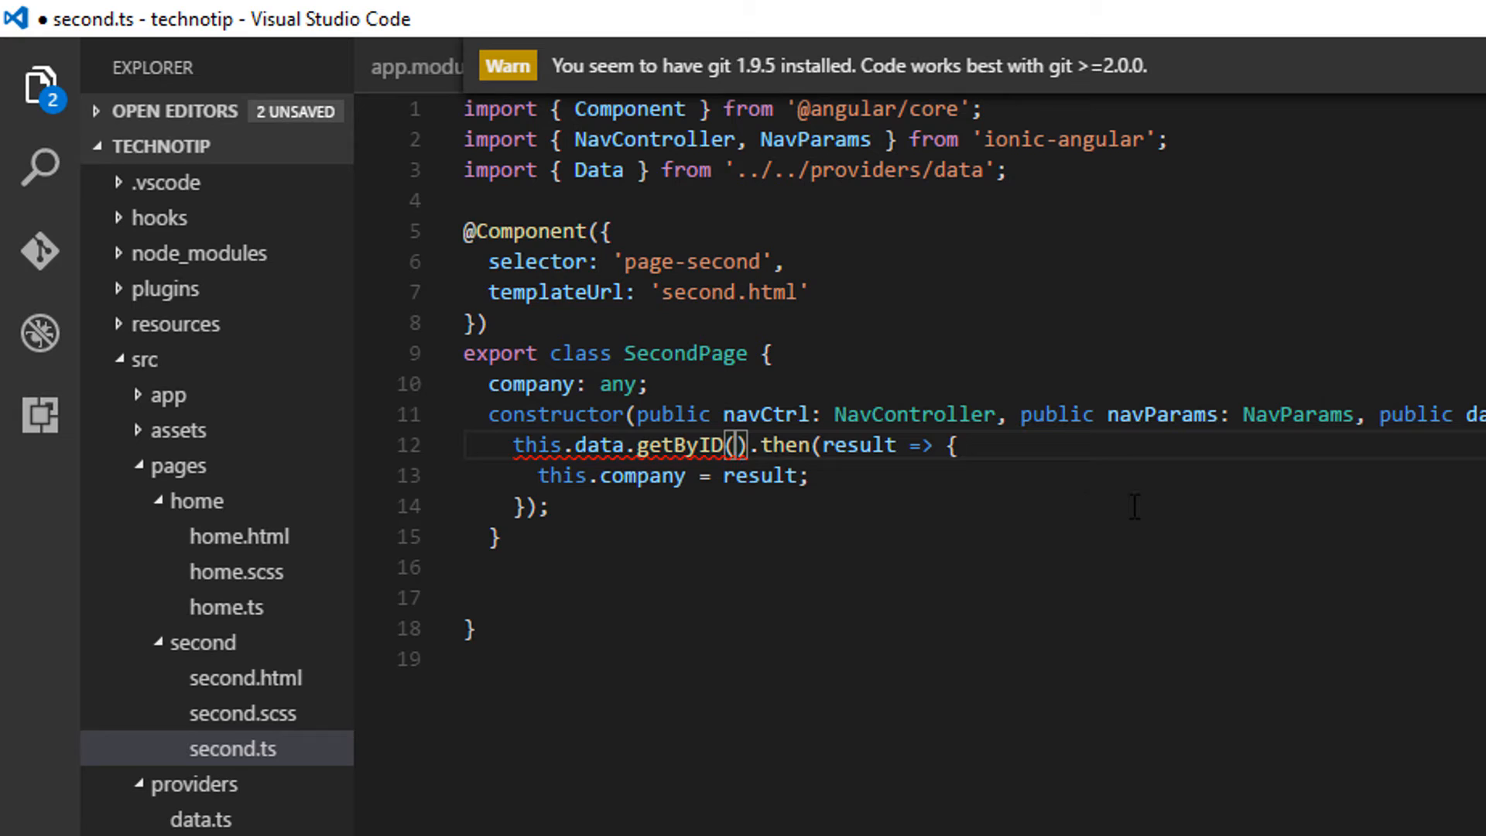
pyautogui.write('this.navParams')
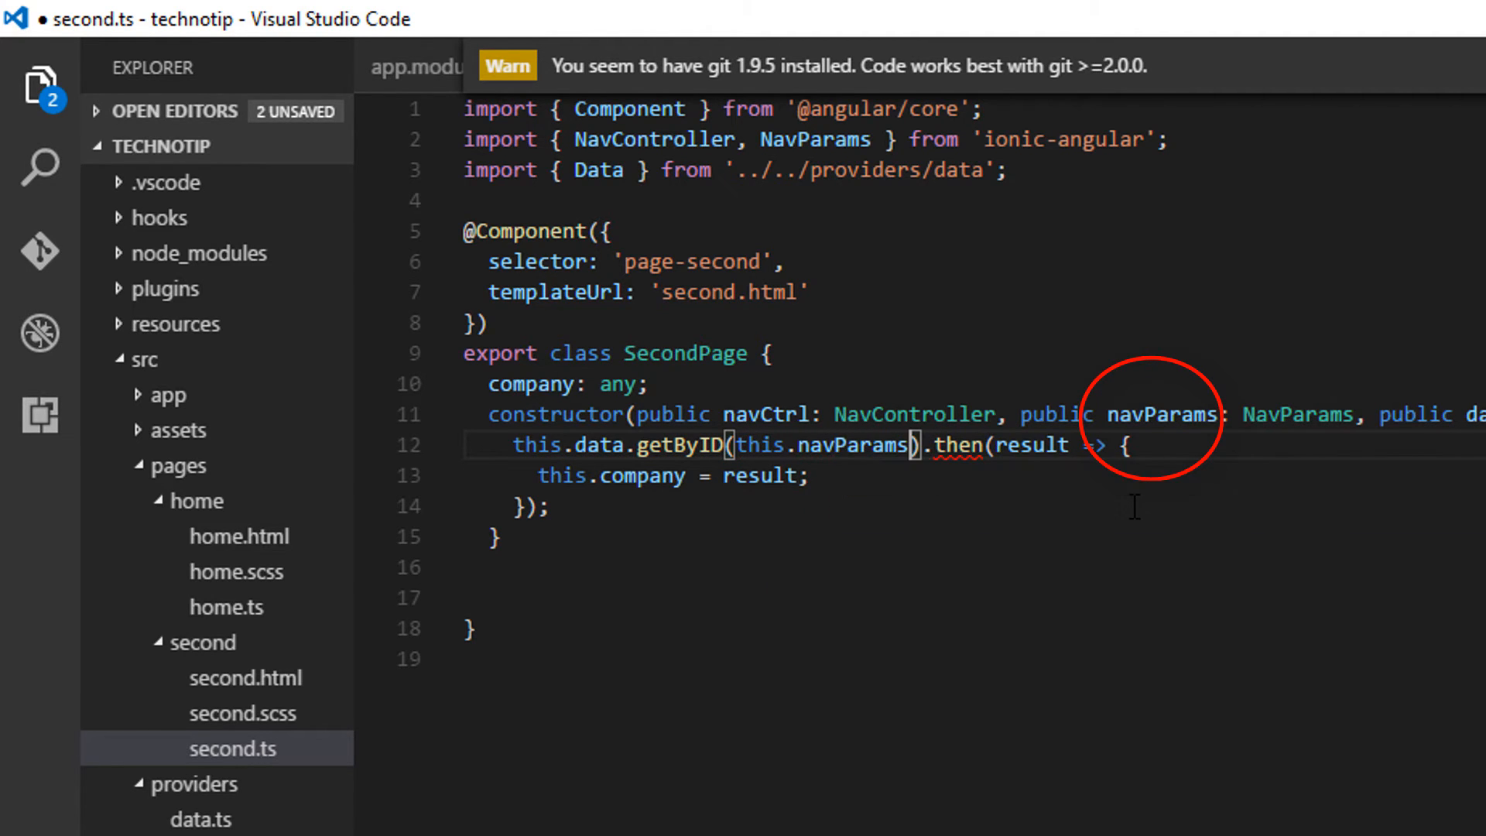
pyautogui.write('.get')
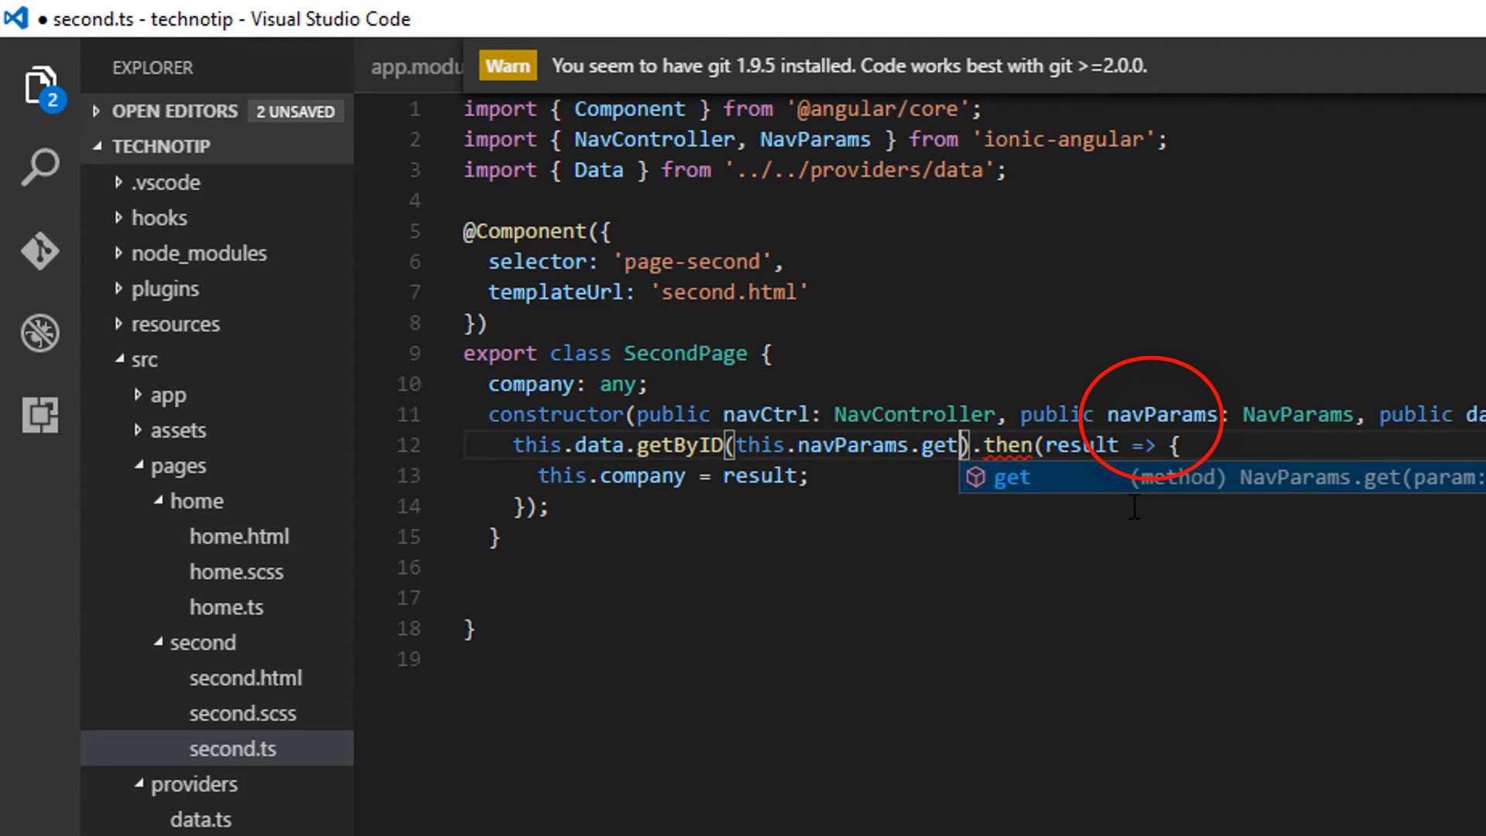
pyautogui.write('(')
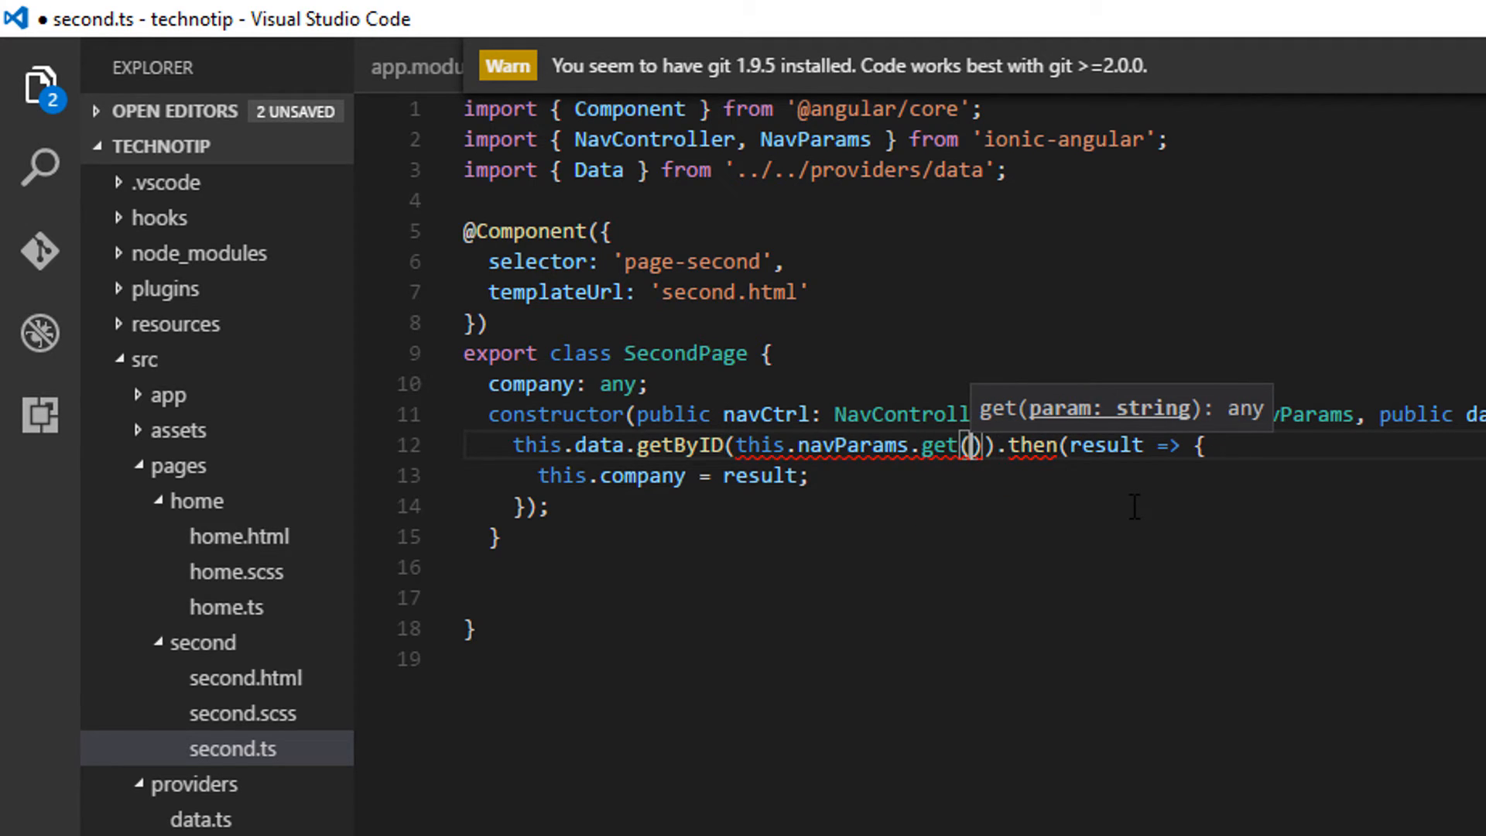
pyautogui.moveTo(232, 634)
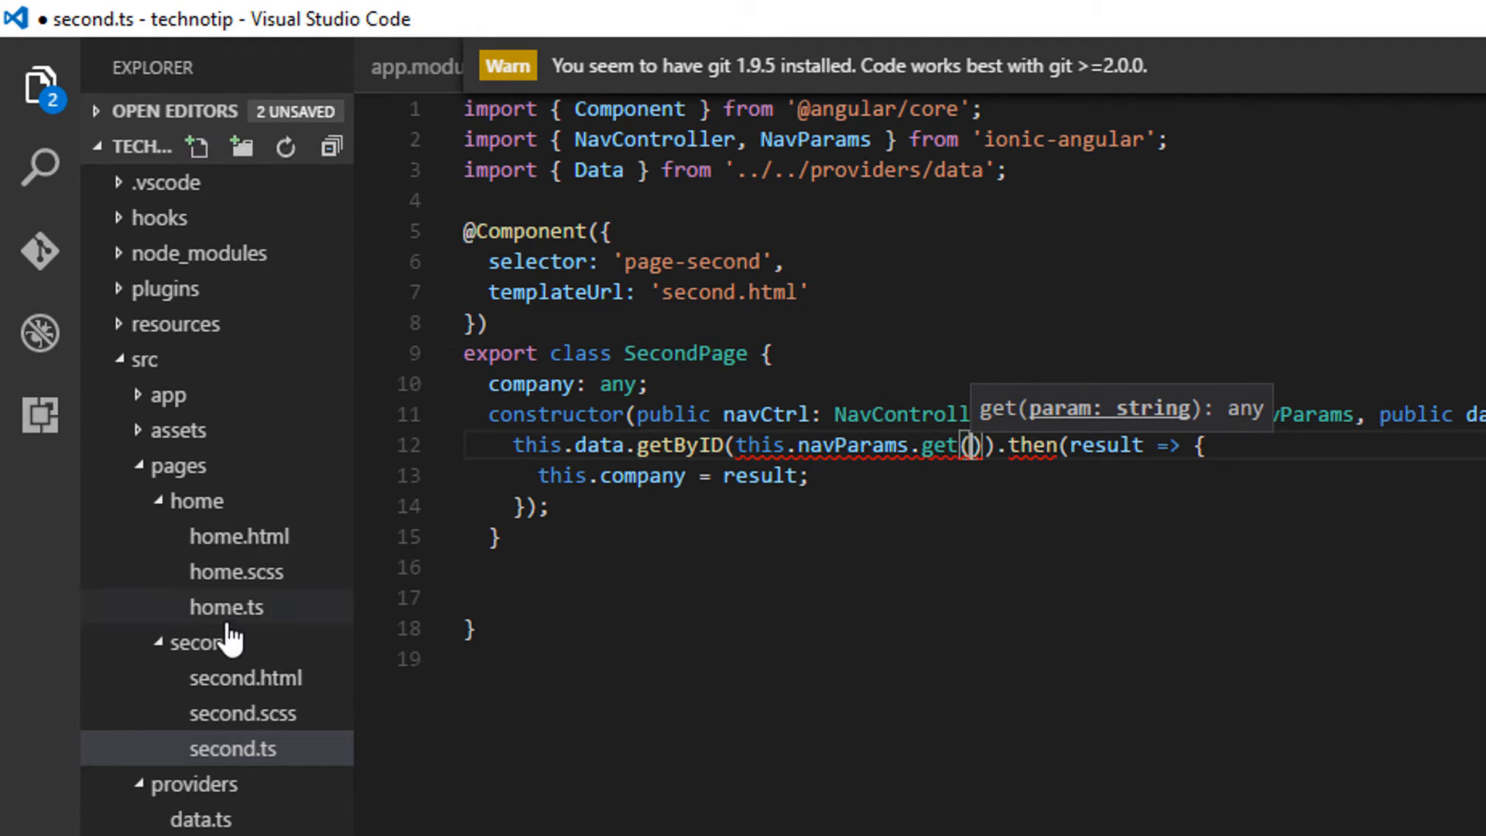
pyautogui.click(226, 607)
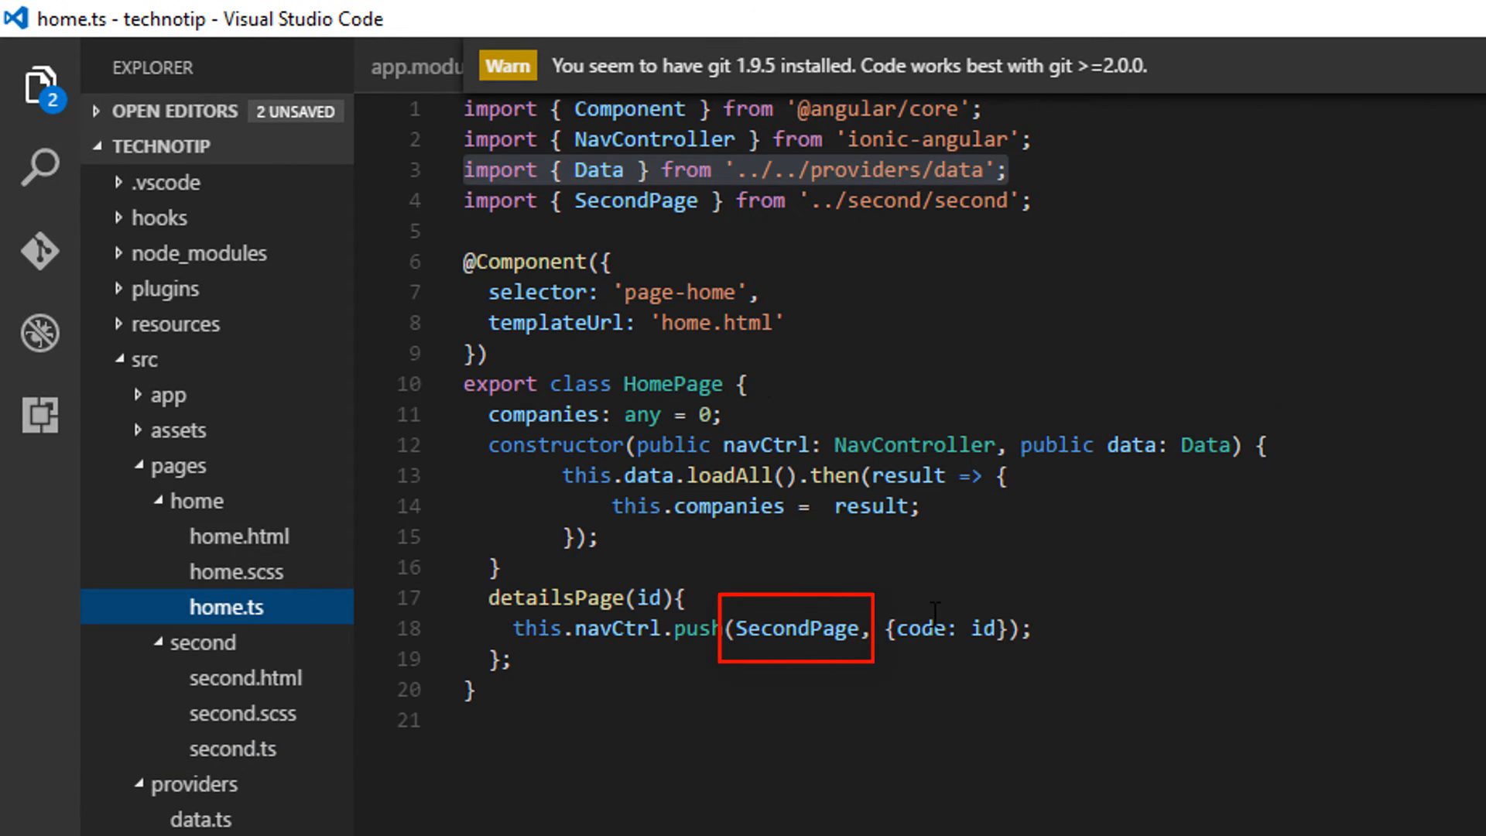
pyautogui.moveTo(924, 628)
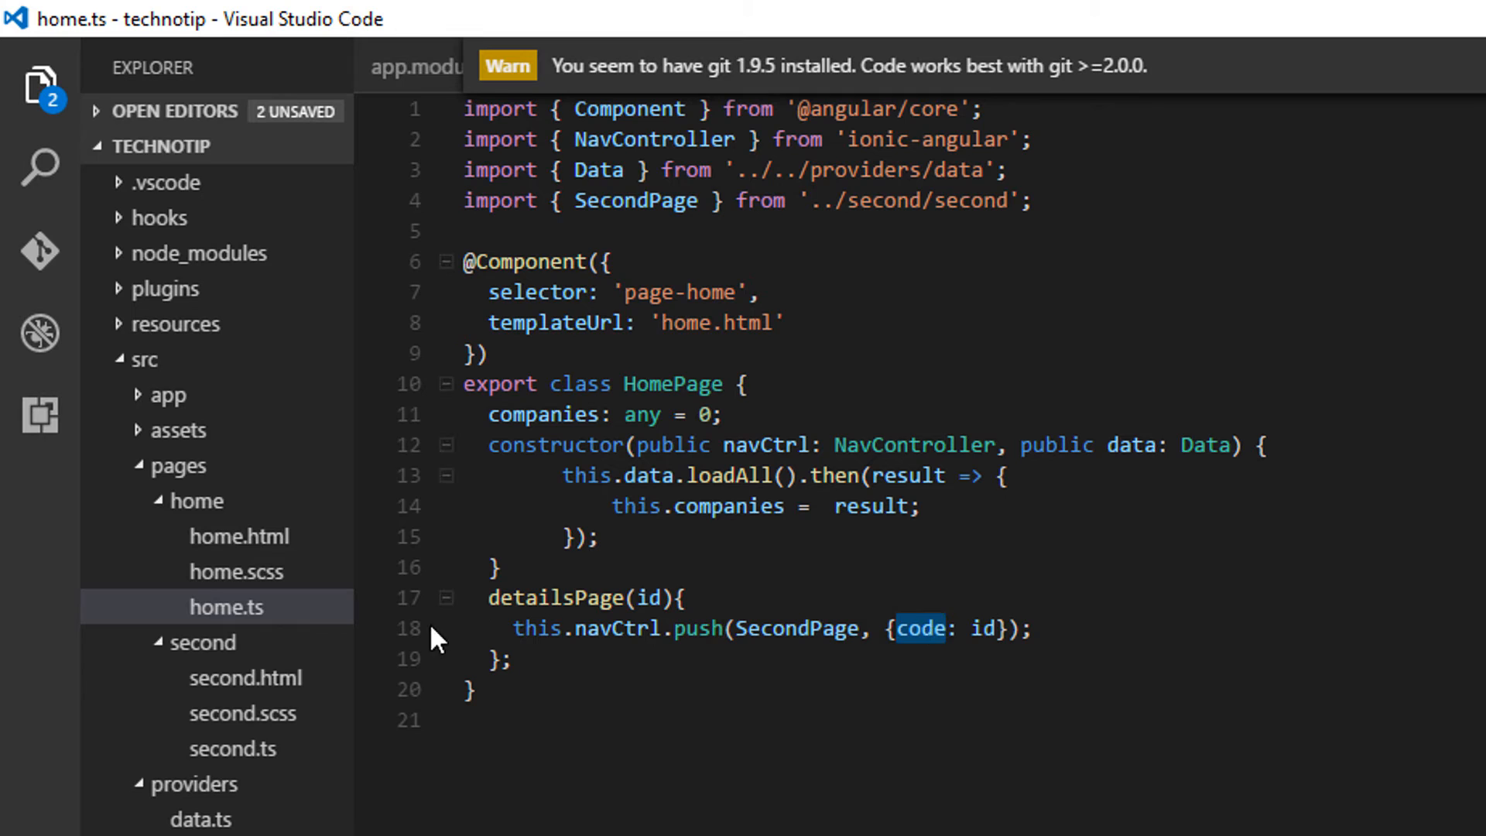
pyautogui.click(226, 749)
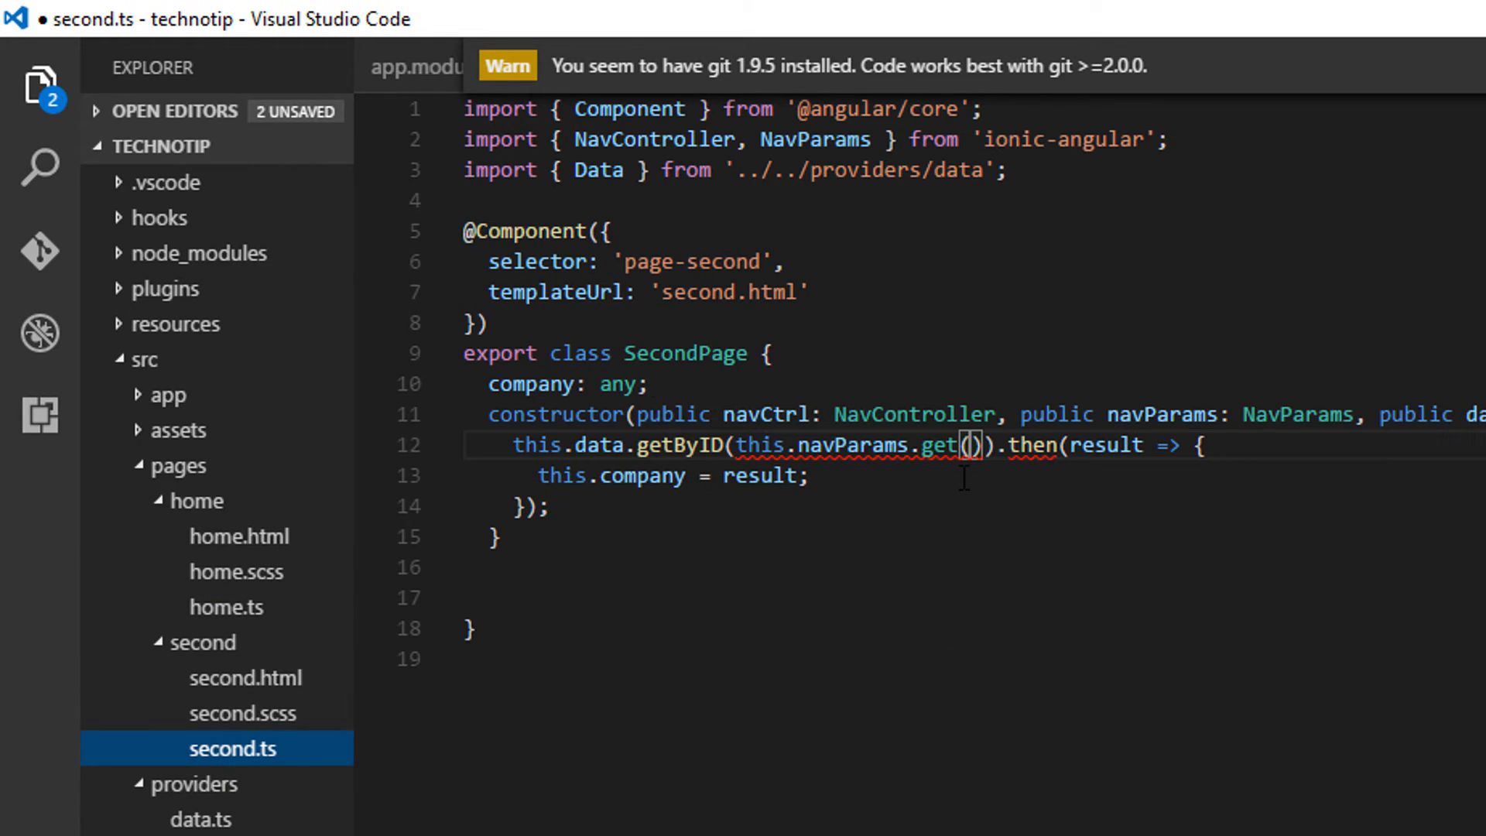
pyautogui.write('code')
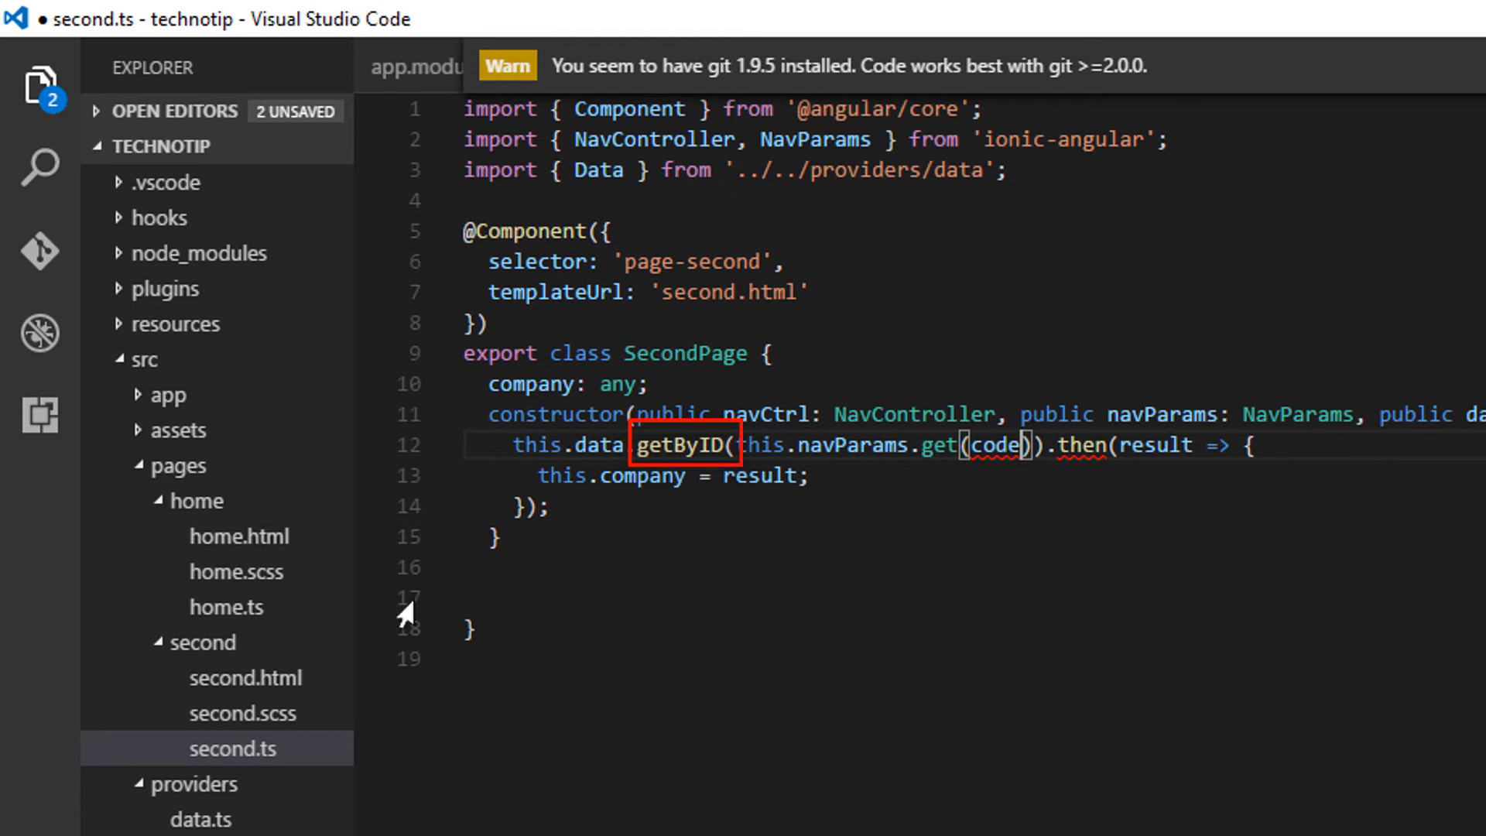
pyautogui.press('ctrl+s')
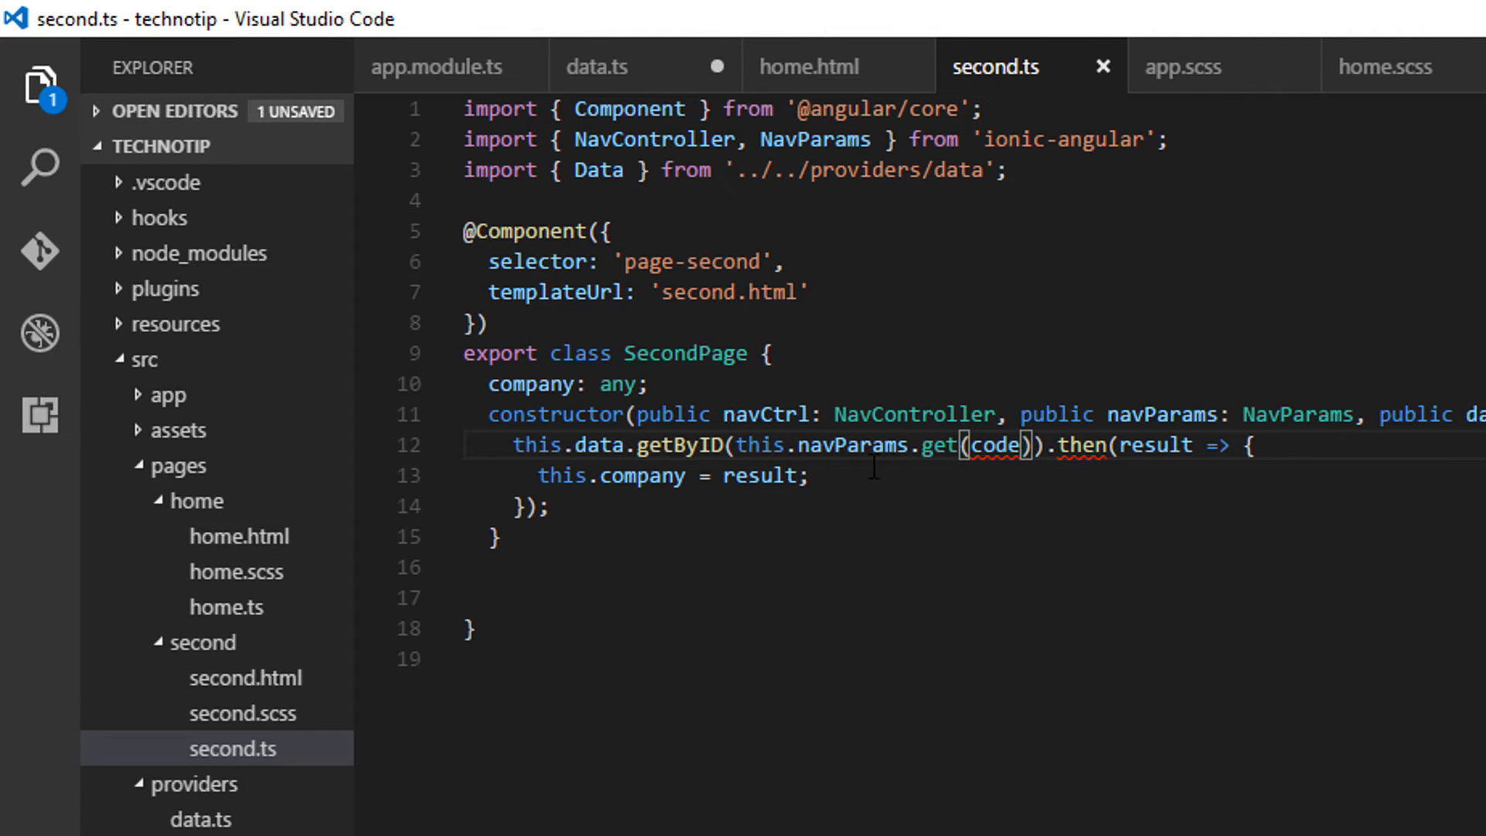
# Step: In data.ts, give getByID a for loop from i = 0 to this.data.length
pyautogui.click(200, 819)
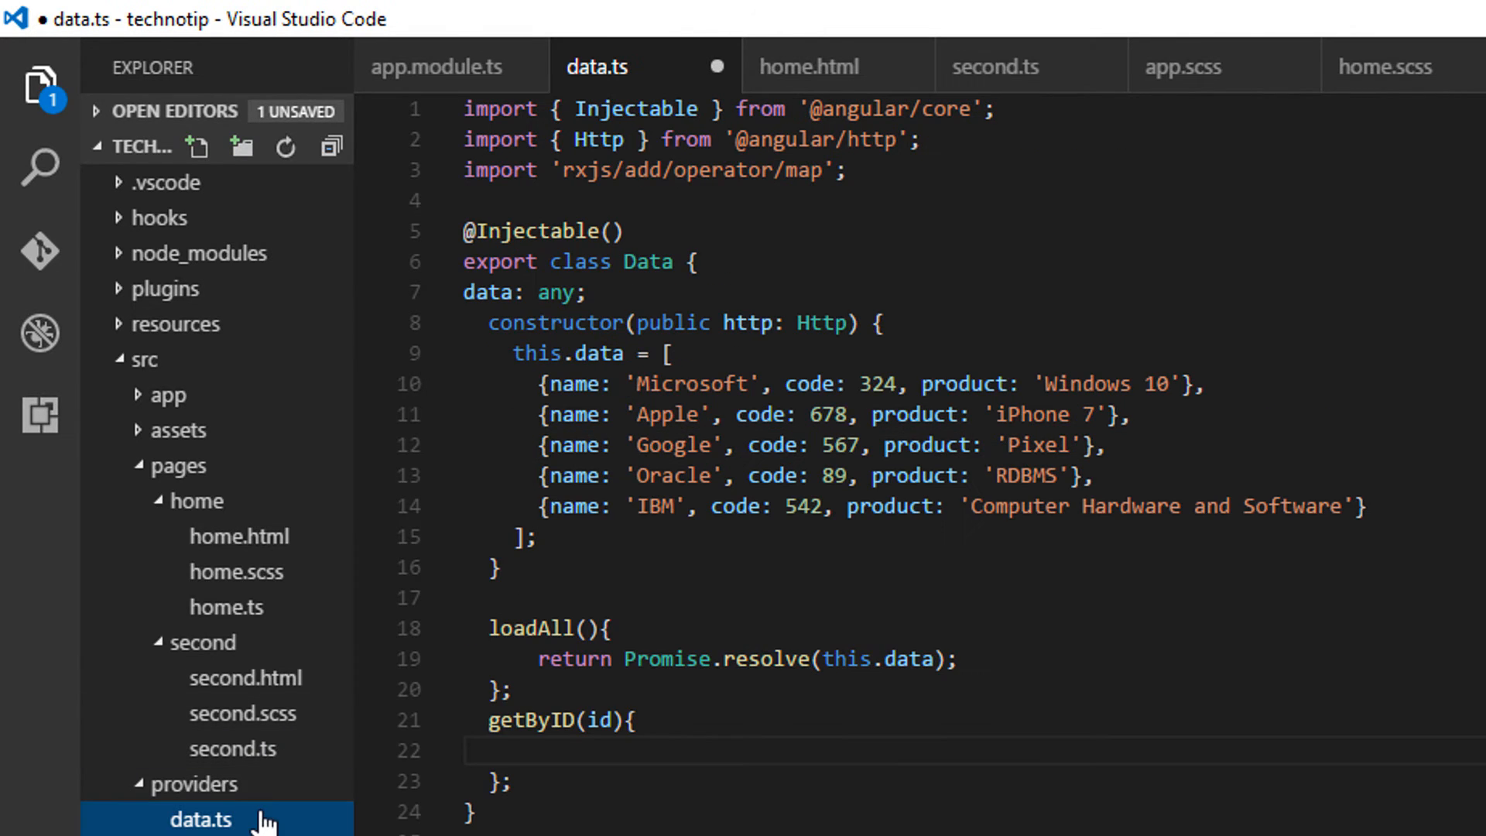
pyautogui.doubleClick(594, 720)
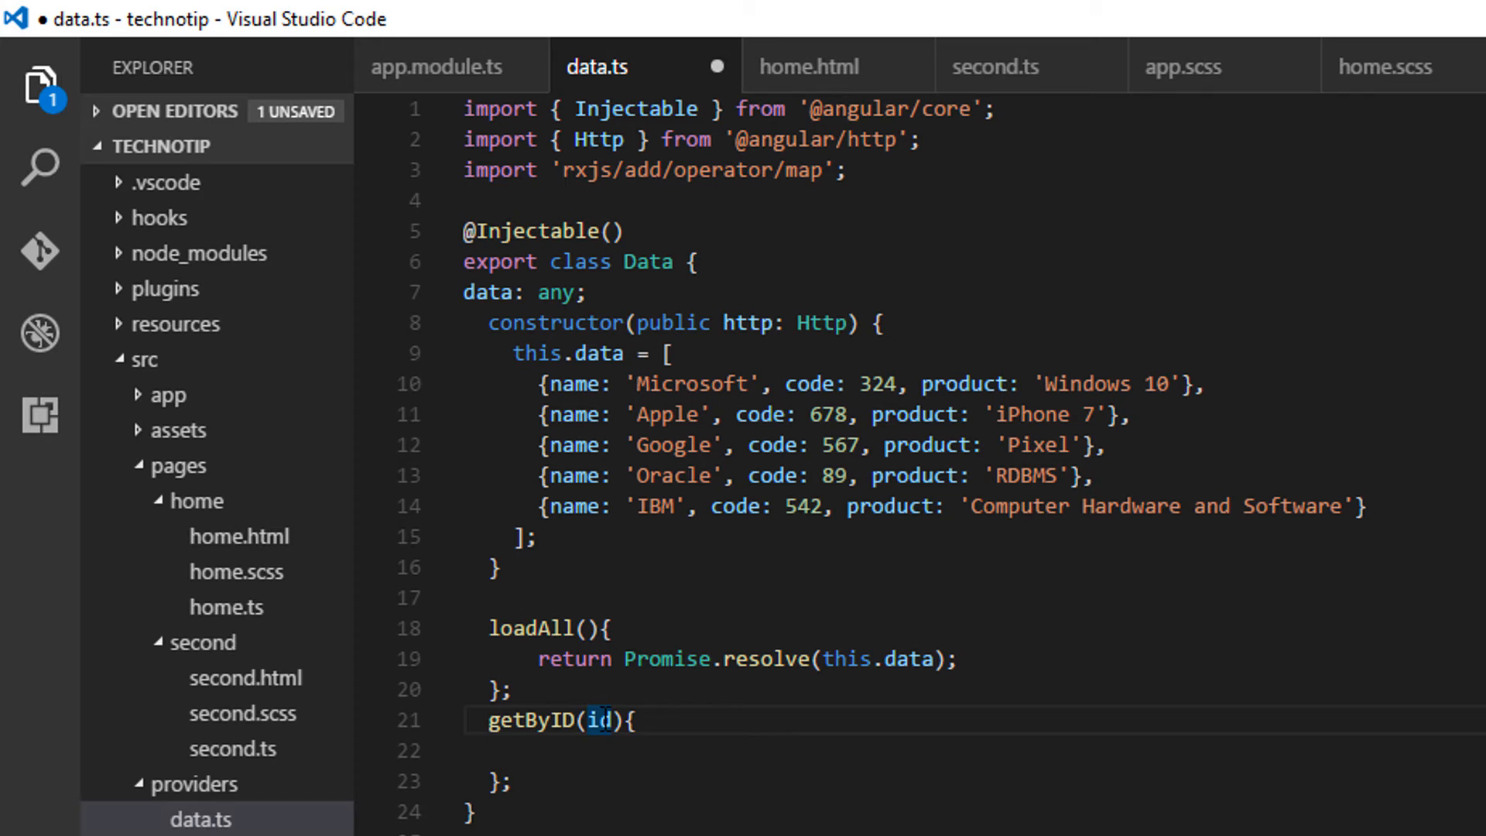
pyautogui.write('f')
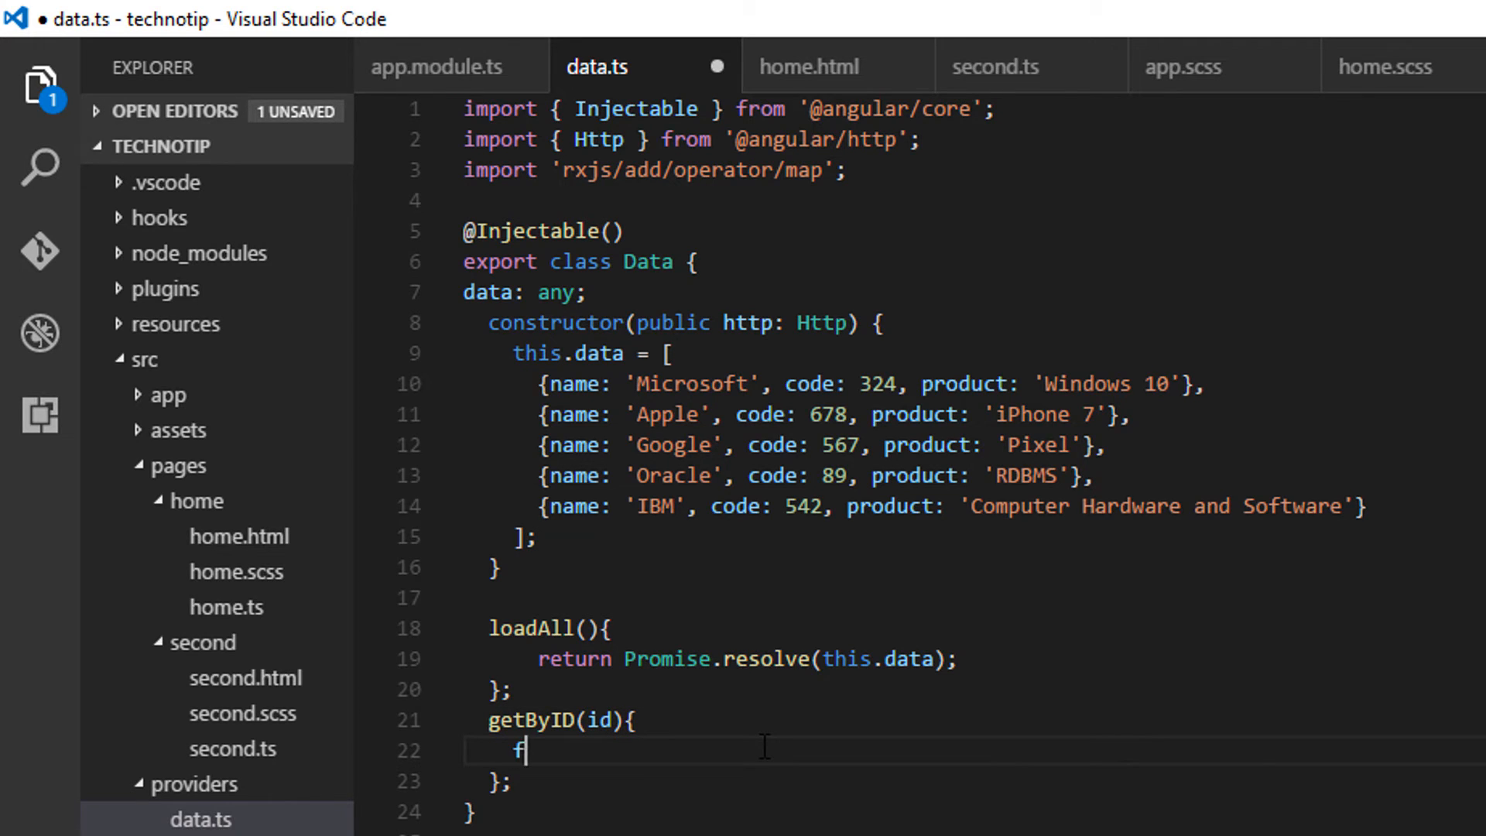
pyautogui.write('or(var )')
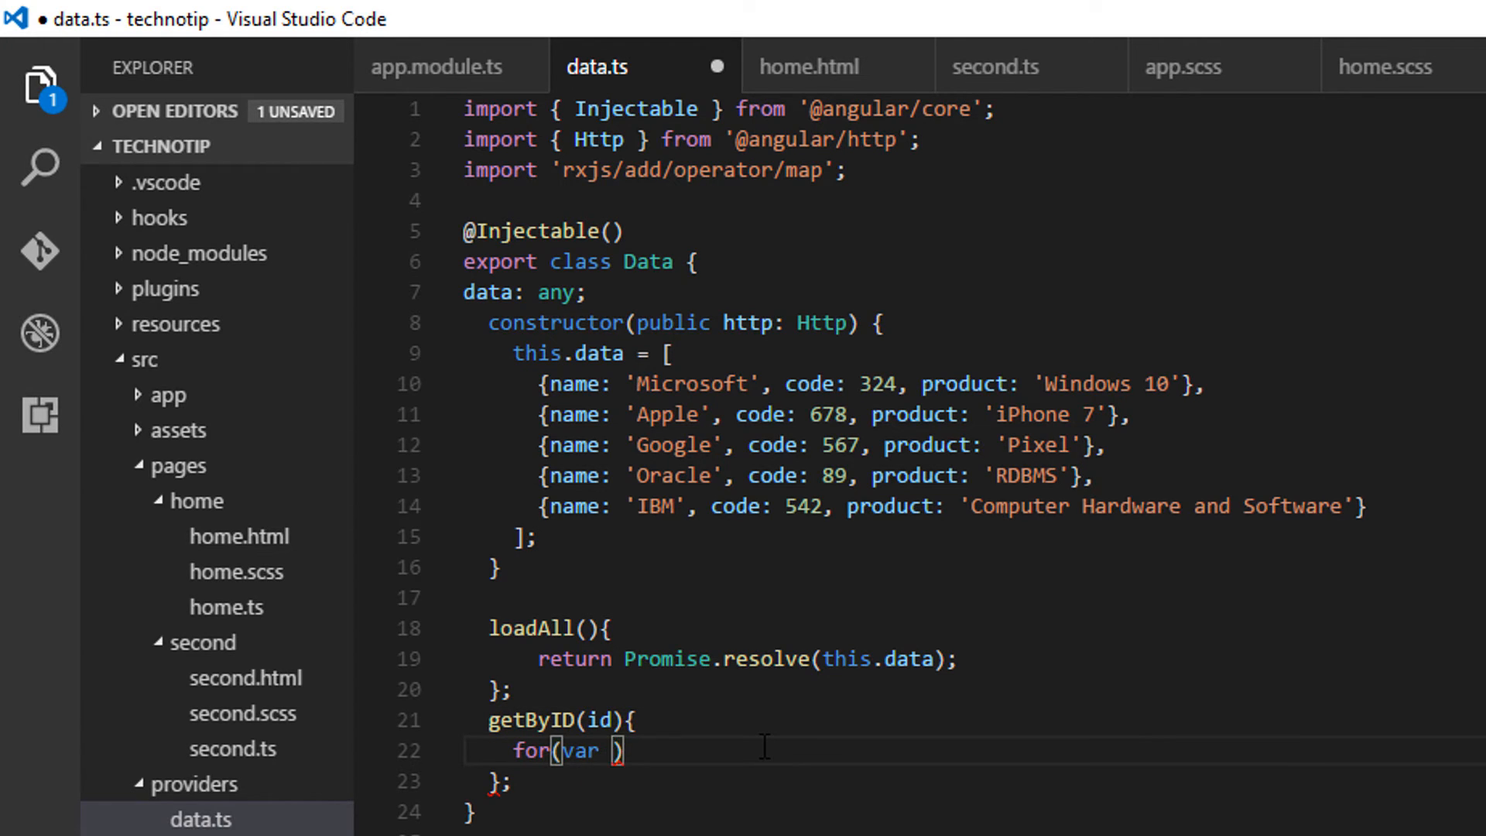
pyautogui.write('=0; i')
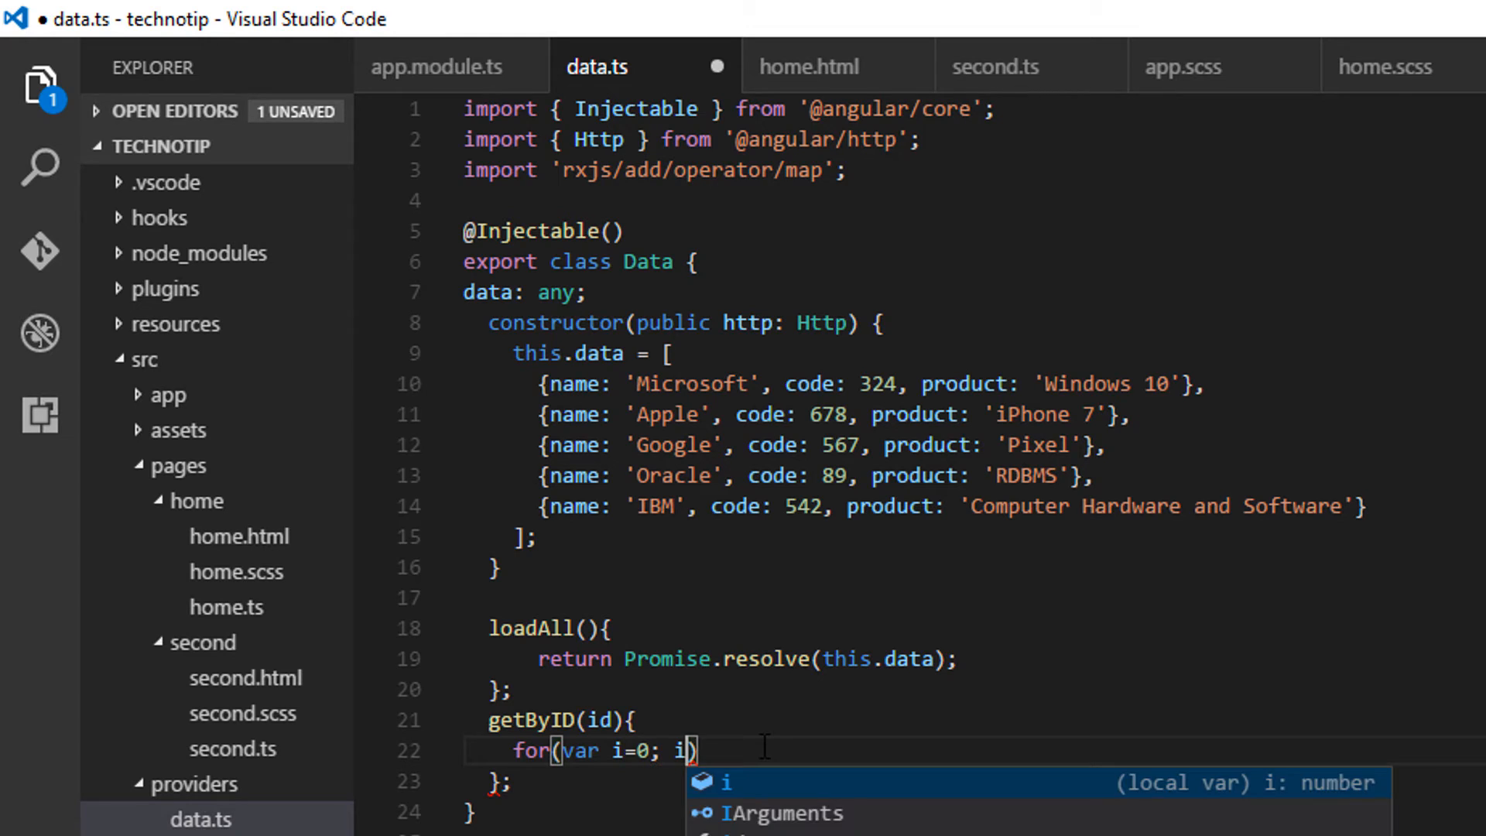
pyautogui.write('<')
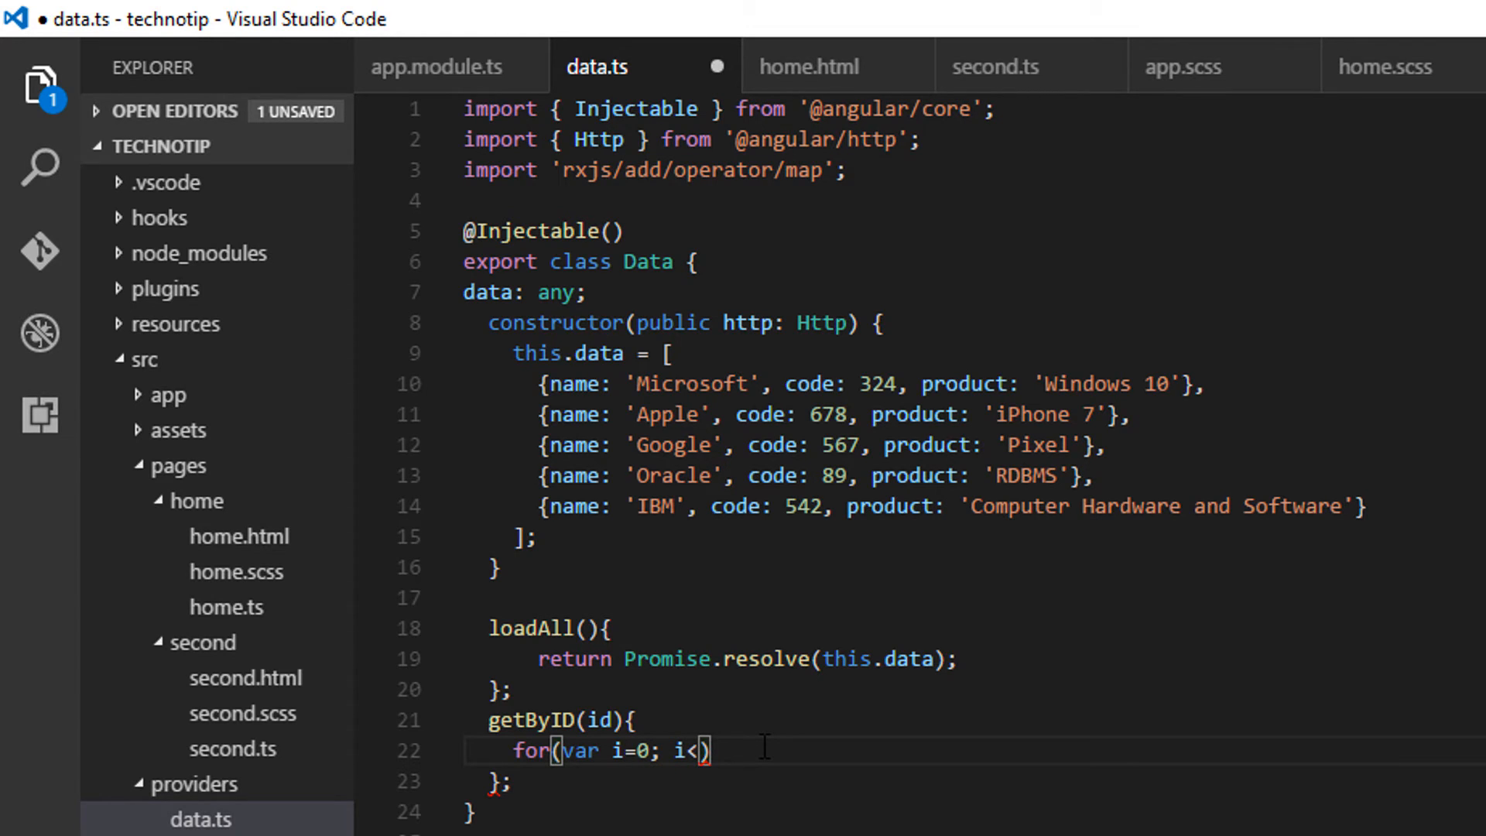
pyautogui.write('t')
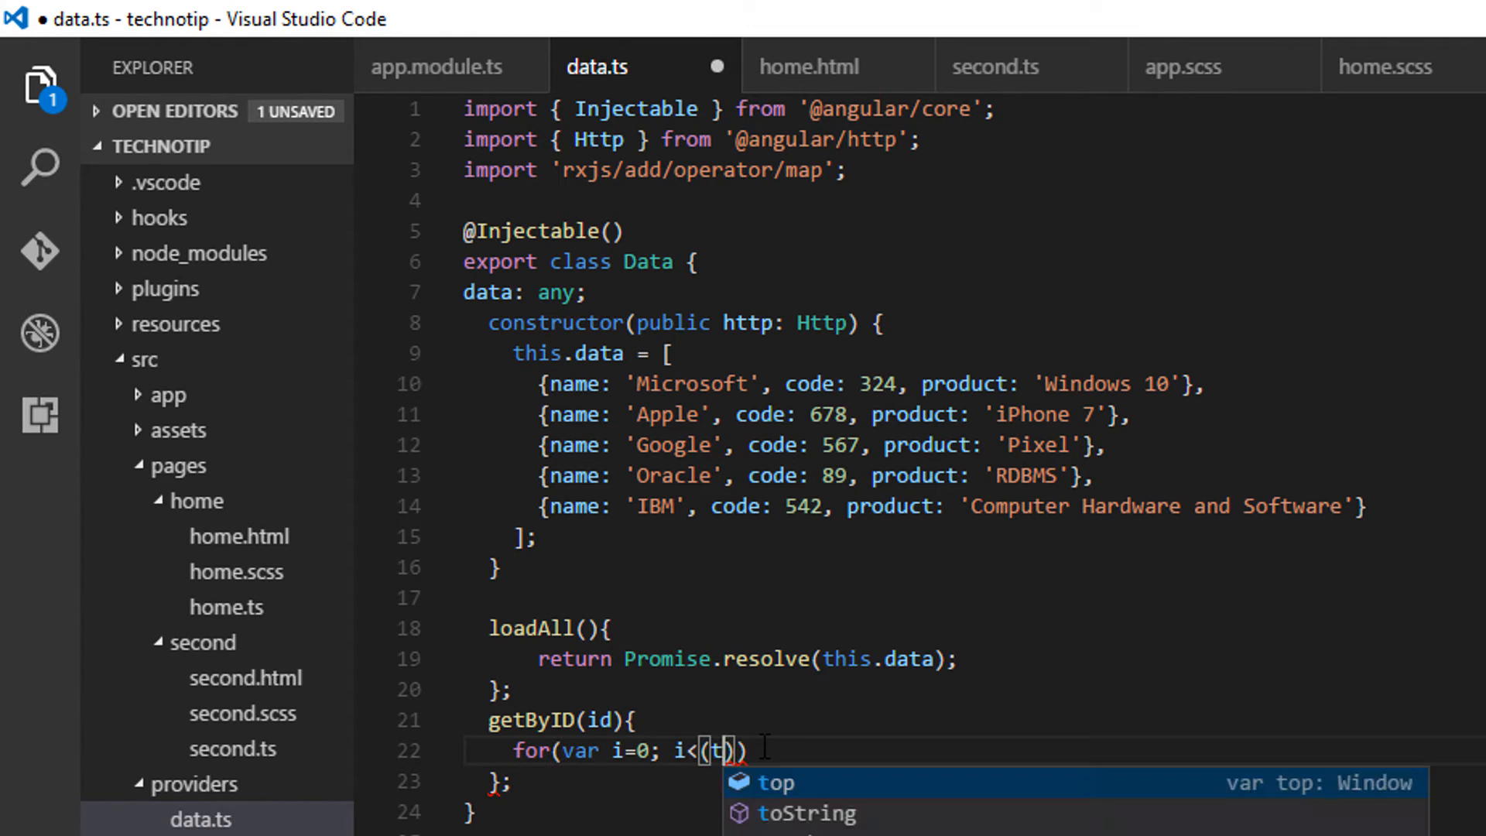
pyautogui.write('his.data')
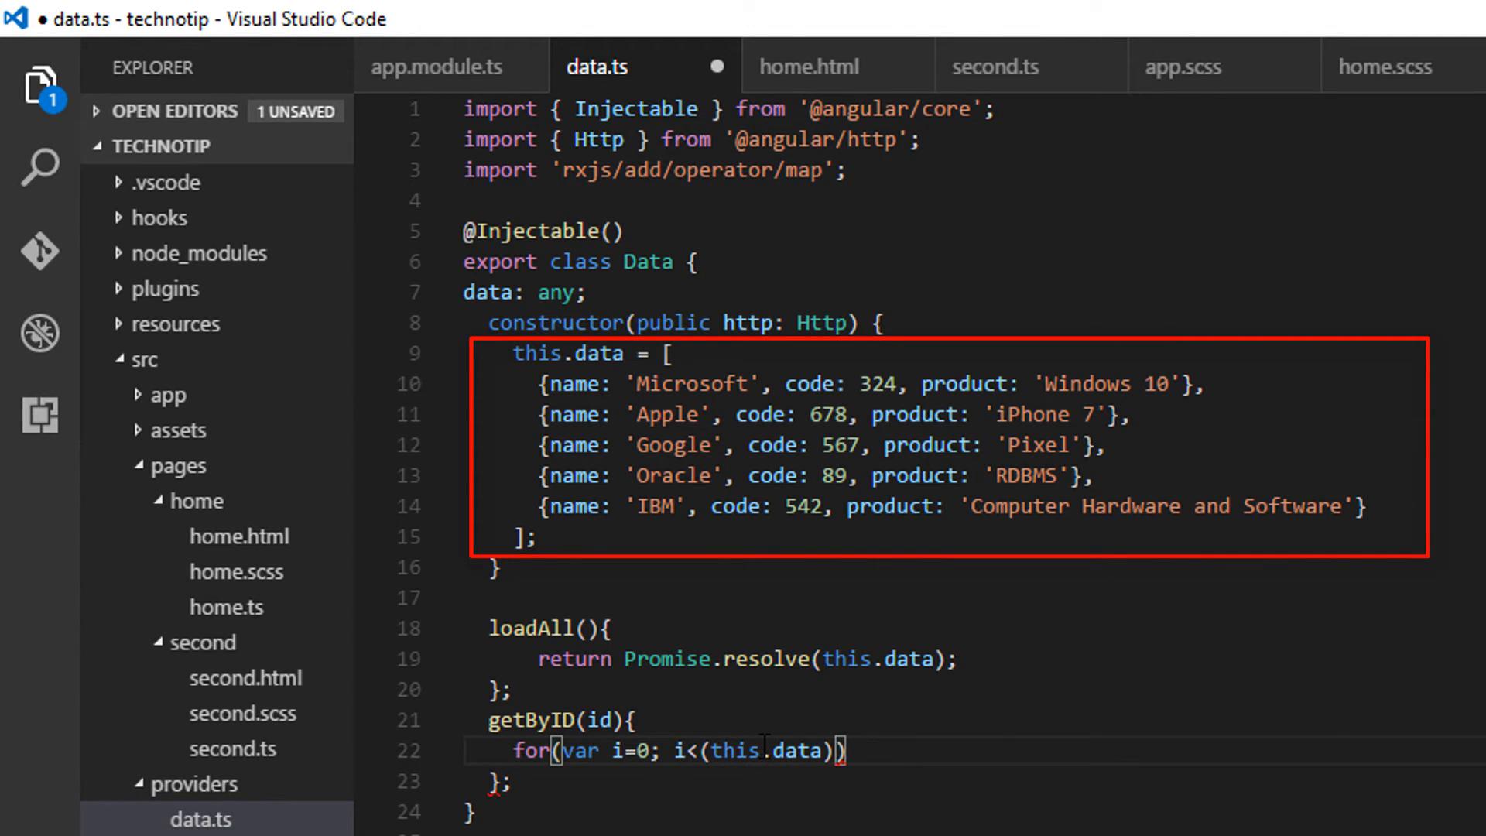
pyautogui.write('.length; i')
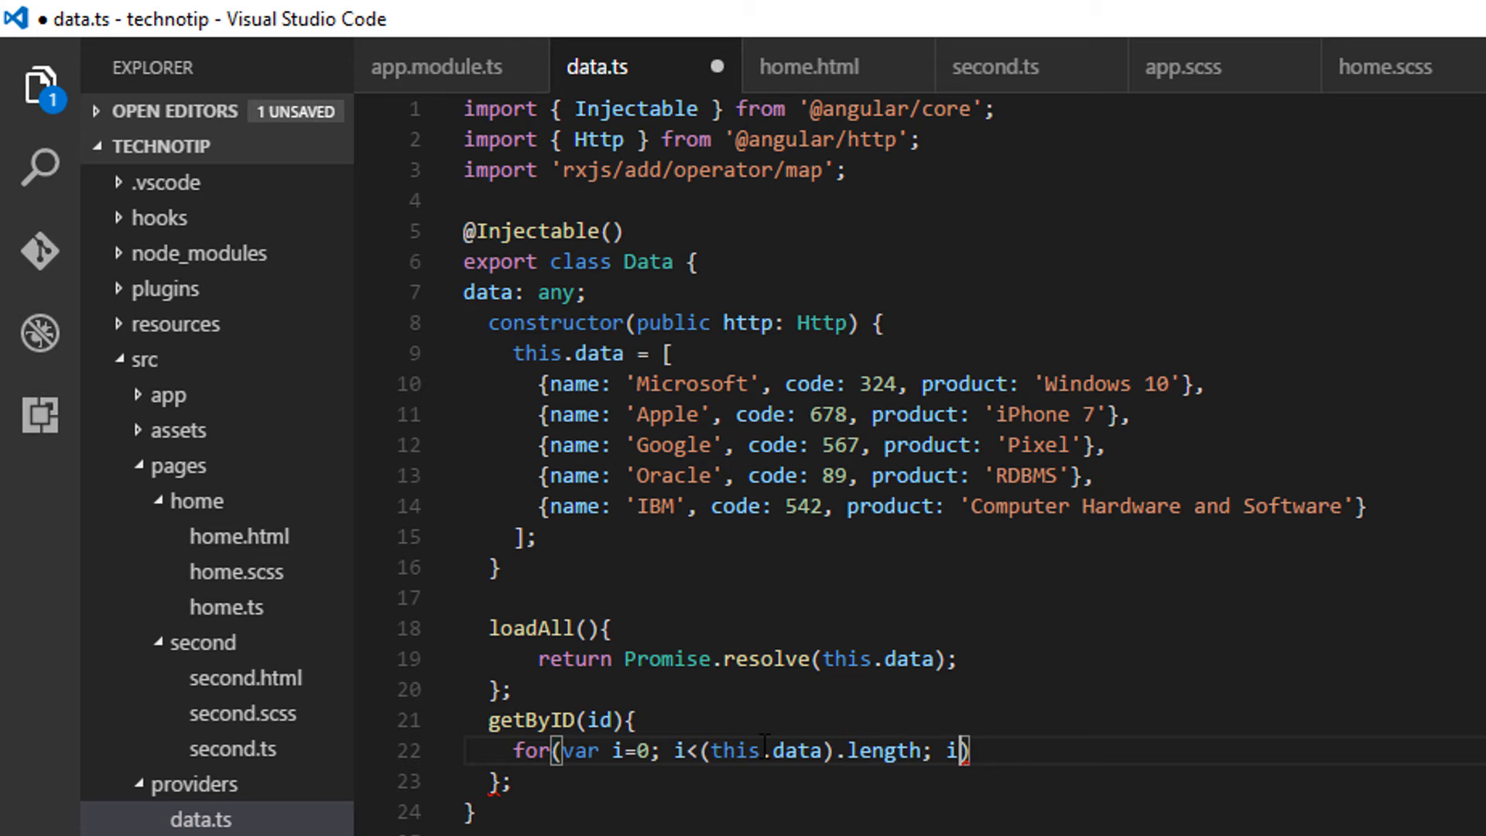
pyautogui.write('++)')
pyautogui.write('{')
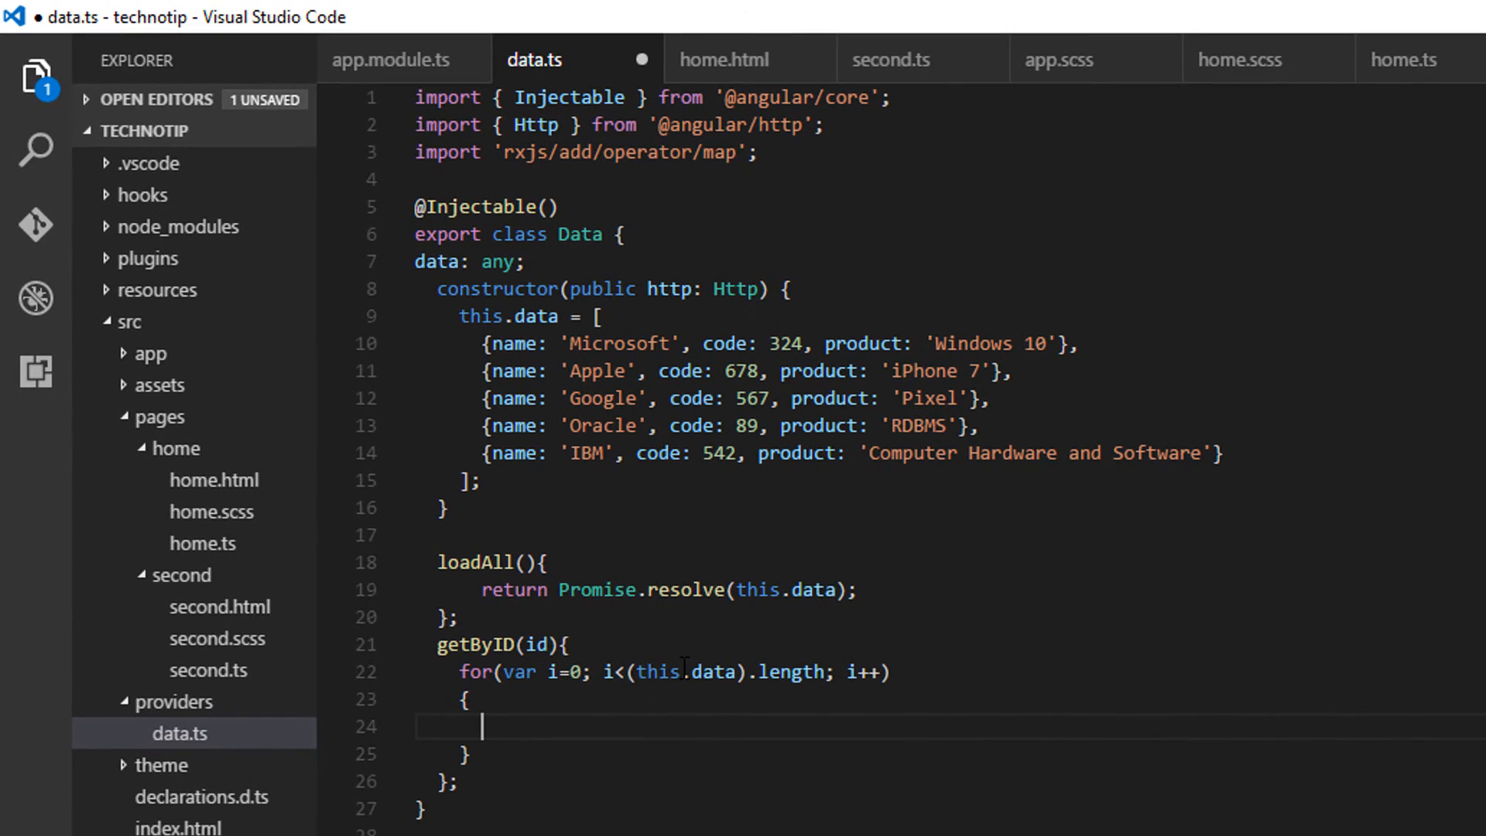
# Step: Inside the loop, return Promise.resolve(this.data[i]) when this.data[i].code == id
pyautogui.write('if()')
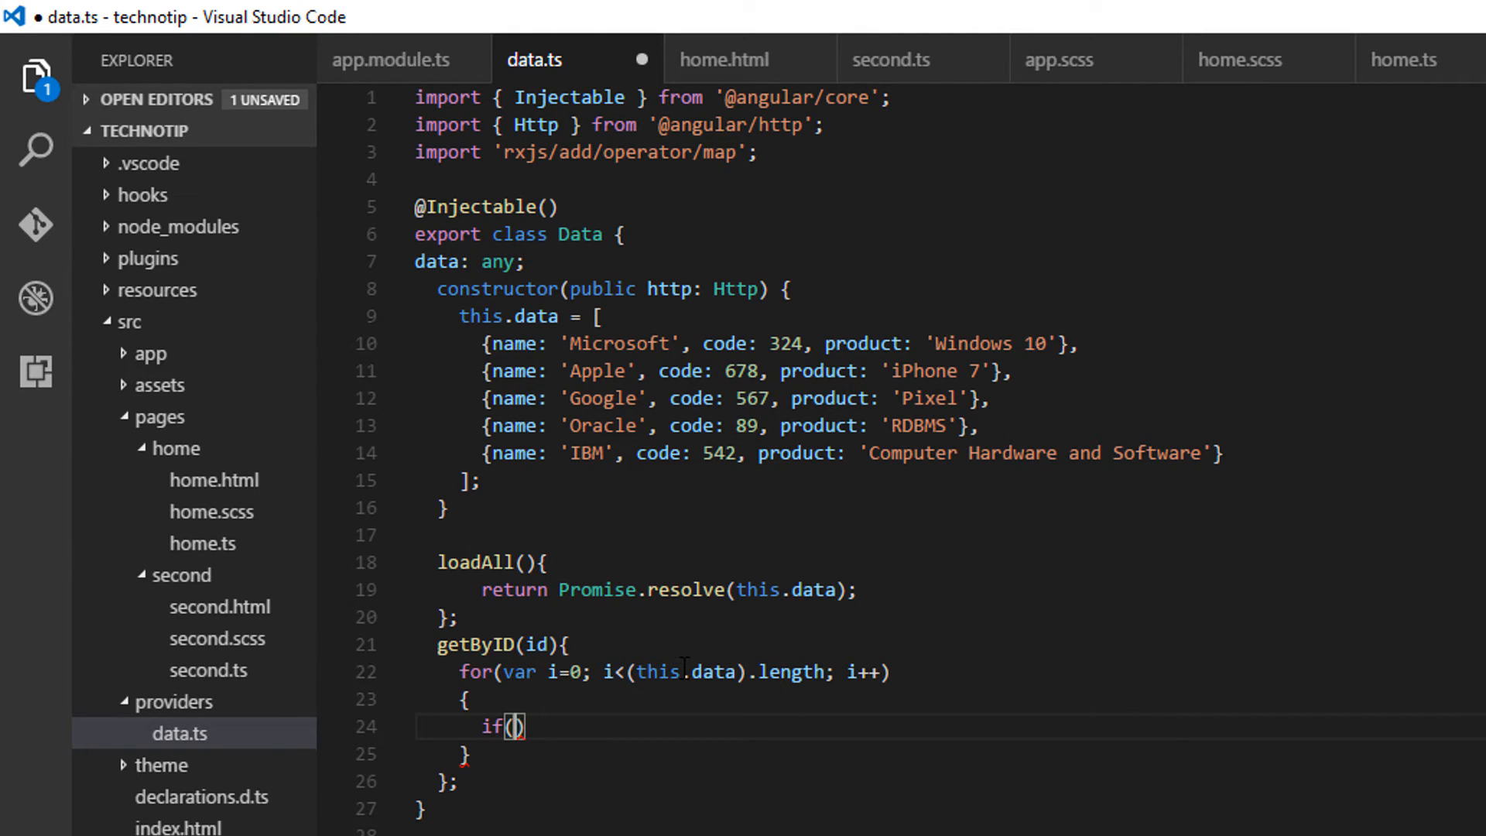
pyautogui.write('this.data')
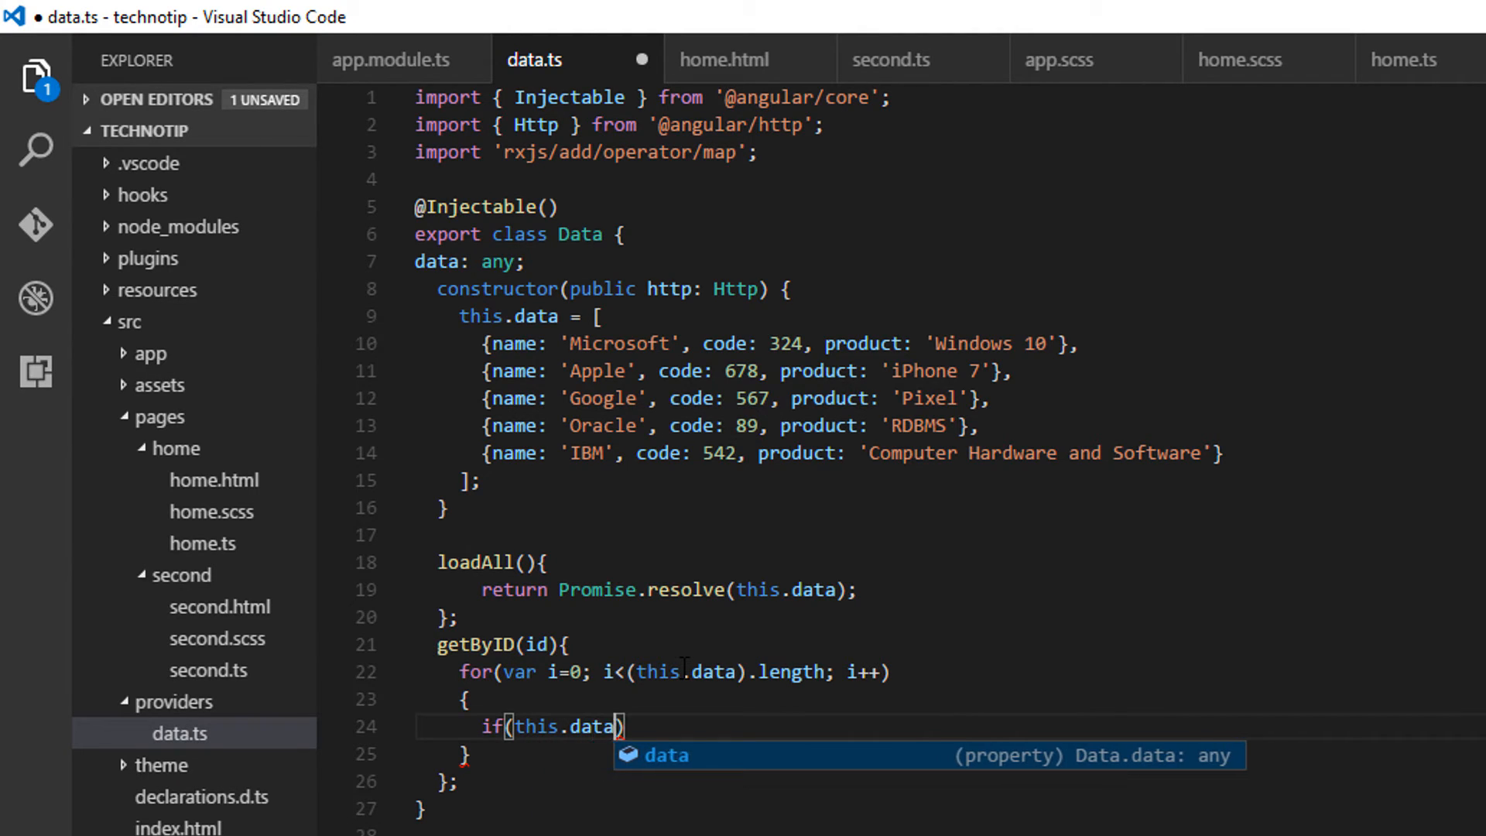
pyautogui.write('[]')
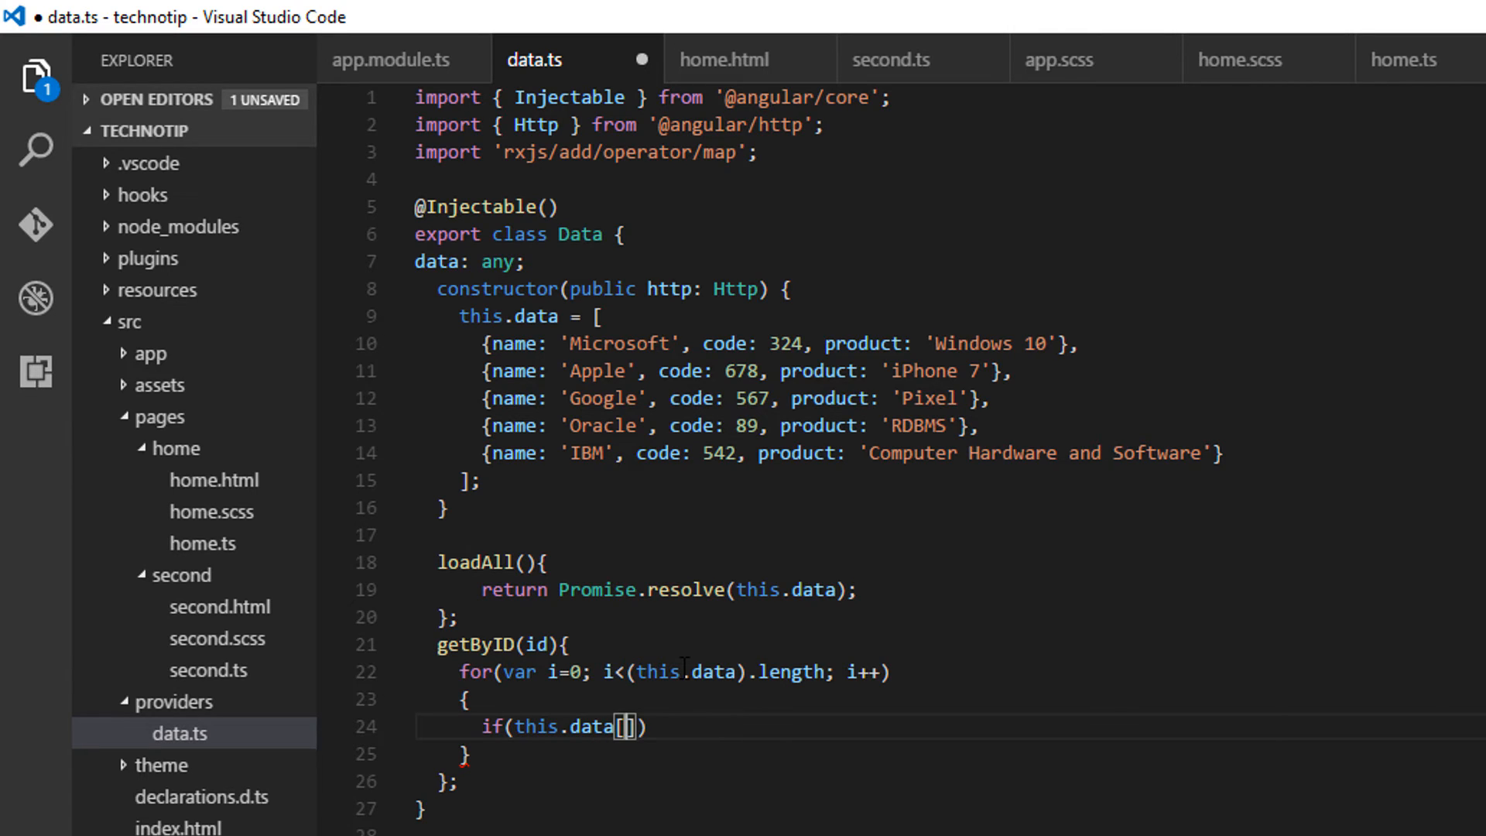
pyautogui.write('i].code')
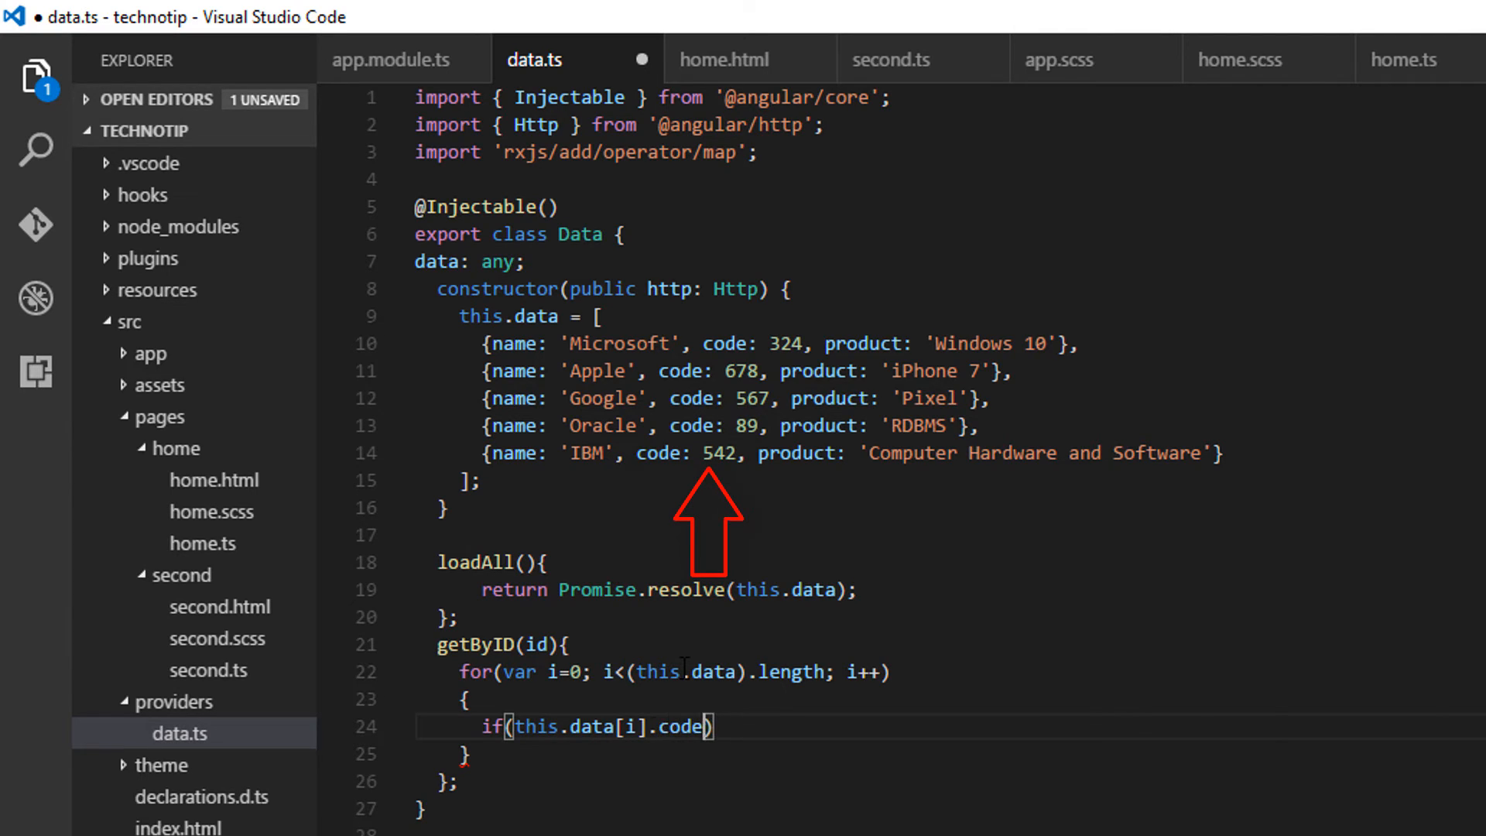
pyautogui.write('== id')
pyautogui.write('{')
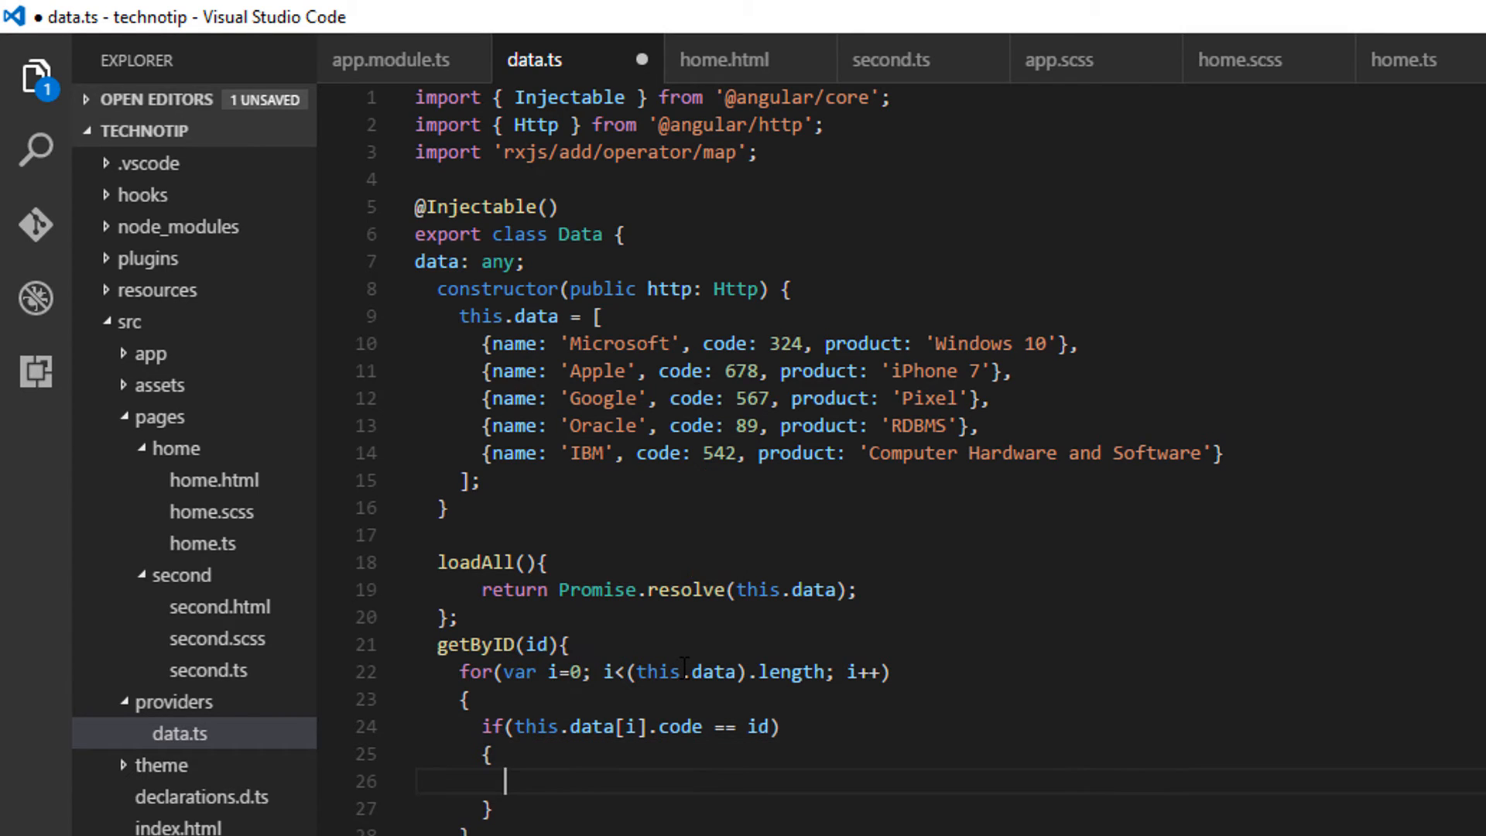
pyautogui.write('return P')
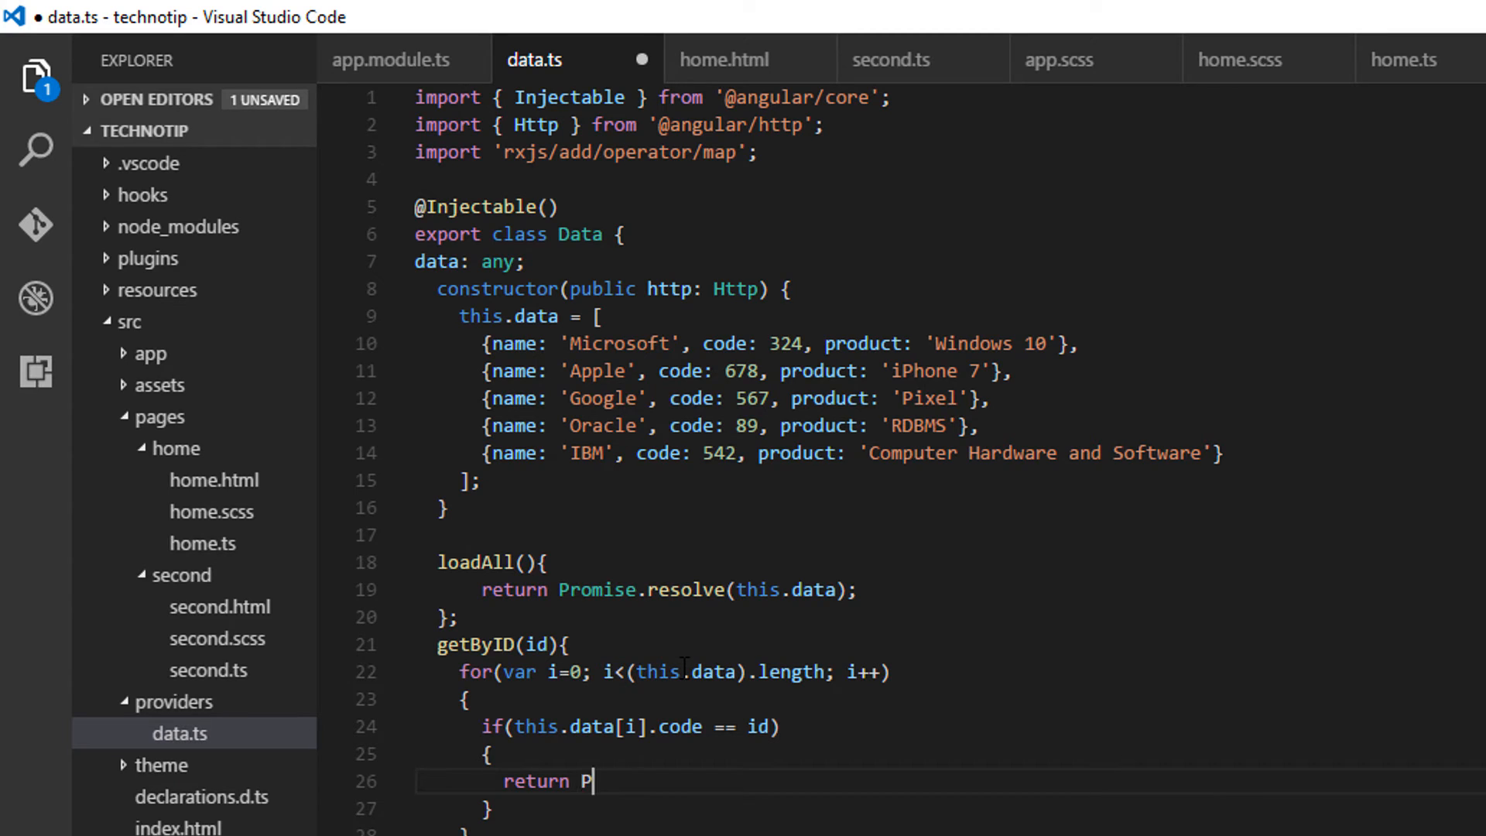
pyautogui.write('romise.resolve(')
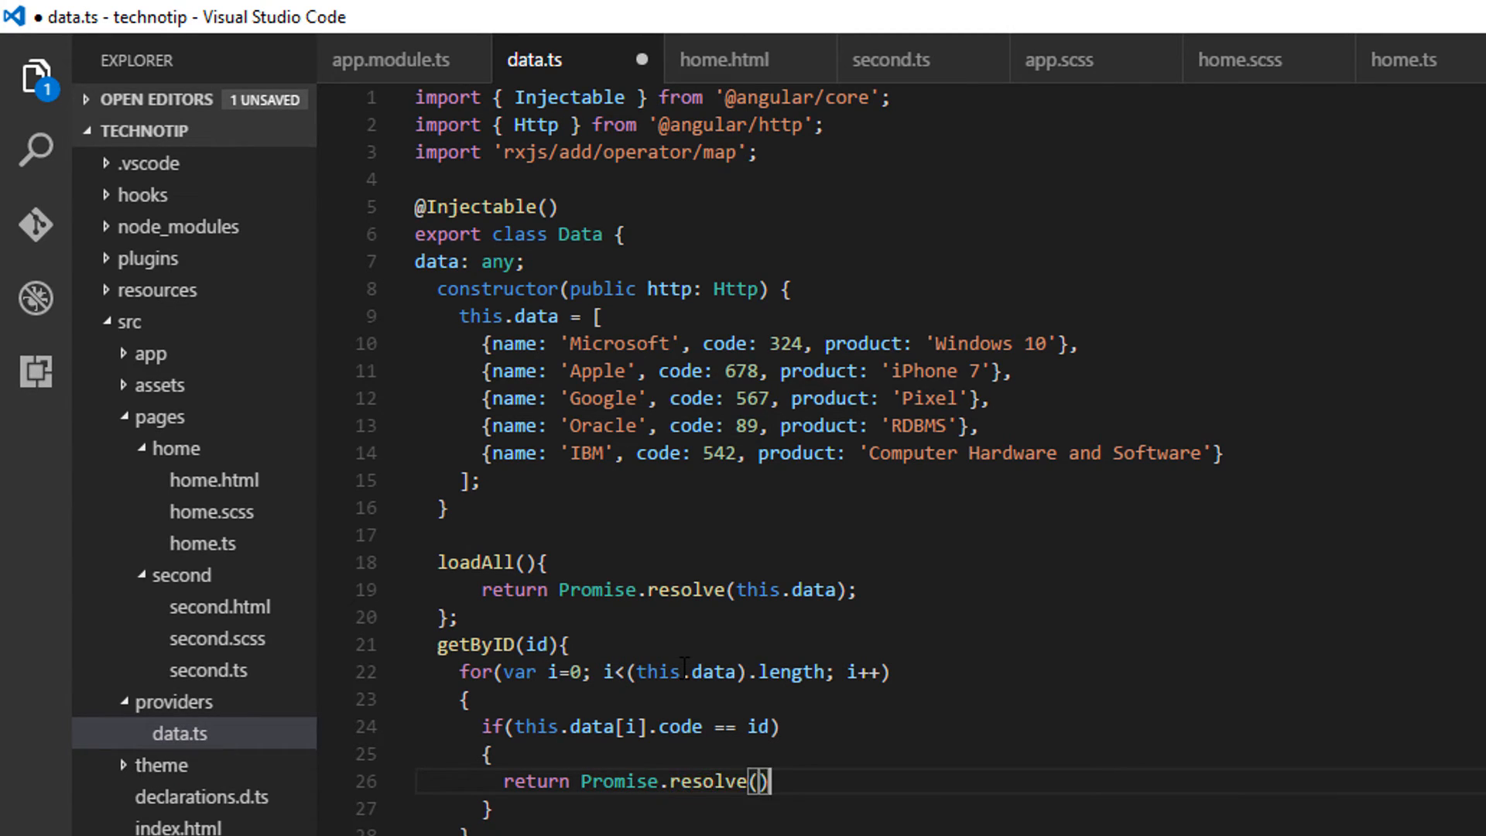
pyautogui.write(';')
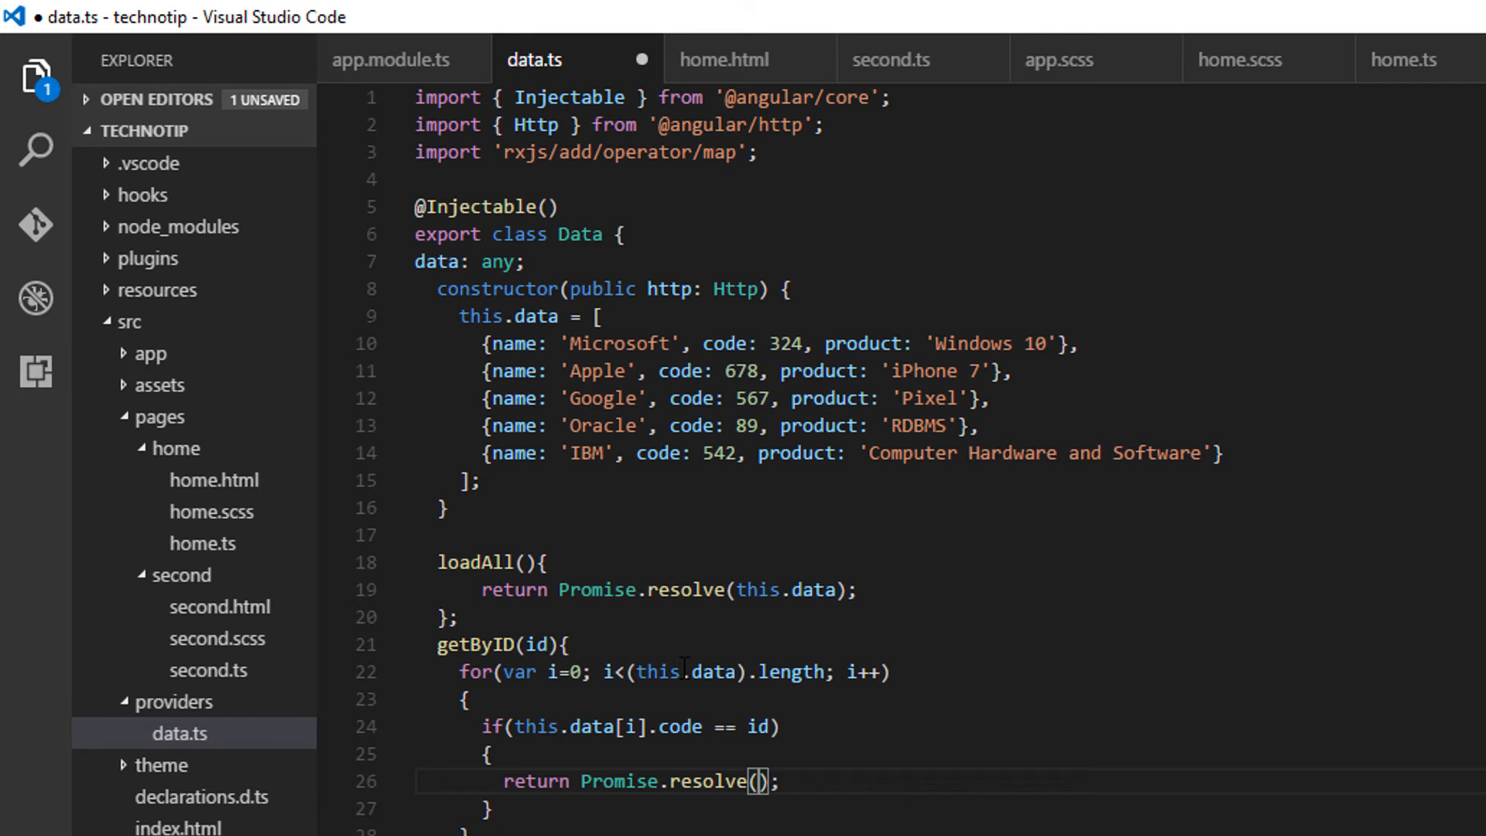
pyautogui.write('this')
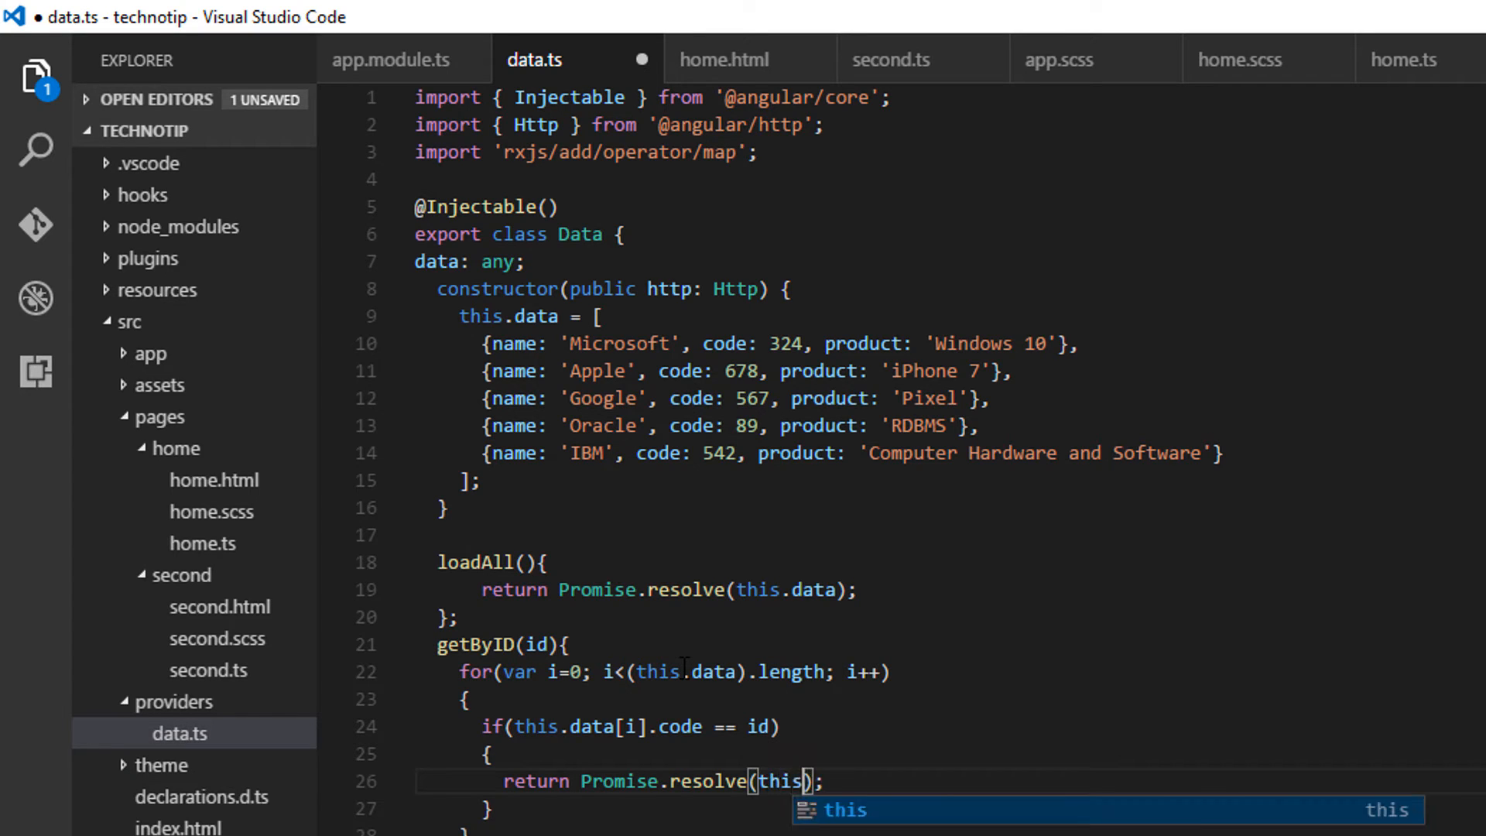
pyautogui.write('.data')
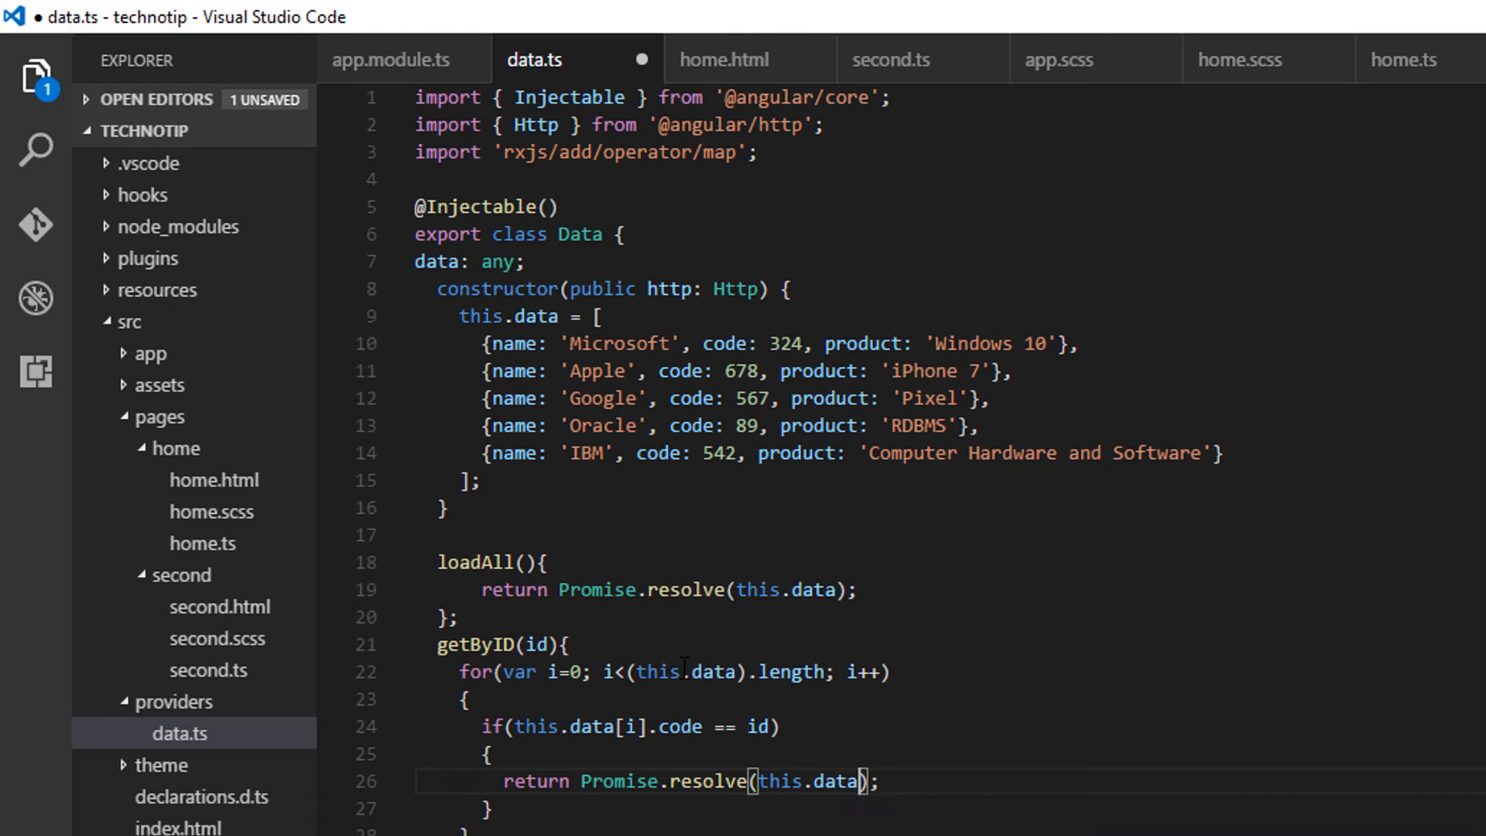
pyautogui.write('[i]')
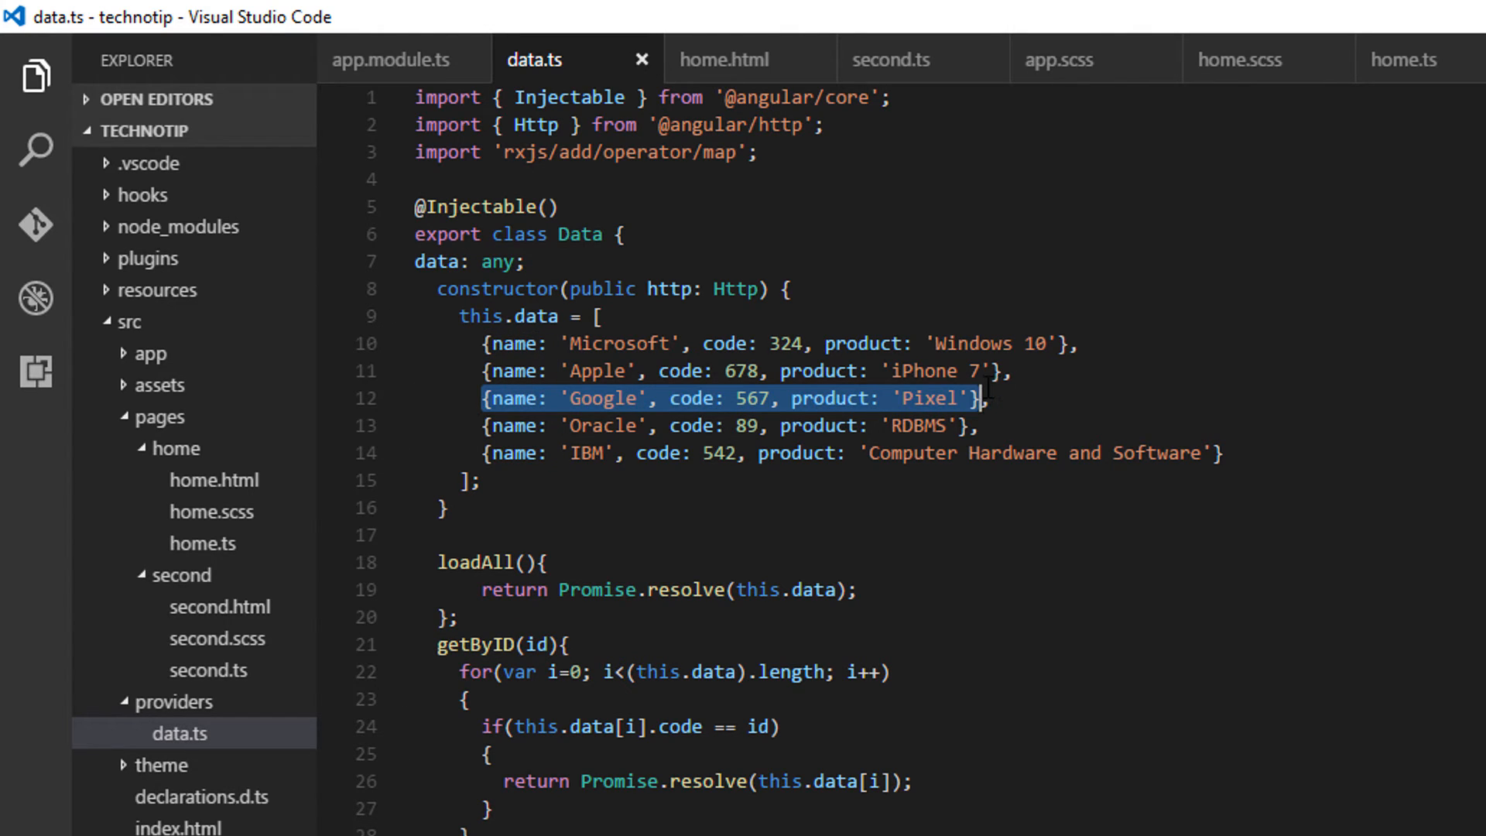
# Step: Highlight the IBM record in the data array to illustrate the matched entry
pyautogui.click(715, 453)
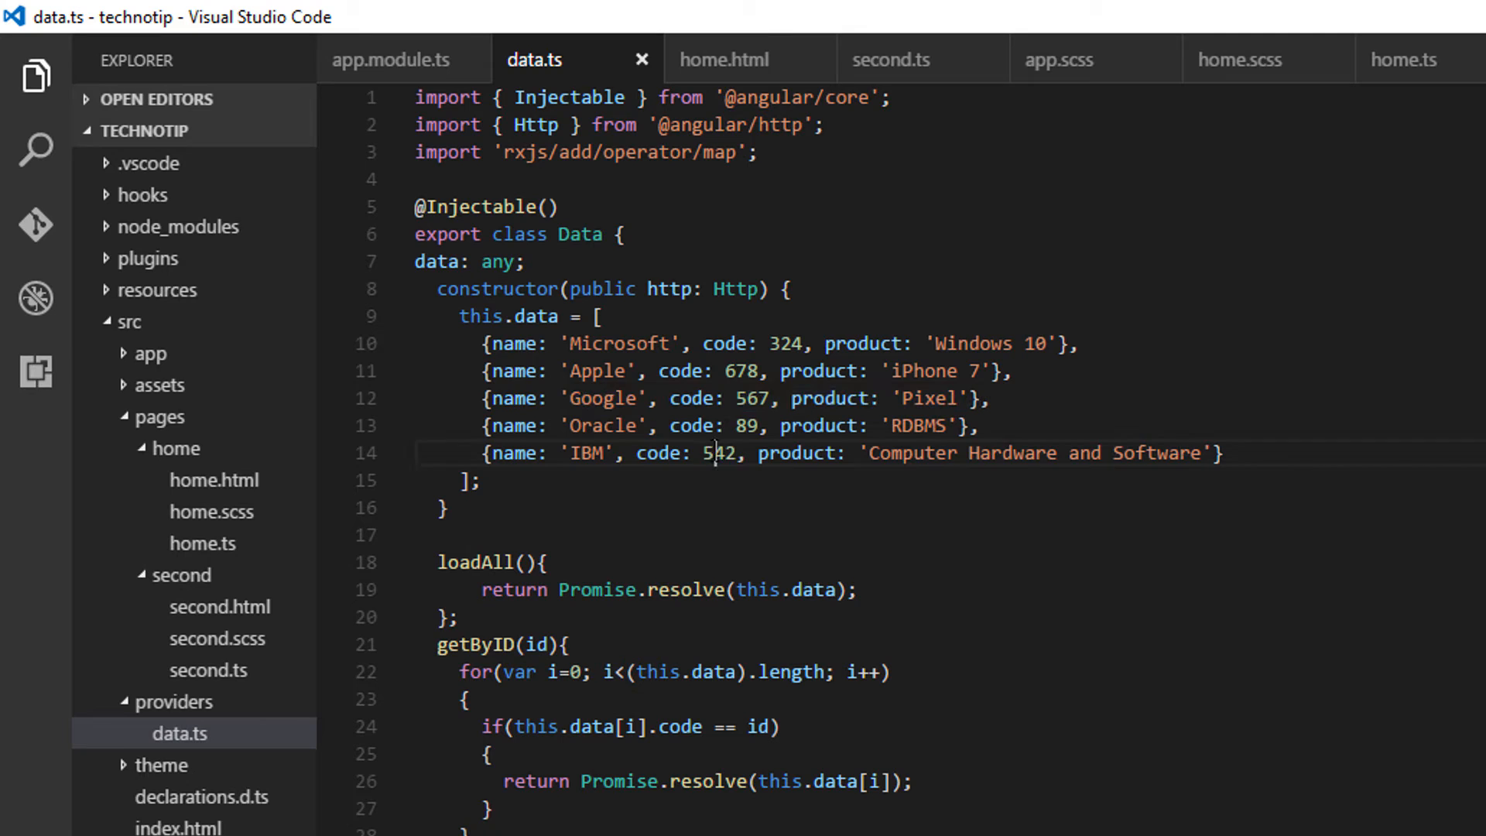
pyautogui.moveTo(716, 453); pyautogui.dragTo(1183, 454)
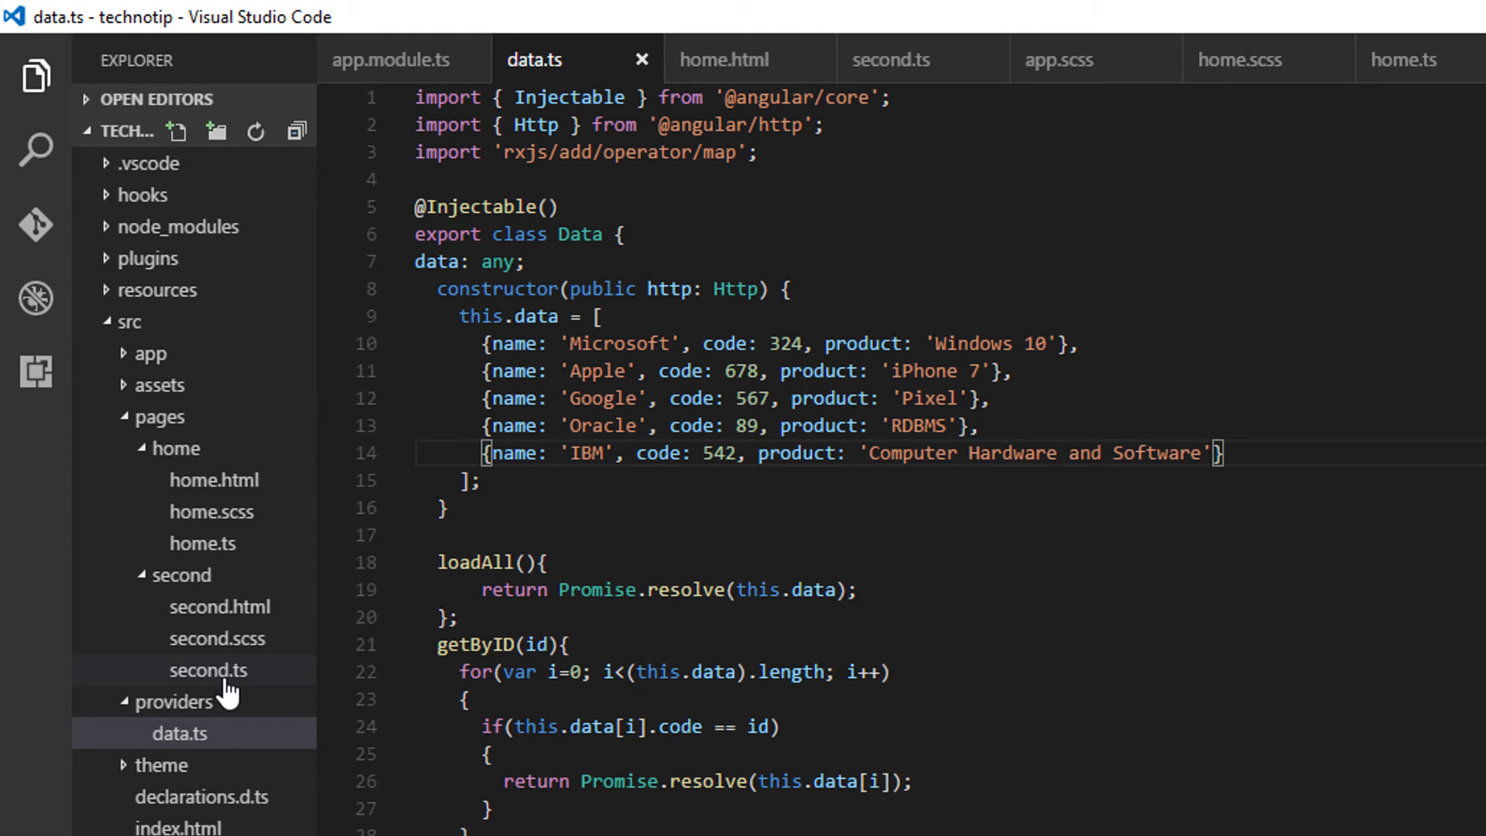
# Step: In second.ts, remove the blank line and request navParams.get('code') as a quoted string
pyautogui.click(208, 671)
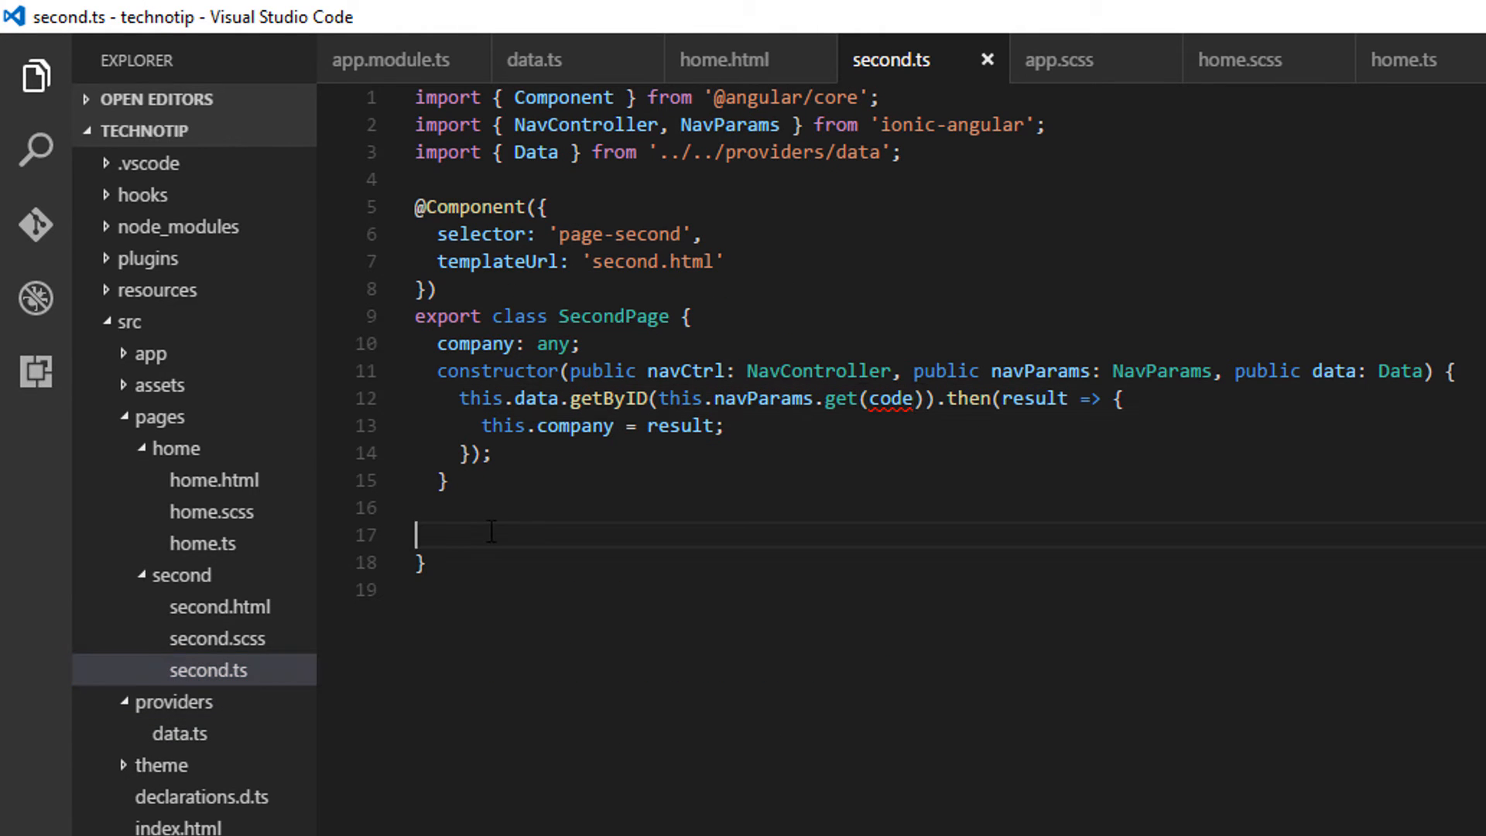
pyautogui.press('Backspace')
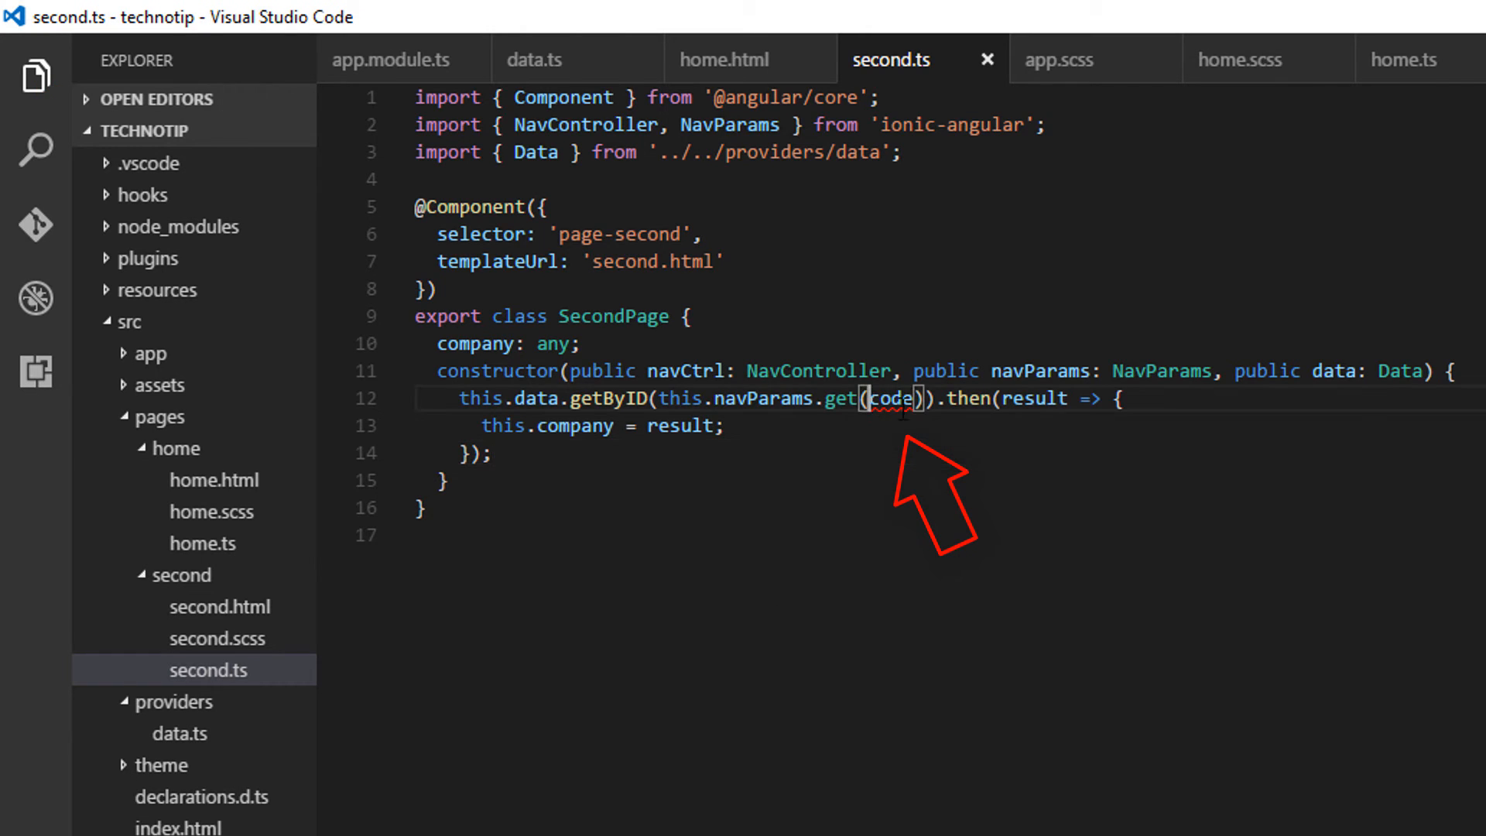
pyautogui.write("'code'")
pyautogui.write('<')
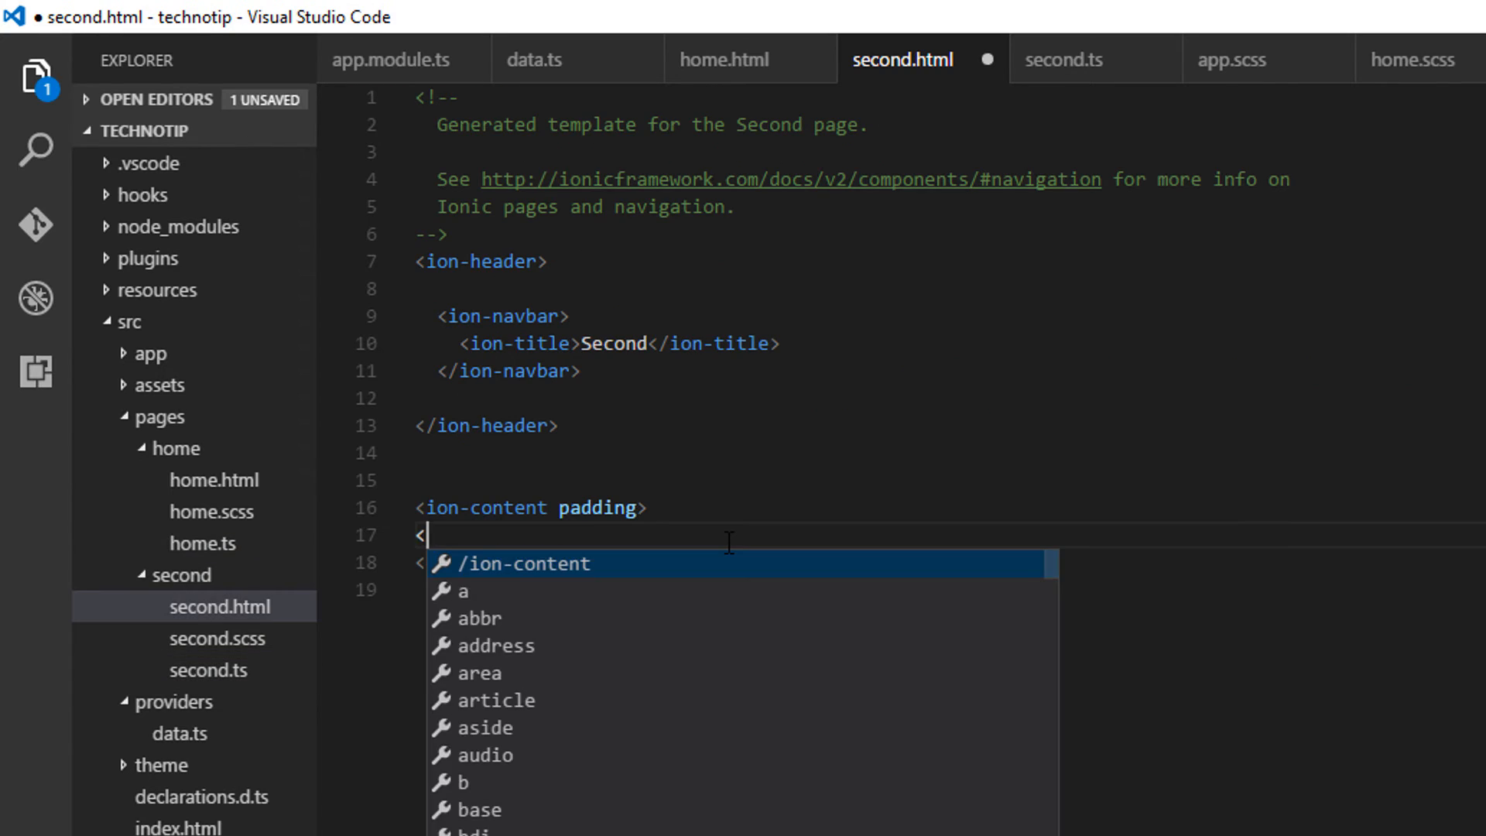
# Step: Add an h2 heading showing {{company.name}} inside ion-content
pyautogui.write('h2></h2>')
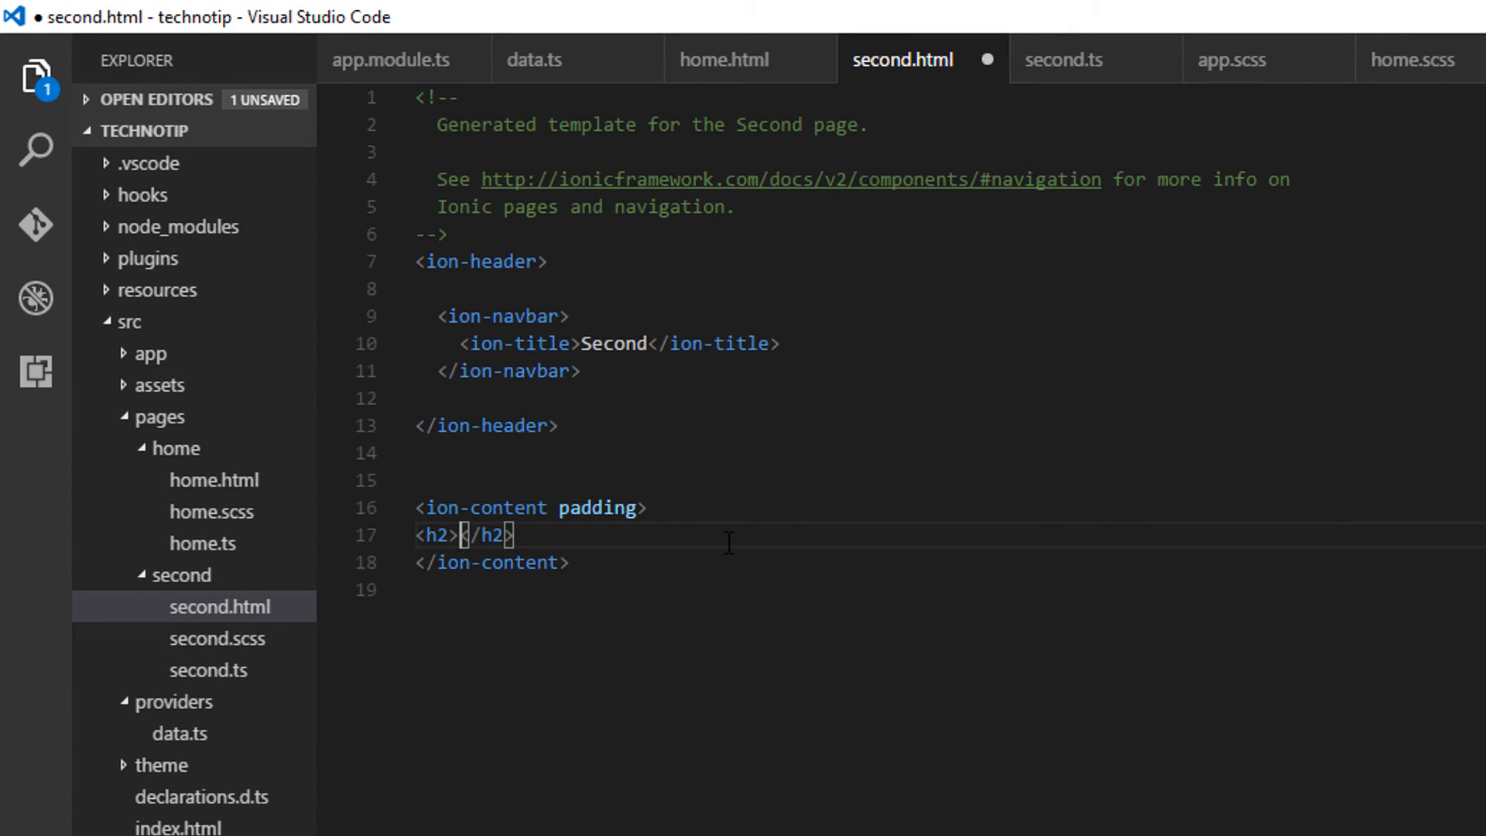
pyautogui.write('{{}}')
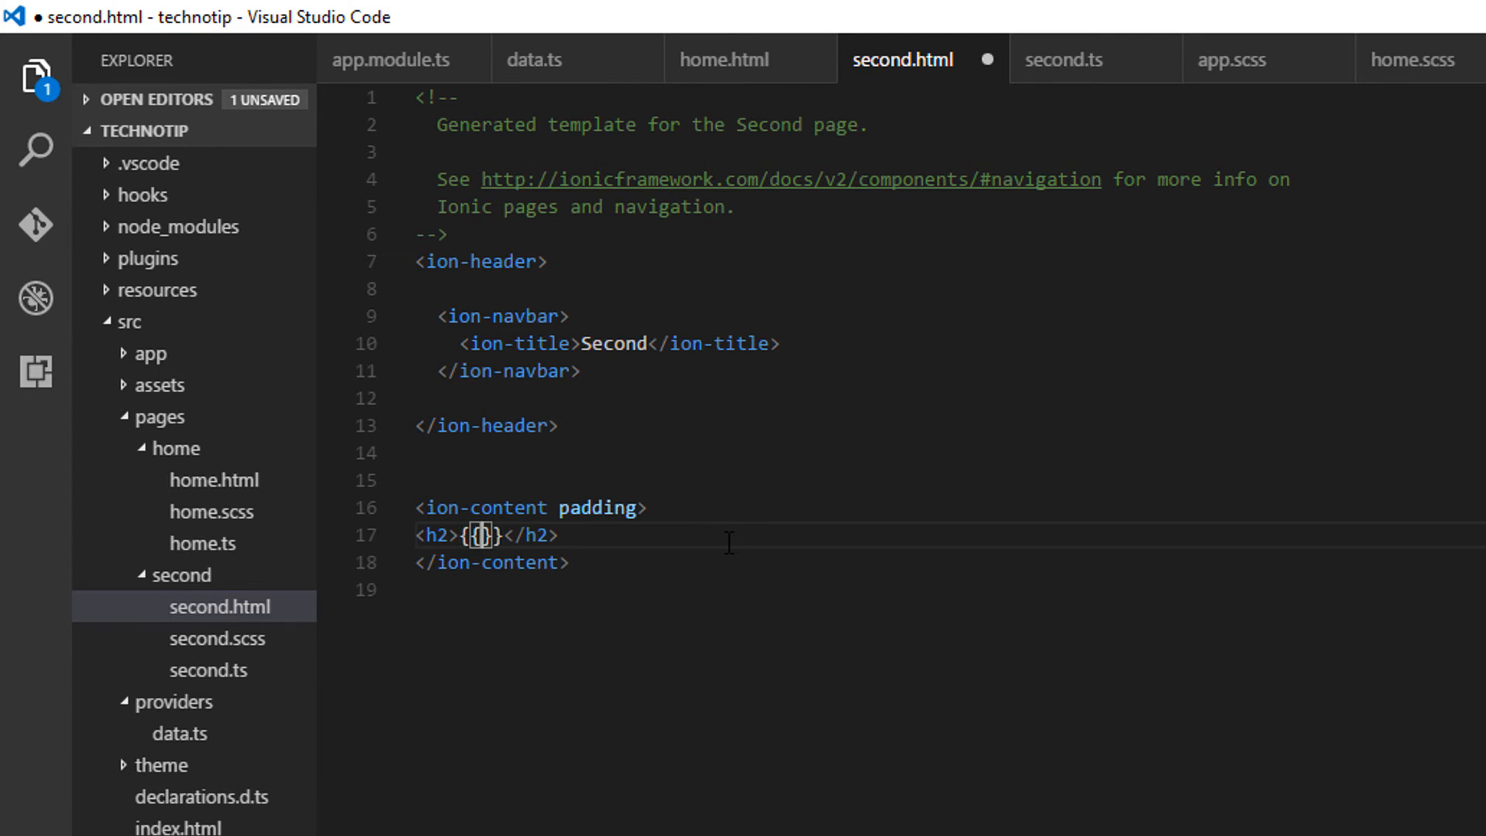
pyautogui.write('com')
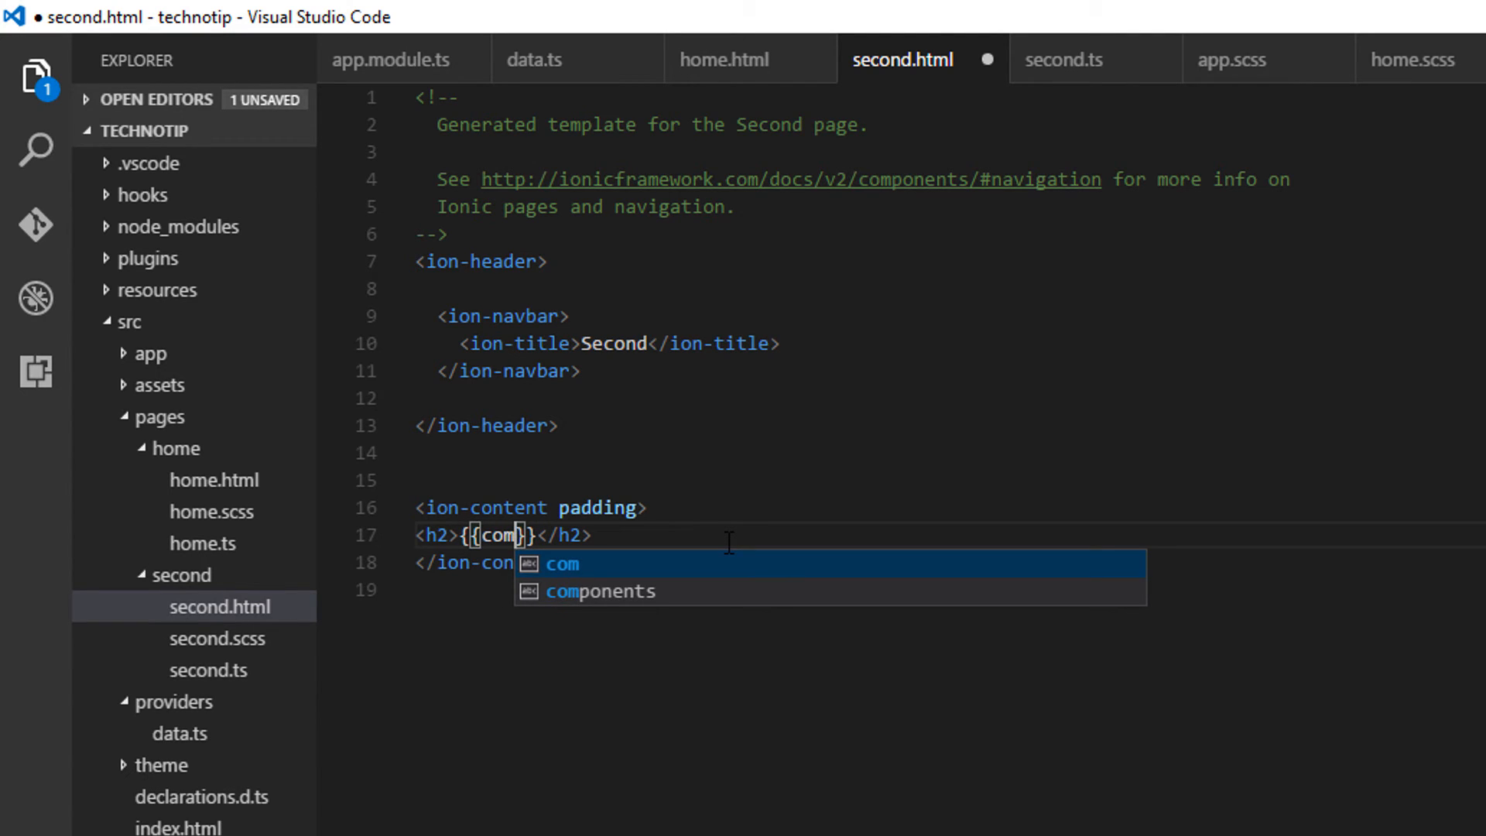
pyautogui.write('pany')
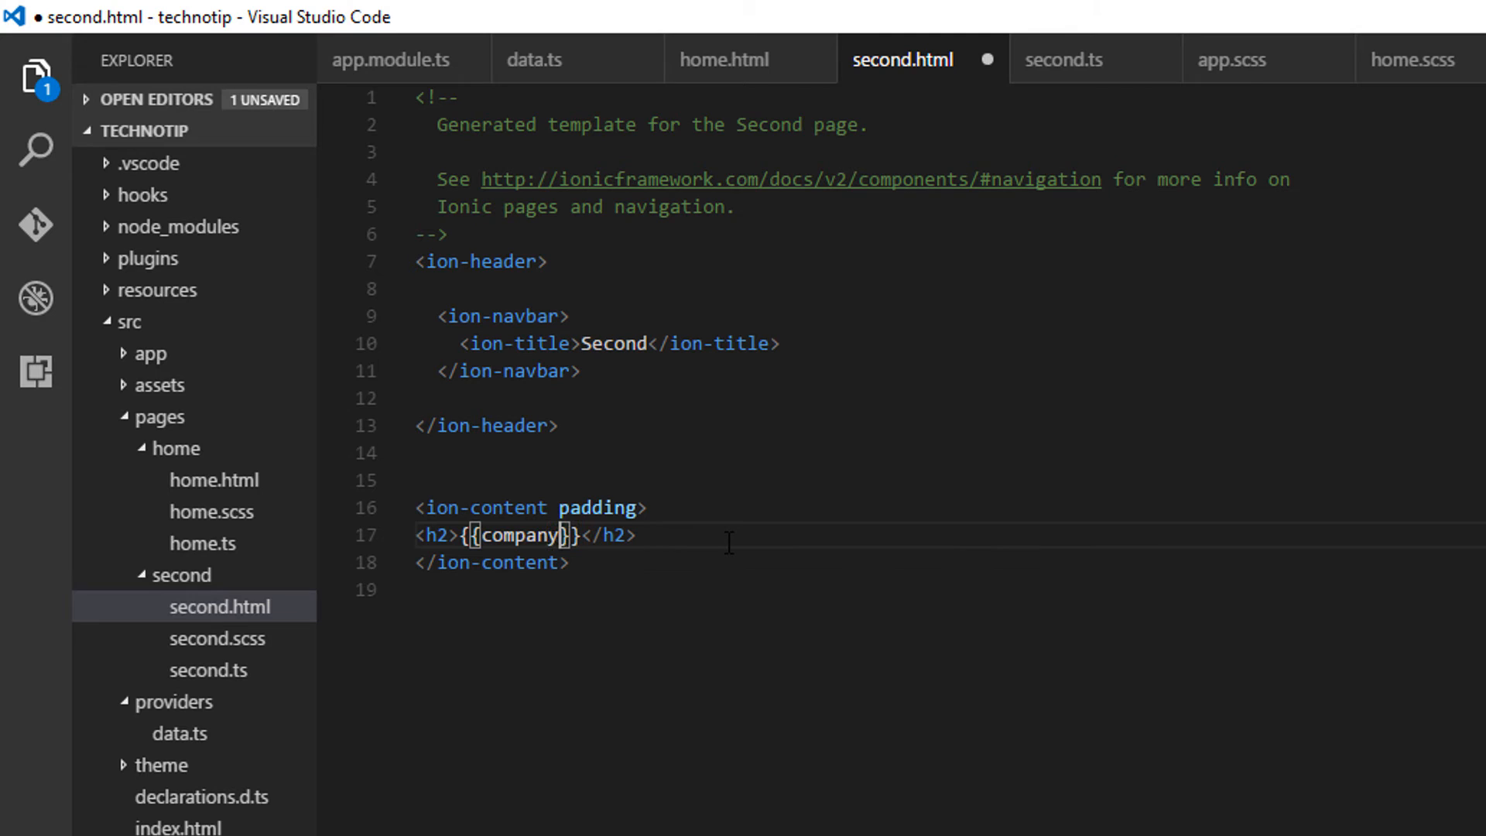
pyautogui.write('.name')
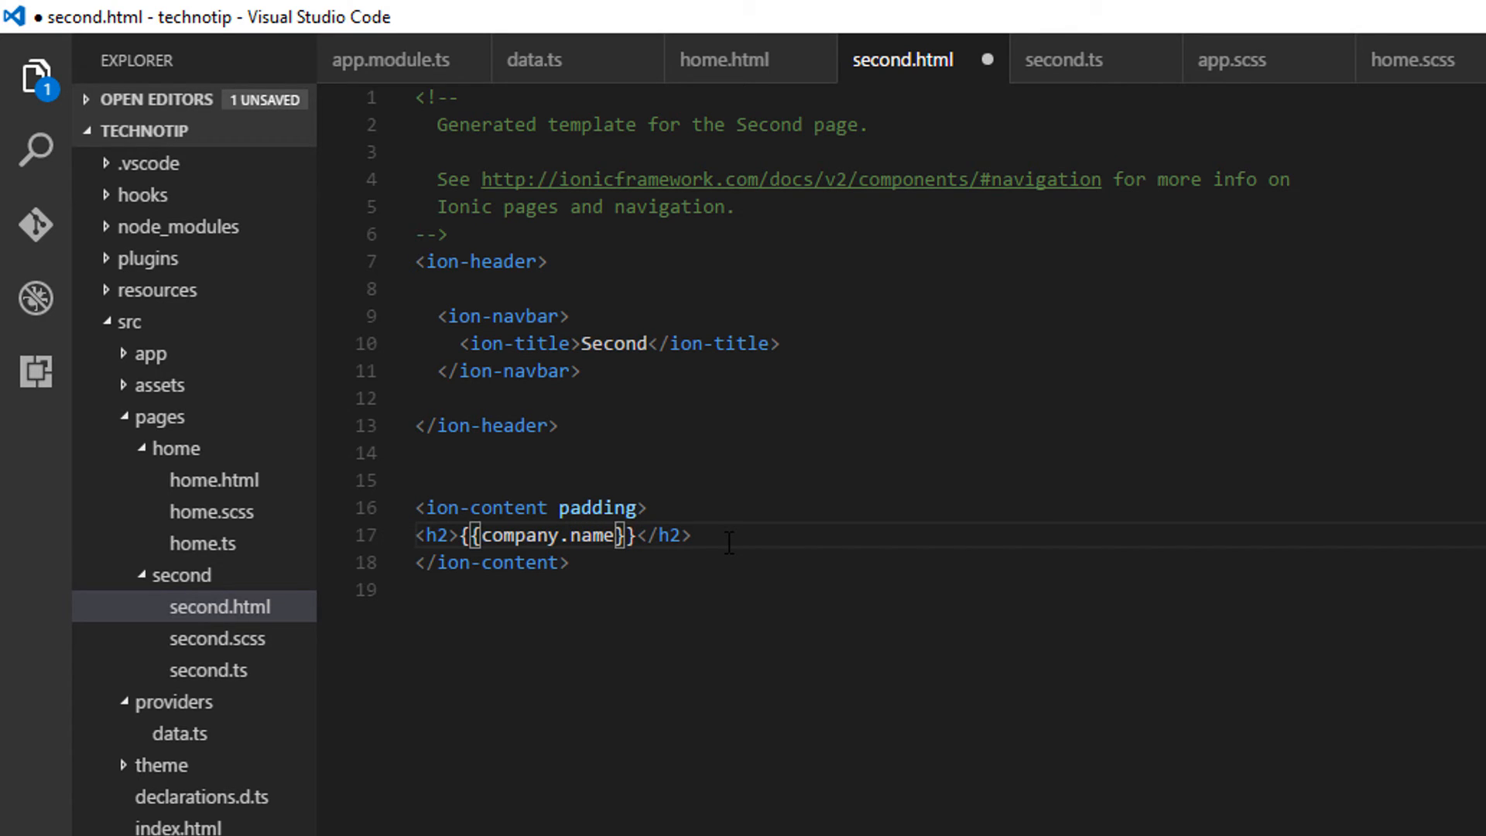
pyautogui.press('enter')
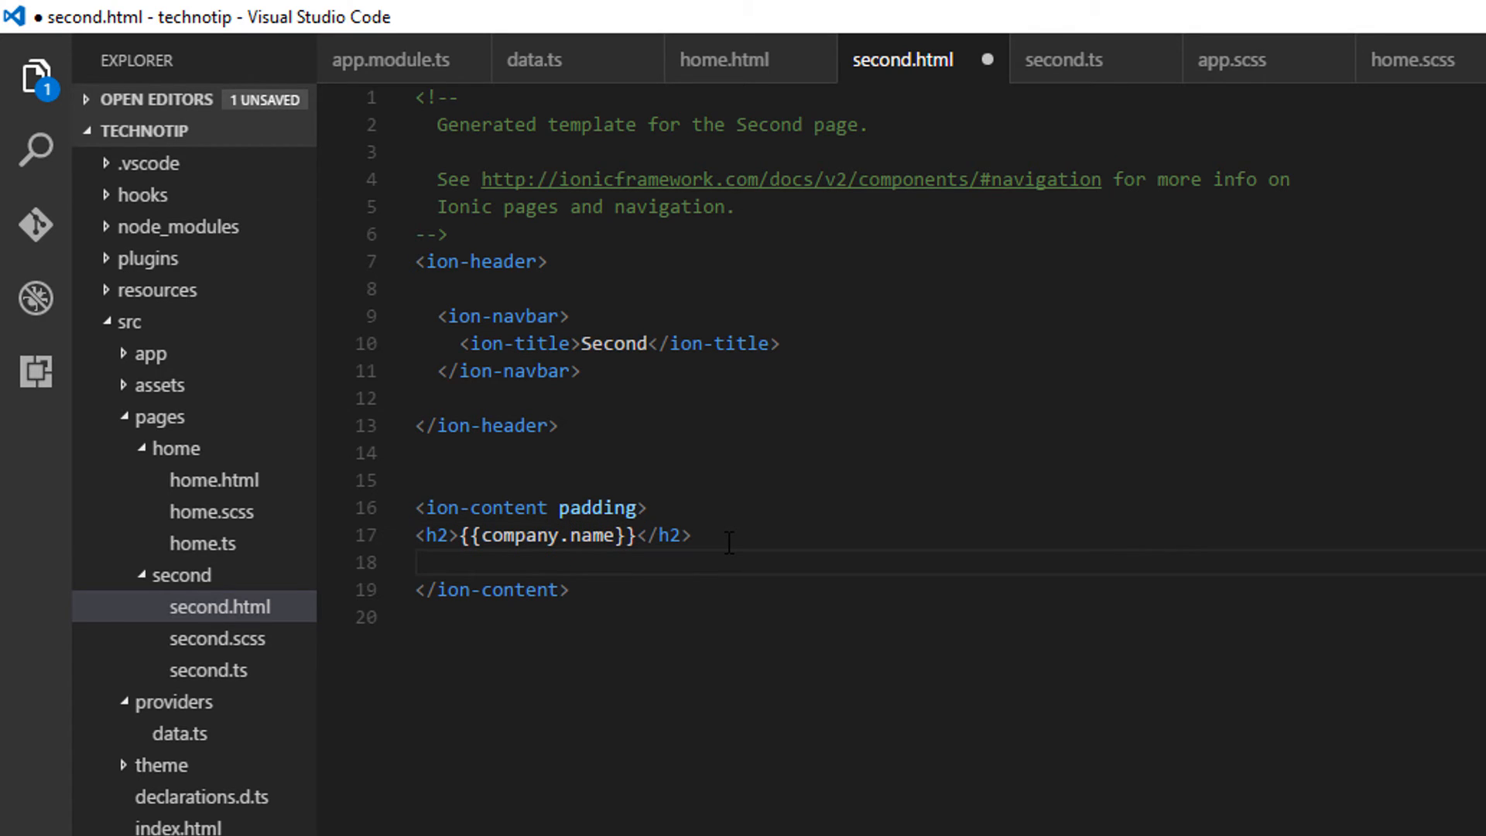
# Step: Below it, add a bold Product: label followed by {{company.product}}
pyautogui.write('<strong></strong>')
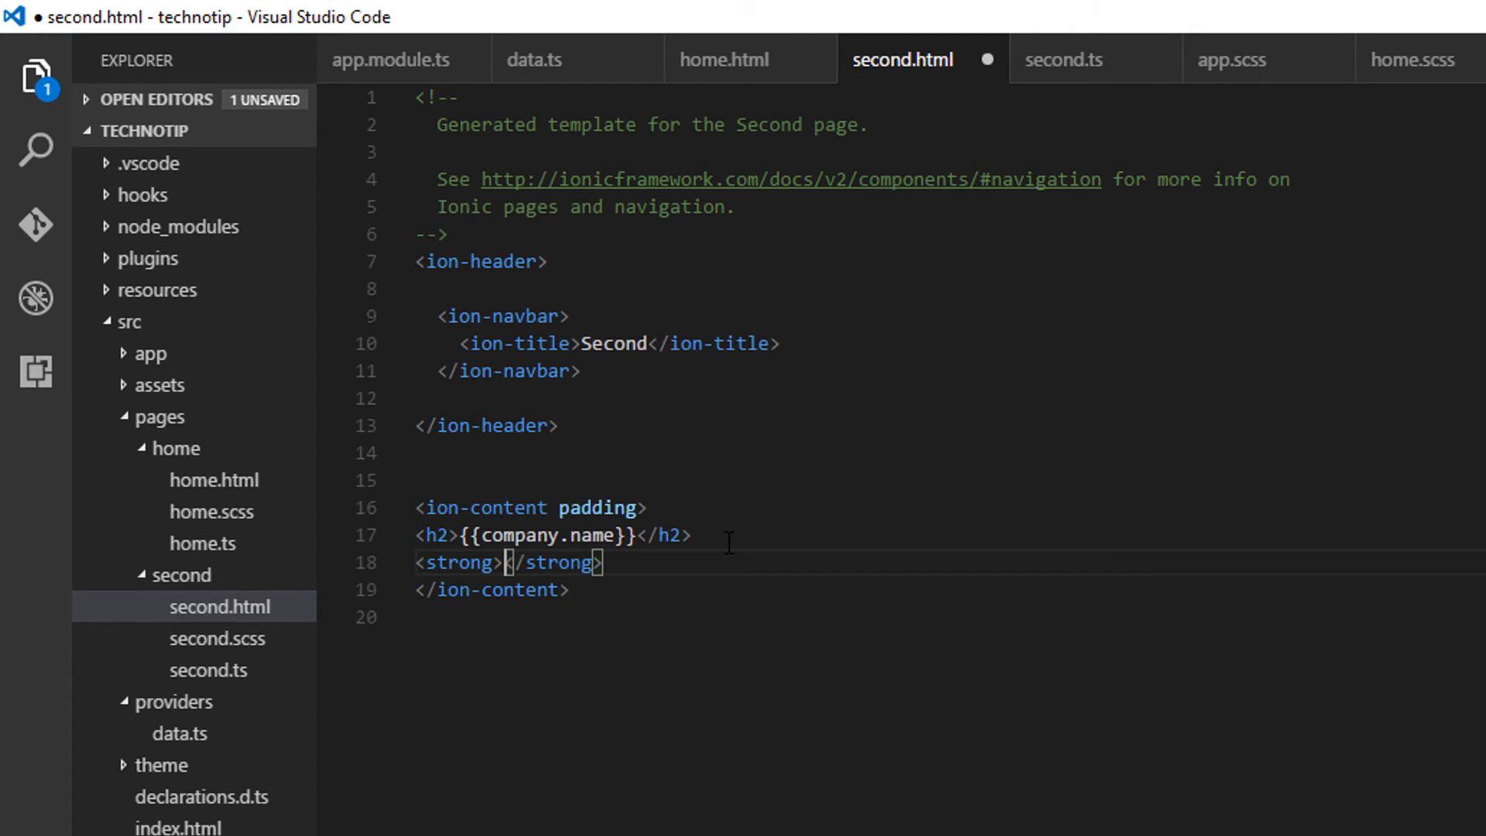
pyautogui.write('Product')
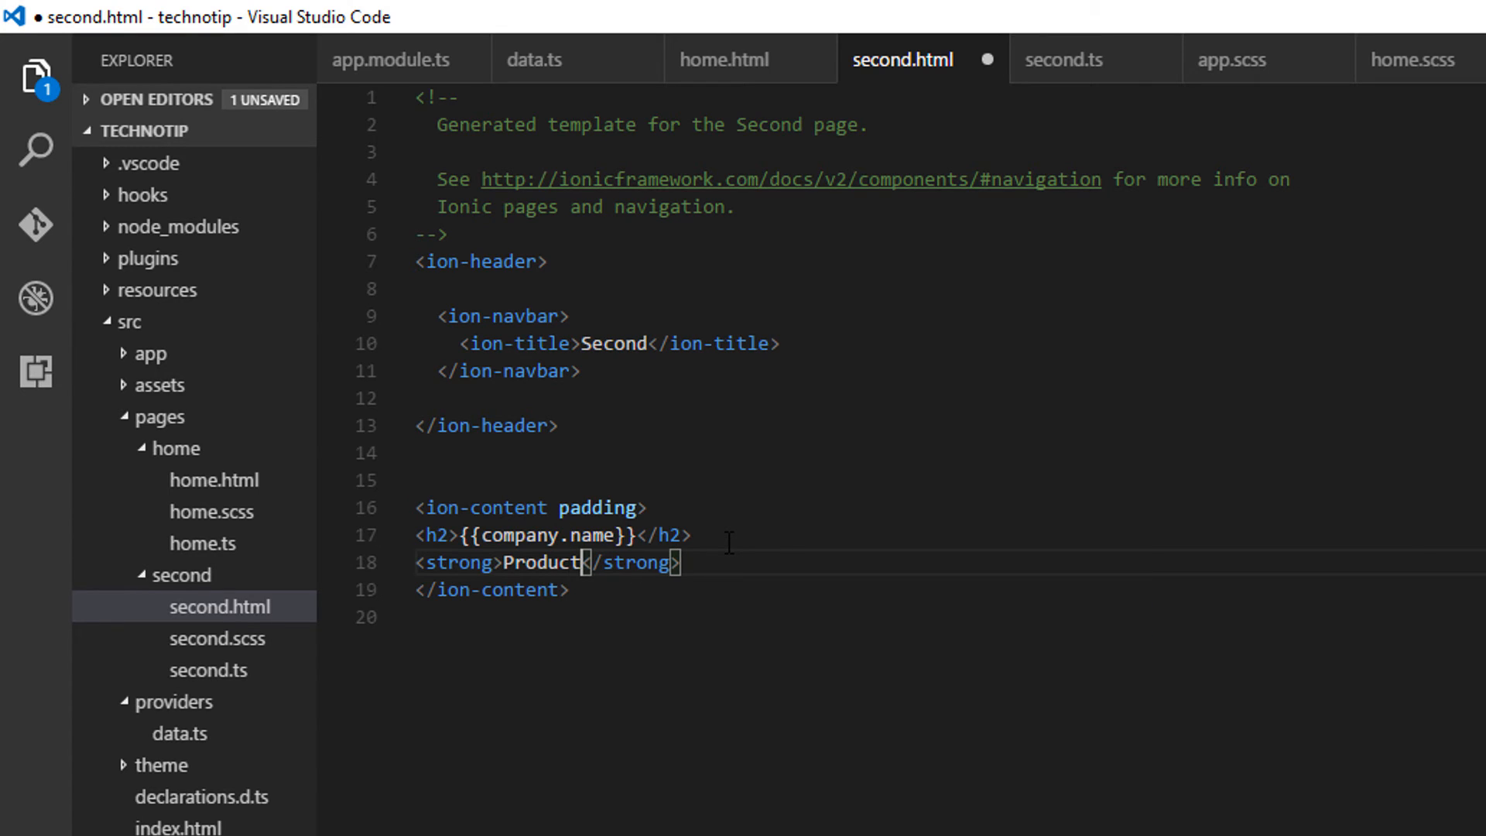
pyautogui.write(':')
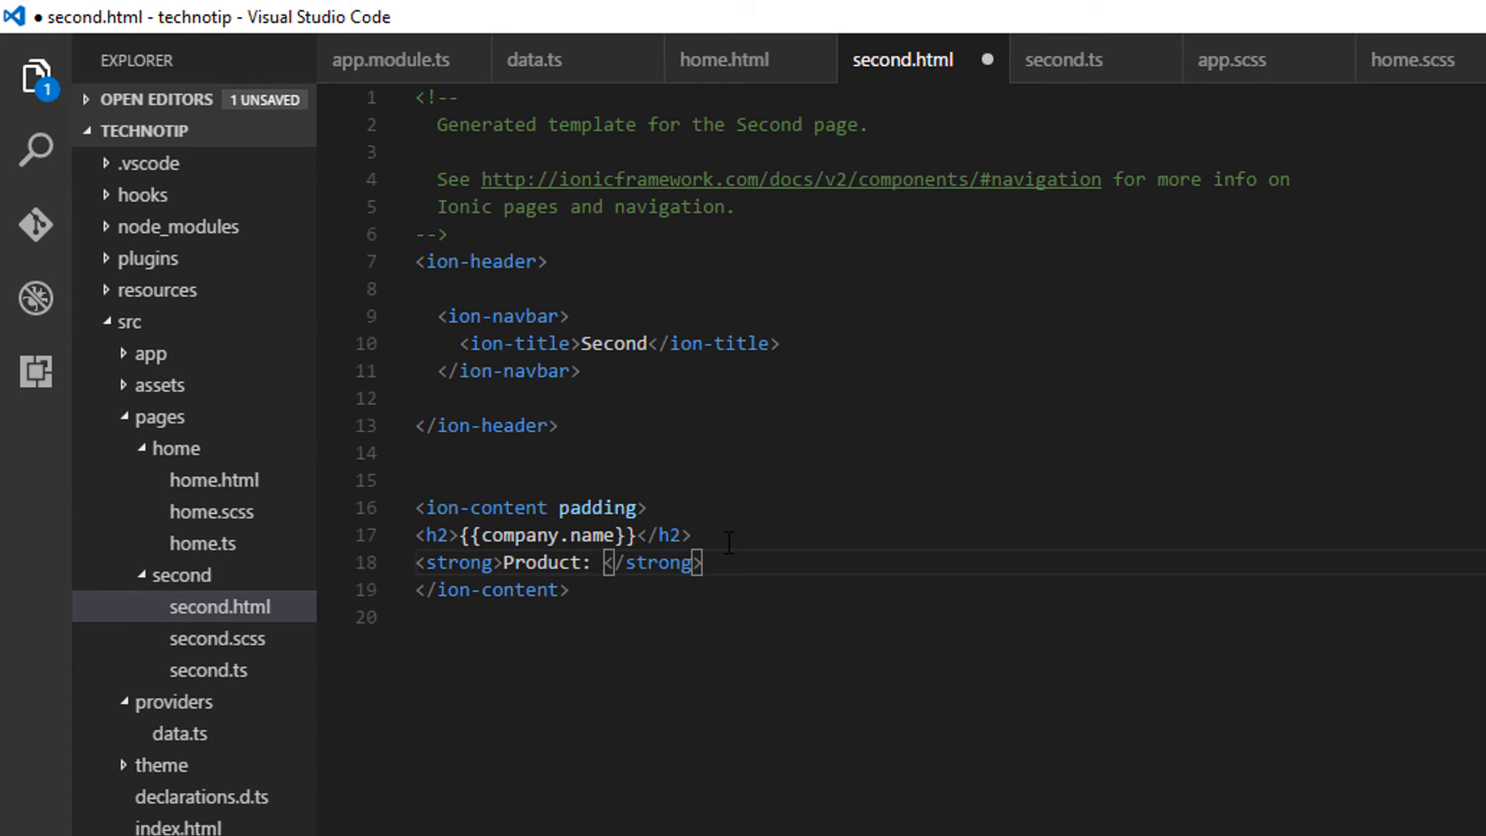
pyautogui.write('{{}}')
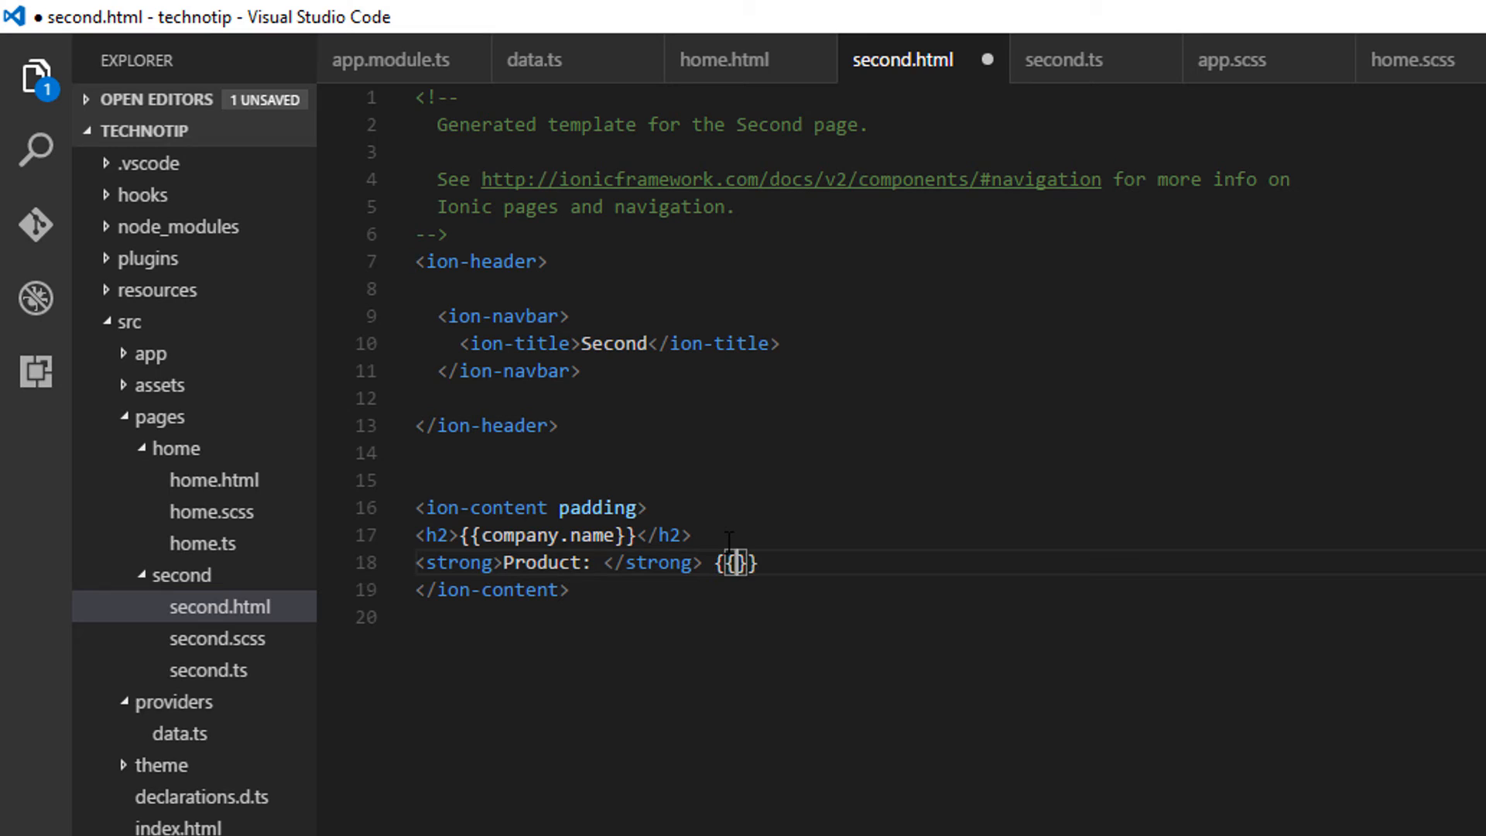
pyautogui.write('company.')
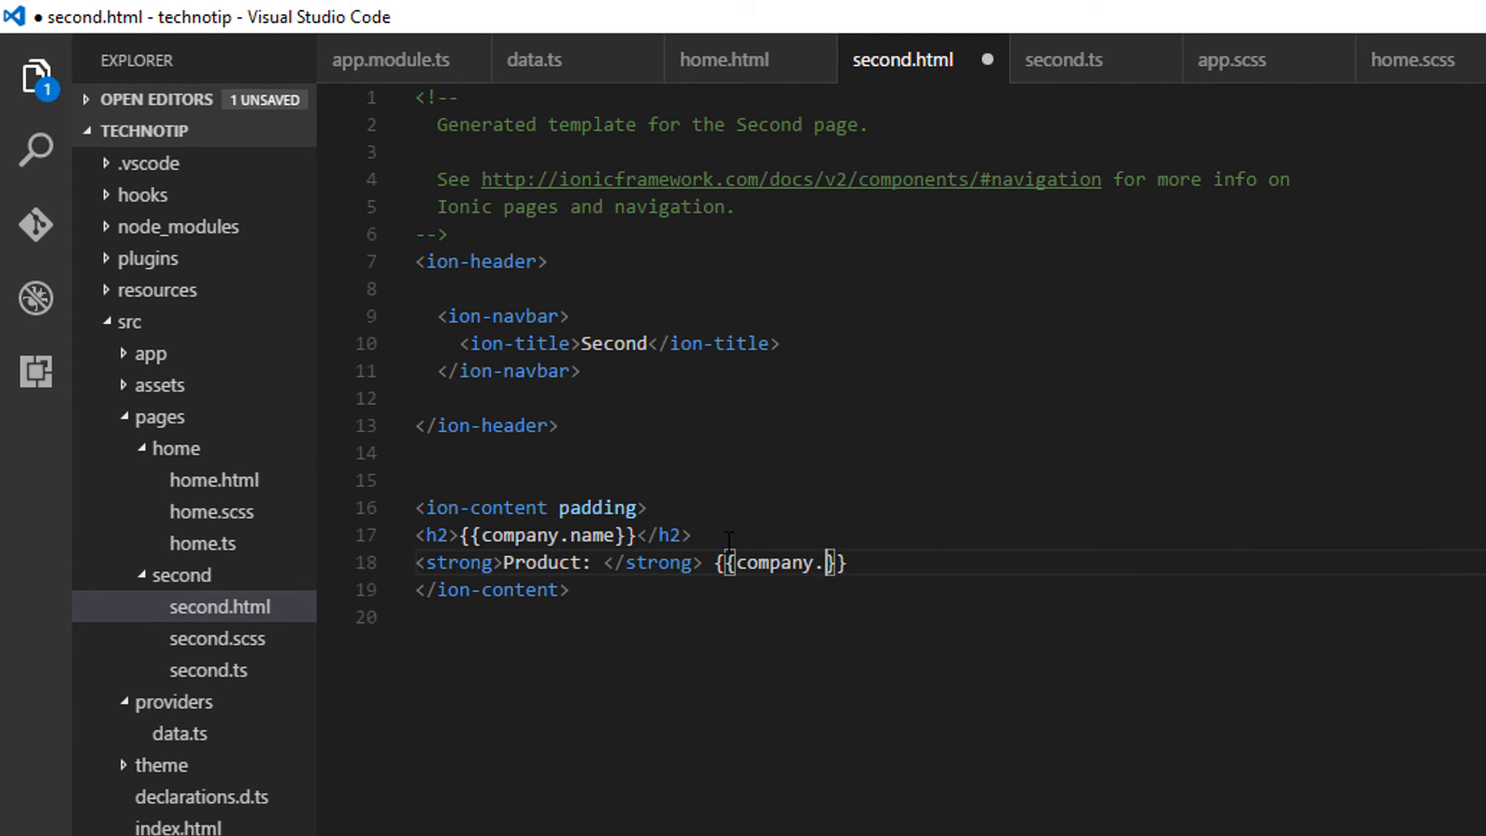
pyautogui.write('product')
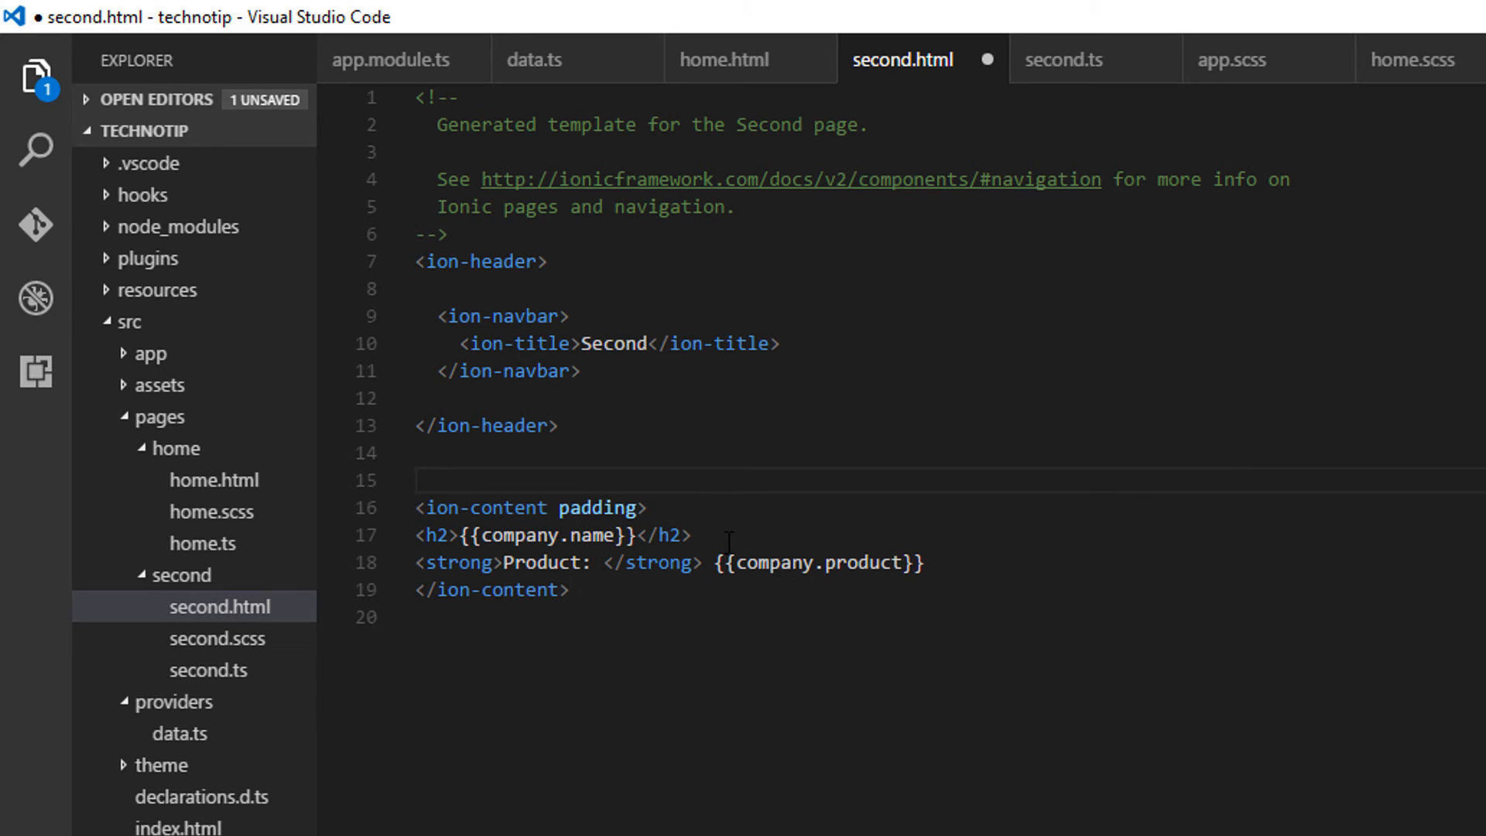
# Step: Add an ion-spinner with name="circles" and an empty *ngIf="" above ion-content
pyautogui.write('<')
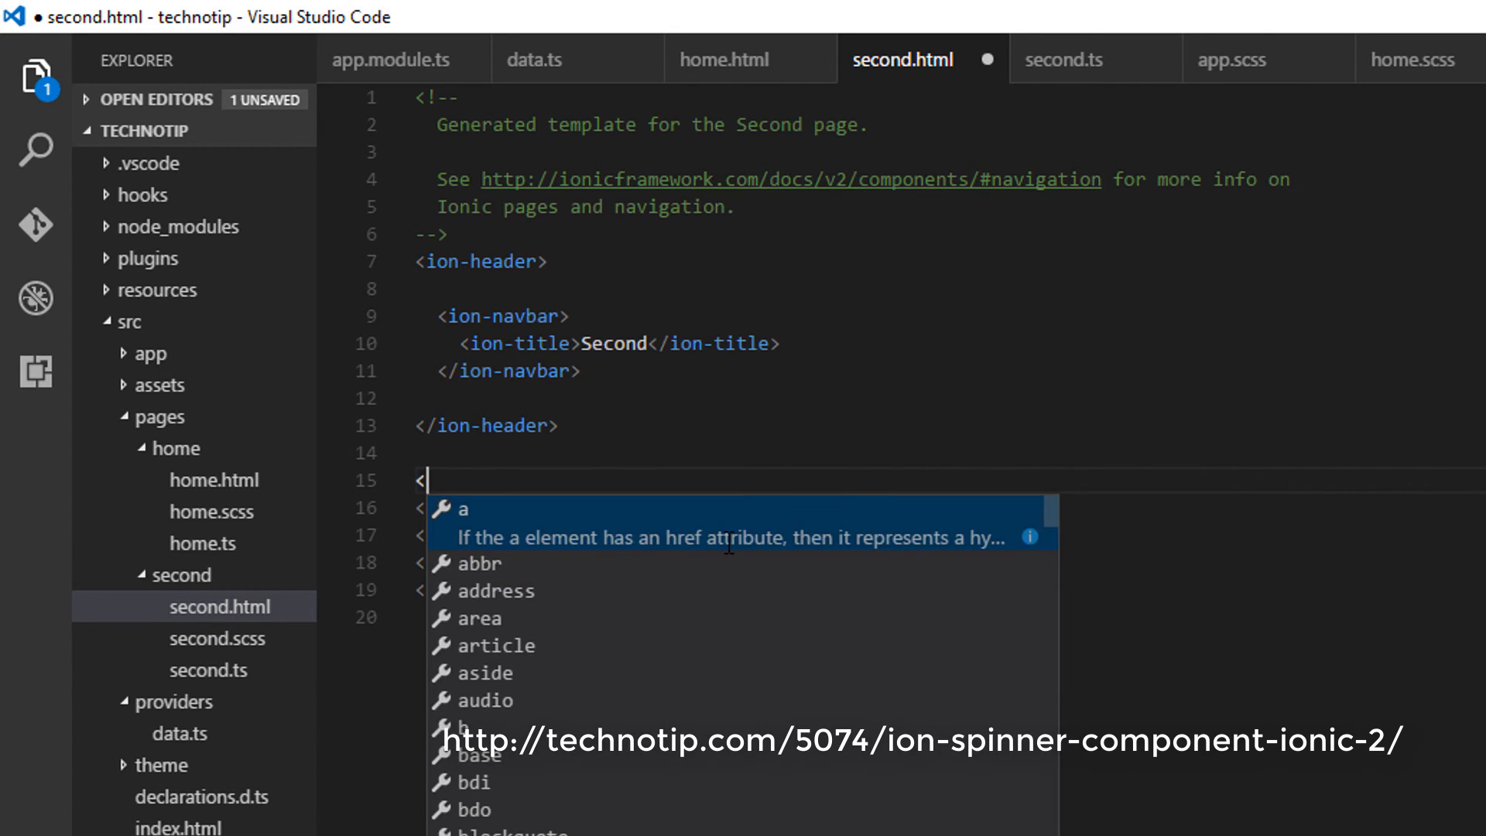
pyautogui.write('ion-spinner >')
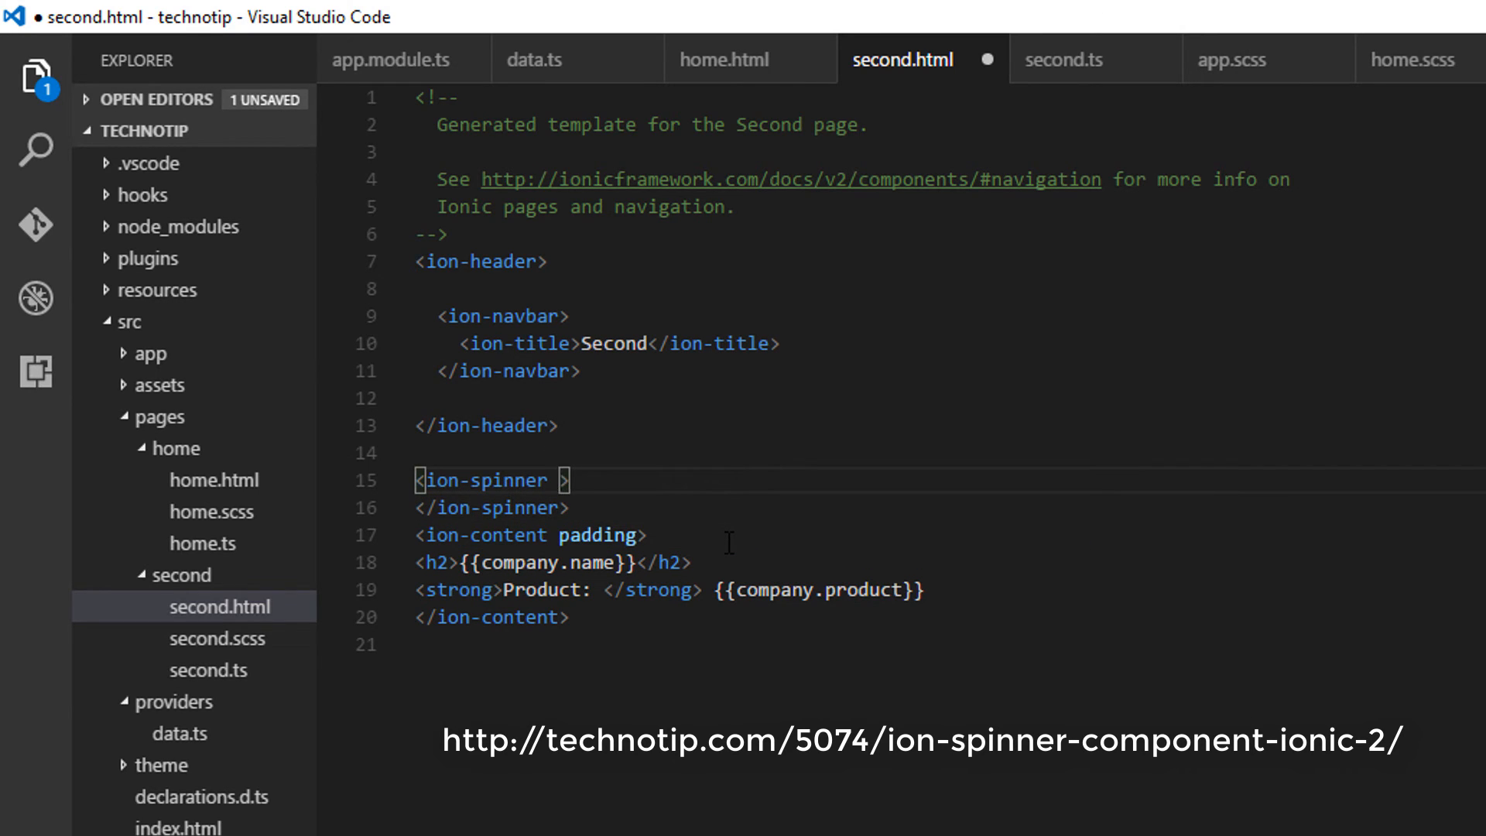
pyautogui.write('name=""')
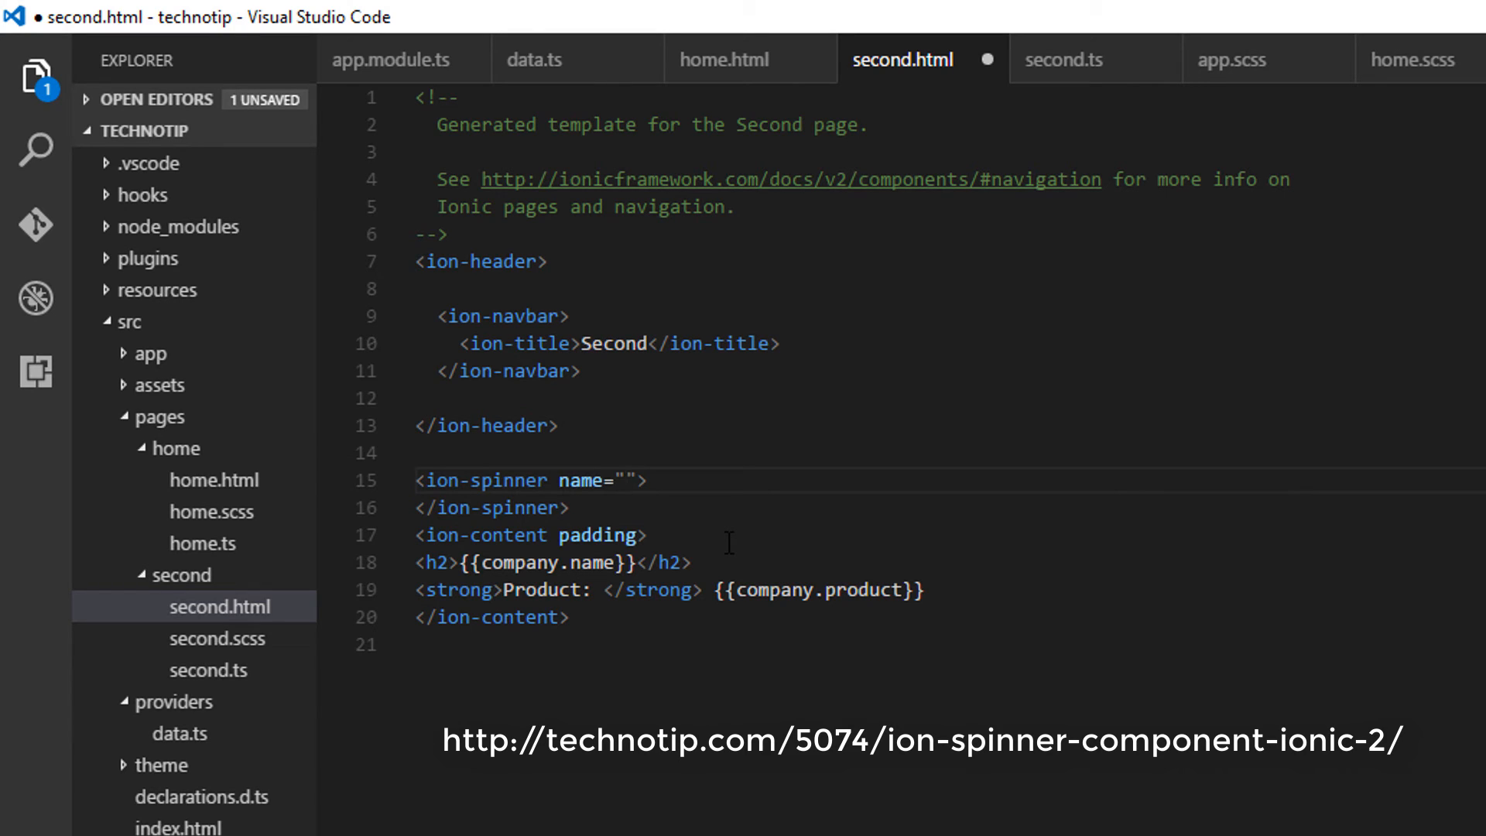
pyautogui.write('cir')
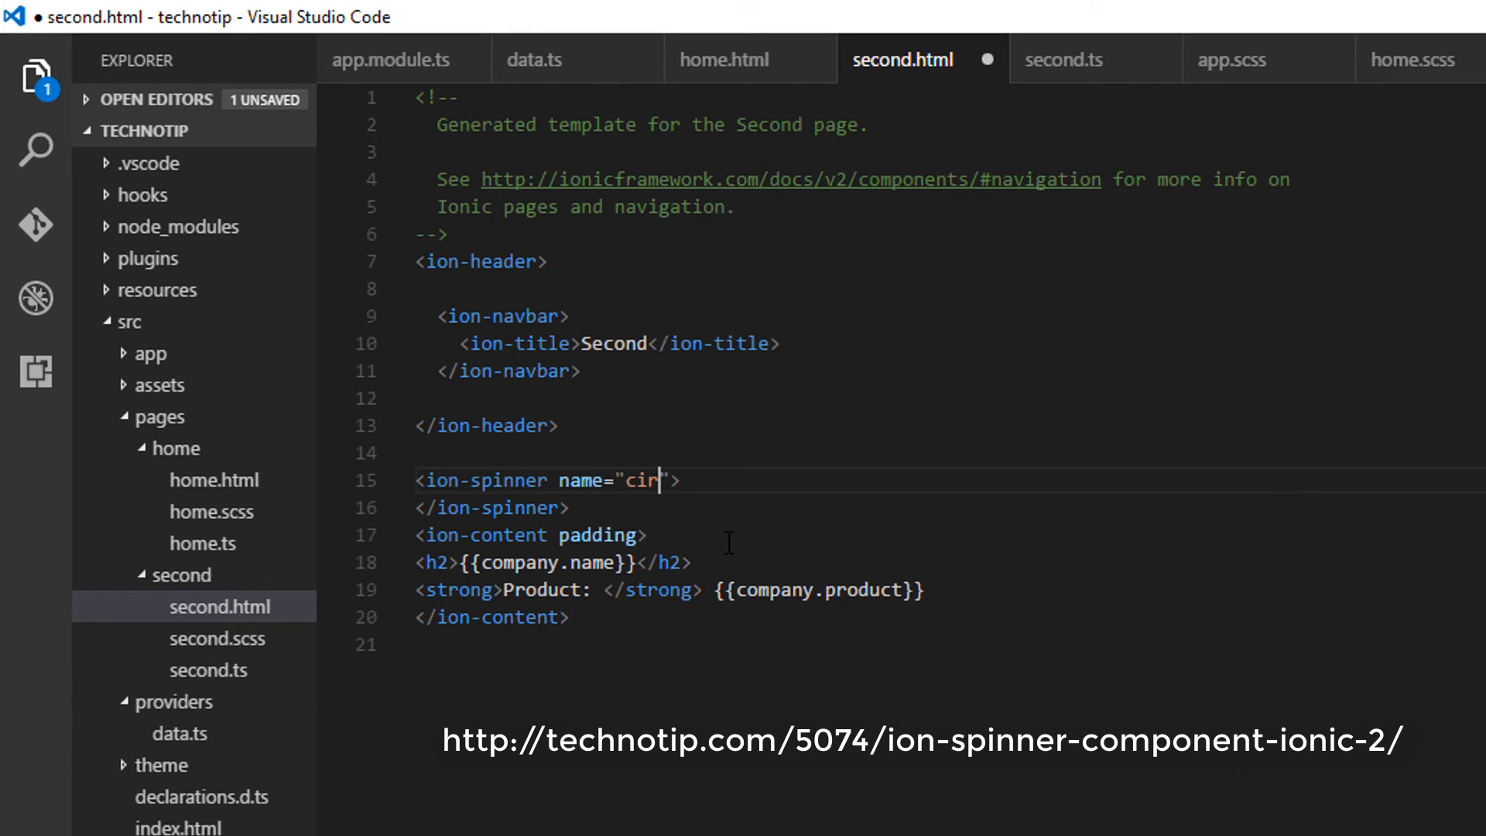
pyautogui.write('cles')
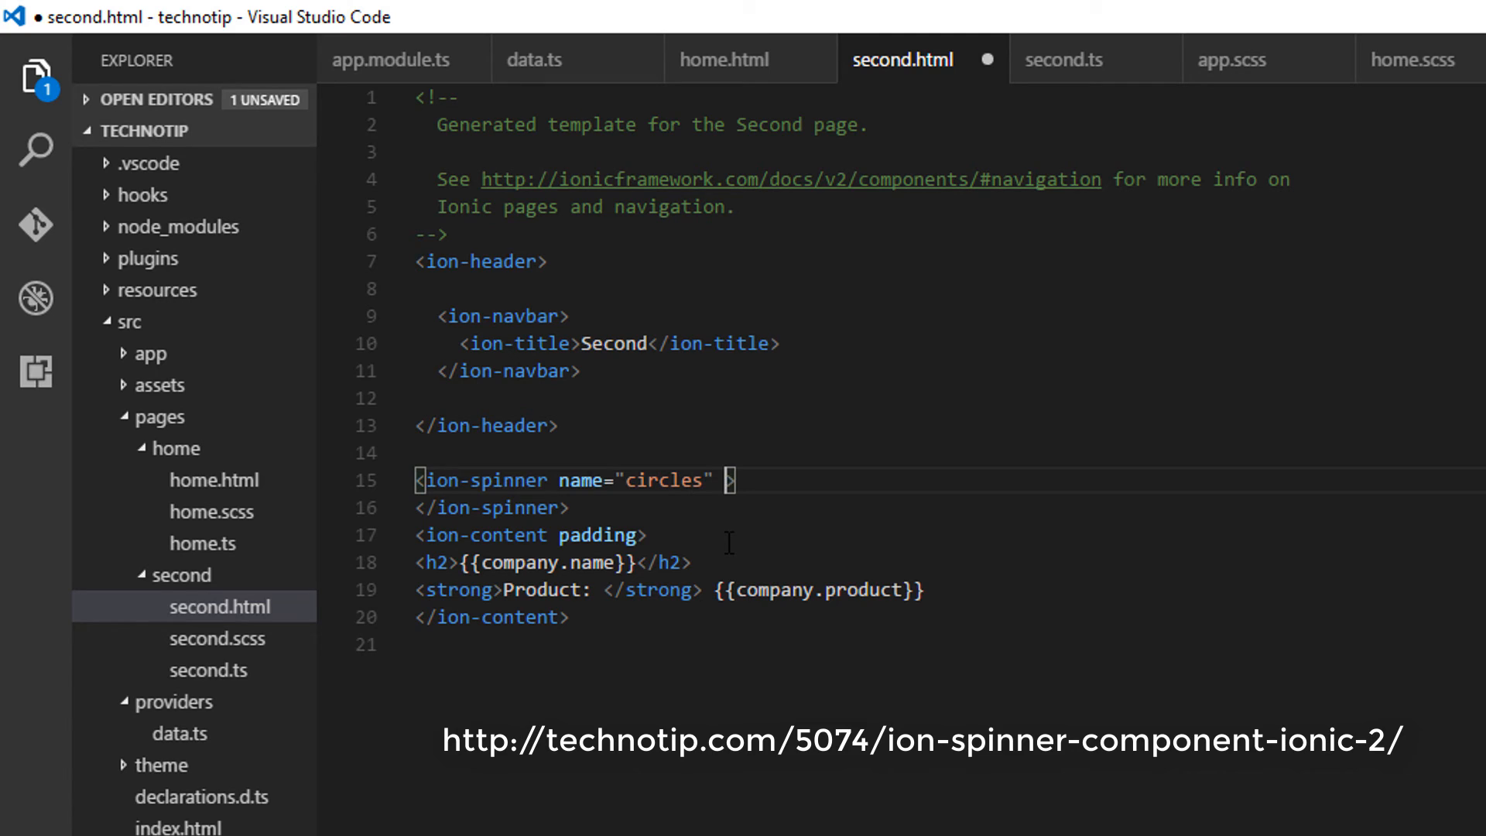
pyautogui.write('*ngI')
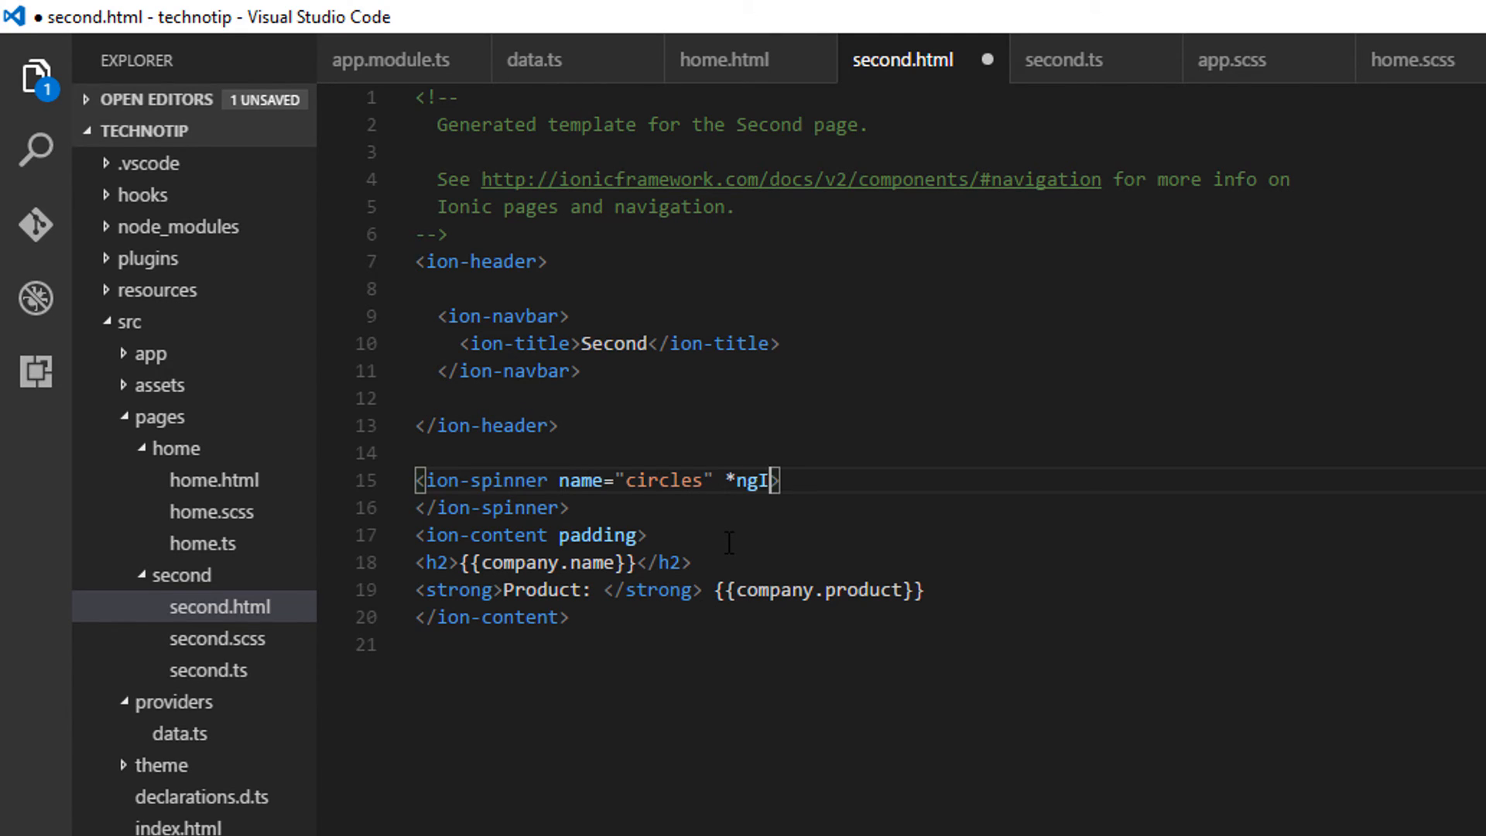
pyautogui.write('f=""')
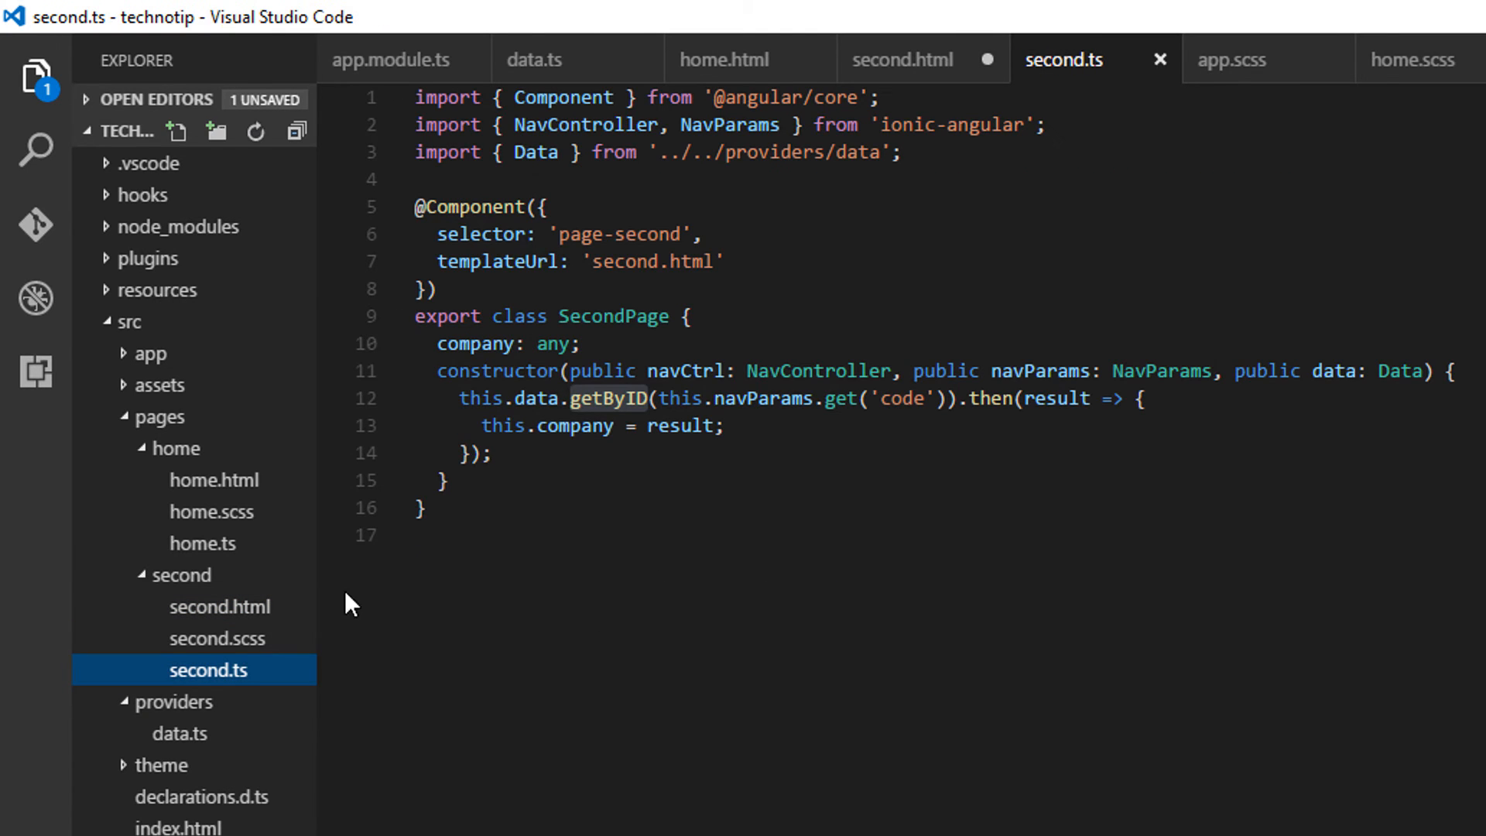
pyautogui.moveTo(683, 370)
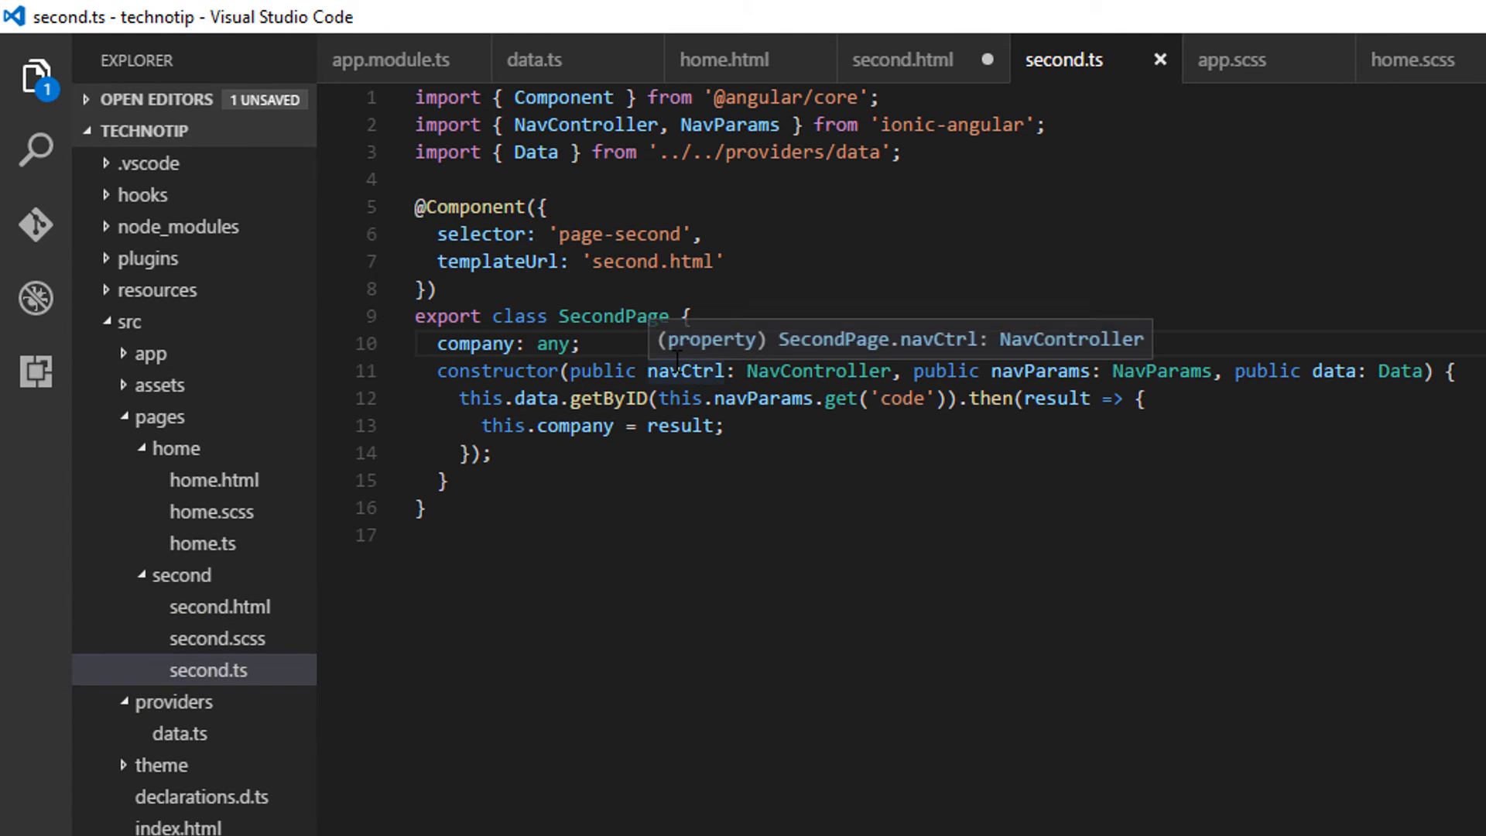
# Step: Initialize SecondPage's company property as company: any = 0, then return to second.html
pyautogui.write('= 0')
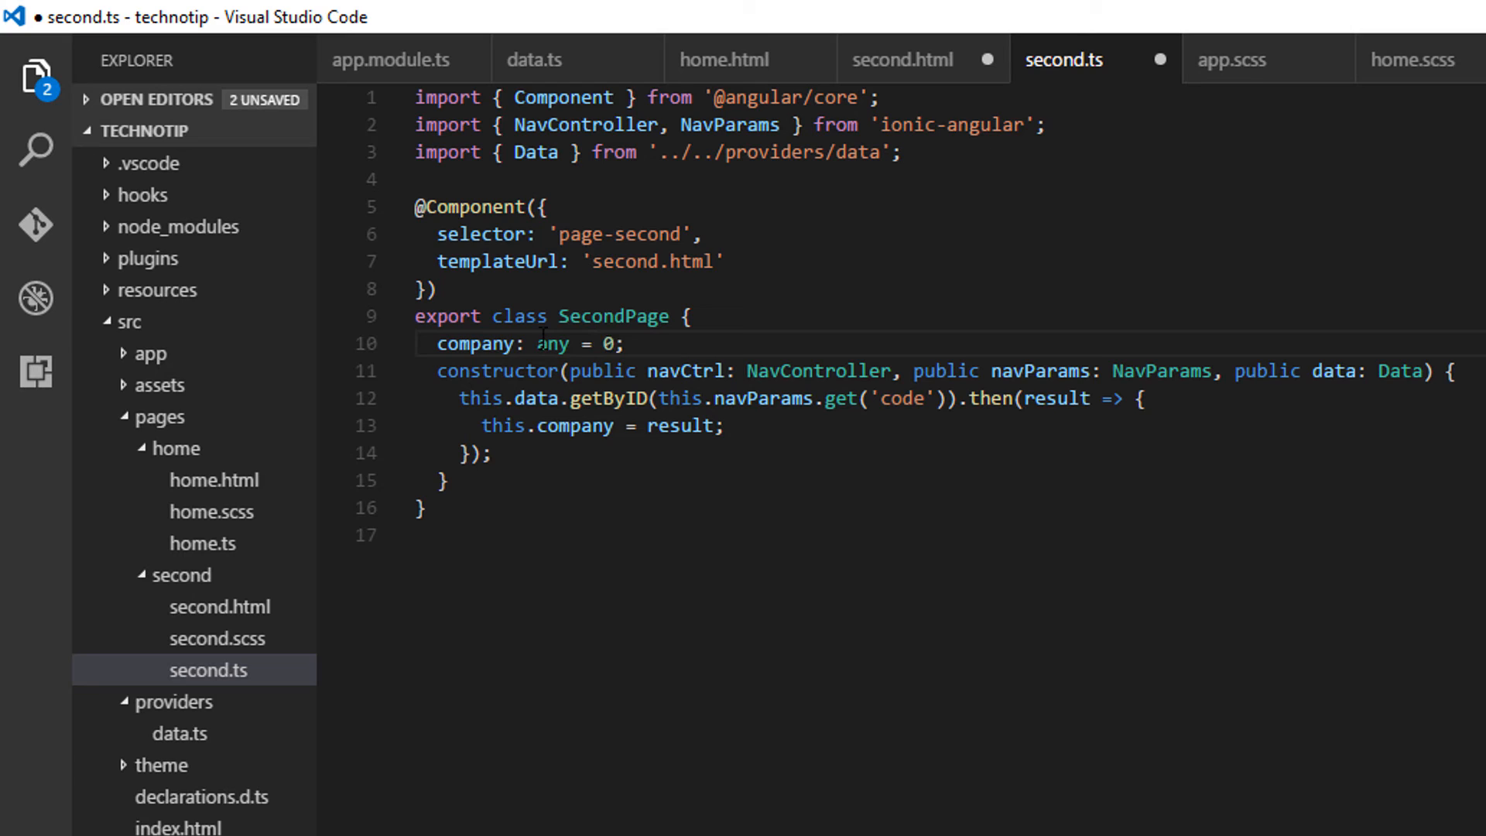
pyautogui.doubleClick(473, 344)
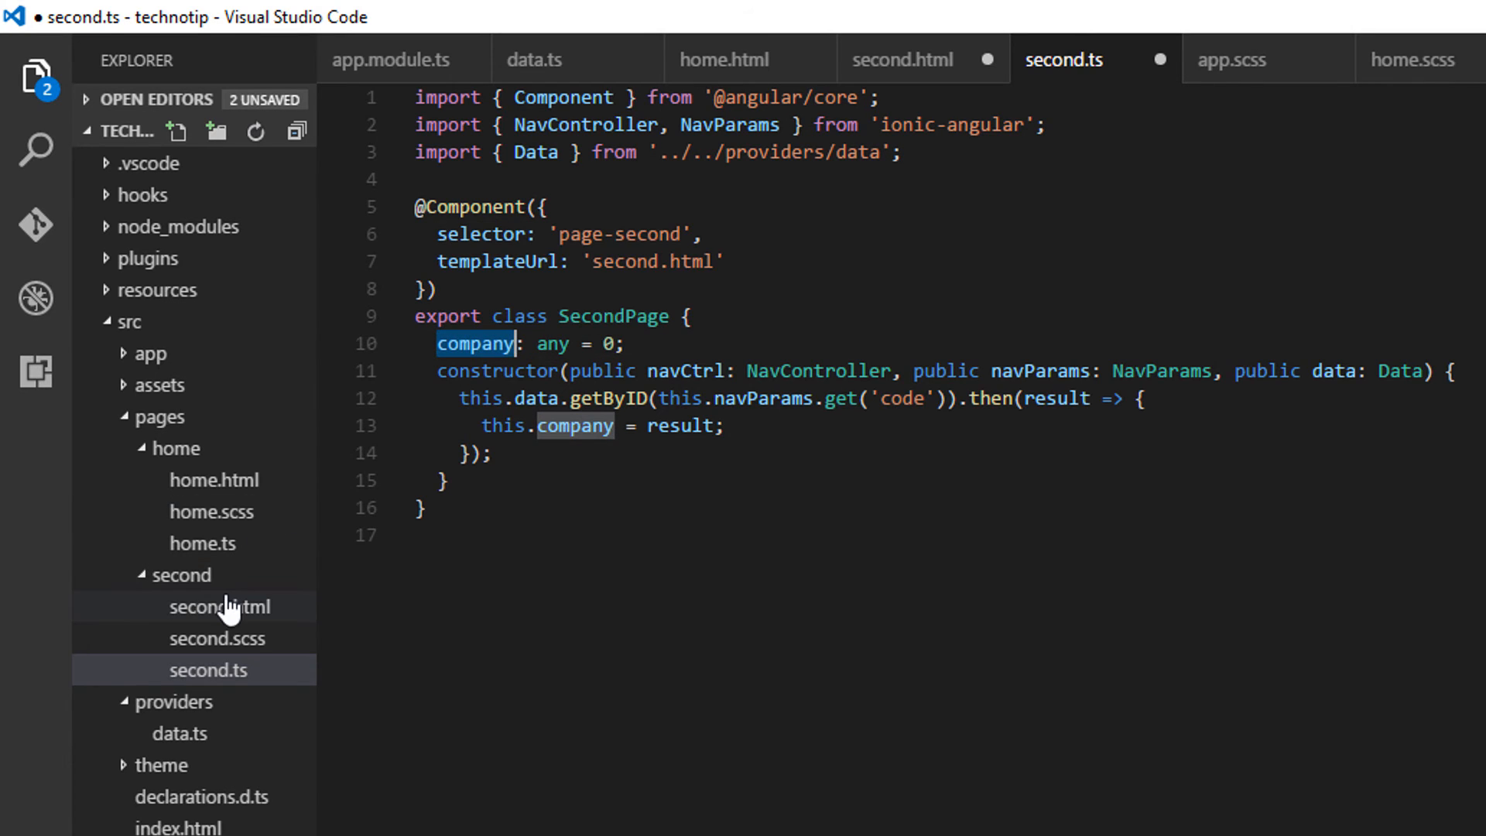
pyautogui.click(222, 607)
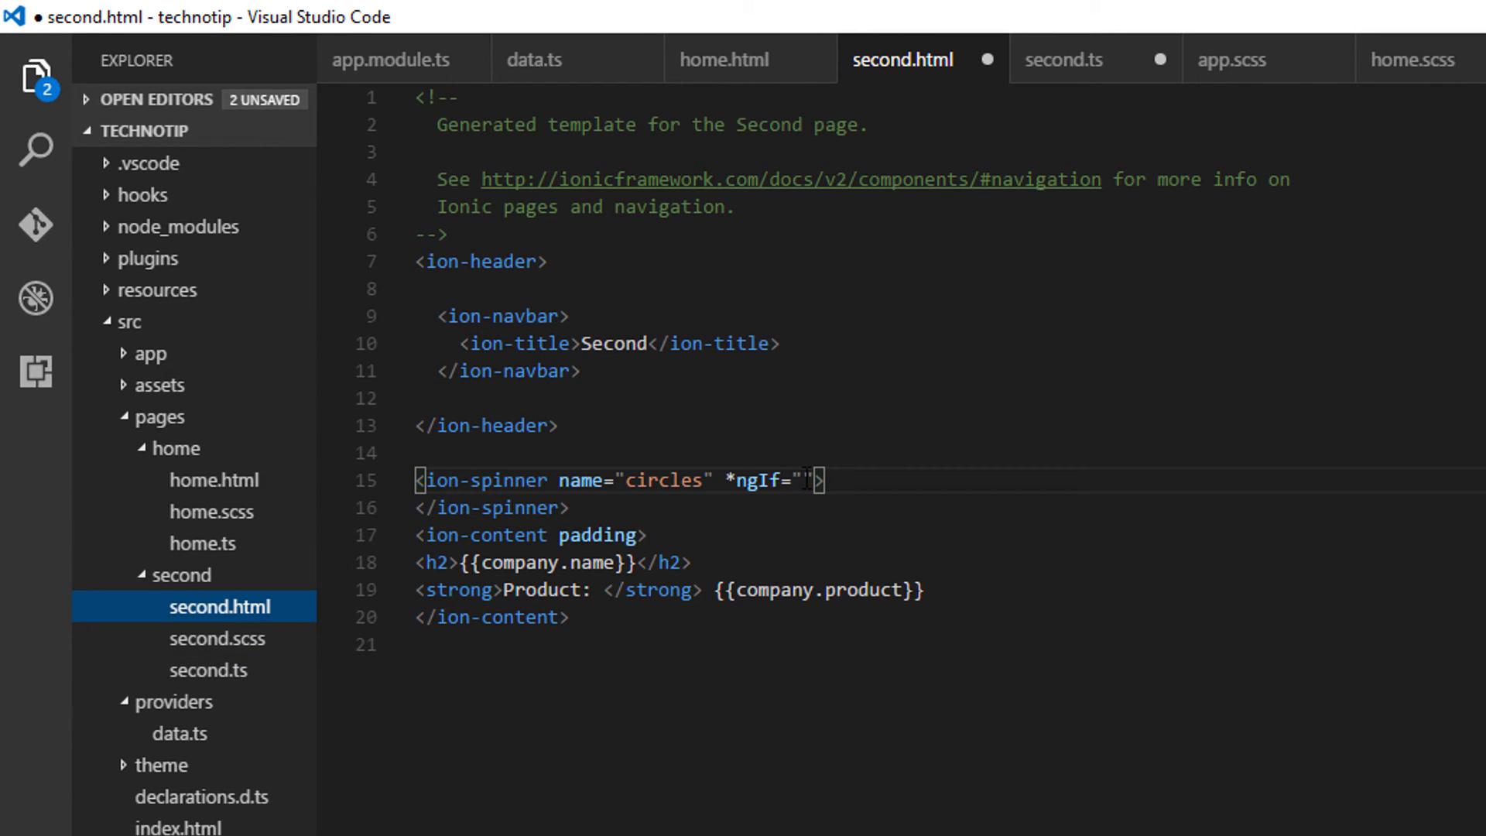
# Step: Show the spinner when company == 0 and ion-content when company != 0, then save and close second.html
pyautogui.write('company == 0')
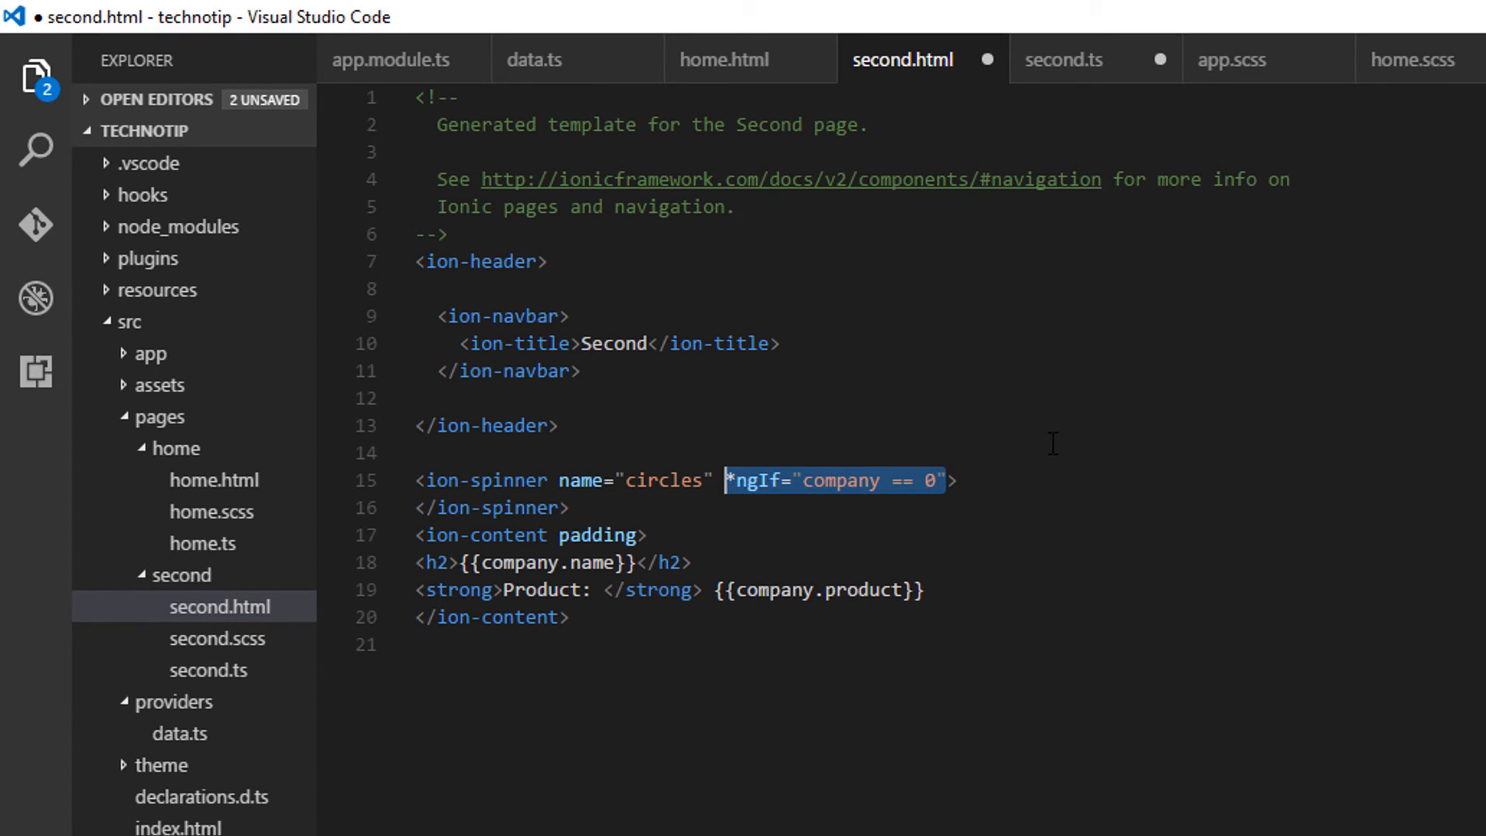
pyautogui.write('*ngIf="company == 0"')
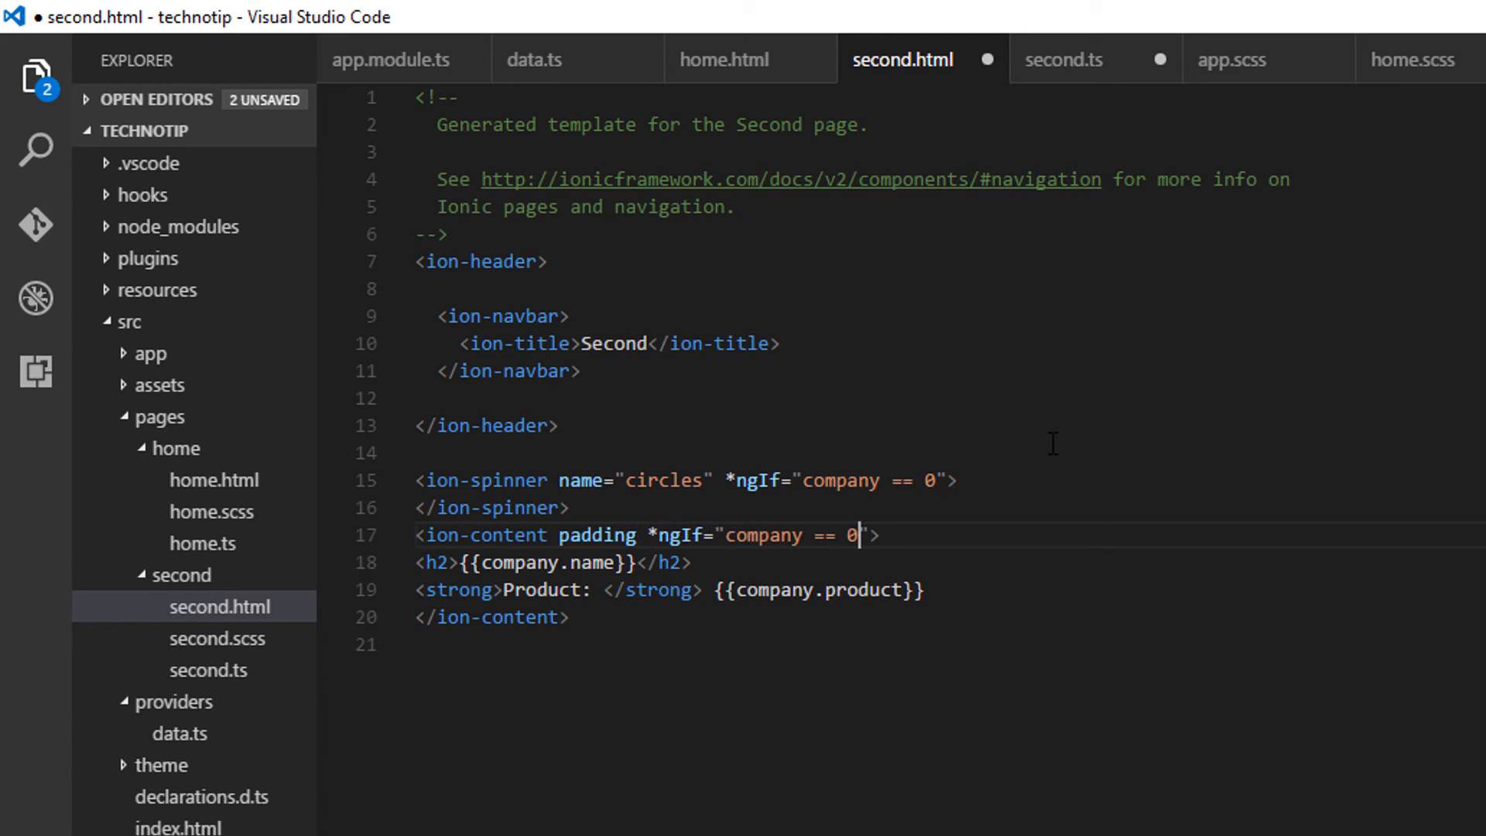
pyautogui.write('!')
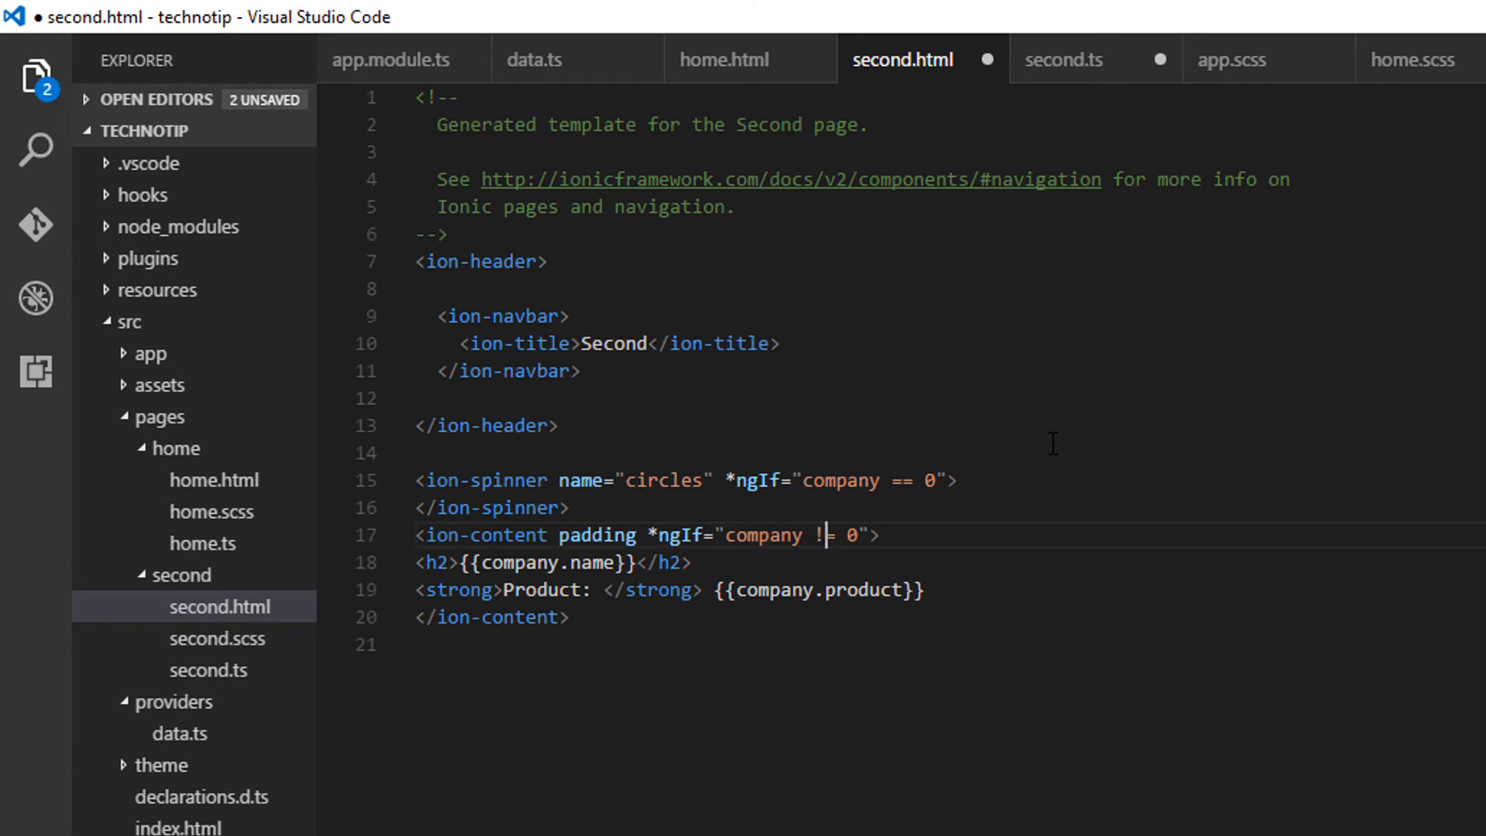
pyautogui.press('ctrl+s')
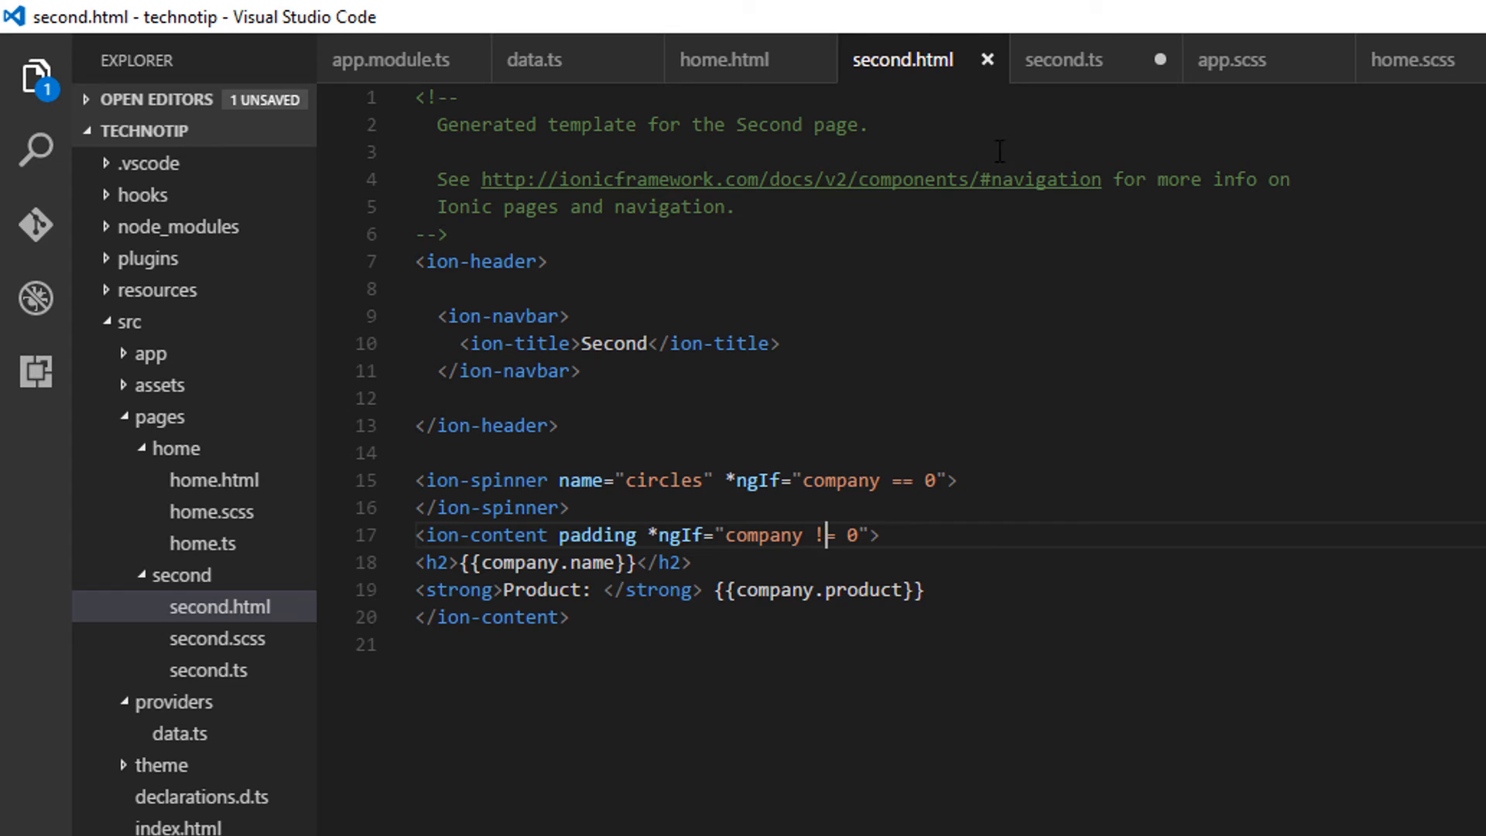
pyautogui.click(1064, 59)
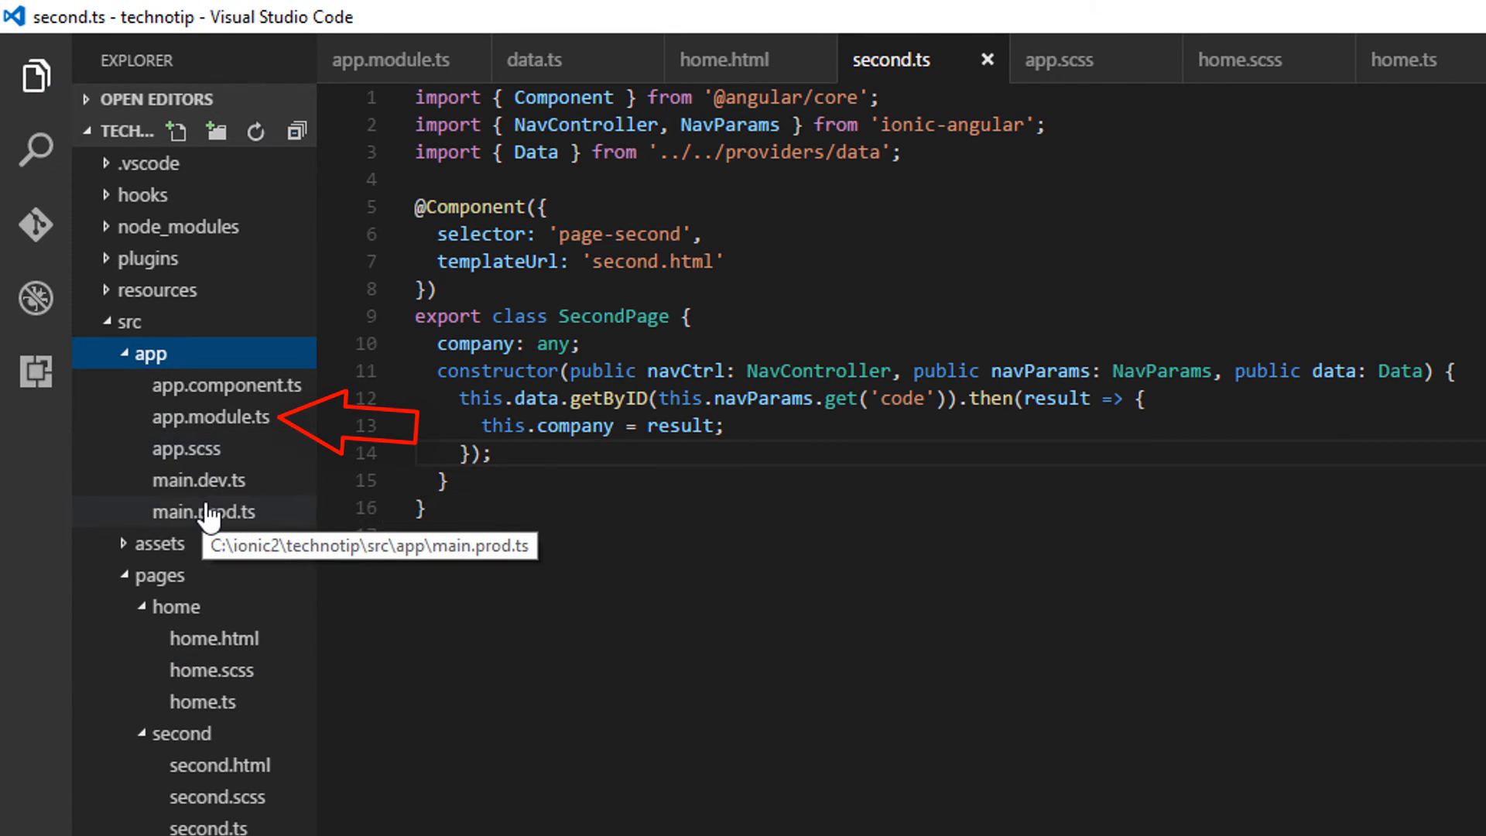
# Step: In app.module.ts, duplicate the HomePage import and point it at '../pages/second/second'
pyautogui.click(210, 416)
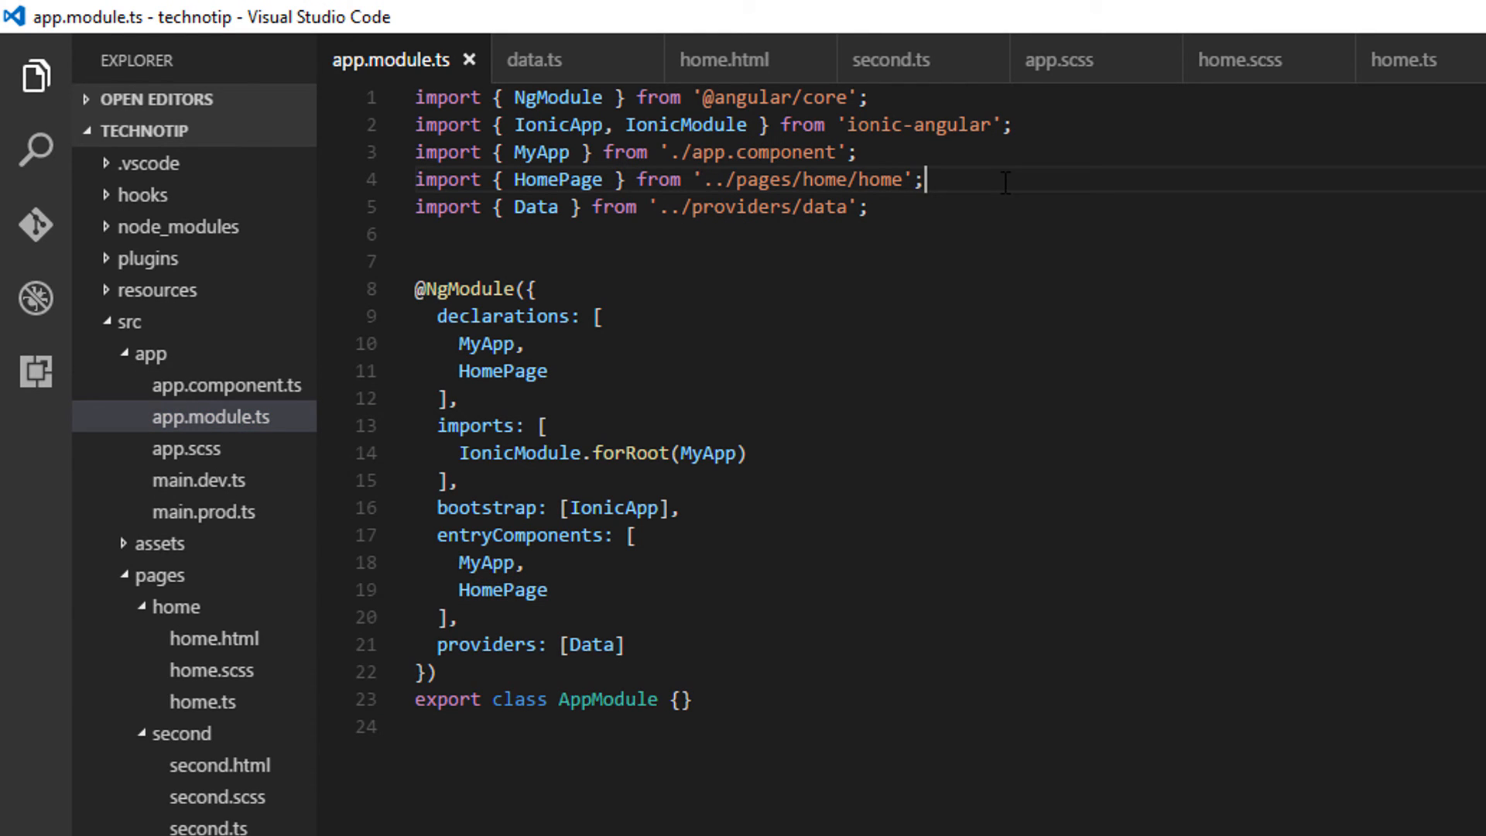
pyautogui.press('Enter')
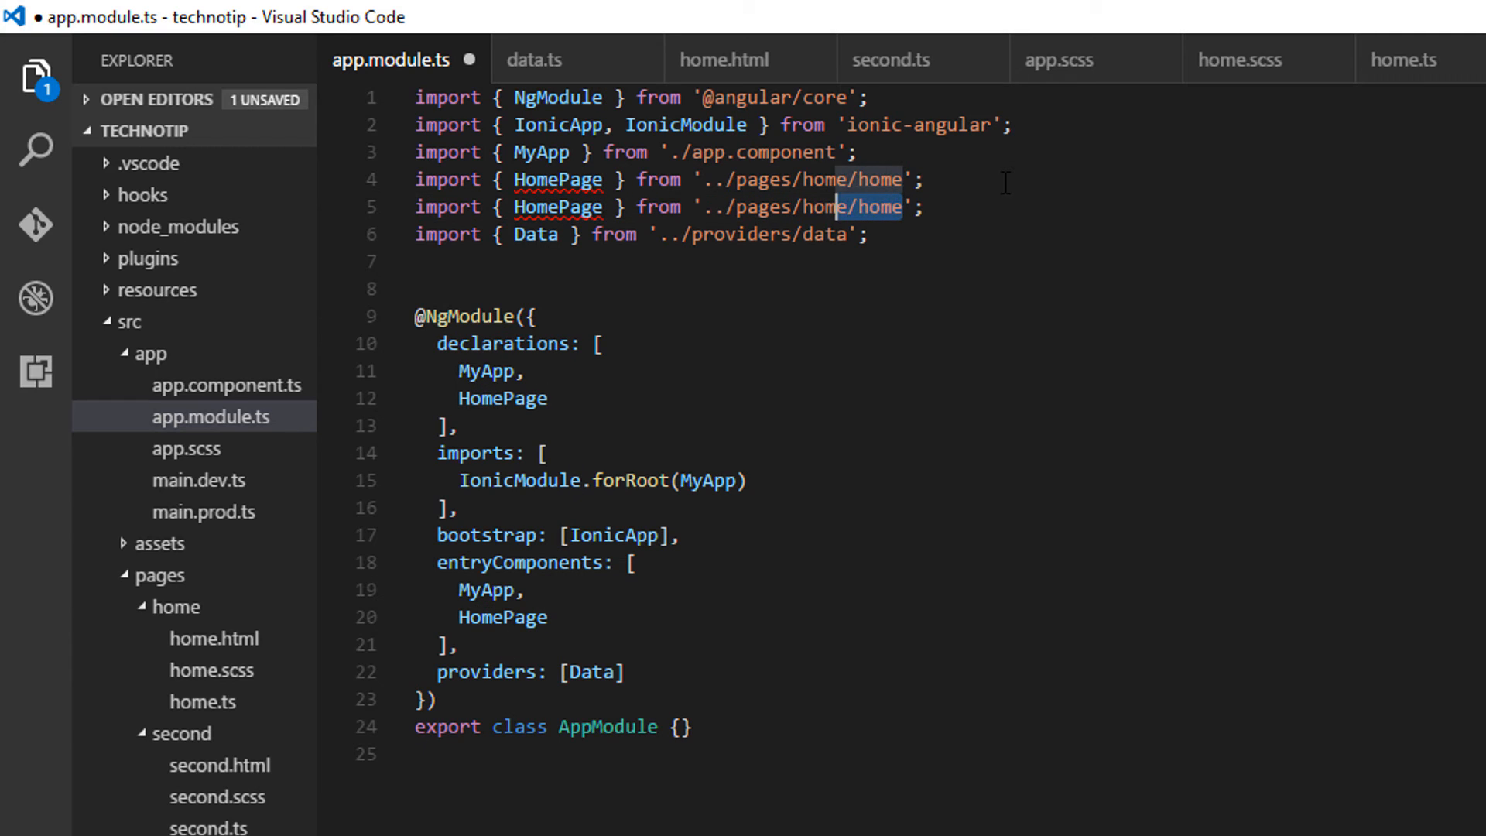
pyautogui.write('second')
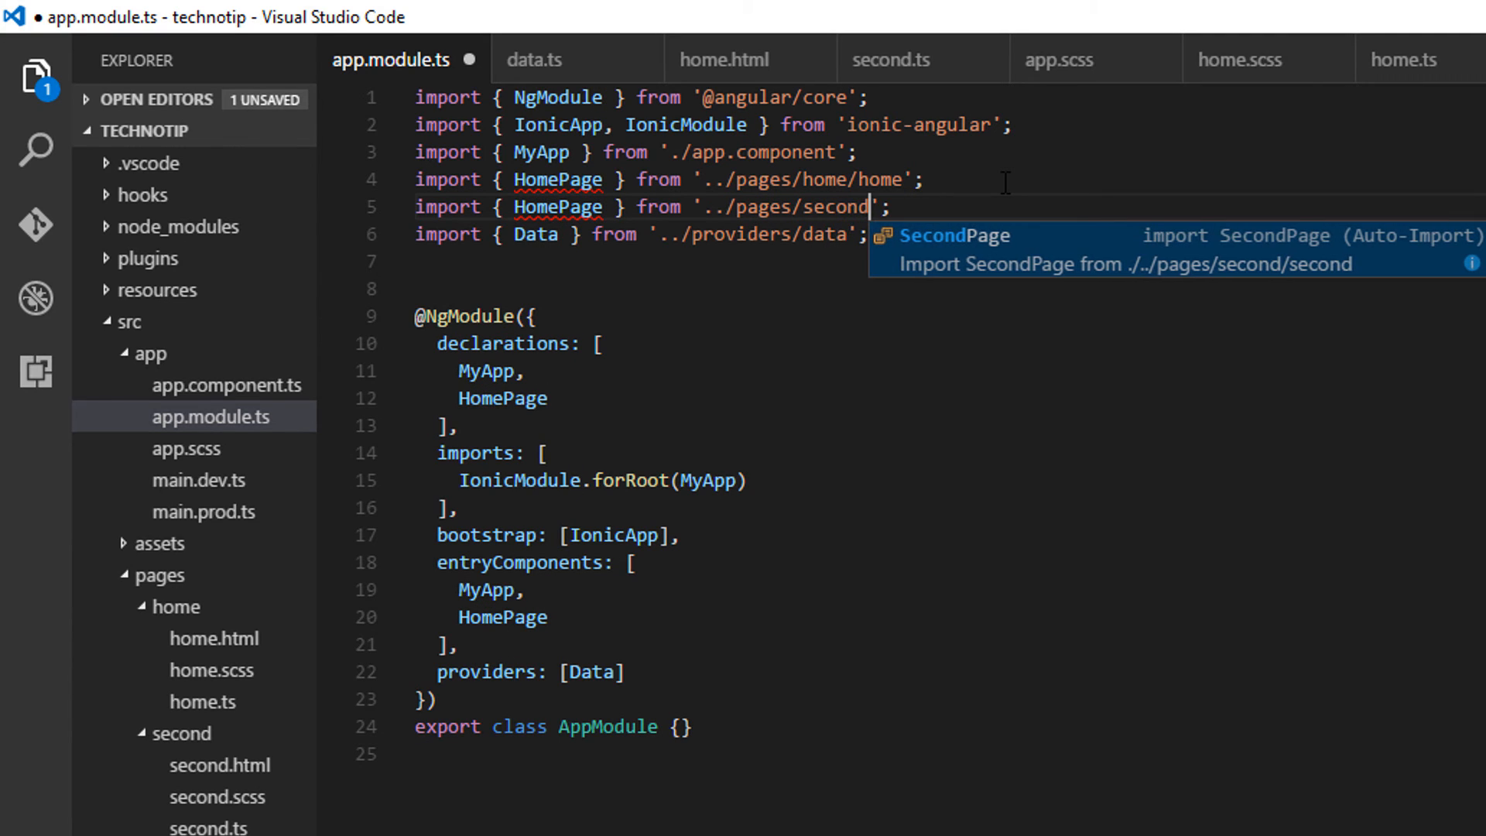
pyautogui.write('/second')
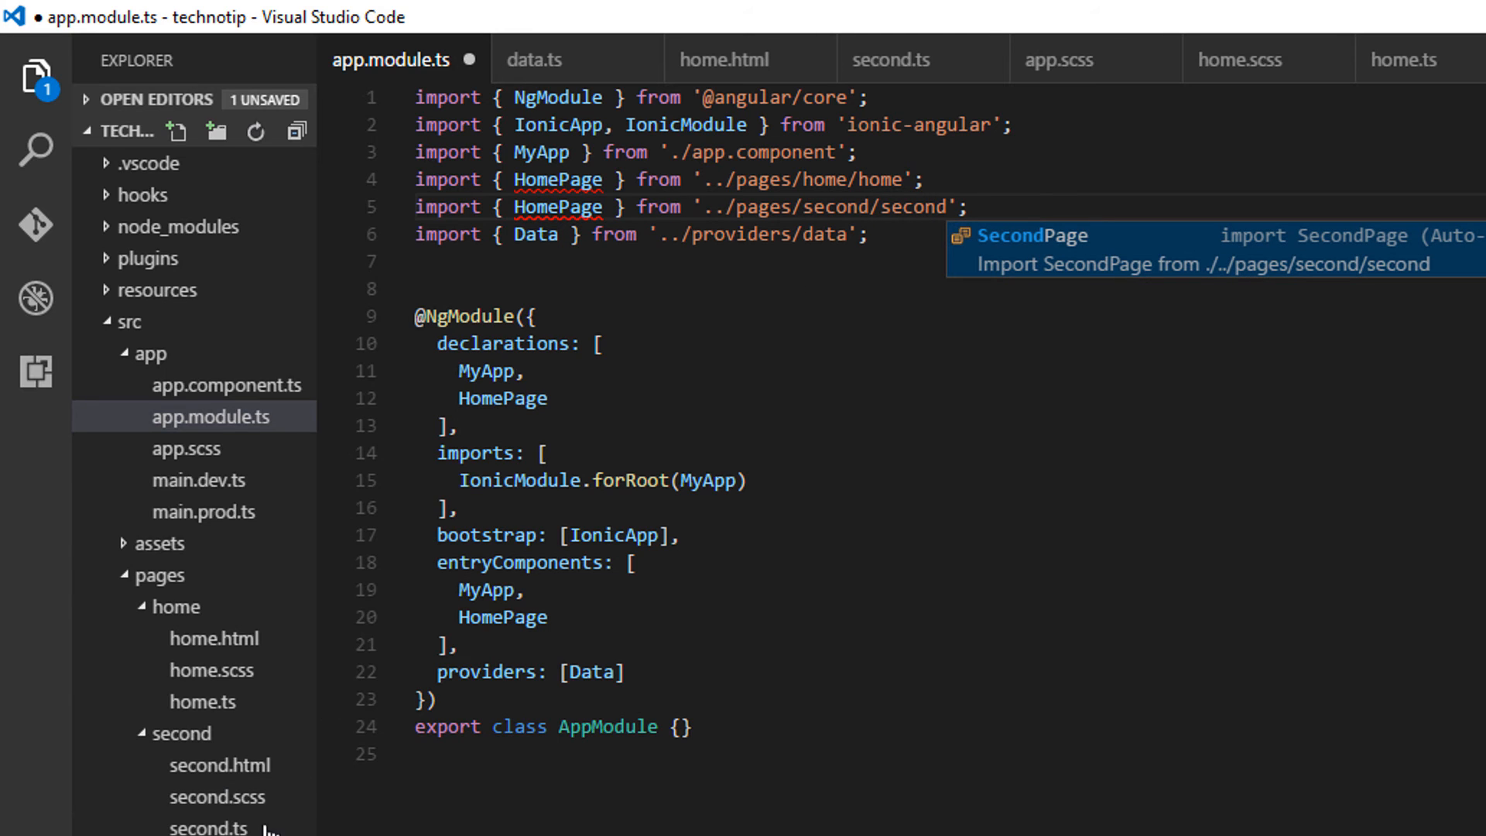
# Step: After checking the class name in second.ts, import and register SecondPage in the module
pyautogui.click(891, 59)
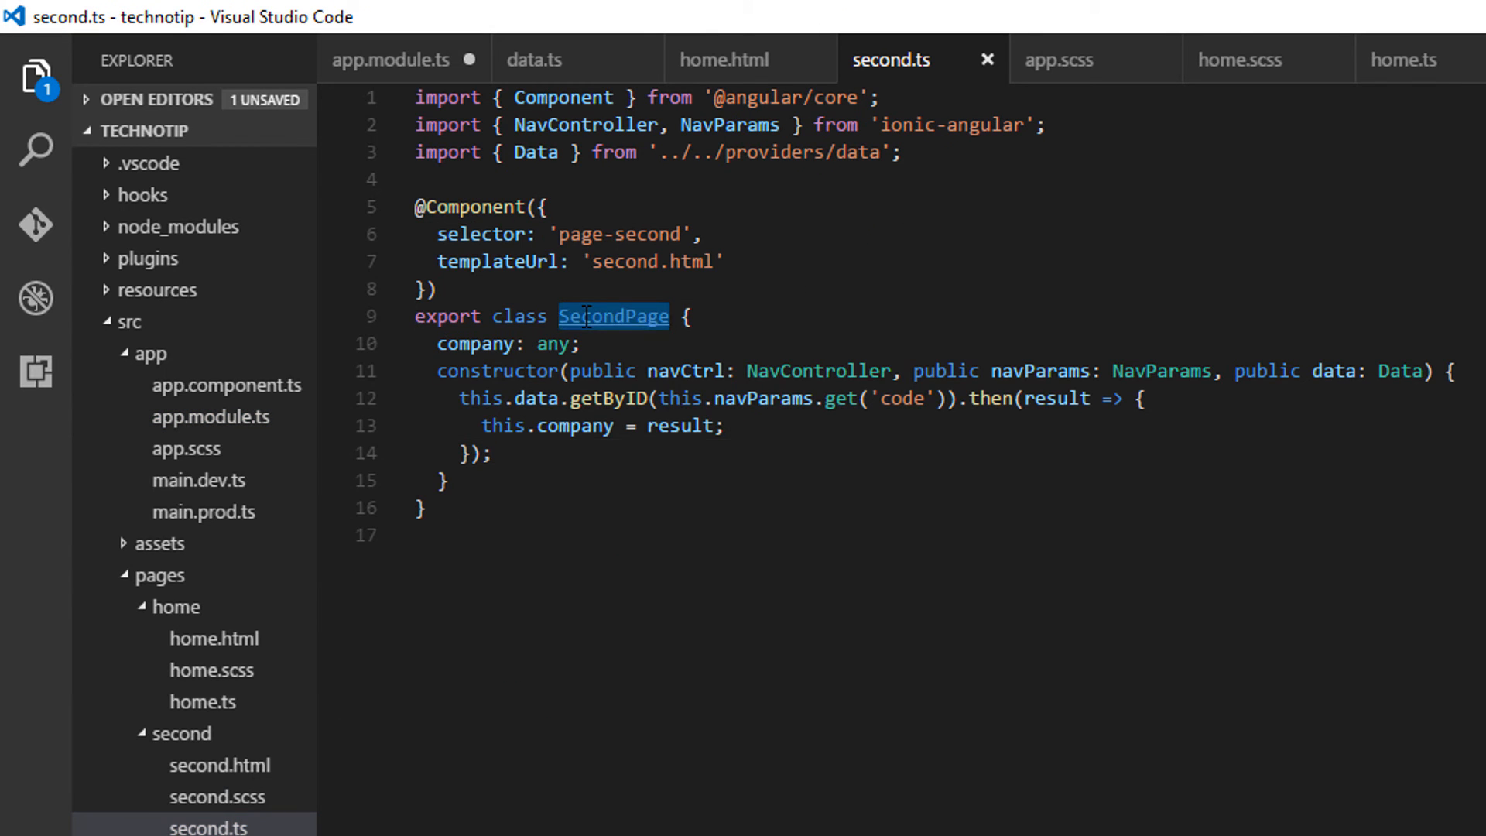
pyautogui.click(210, 416)
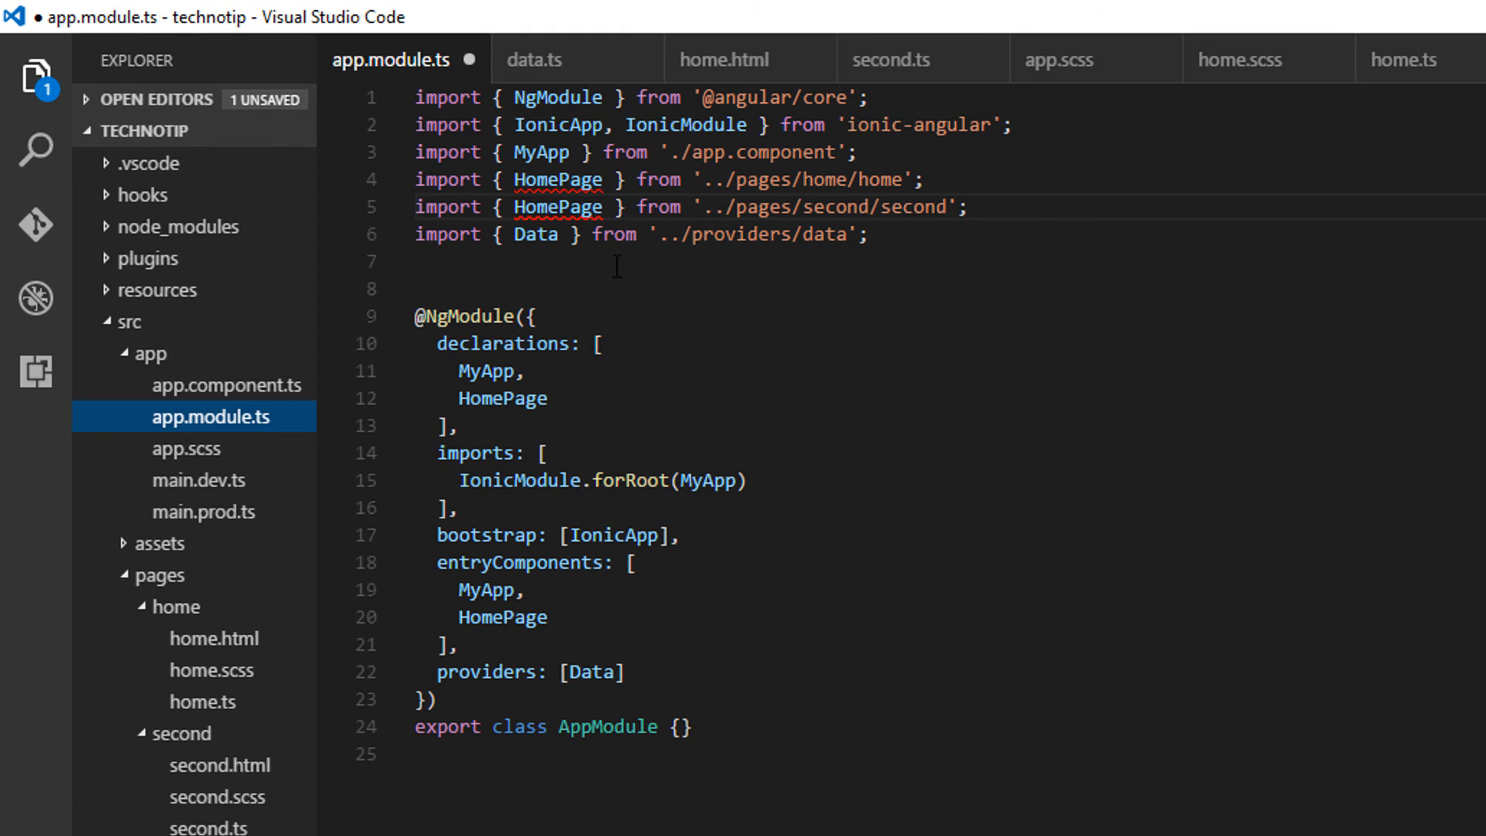
pyautogui.write('SecondPage')
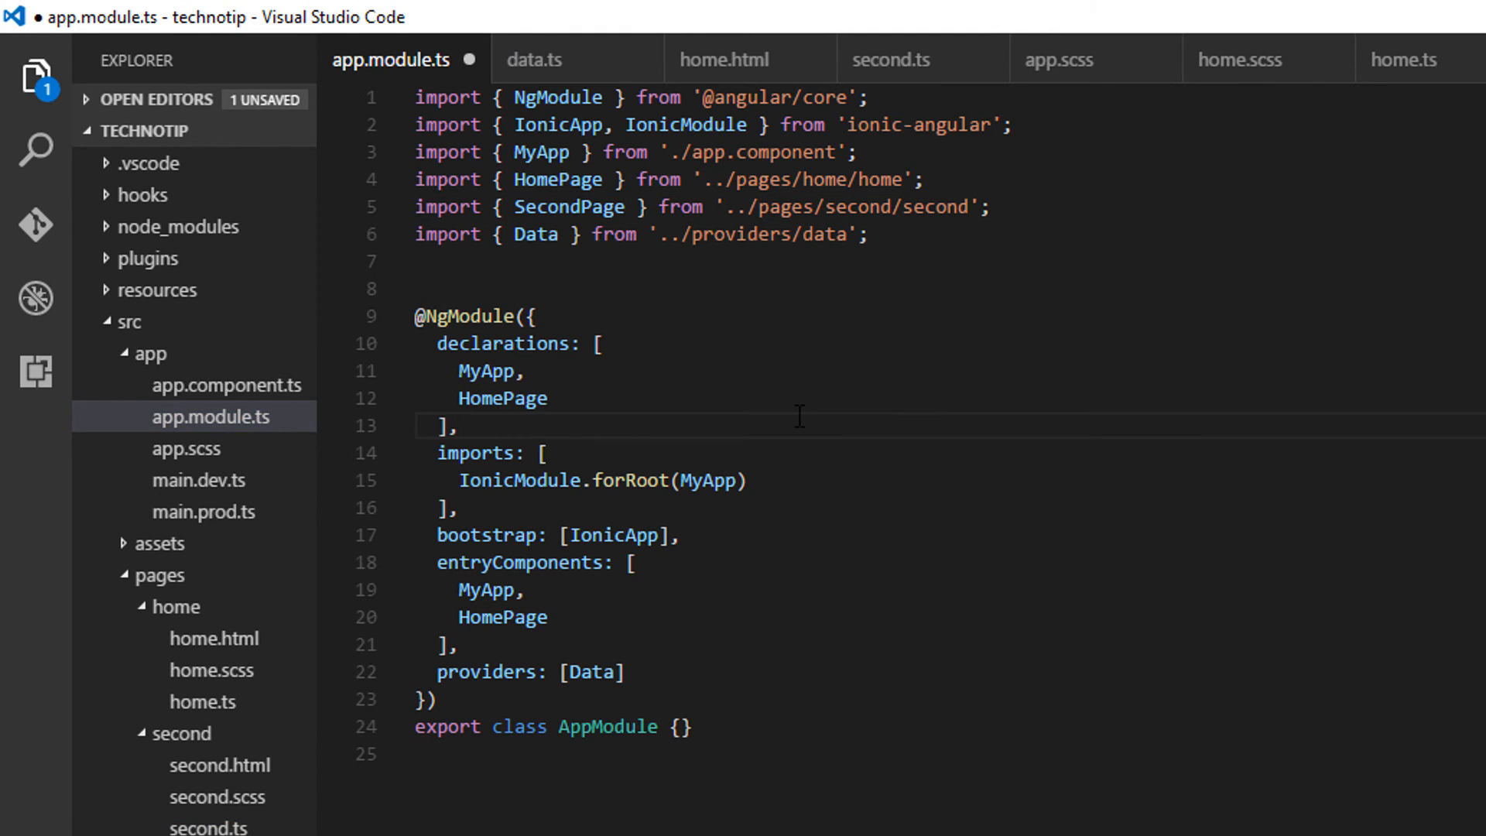
pyautogui.write('SecondPage')
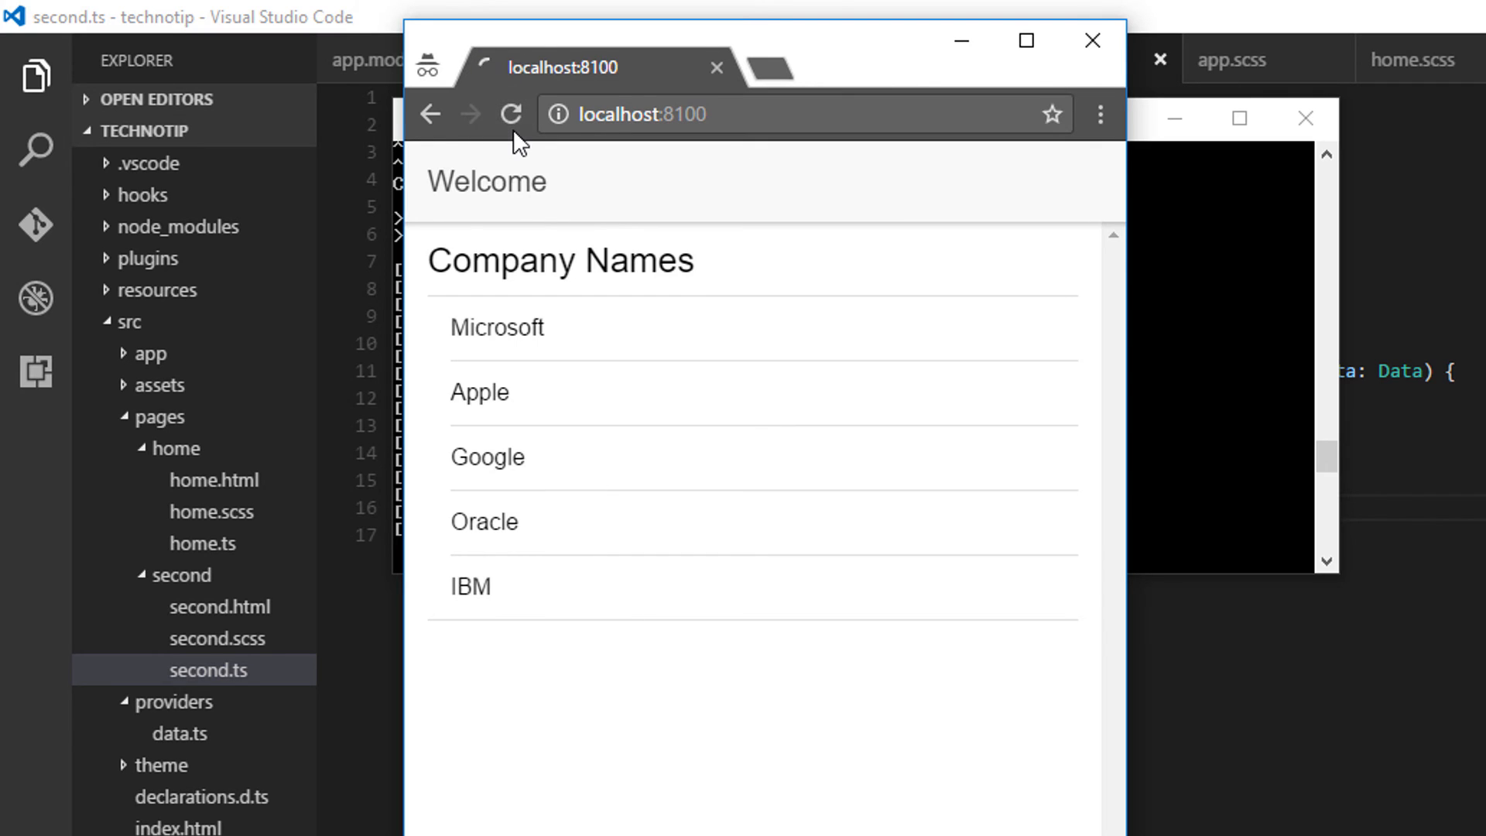
# Step: Reload the app in Chrome, view Microsoft's detail page, go back, then view Google's
pyautogui.click(509, 113)
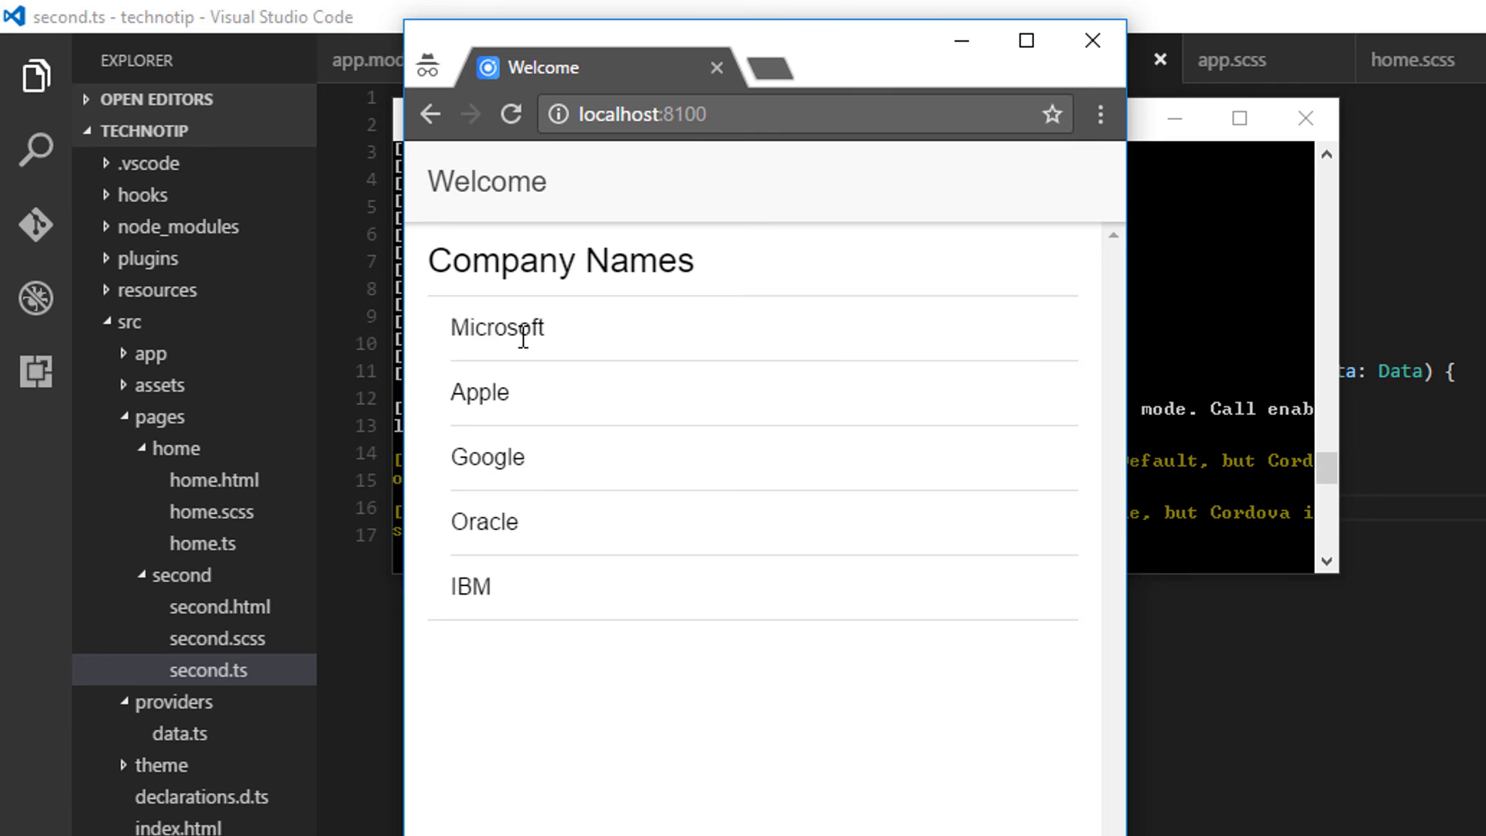
pyautogui.click(497, 328)
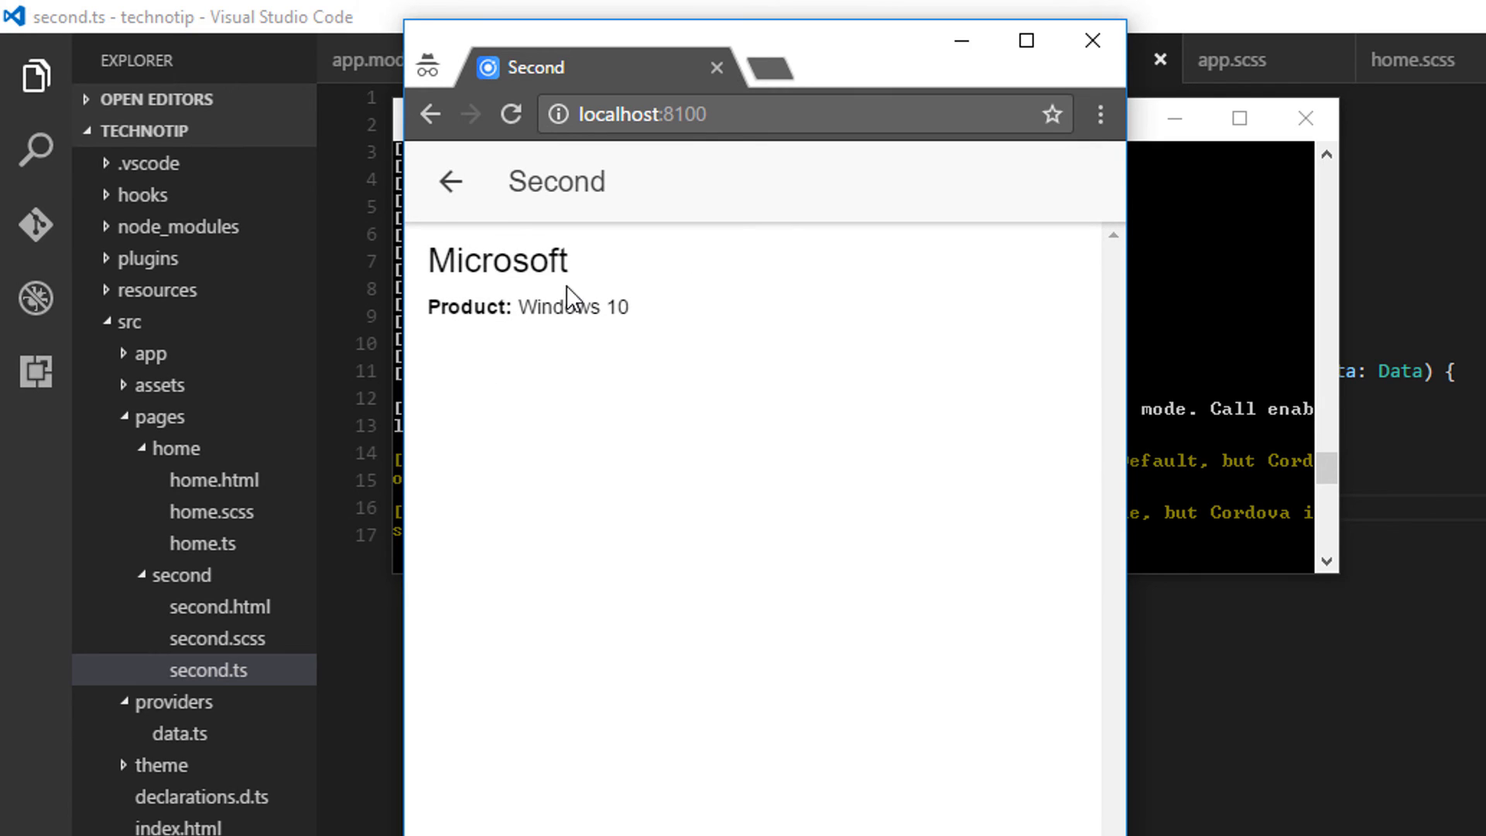
pyautogui.moveTo(780, 326)
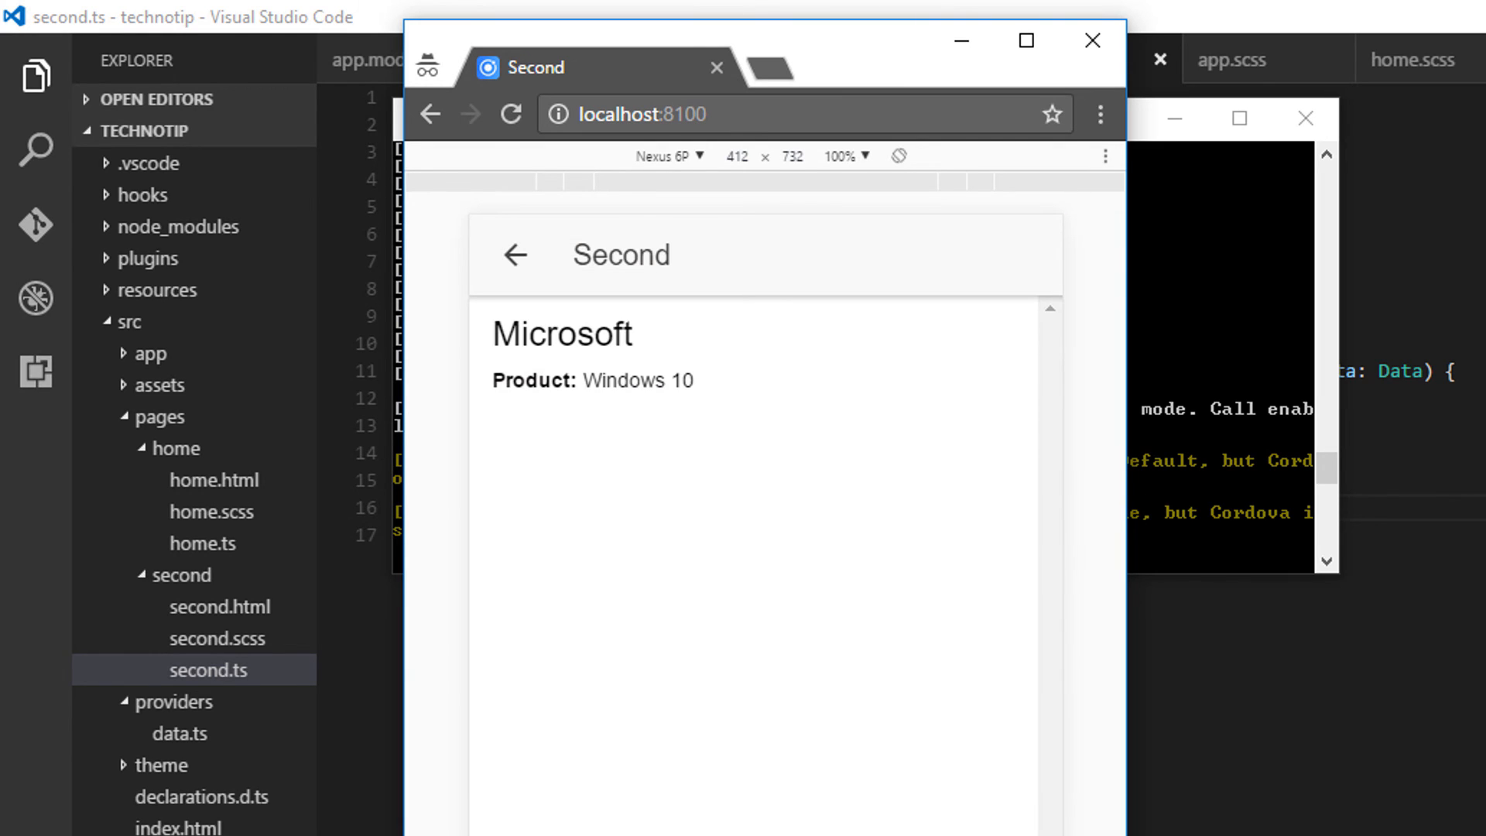
pyautogui.moveTo(686, 183)
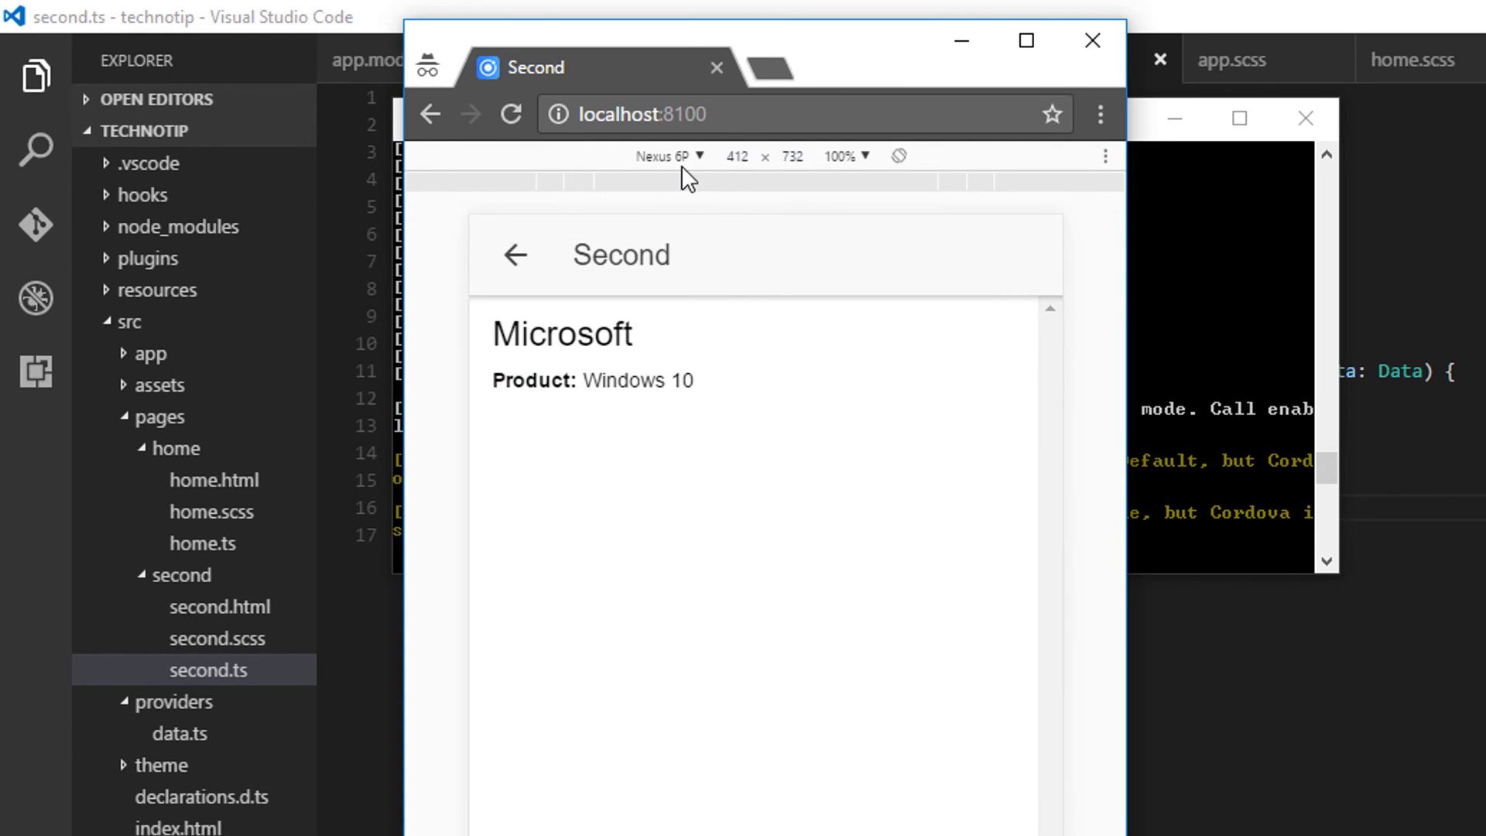
pyautogui.click(514, 254)
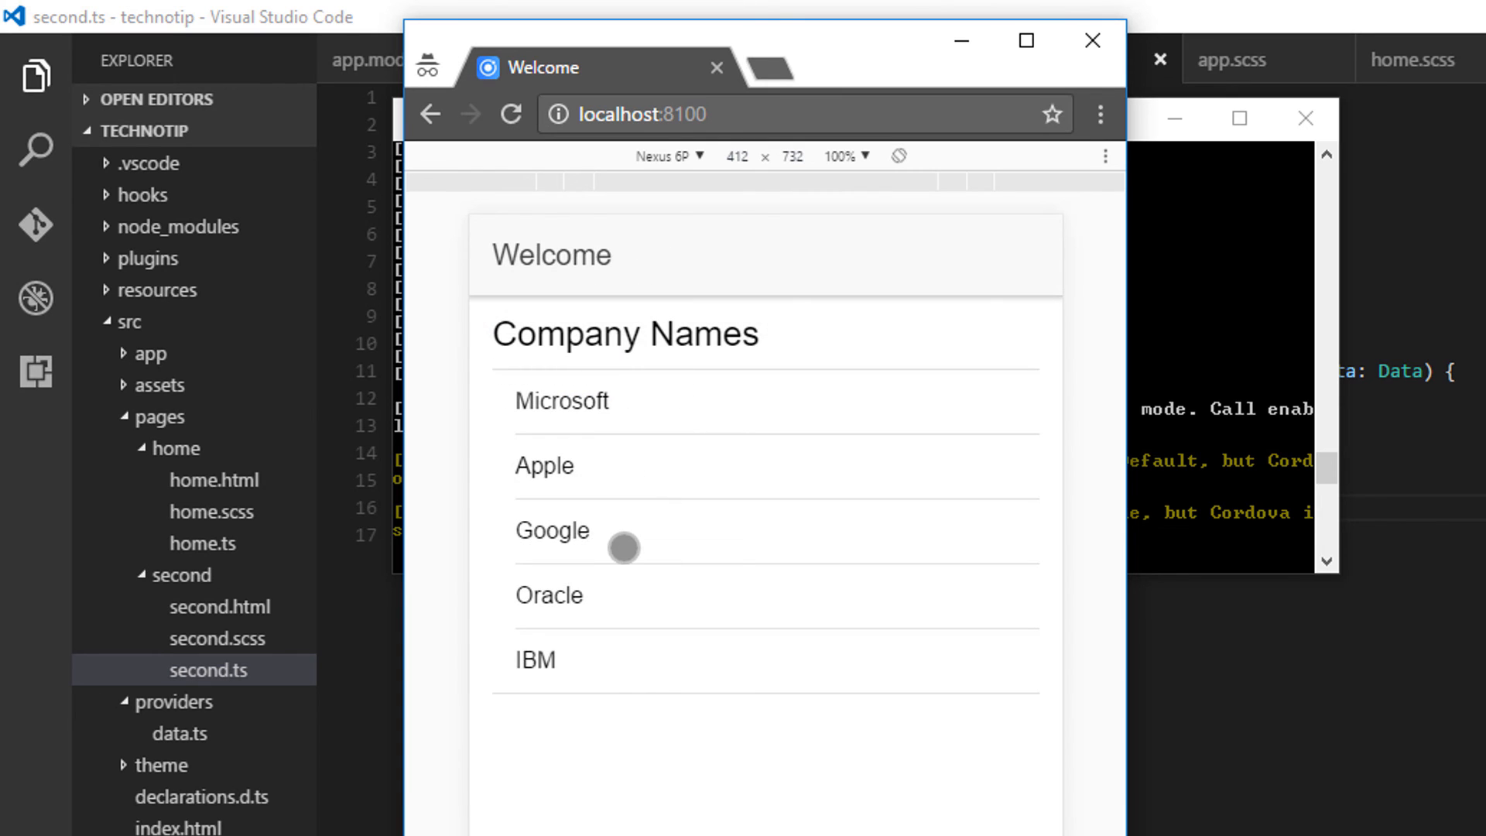
pyautogui.click(553, 530)
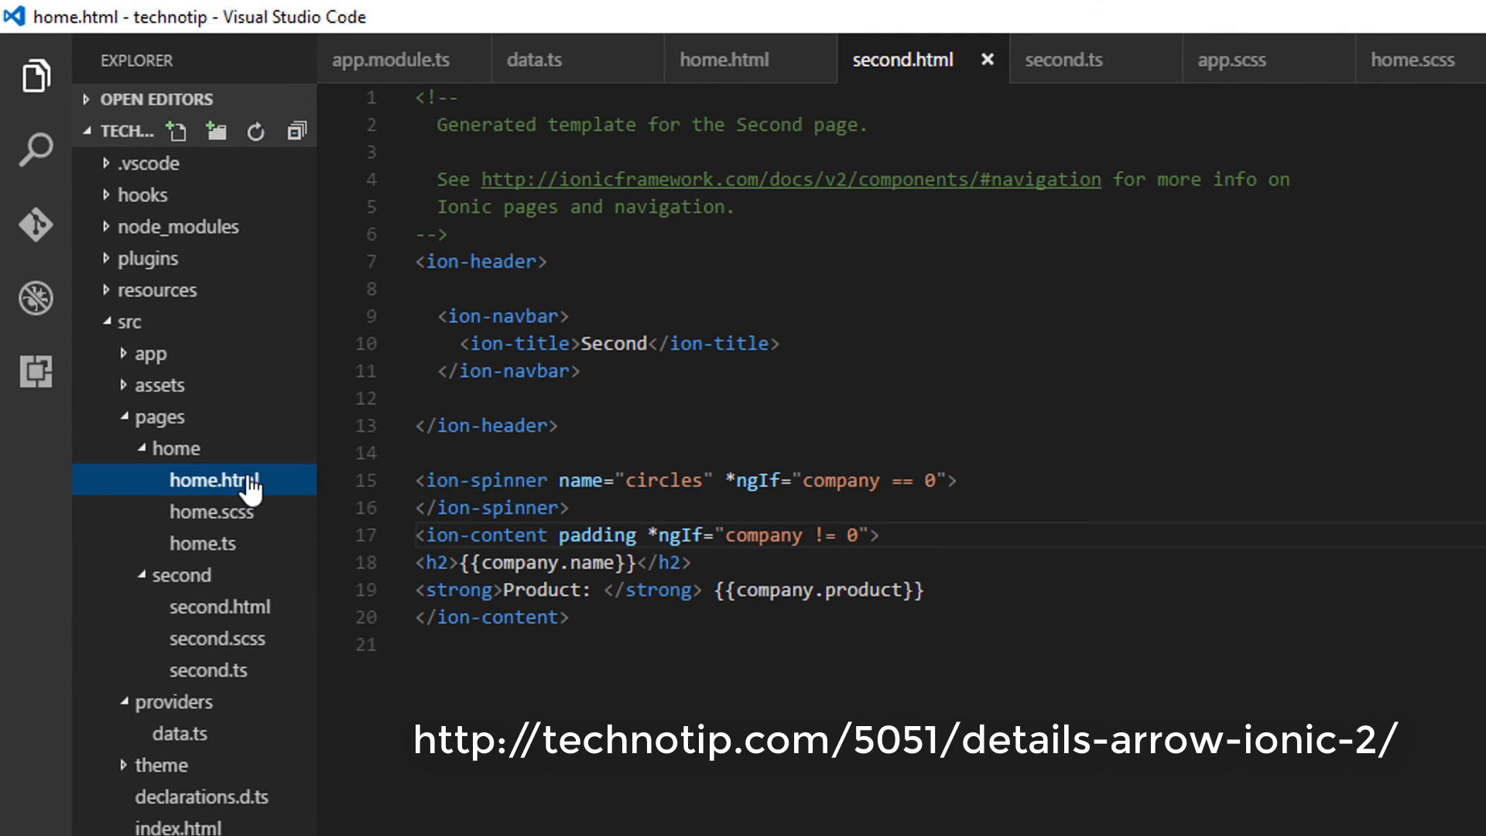
# Step: In home.html, add the detail-push attribute to ion-item after its (click) handler
pyautogui.click(213, 479)
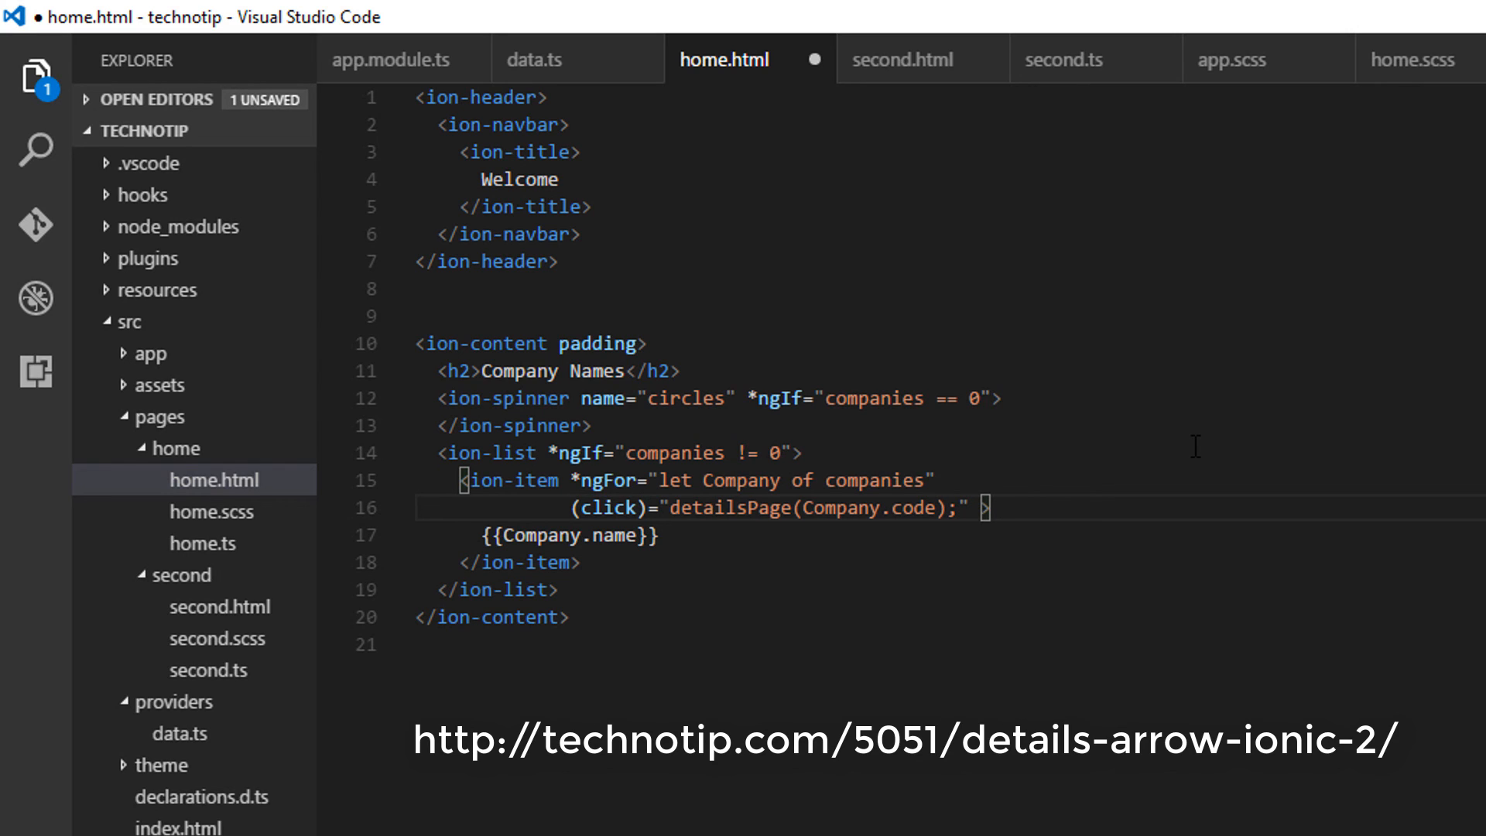
pyautogui.write('detail')
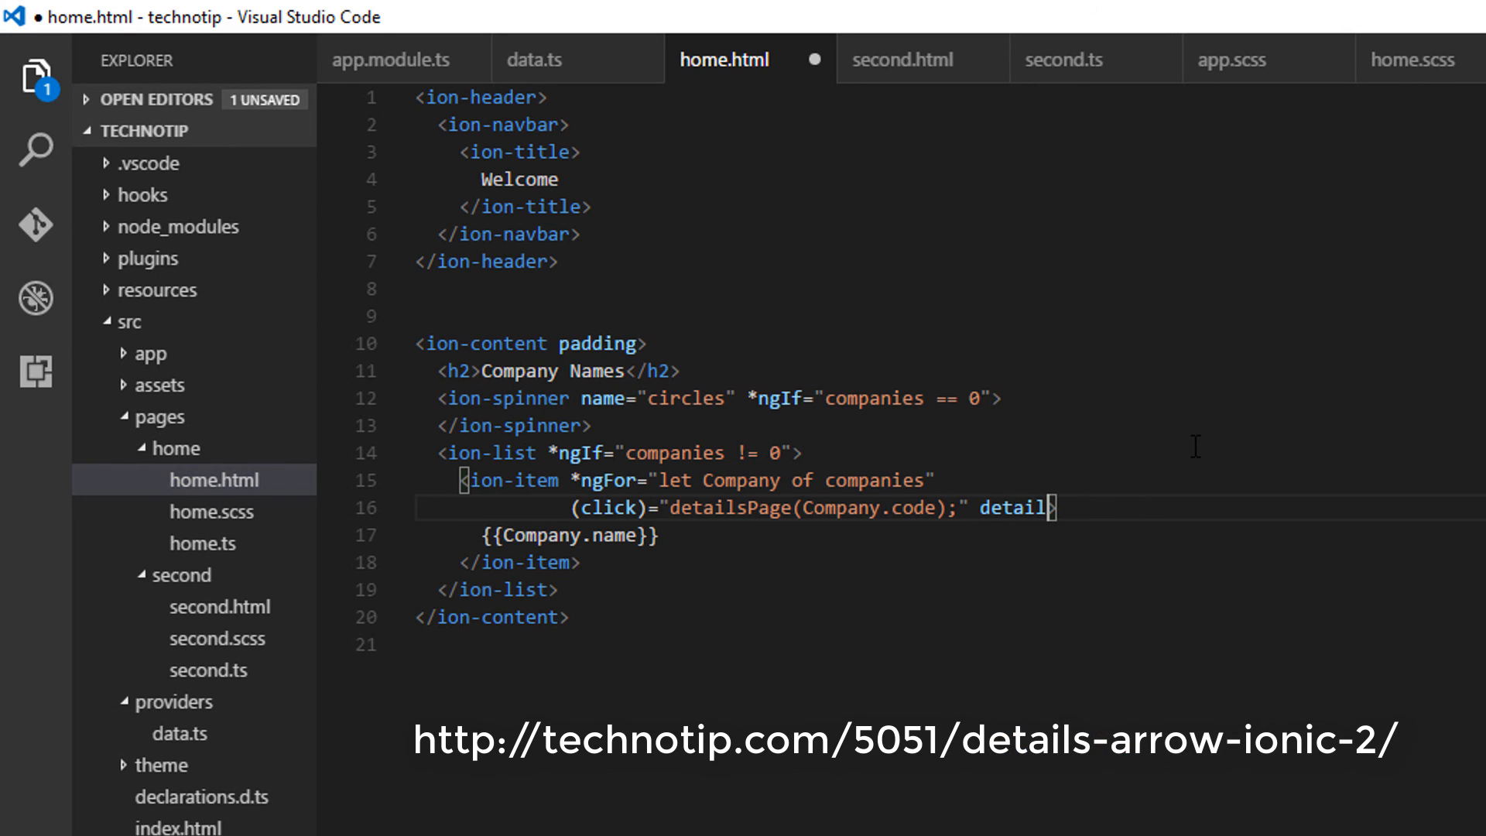
pyautogui.write('-push')
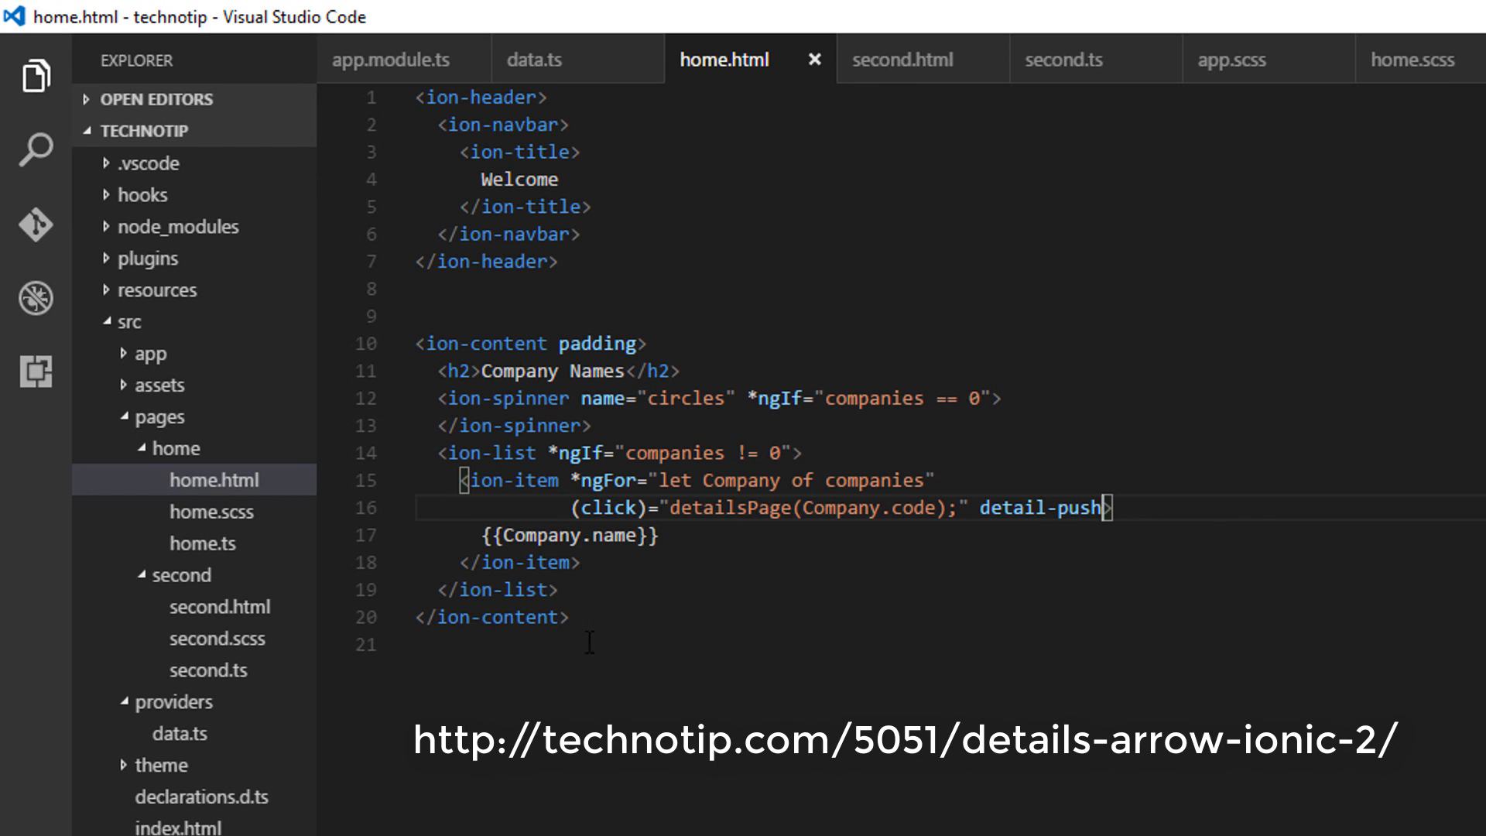
pyautogui.moveTo(201, 543)
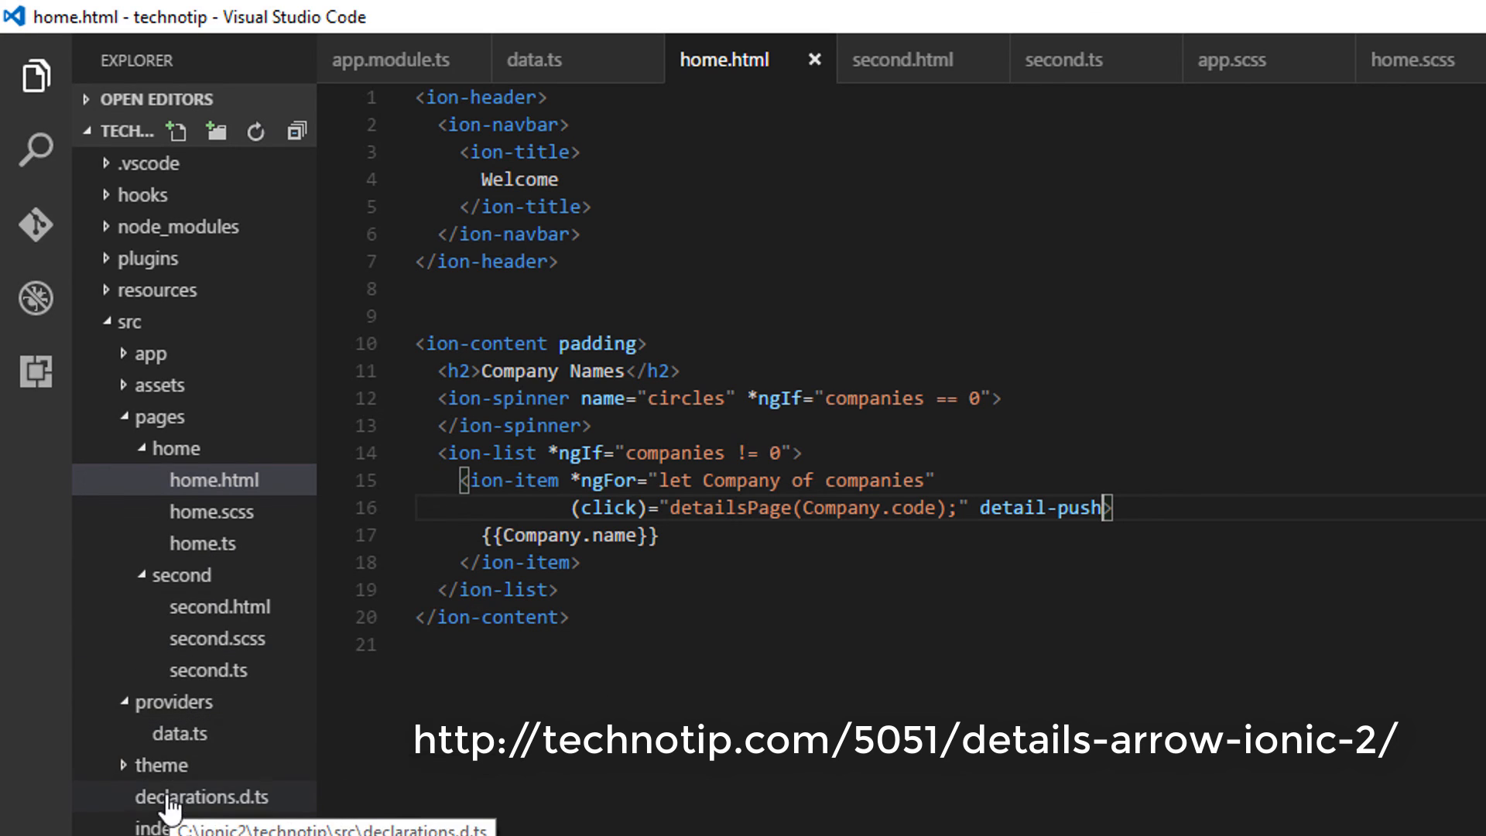
# Step: In theme/variables.scss, append $item-md-detail-push-show: true; and the wp variant
pyautogui.click(162, 765)
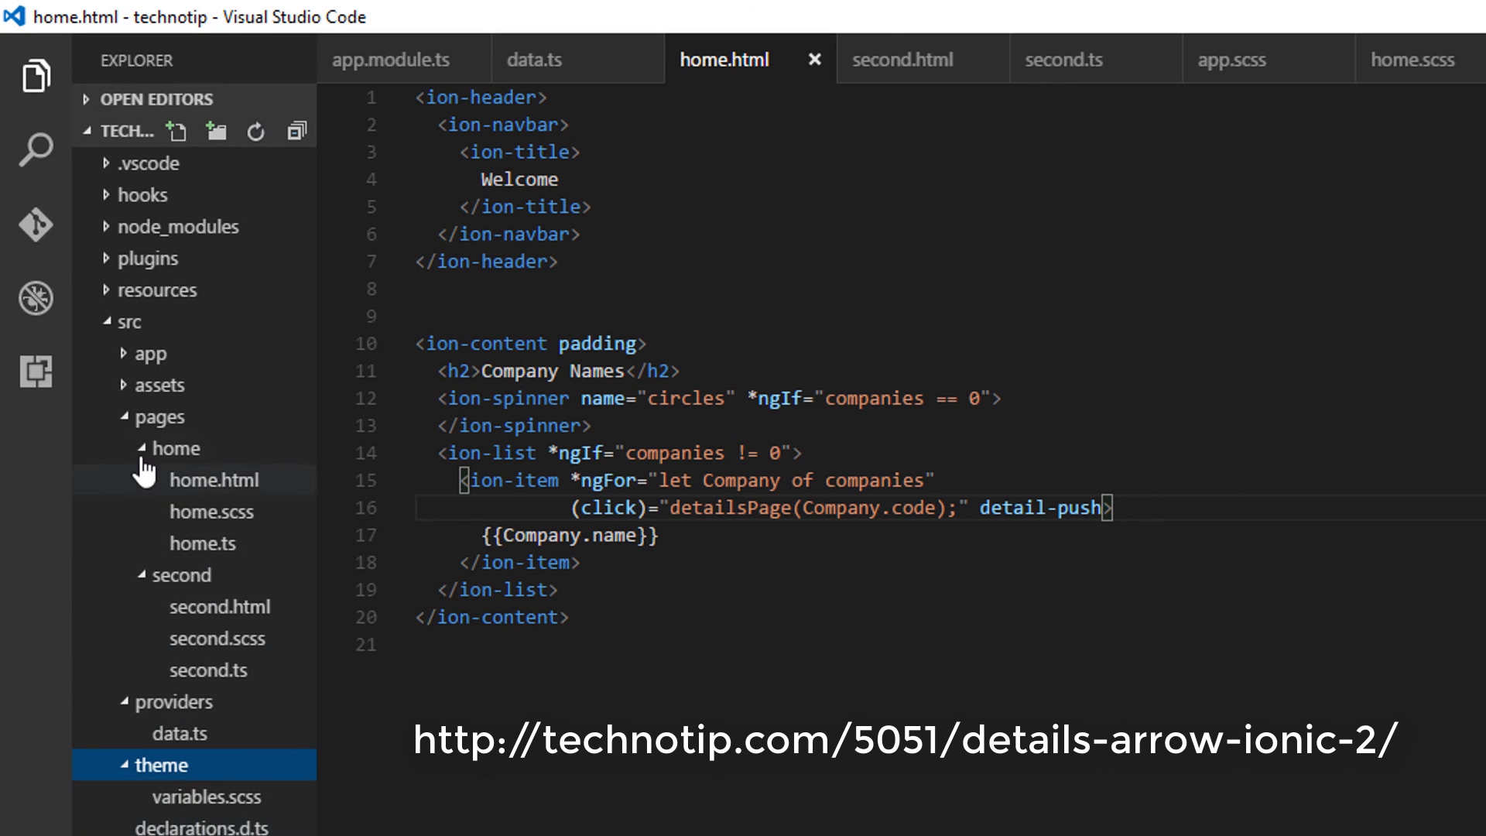
pyautogui.click(219, 543)
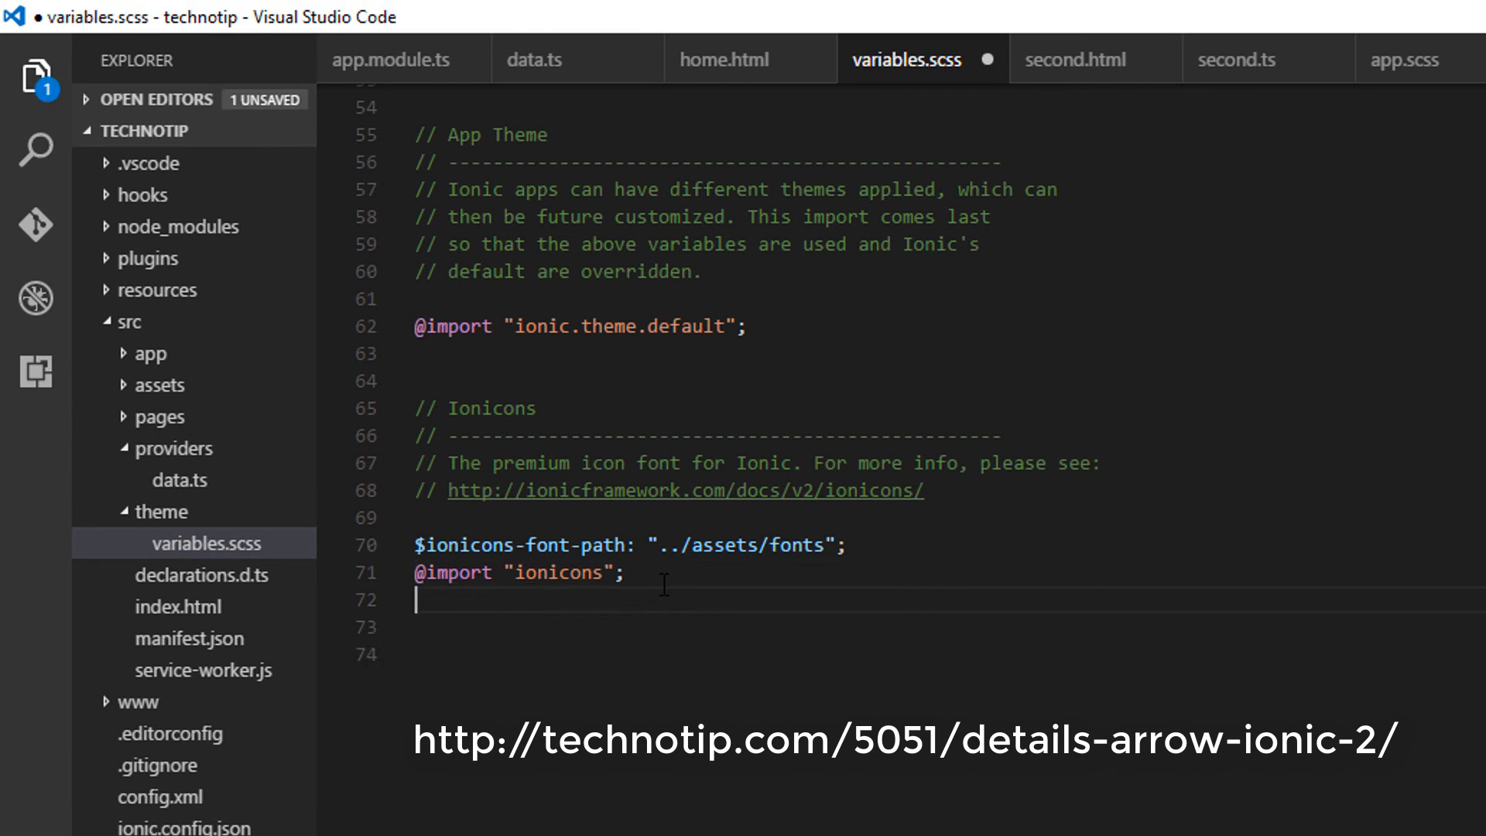
pyautogui.press('enter')
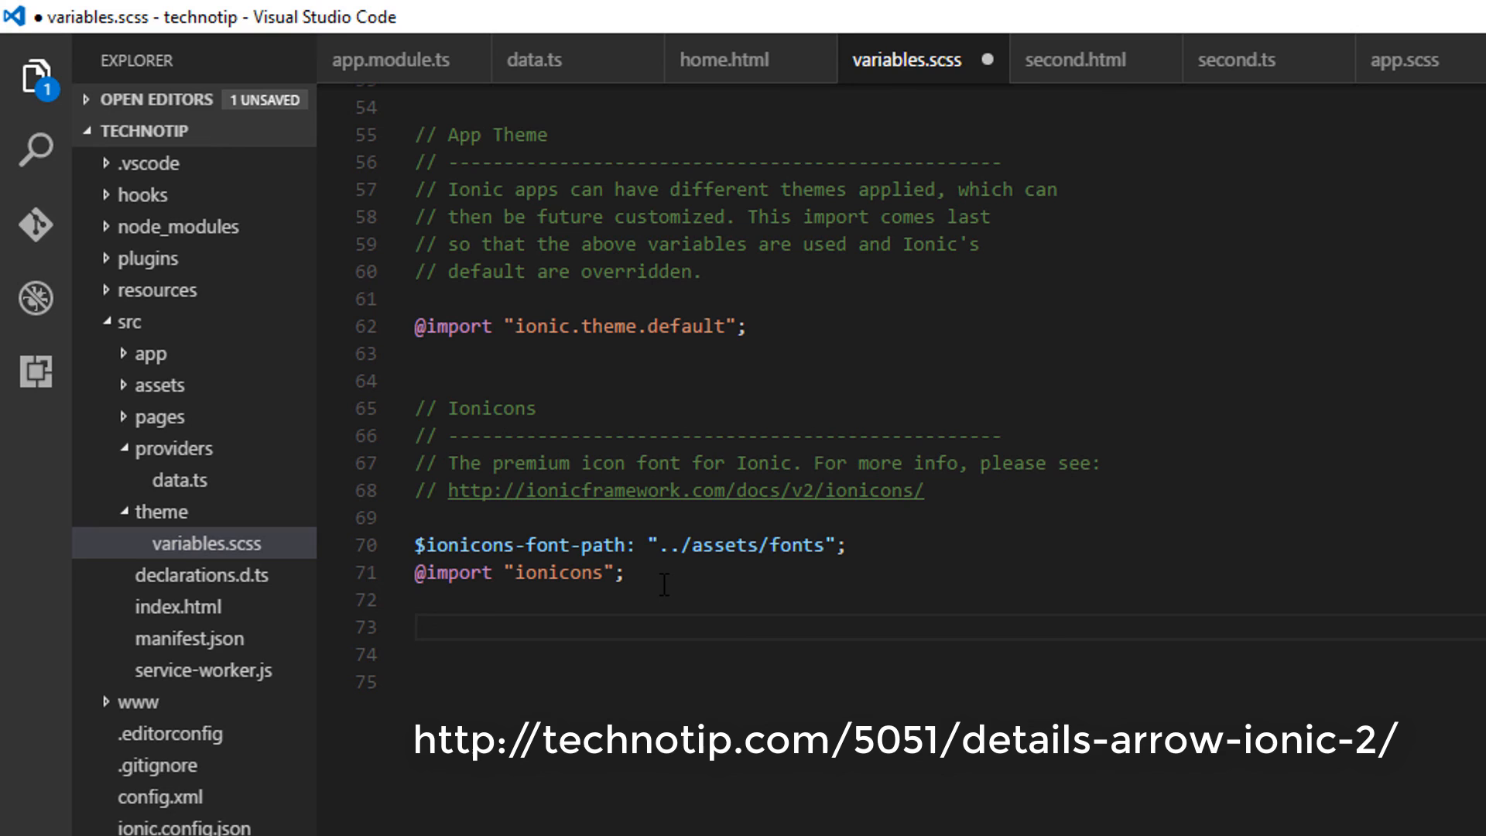
pyautogui.write('$item-')
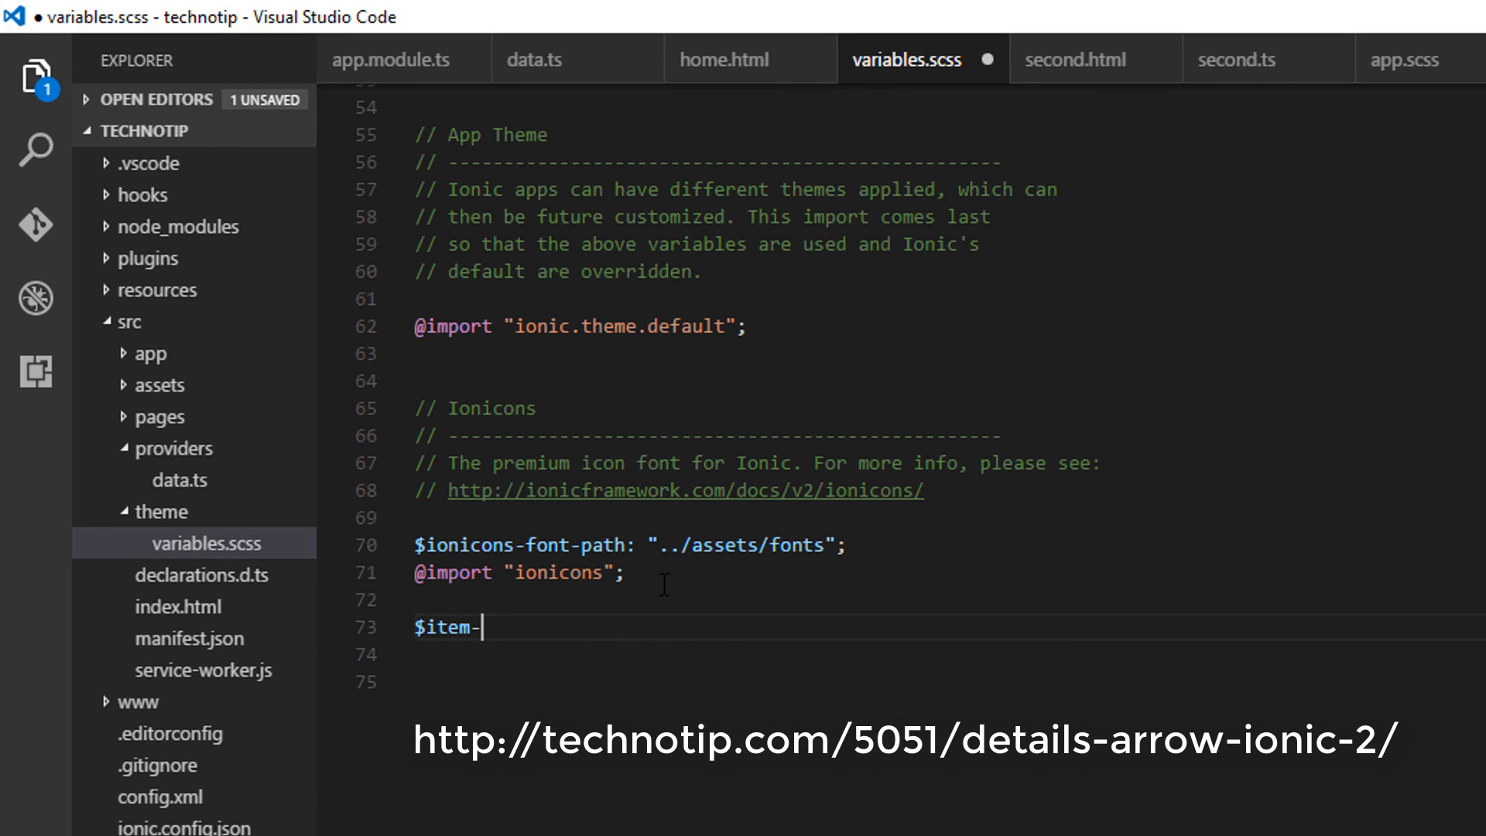
pyautogui.write('md-')
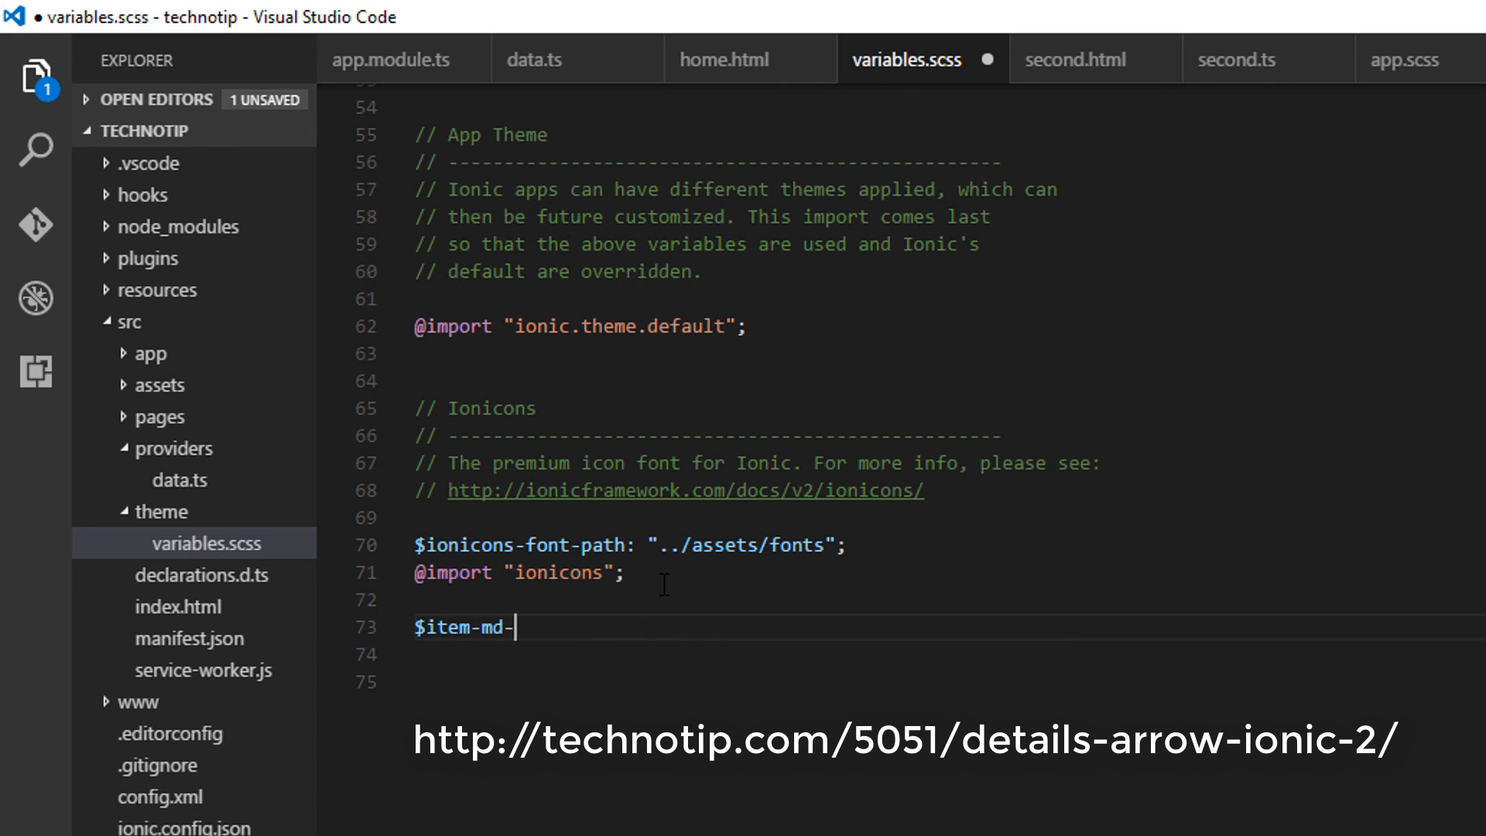
pyautogui.write('deta')
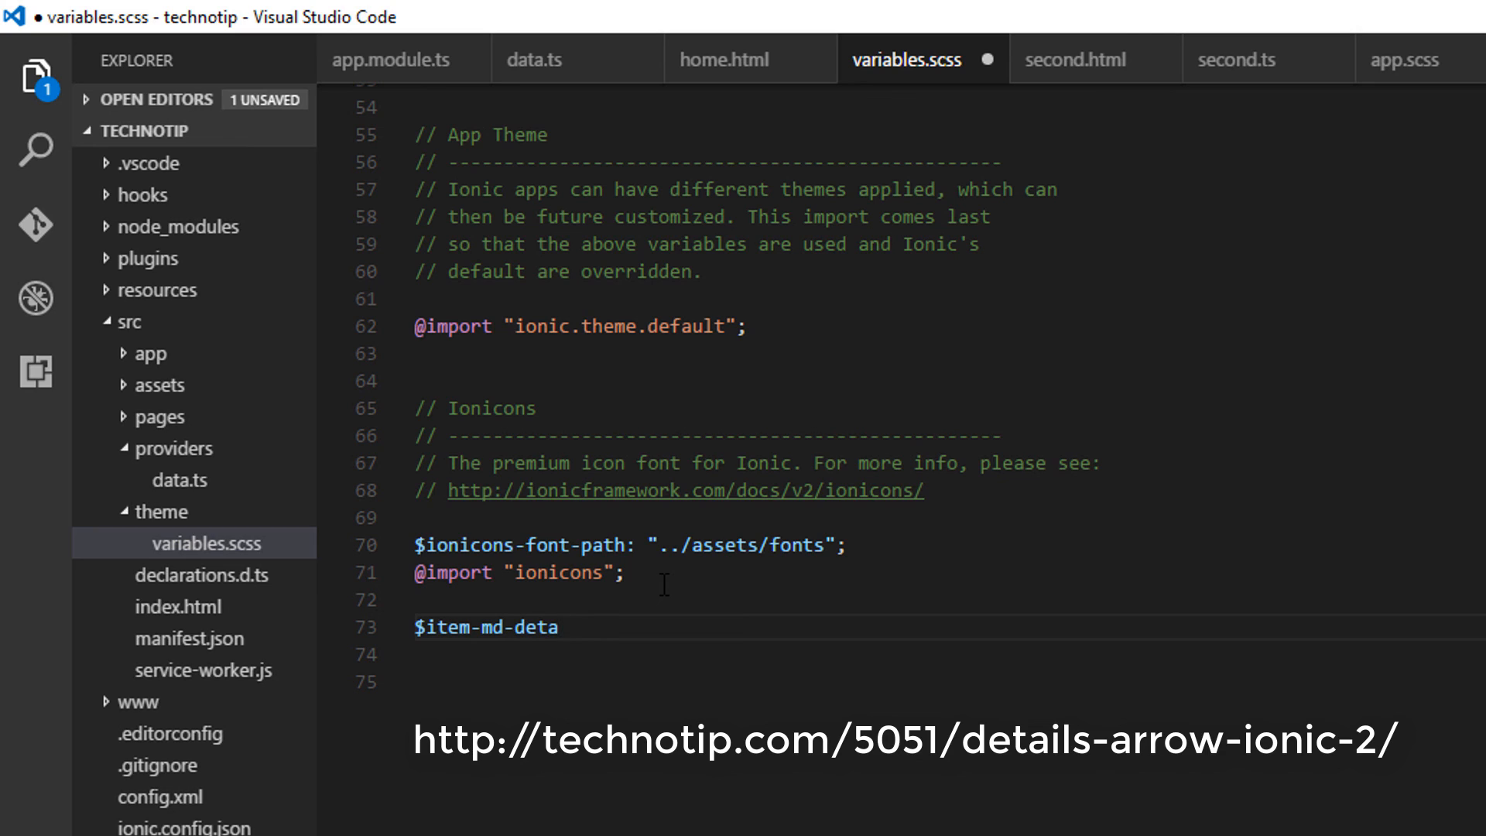
pyautogui.write('il-push')
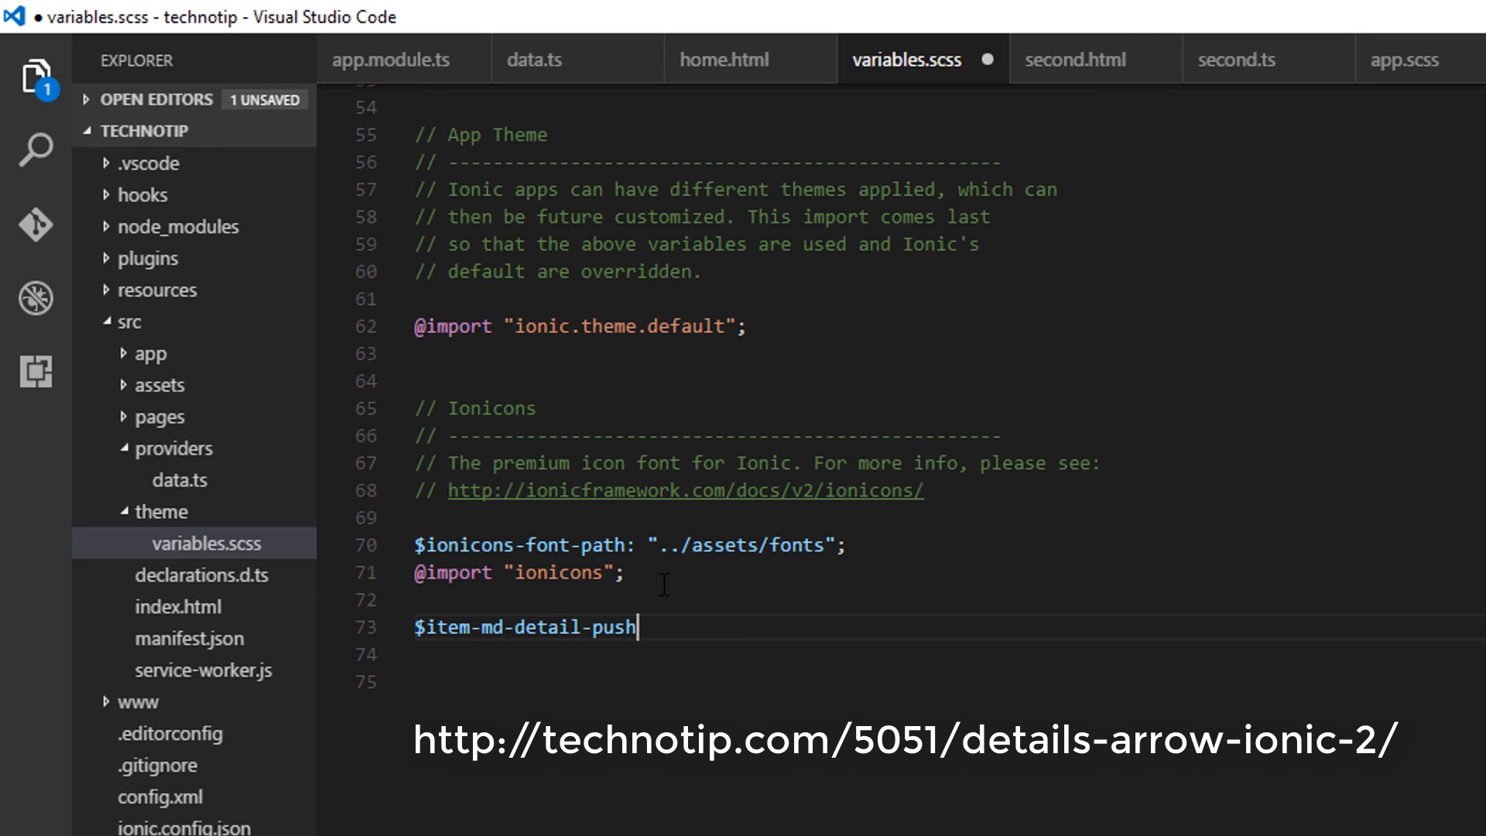
pyautogui.write('sh')
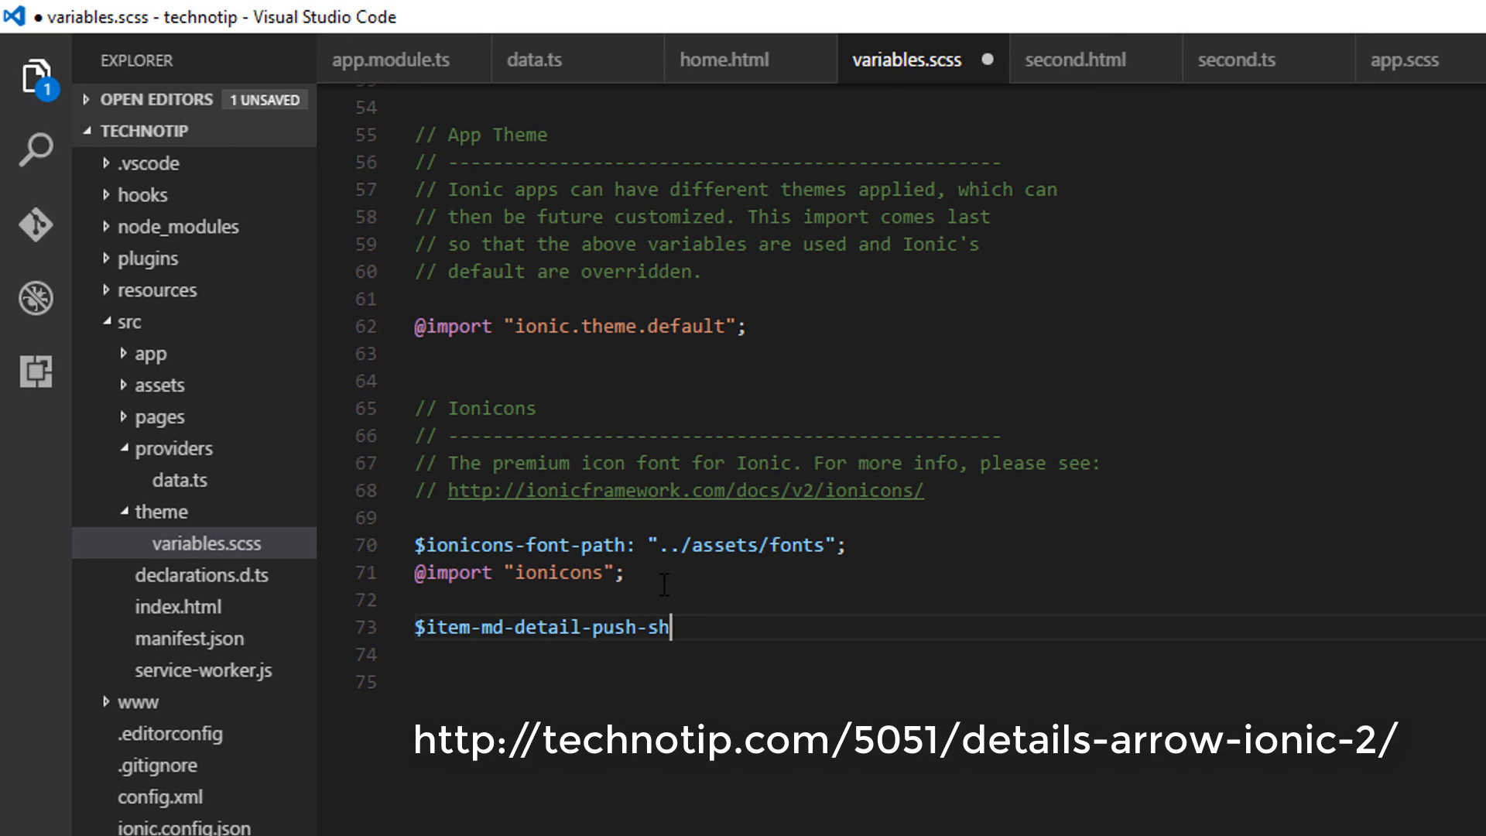
pyautogui.write('ow: true')
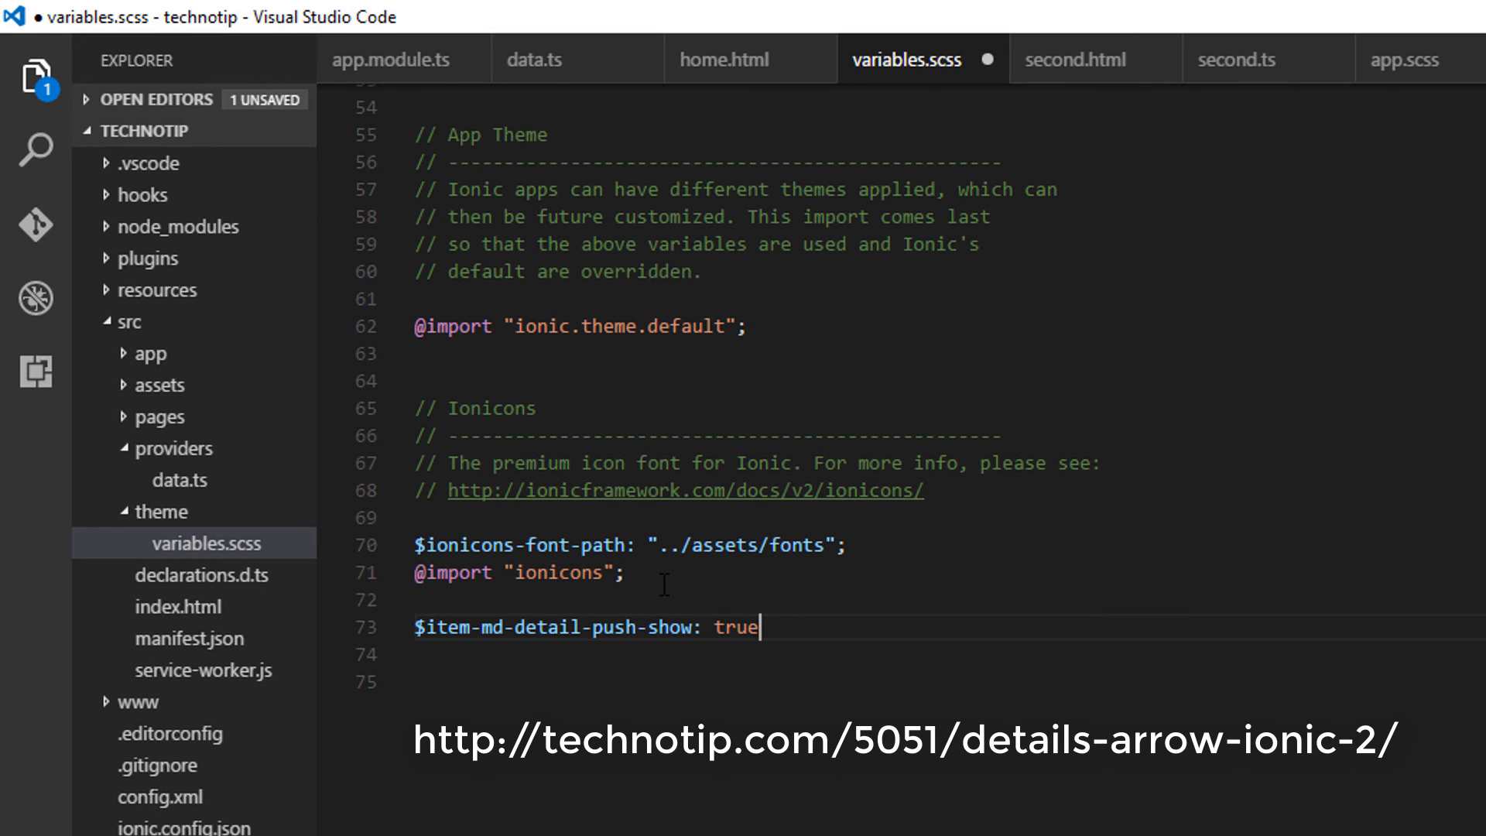
pyautogui.write(';')
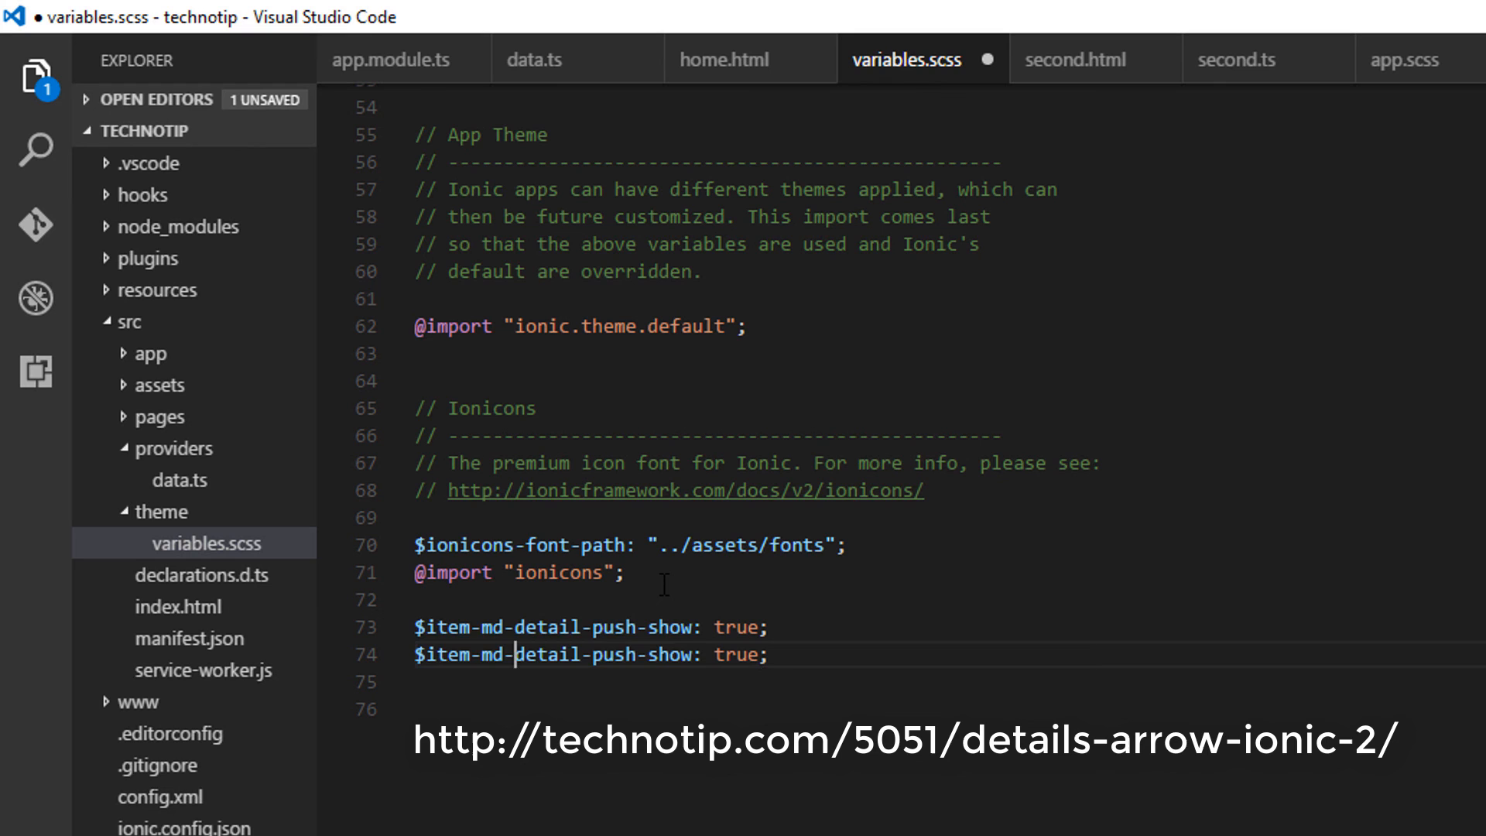
pyautogui.write('wp')
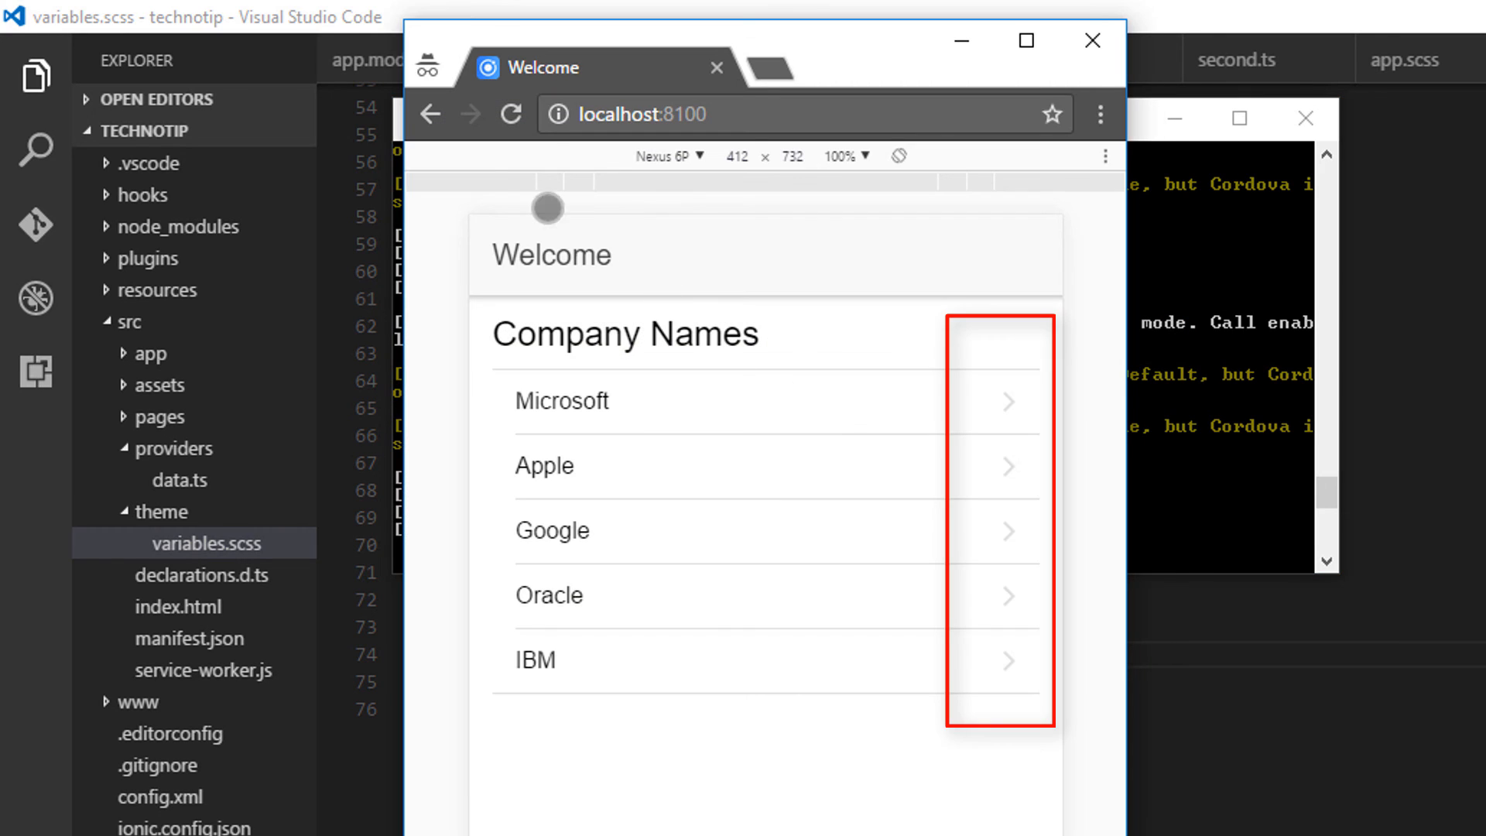
# Step: Add the no-lines attribute to the ion-list in pages/home/home.html
pyautogui.click(510, 113)
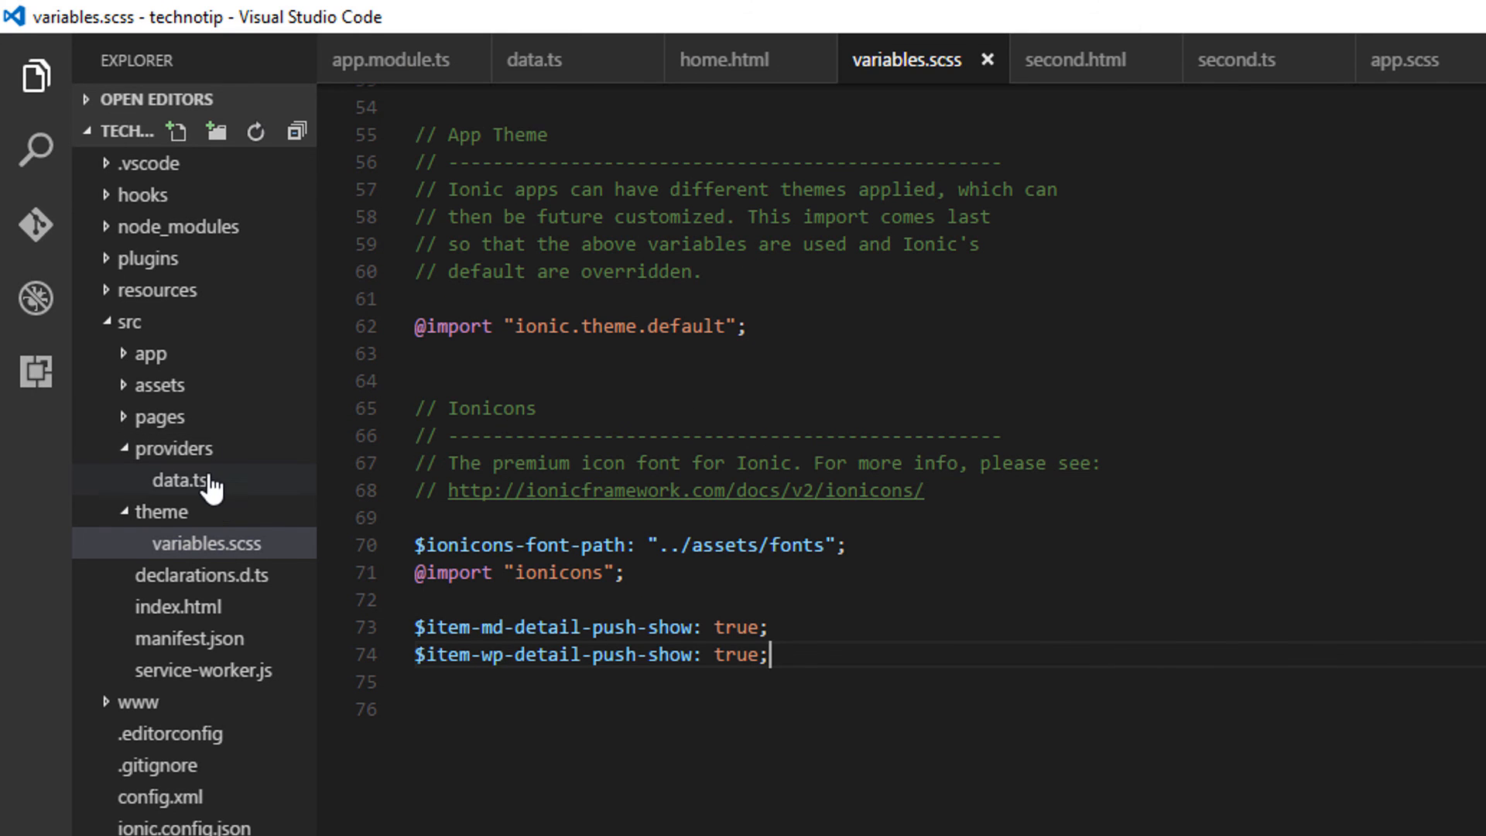
pyautogui.click(159, 417)
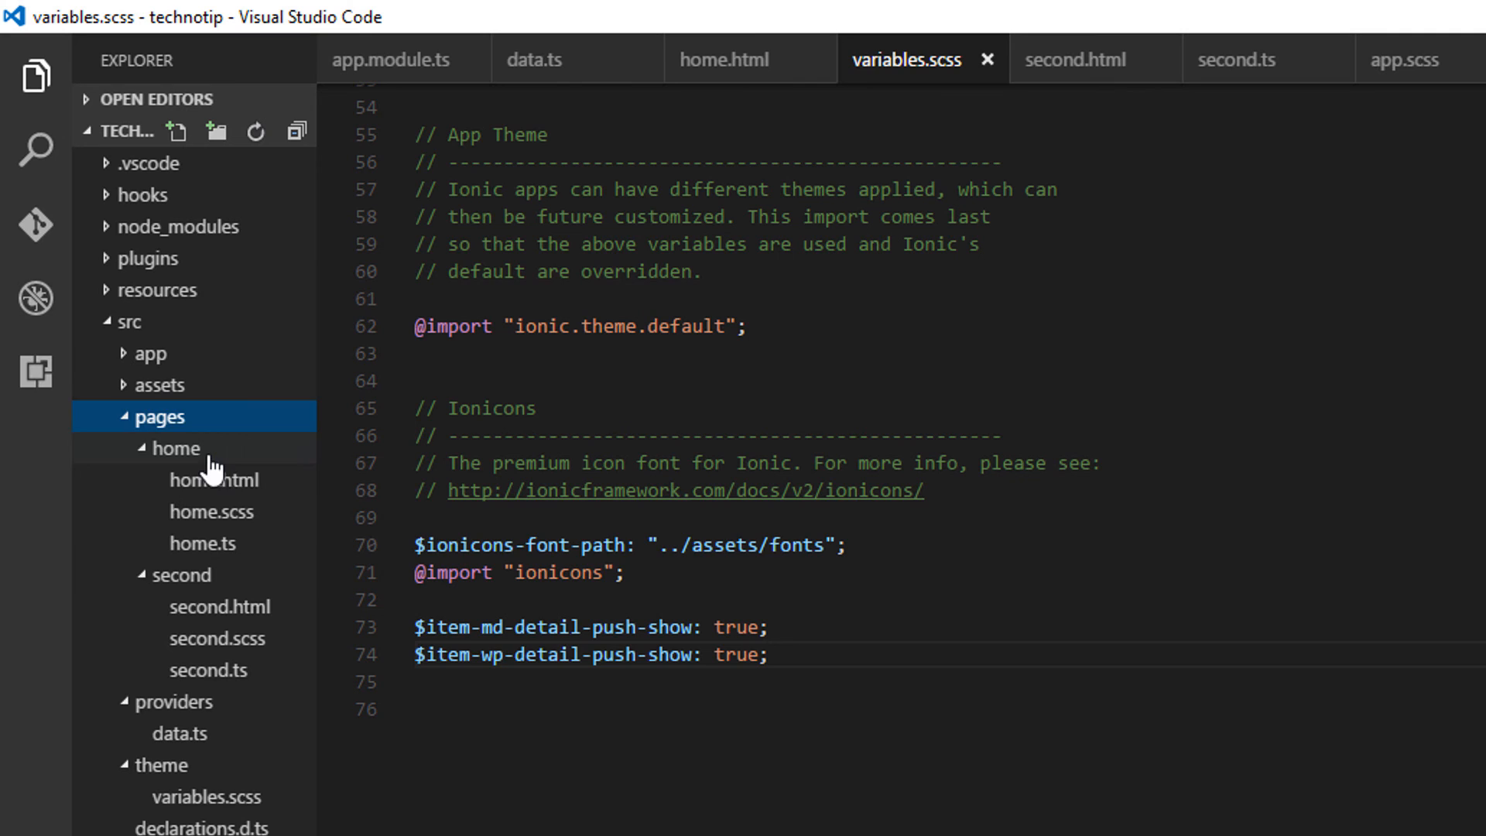
pyautogui.click(213, 479)
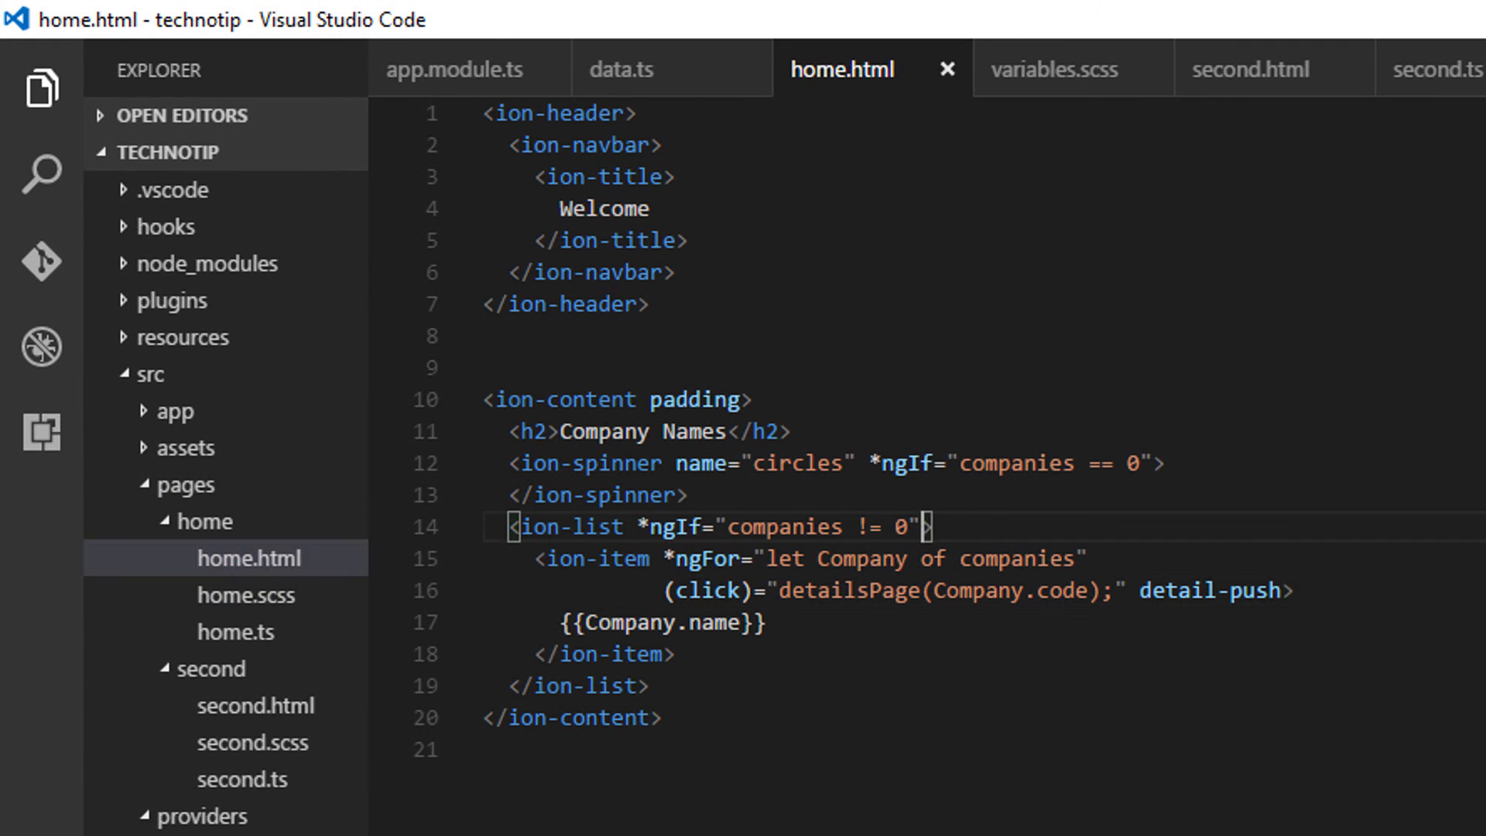
pyautogui.write('no-li')
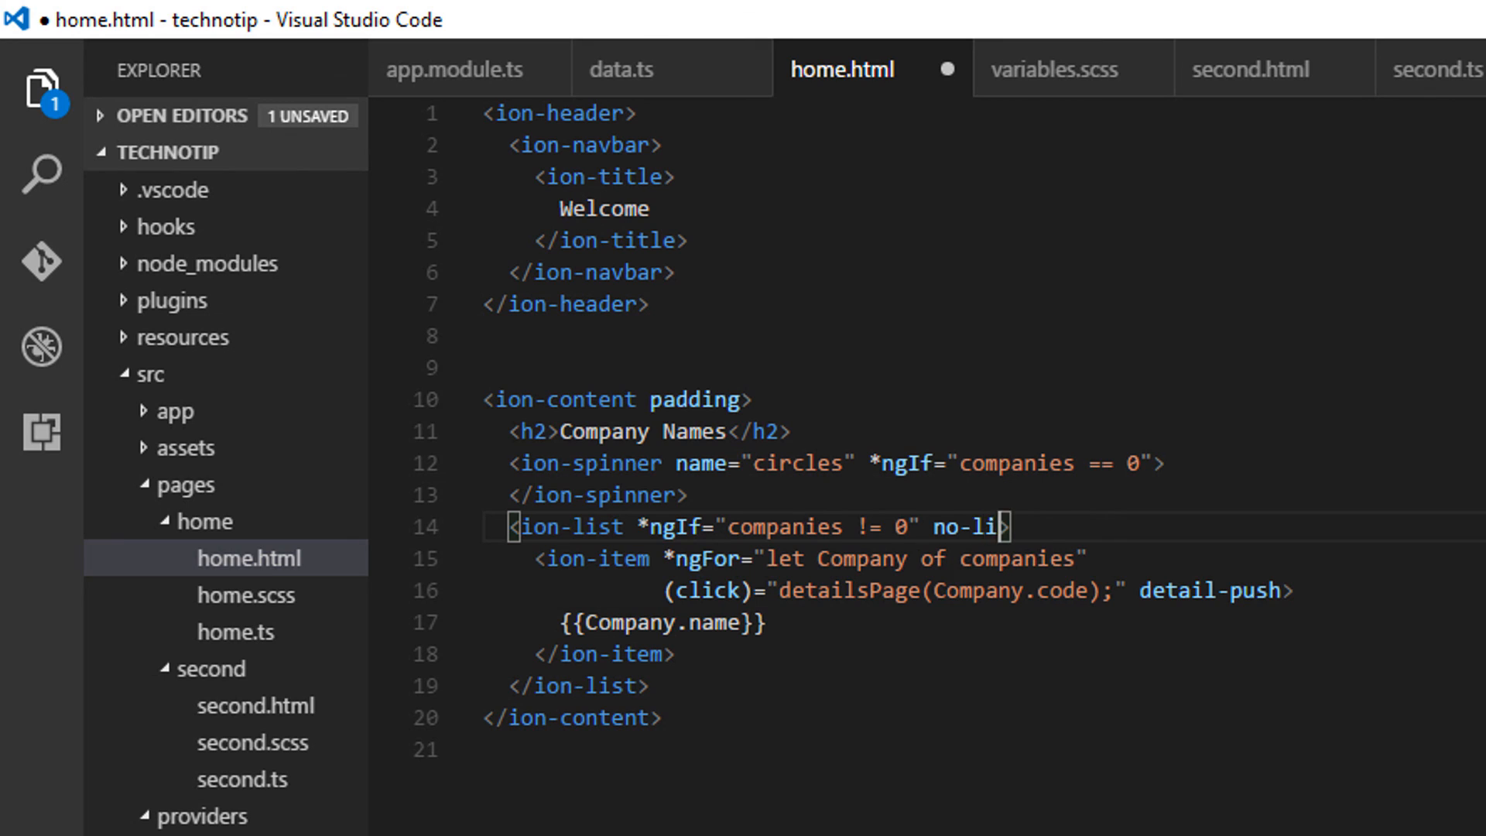
pyautogui.write('nes')
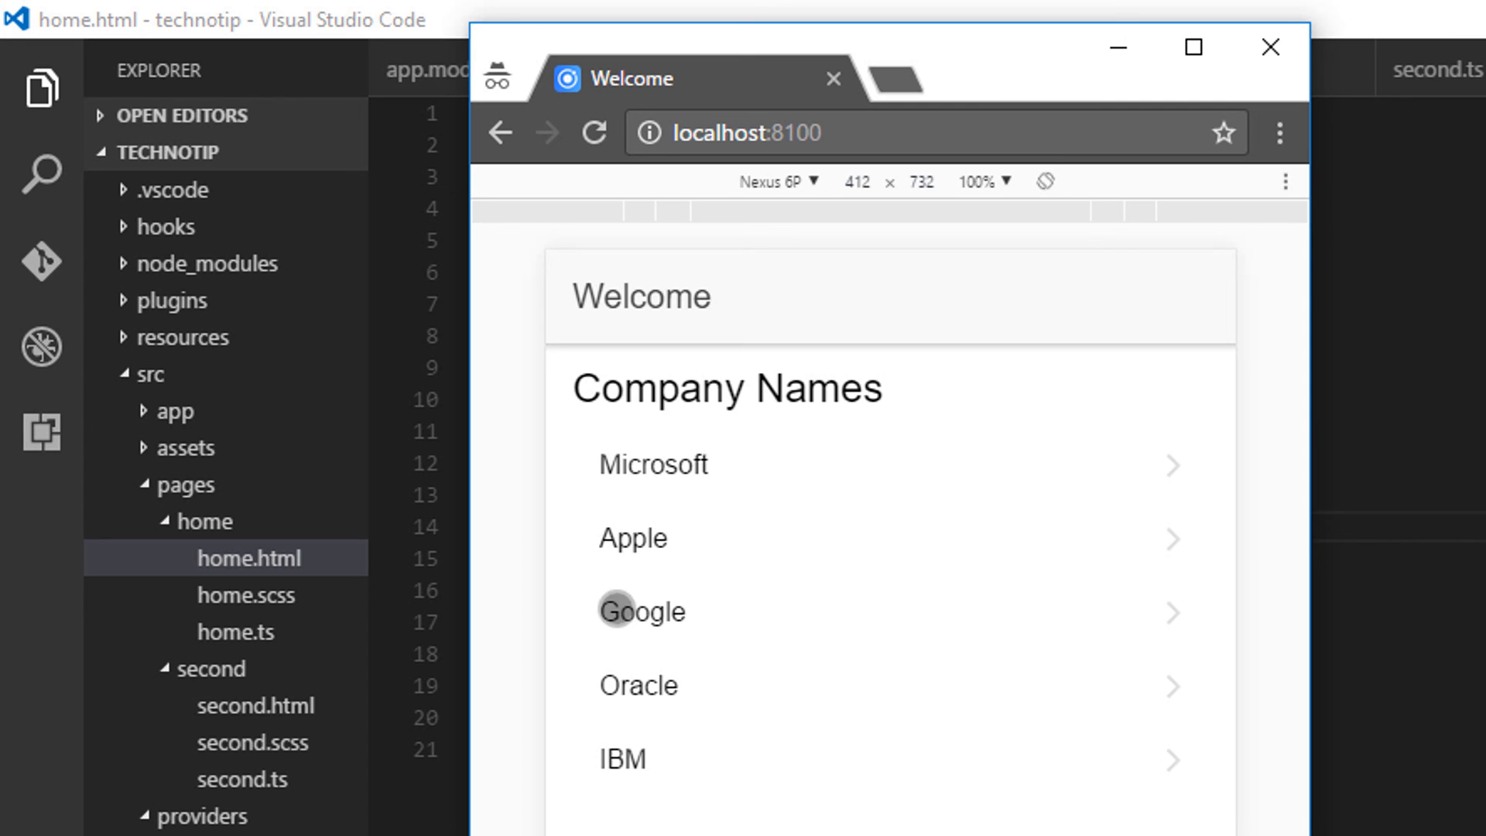
# Step: Tap Google, Apple and IBM to view each Second page, returning to the list via the back arrow
pyautogui.click(642, 612)
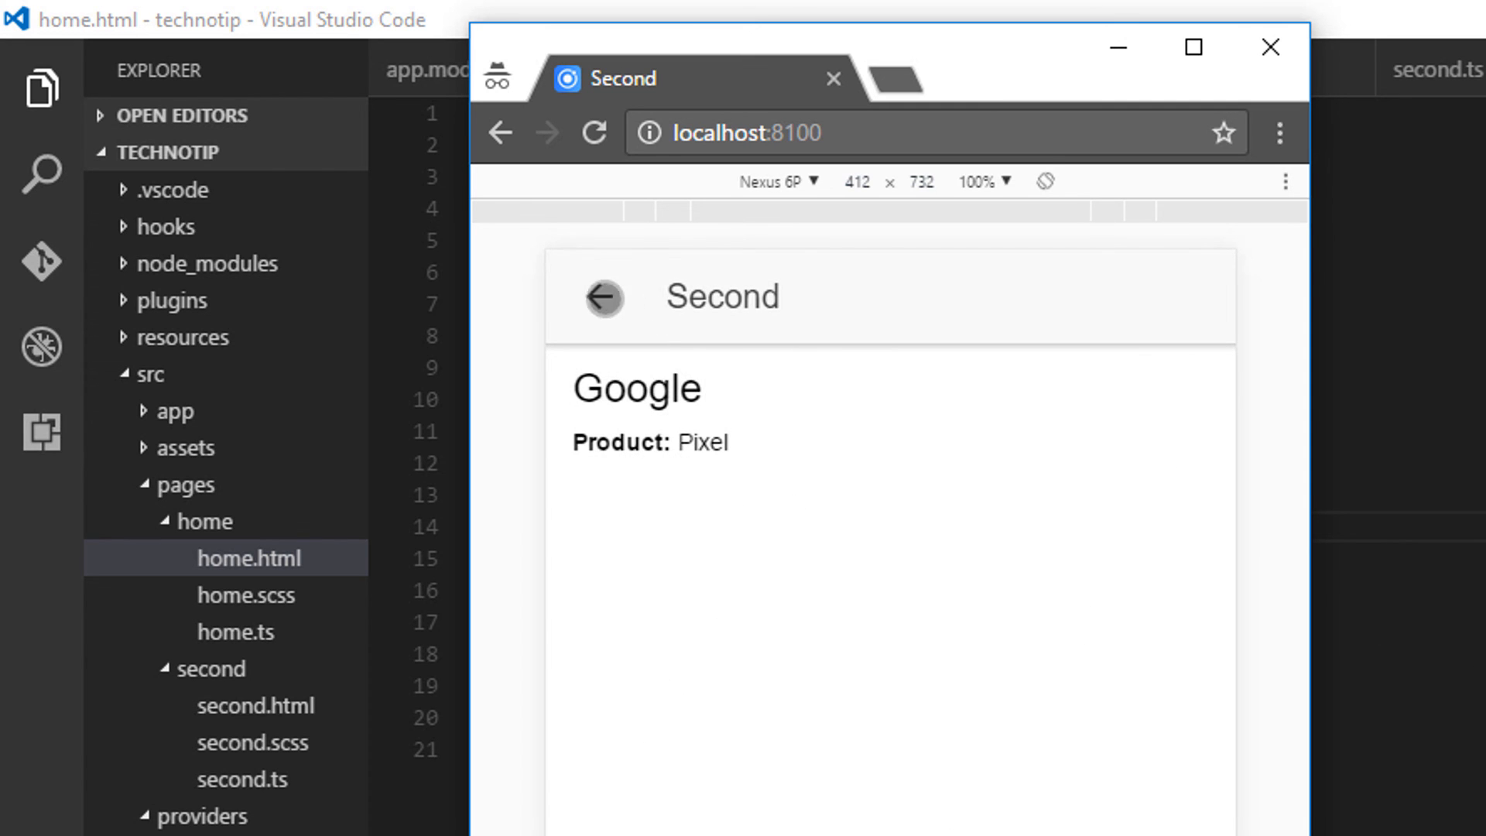
pyautogui.click(705, 427)
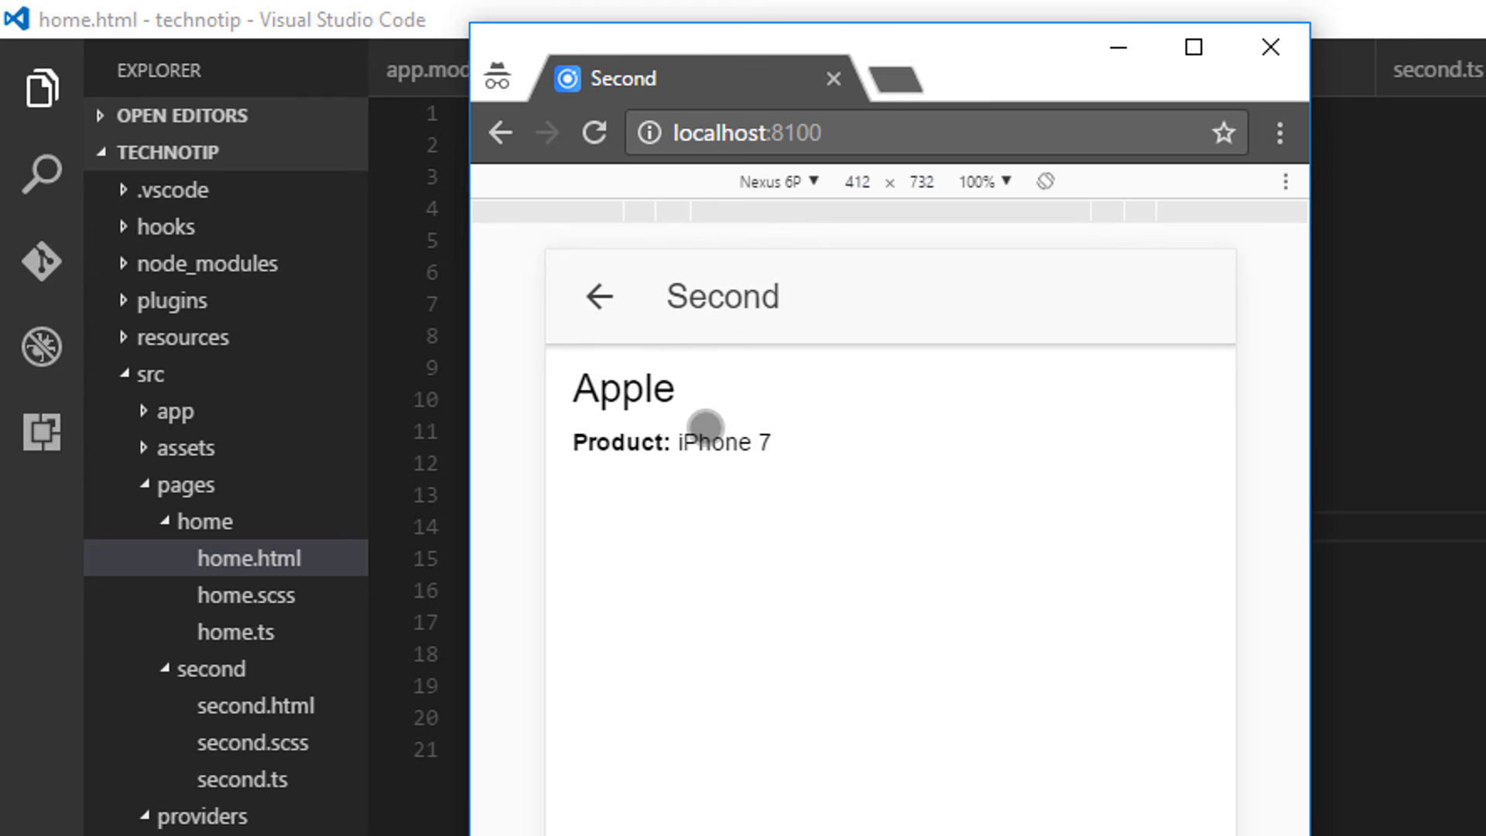
pyautogui.click(598, 297)
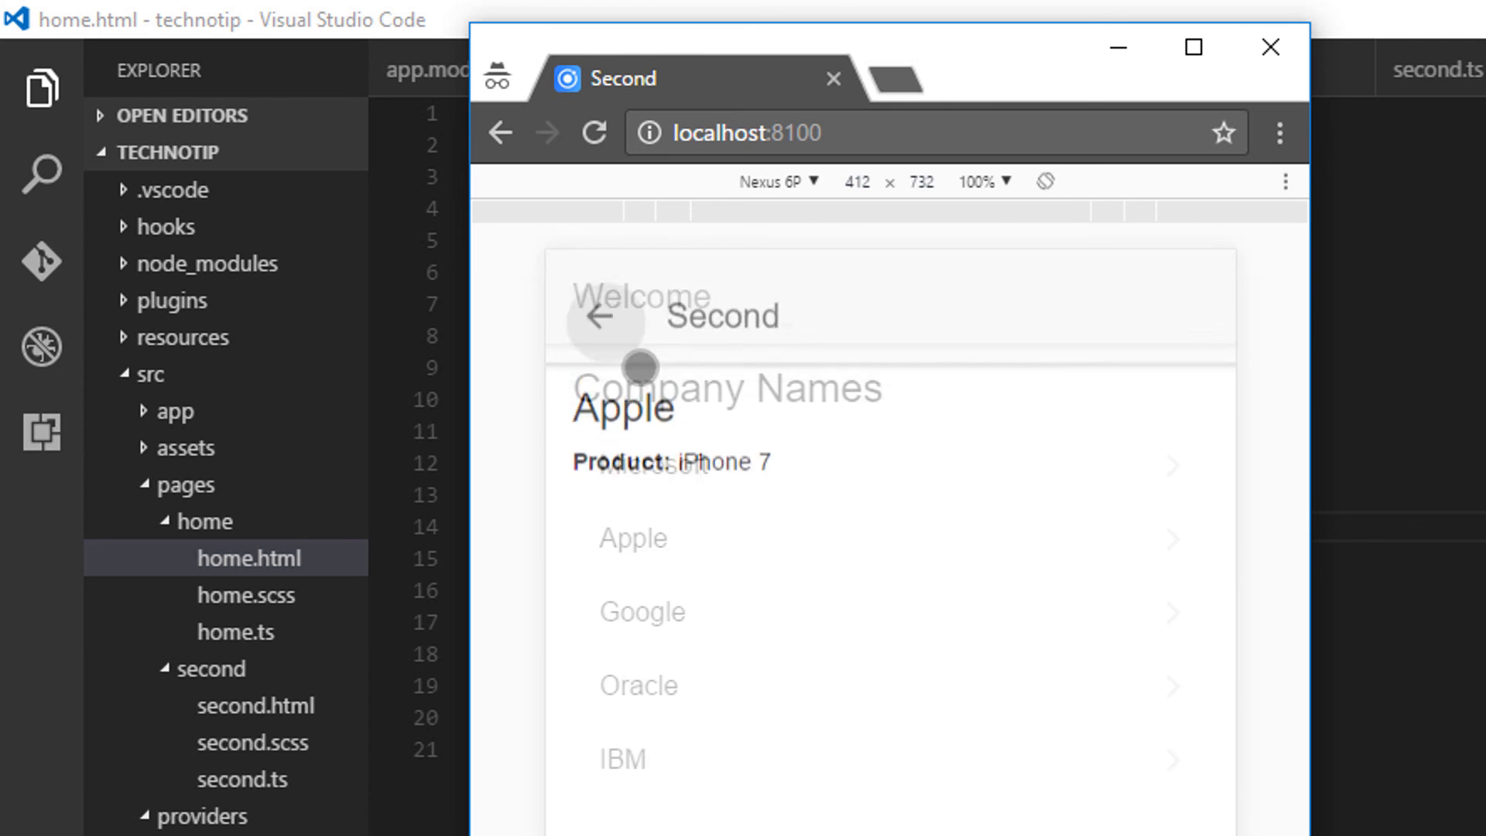
pyautogui.click(622, 759)
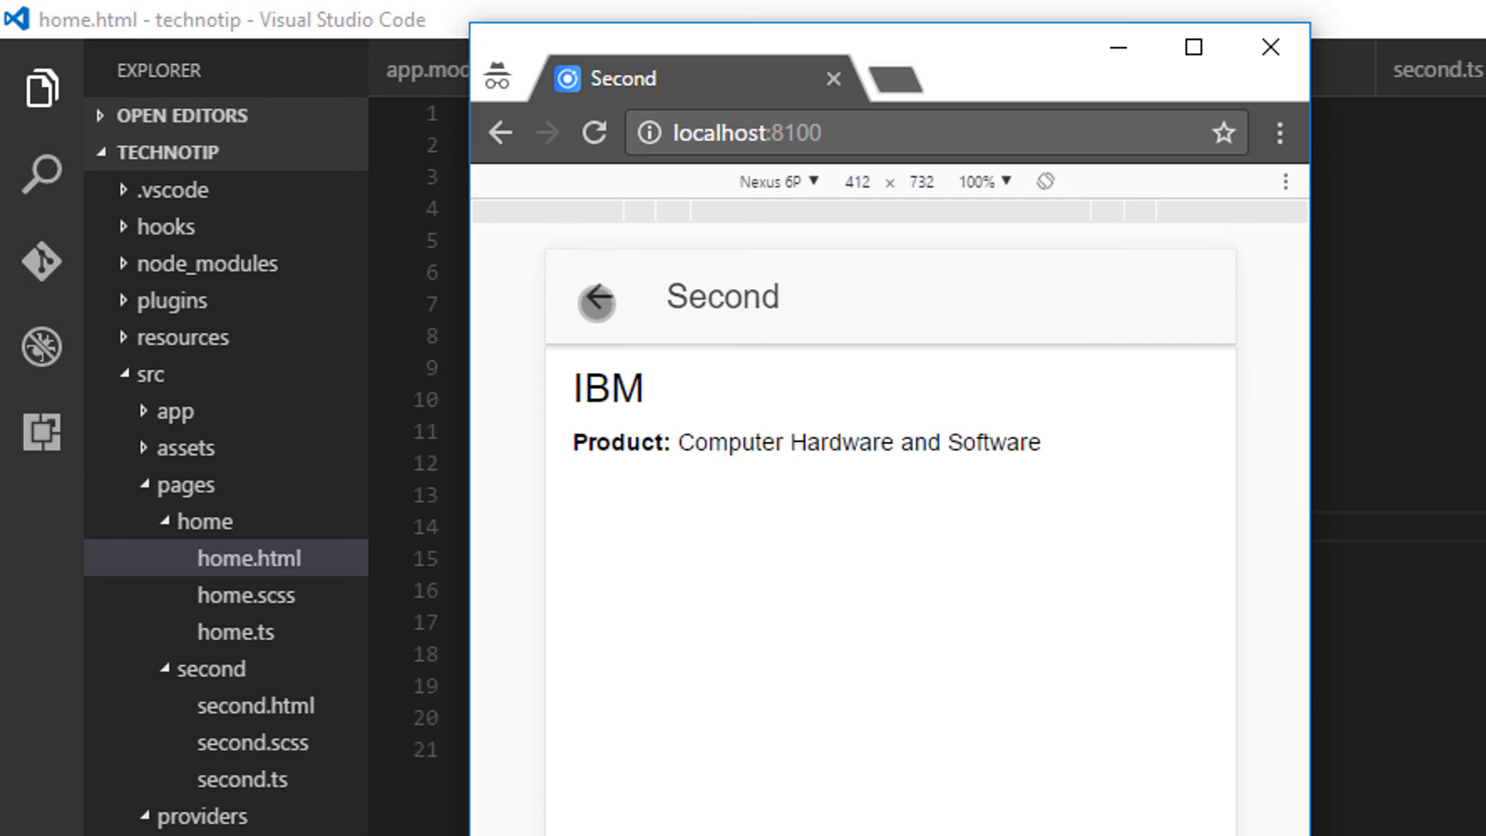
pyautogui.click(594, 299)
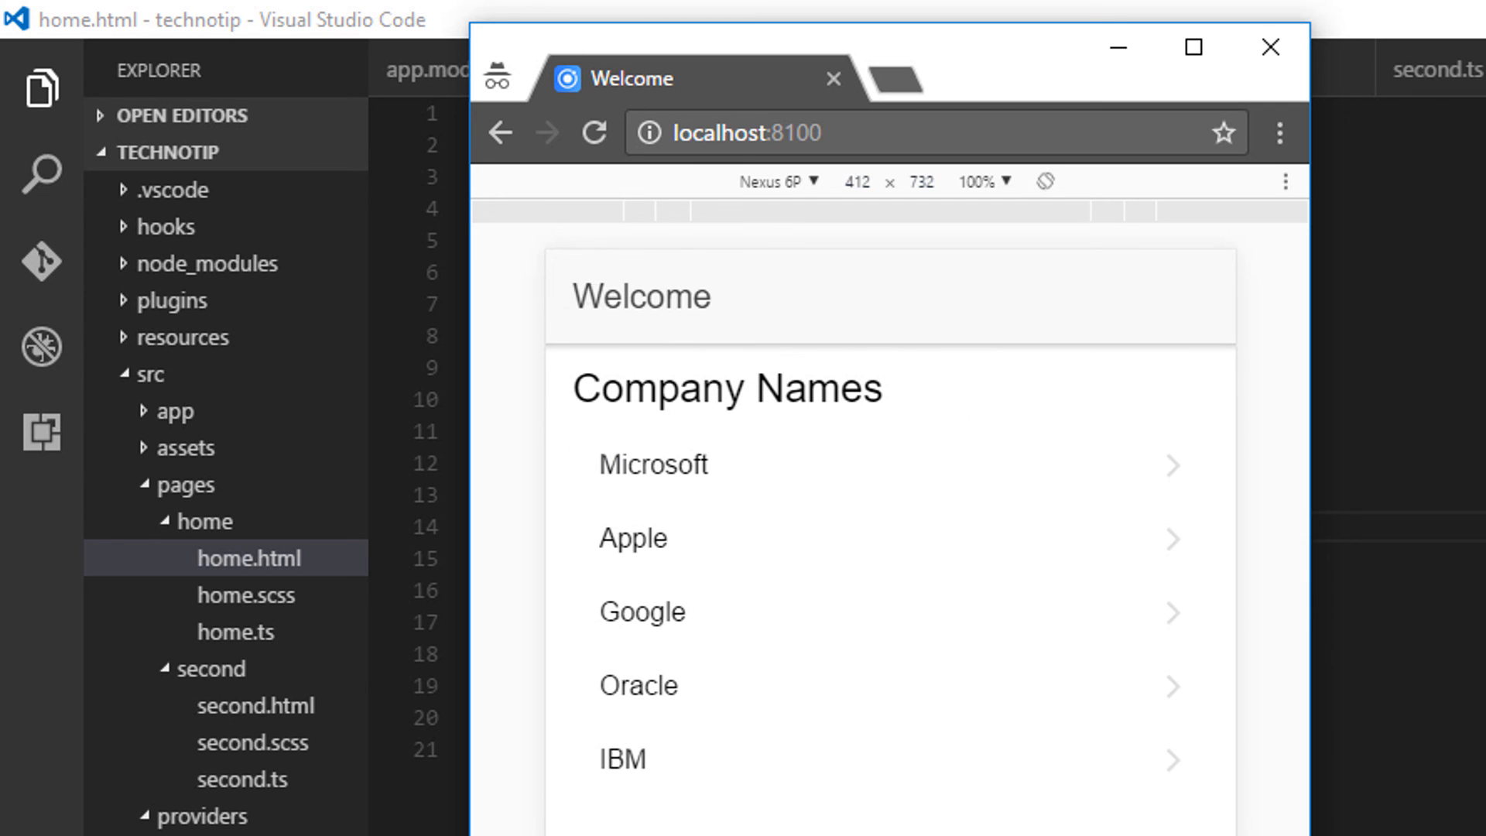